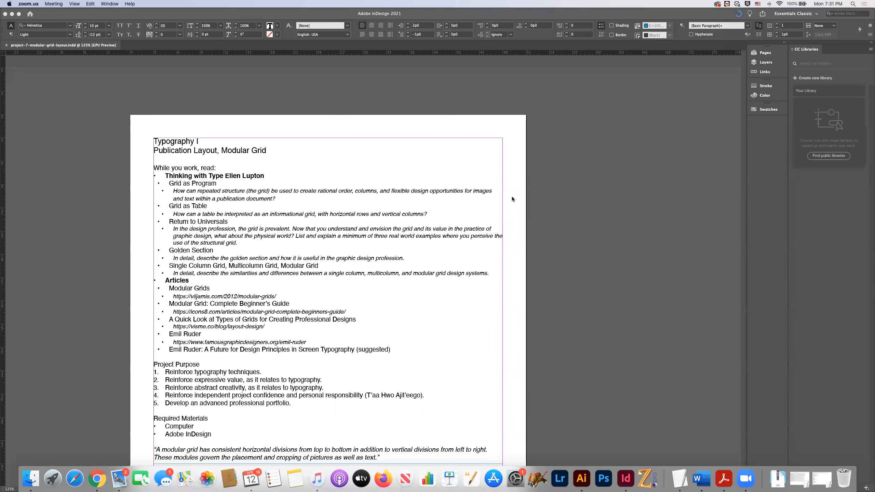
{"action": "mouse_move", "coordinate": [622, 214]}
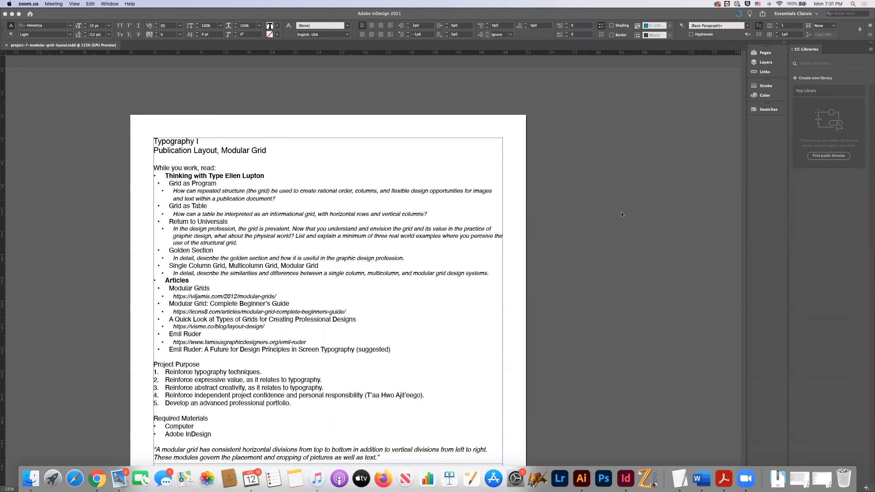
{"action": "mouse_move", "coordinate": [548, 183]}
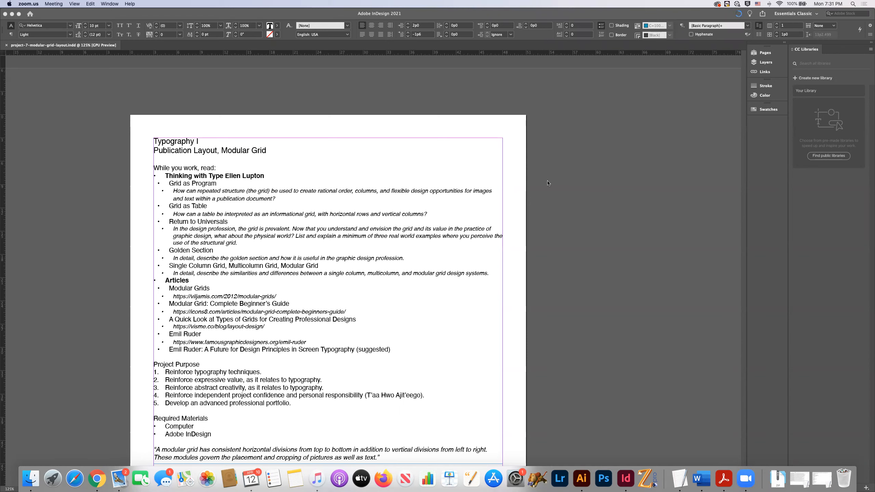
{"action": "mouse_move", "coordinate": [362, 103]}
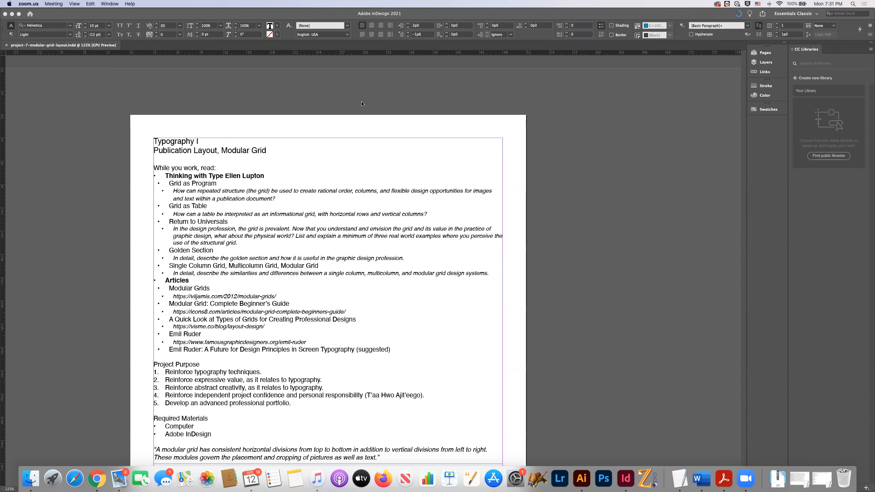
{"action": "mouse_move", "coordinate": [303, 158]}
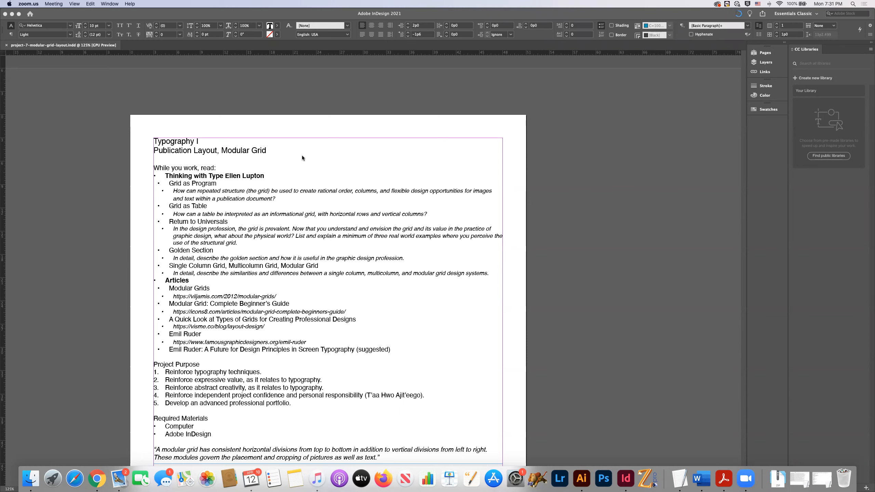
Step: Scroll through the project brief and select the Emil Ruder suggested reading line
{"action": "scroll", "scroll_direction": "down", "scroll_amount": 3}
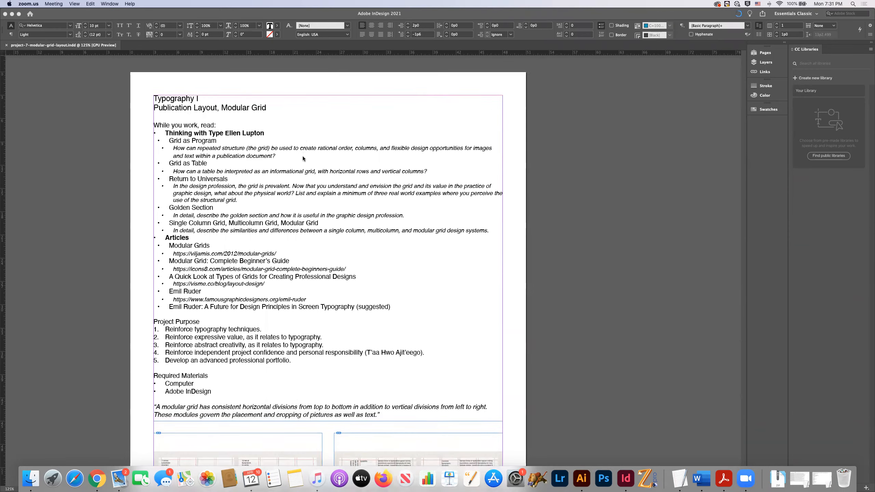
{"action": "scroll", "scroll_direction": "down", "scroll_amount": 3}
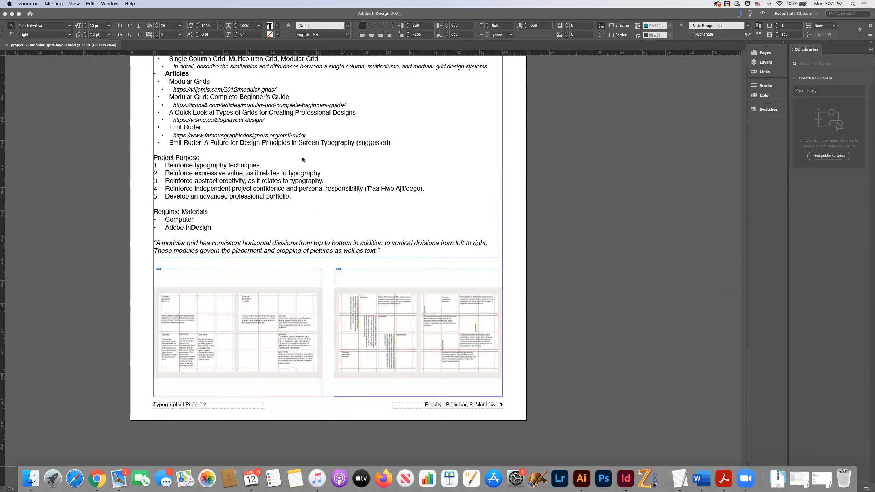
{"action": "scroll", "scroll_direction": "up", "scroll_amount": 3}
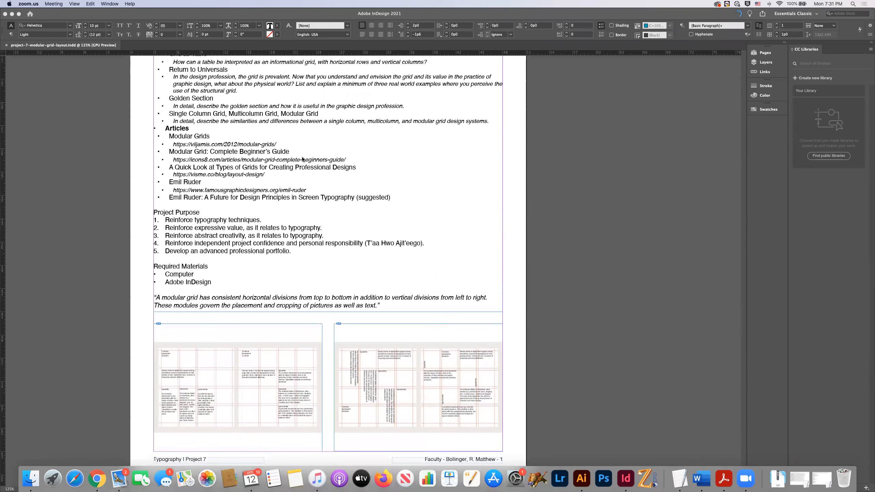
{"action": "scroll", "scroll_direction": "up", "scroll_amount": 3}
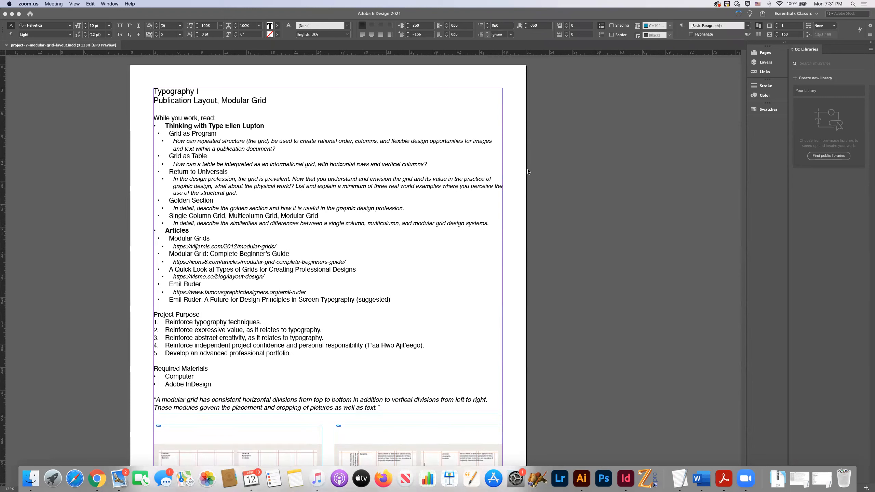
{"action": "mouse_move", "coordinate": [493, 191]}
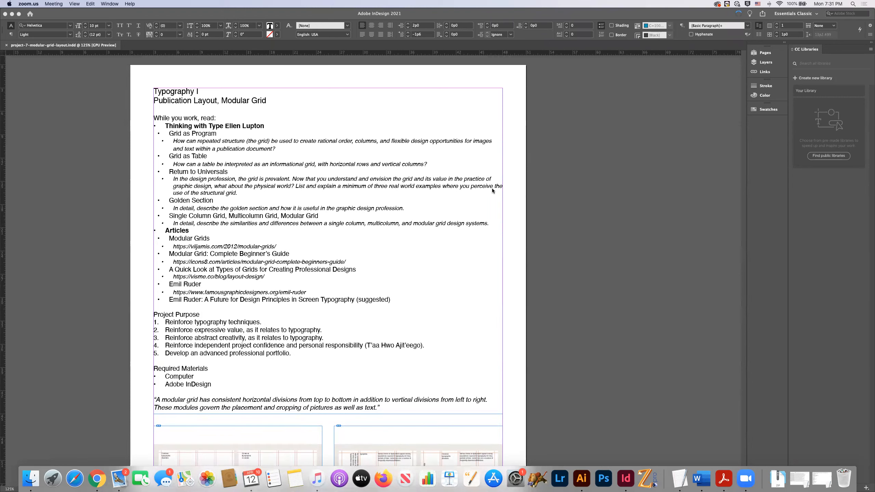
{"action": "mouse_move", "coordinate": [466, 204]}
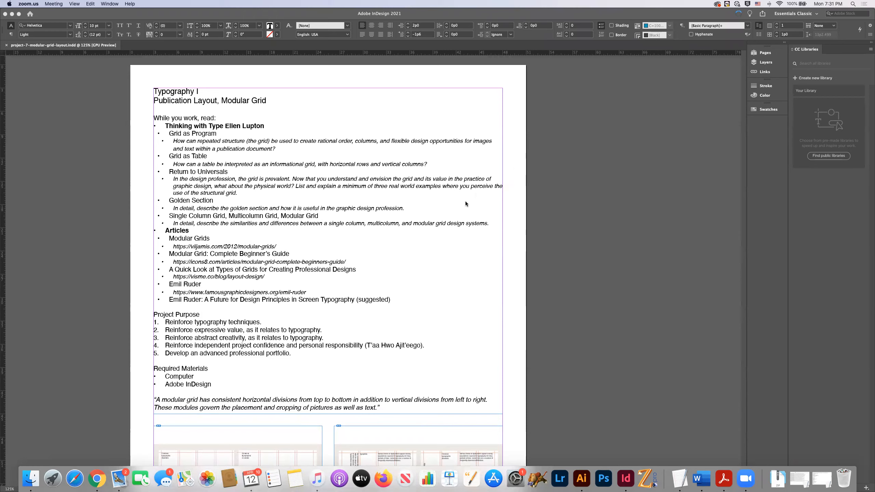
{"action": "scroll", "scroll_direction": "left", "scroll_amount": 3}
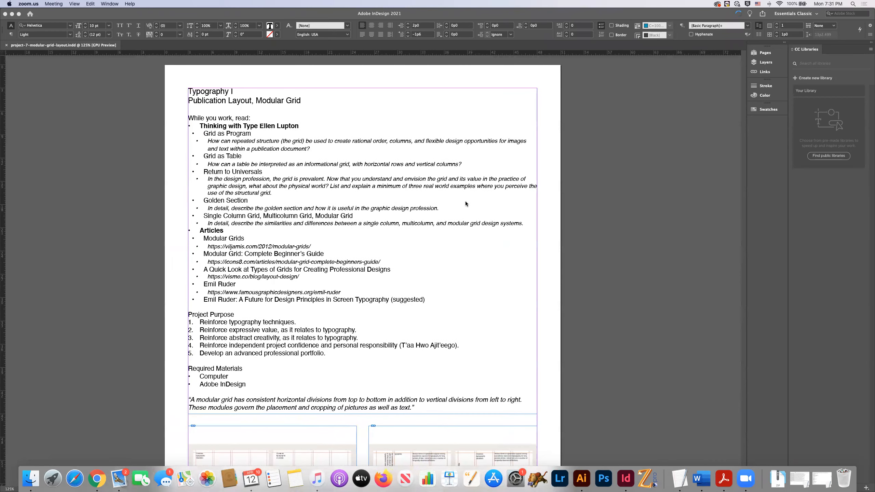
{"action": "mouse_move", "coordinate": [299, 178]}
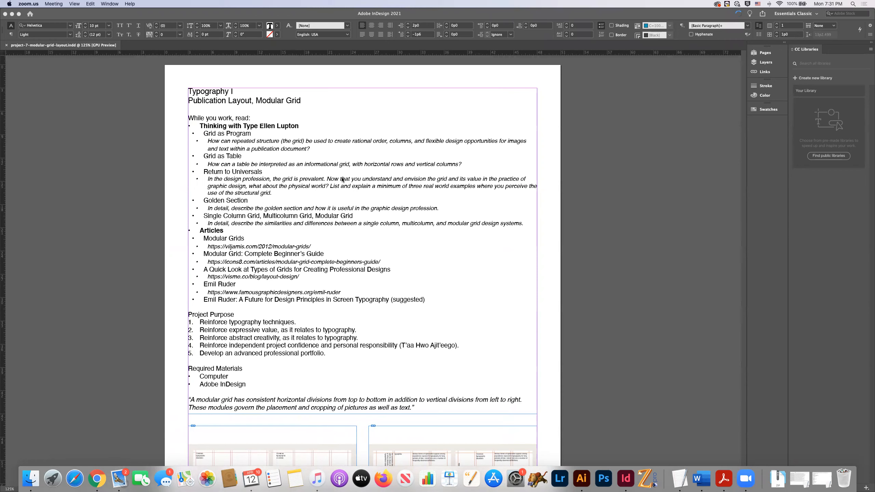
{"action": "mouse_move", "coordinate": [306, 171]}
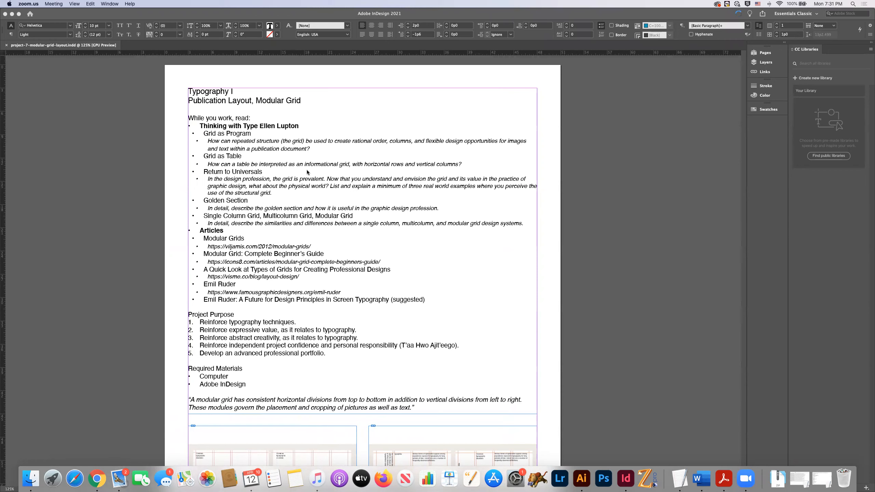
{"action": "mouse_move", "coordinate": [239, 143]}
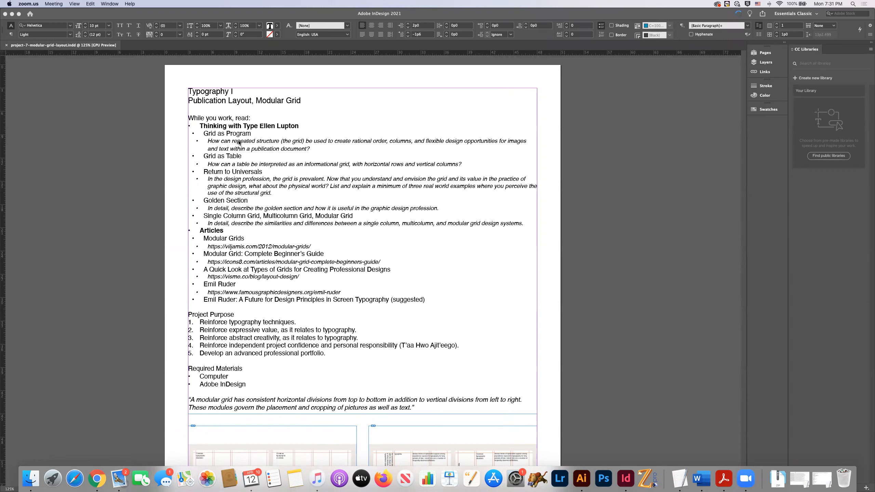
{"action": "mouse_move", "coordinate": [258, 206]}
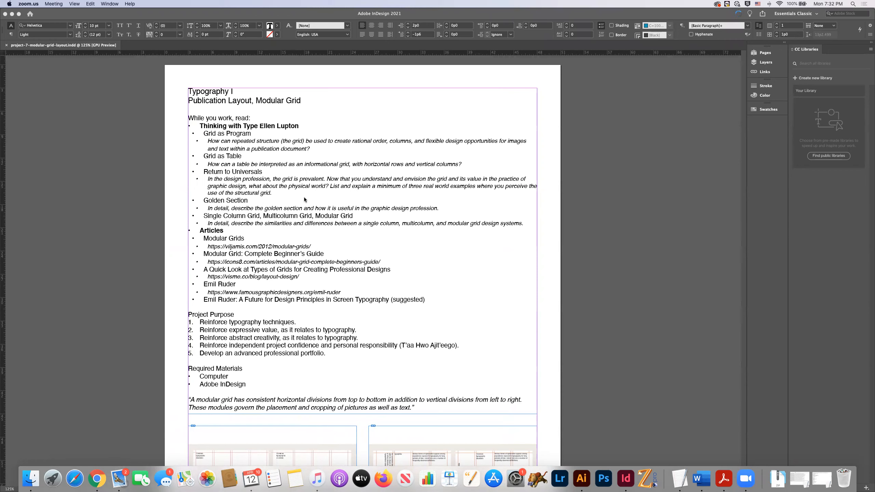
{"action": "mouse_move", "coordinate": [226, 167]}
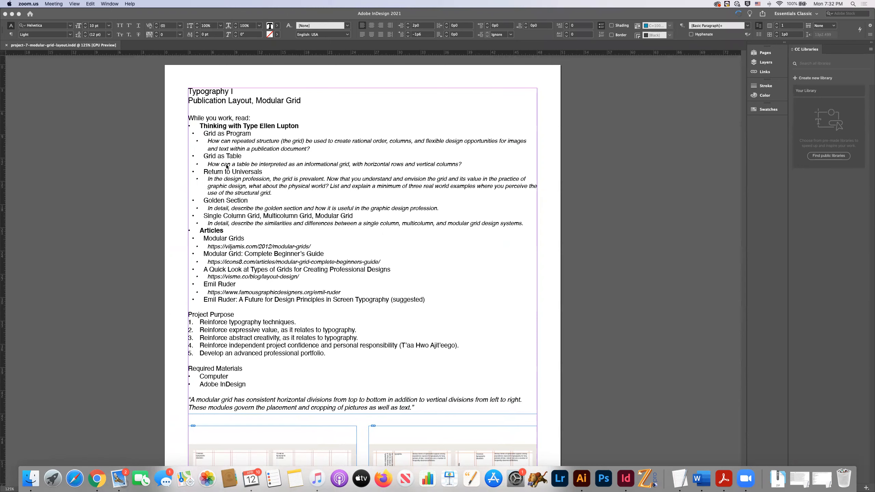
{"action": "scroll", "scroll_direction": "down", "scroll_amount": 3}
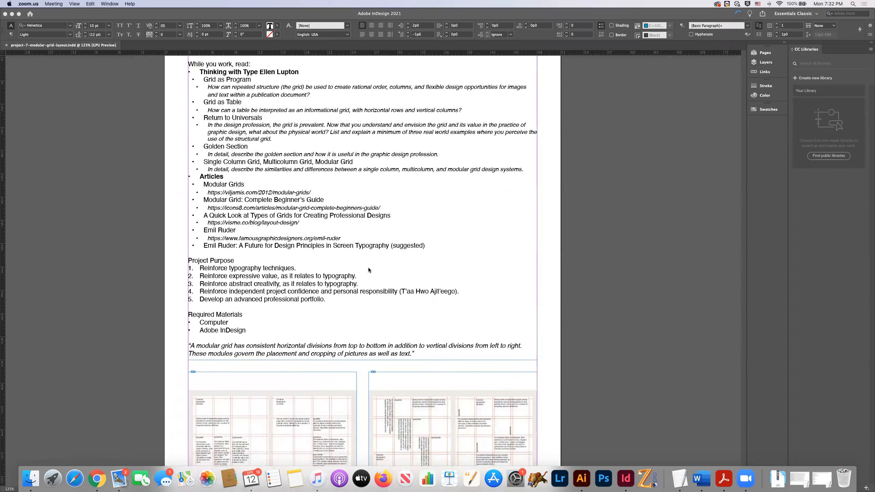
{"action": "mouse_move", "coordinate": [463, 227]}
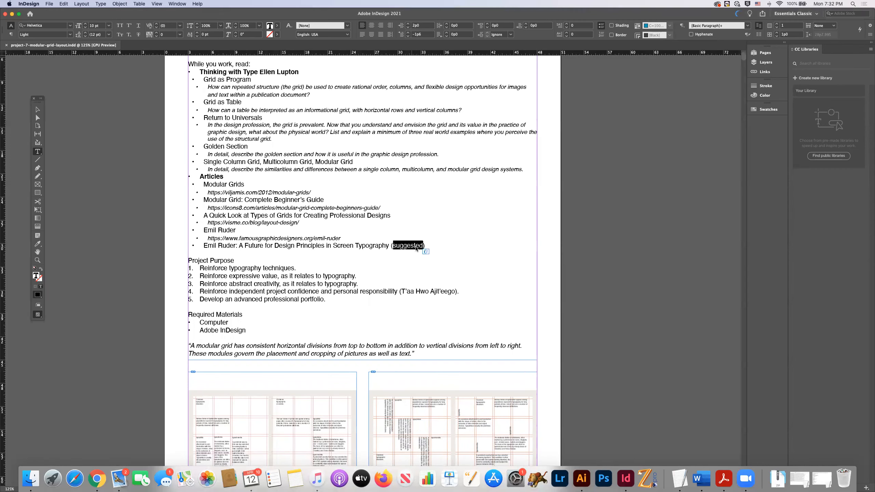
{"action": "triple_click", "coordinate": [296, 245]}
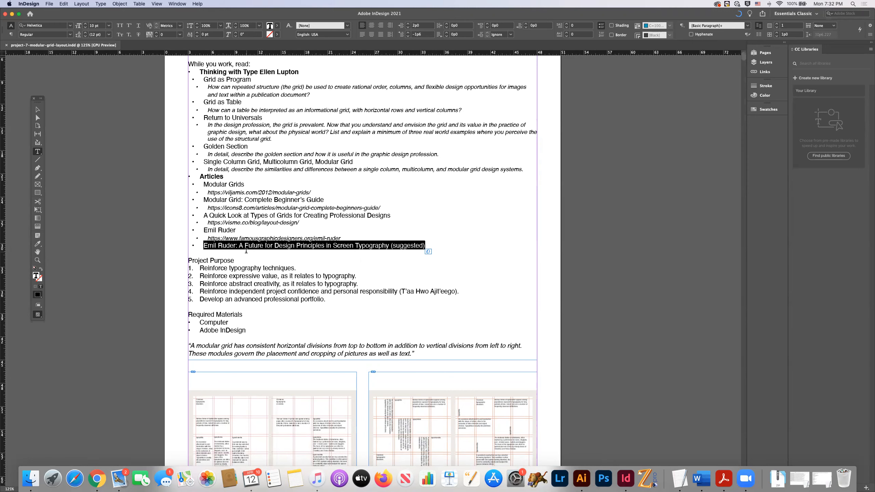
{"action": "mouse_move", "coordinate": [268, 310]}
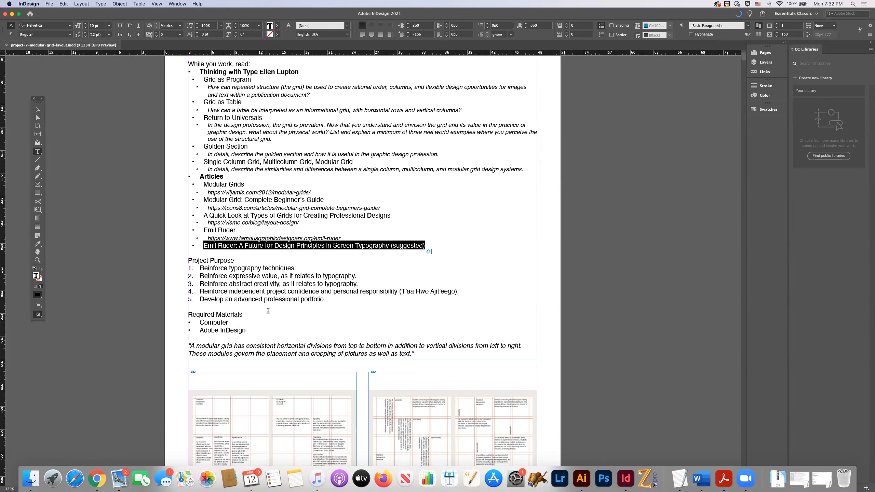
Step: Scroll up and down through the rest of the project brief
{"action": "scroll", "scroll_direction": "down", "scroll_amount": 3}
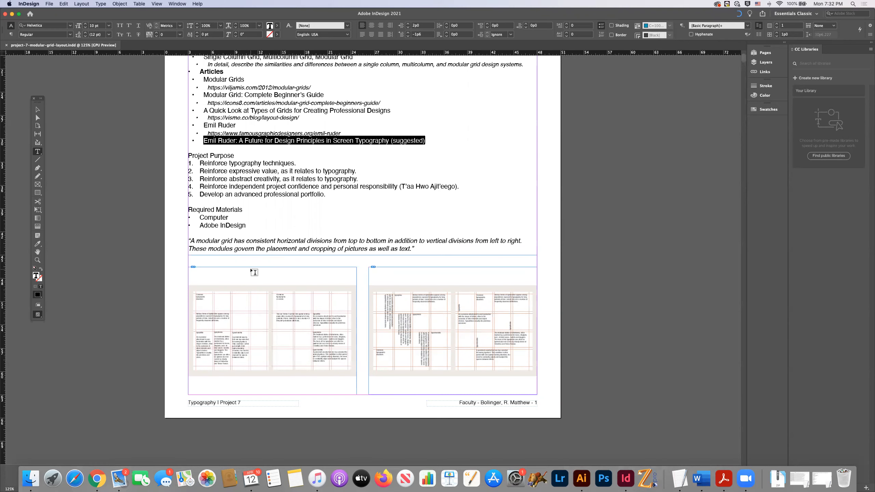
{"action": "scroll", "scroll_direction": "down", "scroll_amount": 3}
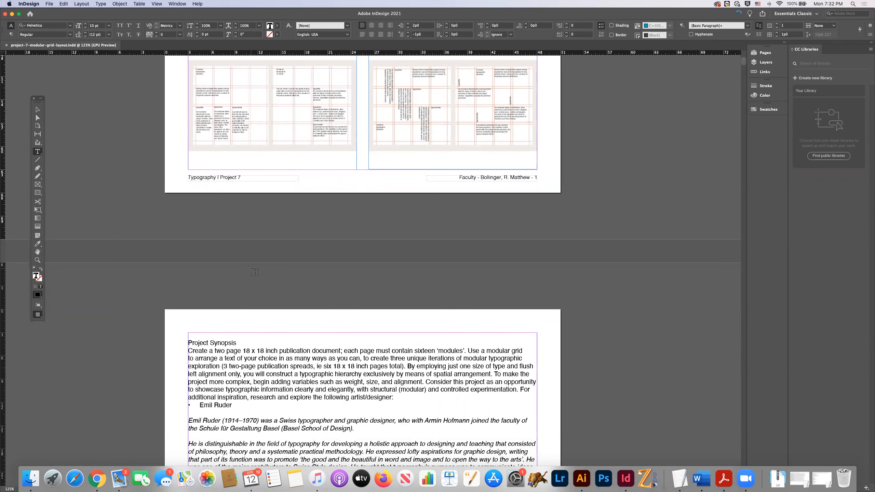
{"action": "mouse_move", "coordinate": [253, 277]}
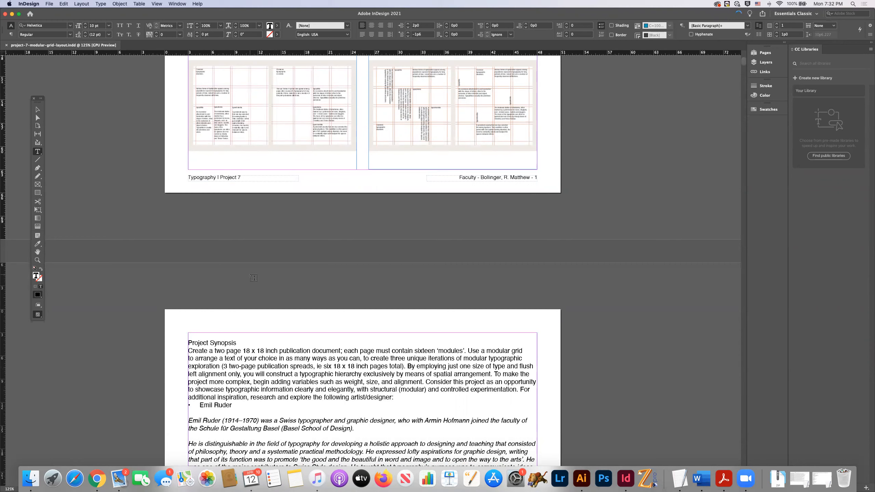
{"action": "scroll", "scroll_direction": "down", "scroll_amount": 3}
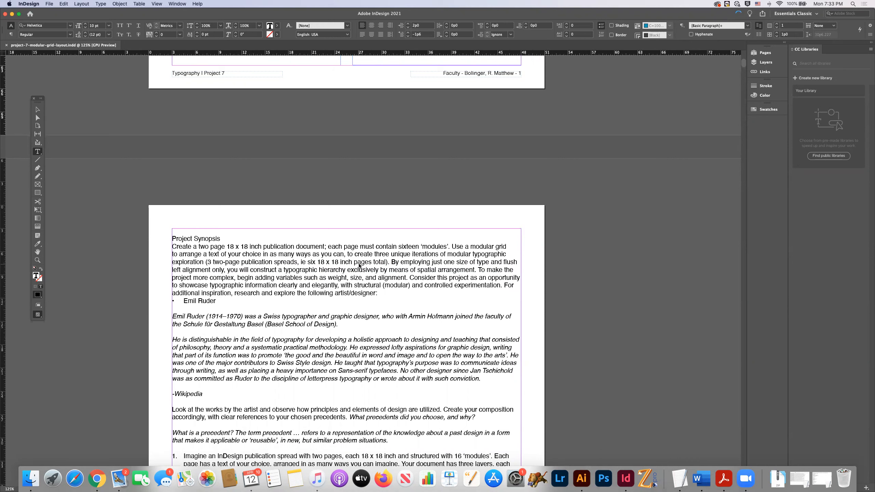
{"action": "mouse_move", "coordinate": [342, 279]}
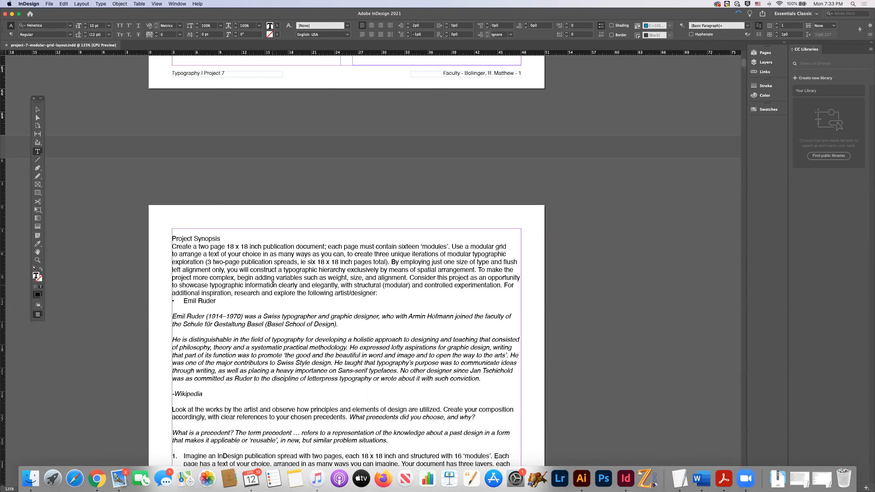
{"action": "mouse_move", "coordinate": [439, 268]}
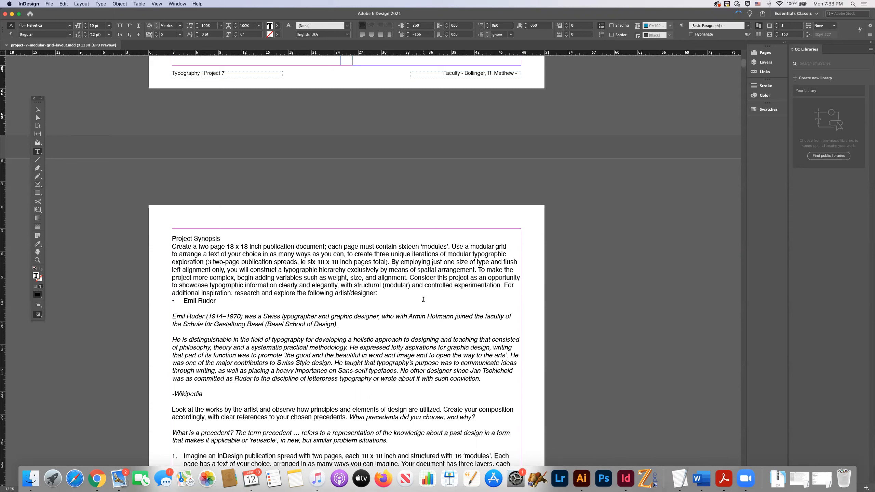
{"action": "mouse_move", "coordinate": [284, 286]}
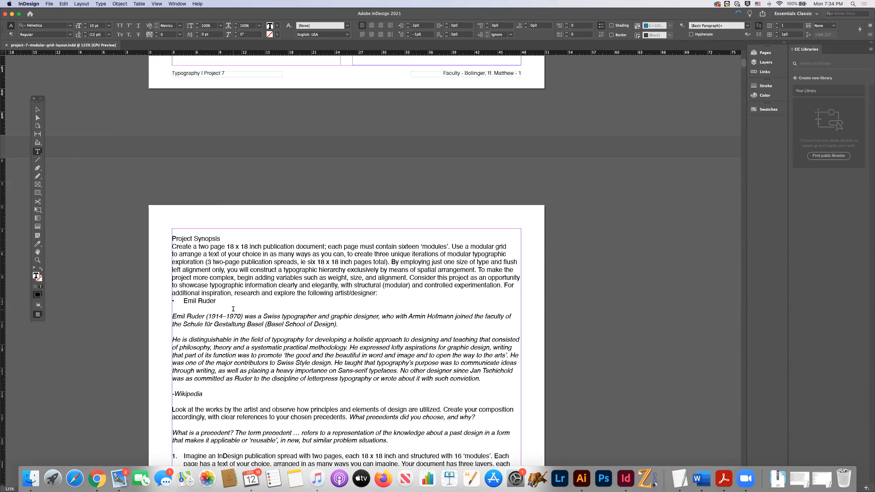
{"action": "mouse_move", "coordinate": [408, 287]}
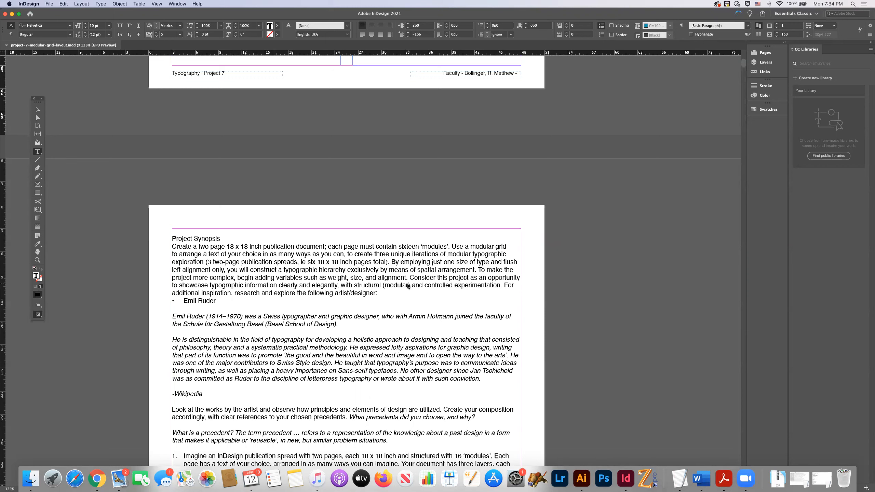
{"action": "mouse_move", "coordinate": [493, 295]}
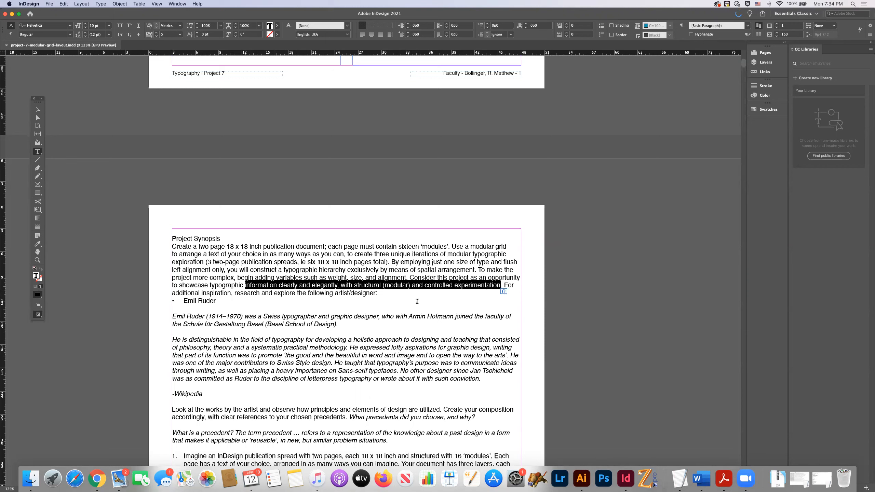
{"action": "mouse_move", "coordinate": [446, 292]}
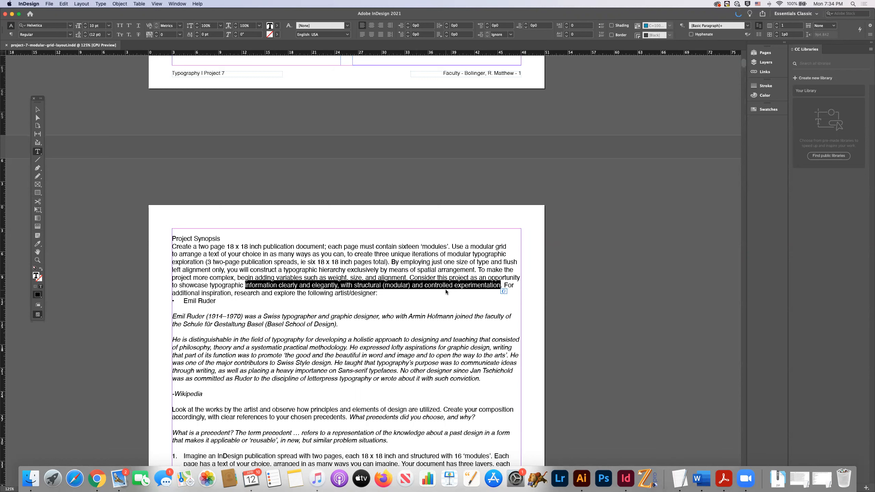
{"action": "mouse_move", "coordinate": [401, 311]}
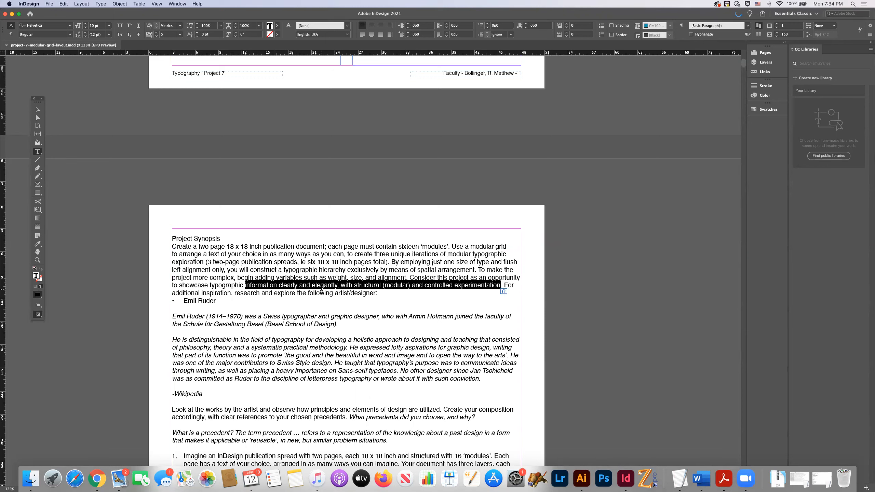
{"action": "mouse_move", "coordinate": [438, 296]}
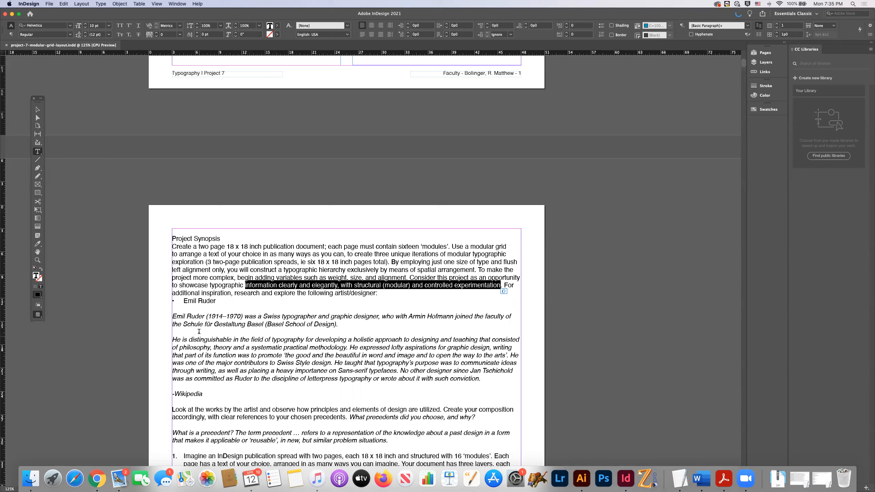
{"action": "mouse_move", "coordinate": [357, 334]}
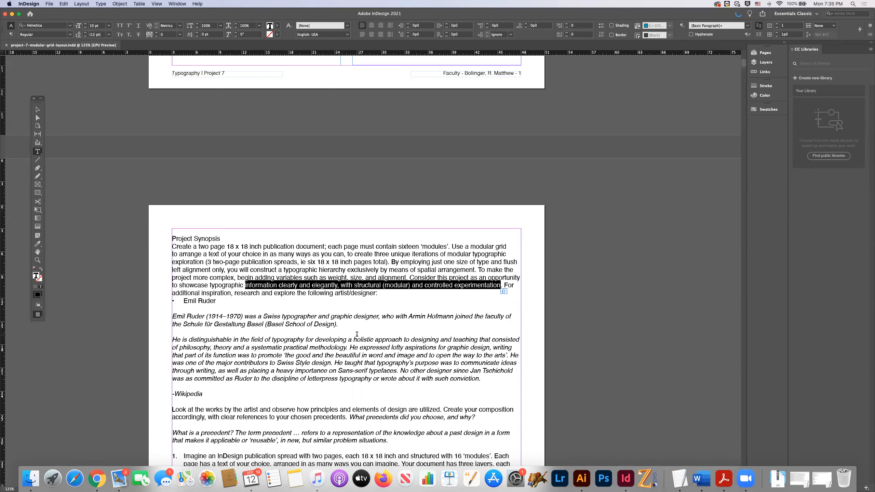
{"action": "mouse_move", "coordinate": [320, 333]}
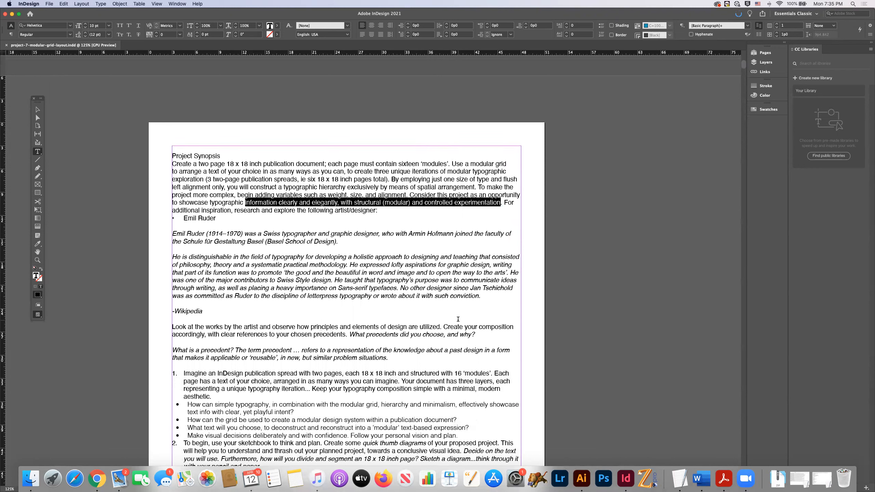
{"action": "mouse_move", "coordinate": [468, 323]}
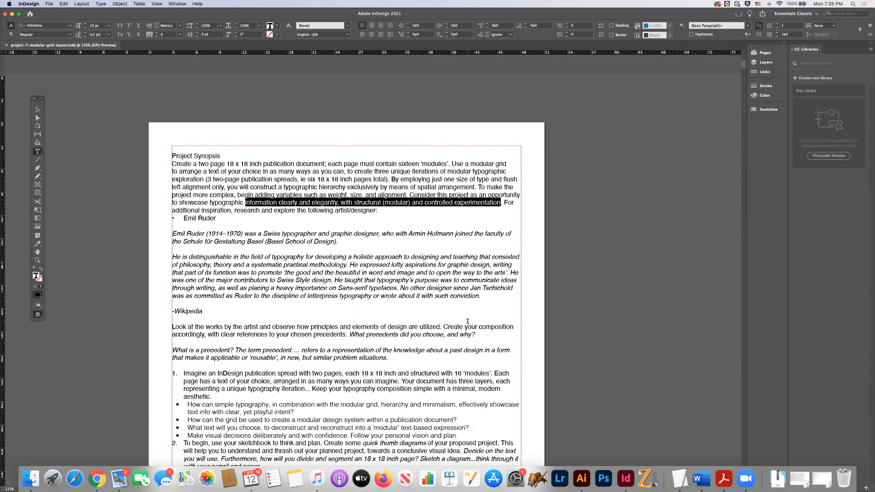
{"action": "mouse_move", "coordinate": [398, 330]}
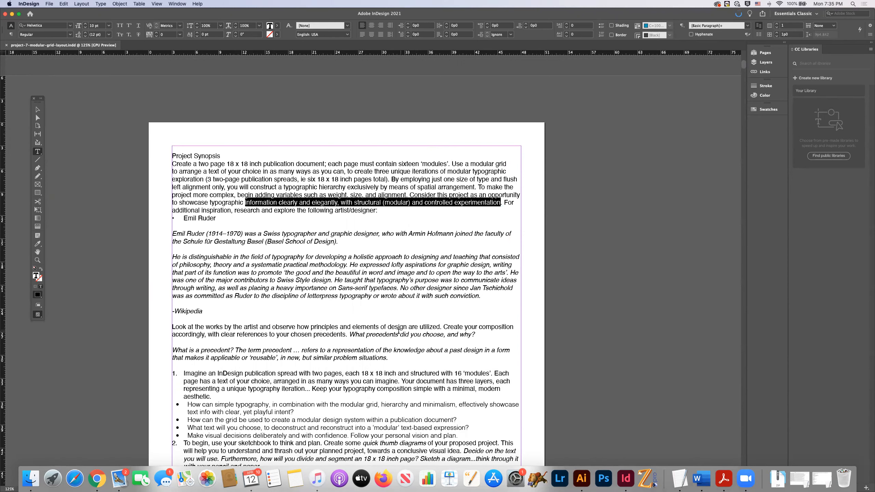
{"action": "scroll", "scroll_direction": "up", "scroll_amount": 3}
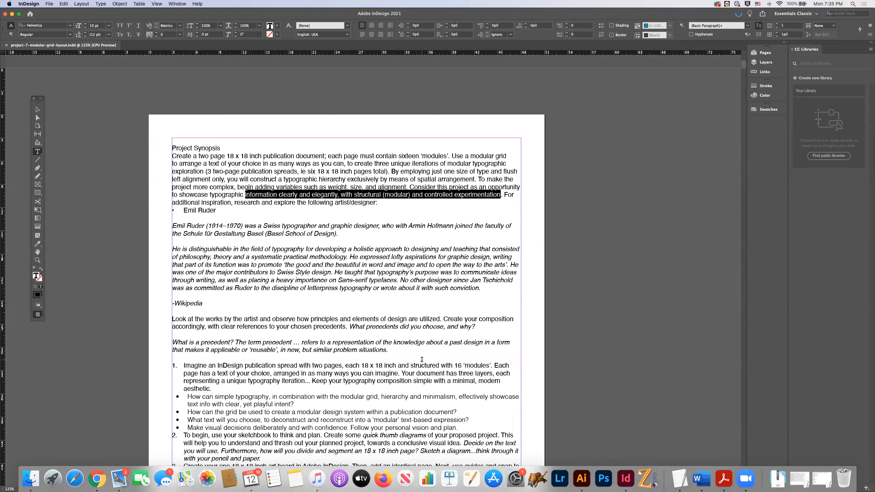
{"action": "scroll", "scroll_direction": "down", "scroll_amount": 3}
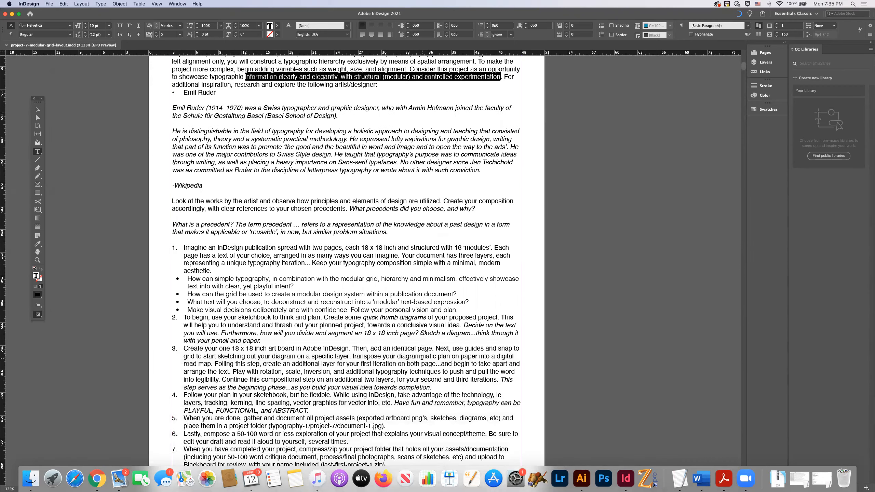
{"action": "scroll", "scroll_direction": "up", "scroll_amount": 3}
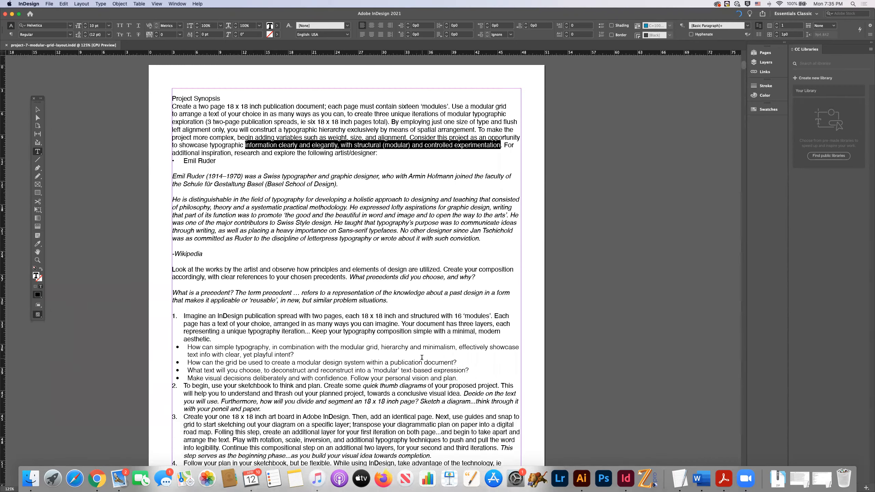
{"action": "scroll", "scroll_direction": "up", "scroll_amount": 3}
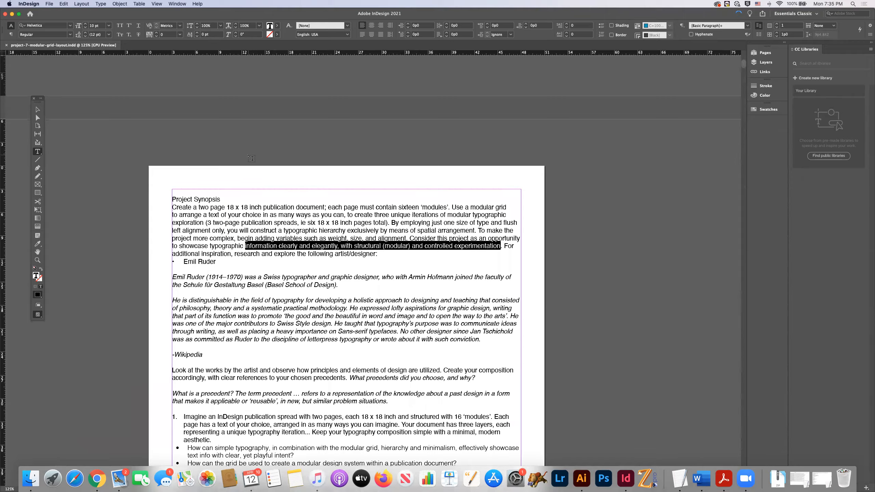
{"action": "scroll", "scroll_direction": "up", "scroll_amount": 3}
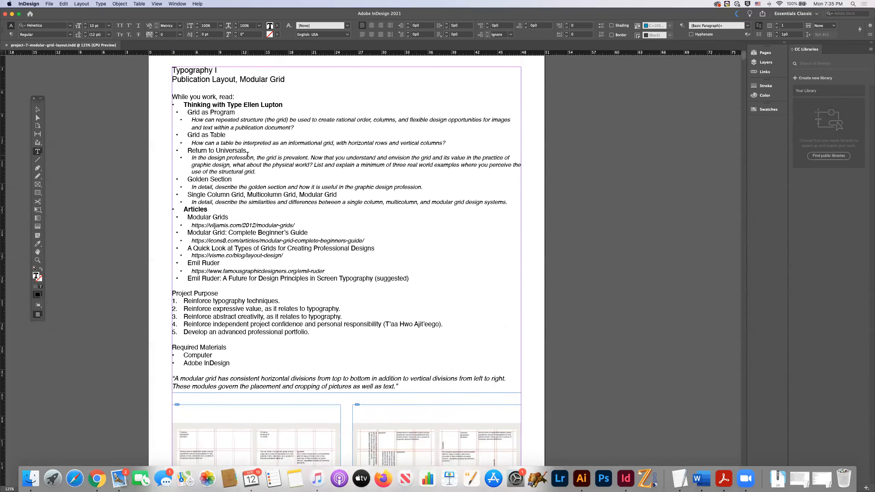
{"action": "scroll", "scroll_direction": "down", "scroll_amount": 3}
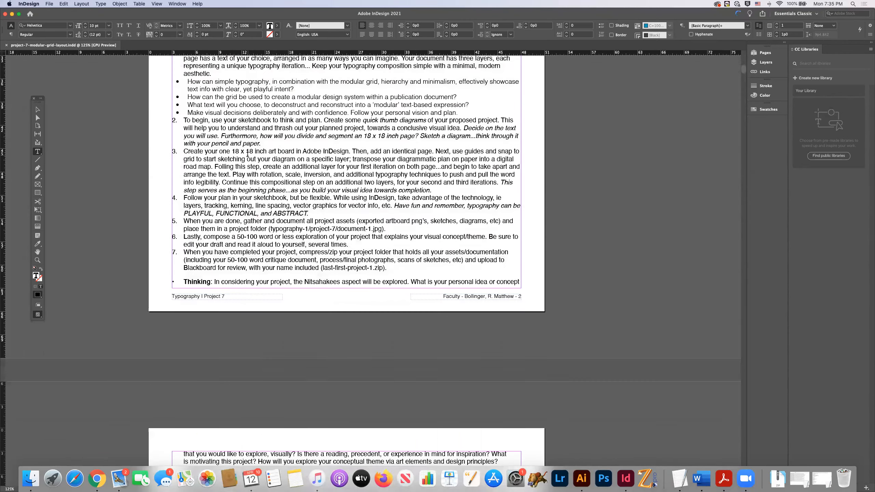
{"action": "scroll", "scroll_direction": "down", "scroll_amount": 3}
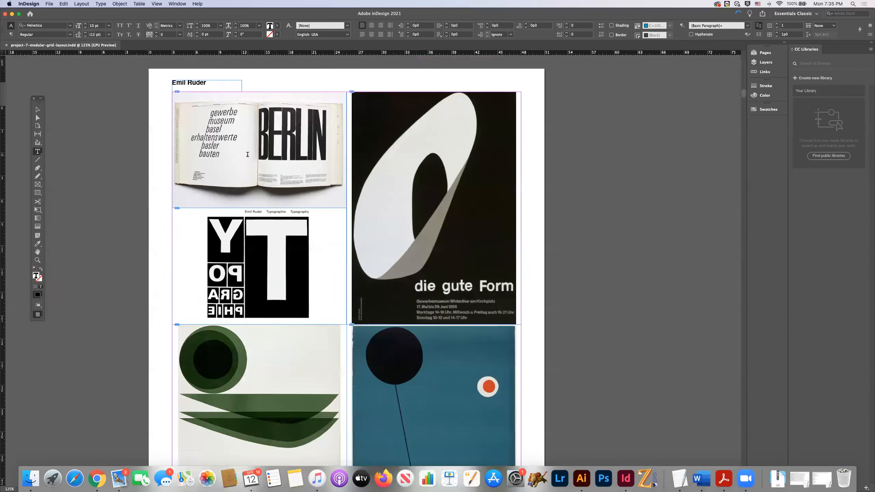
{"action": "scroll", "scroll_direction": "down", "scroll_amount": 3}
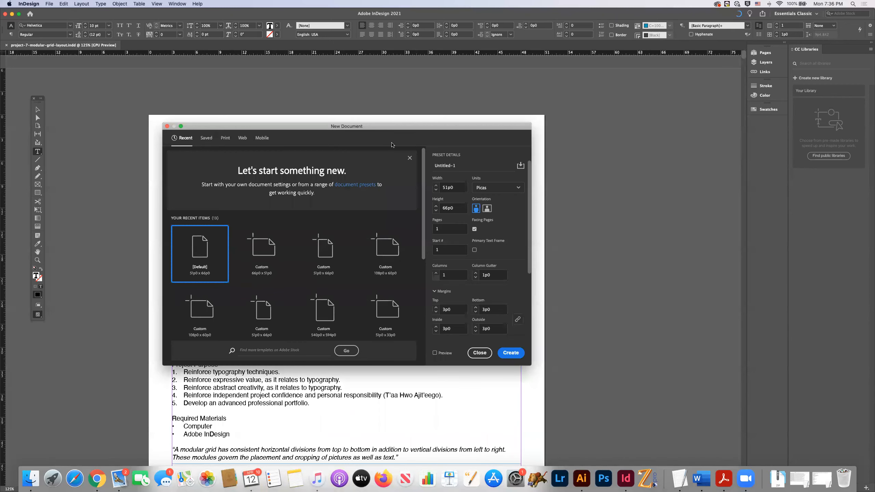
Step: Name the new document project-7, set units to inches, and create it at 18 × 18 in
{"action": "triple_click", "coordinate": [450, 165]}
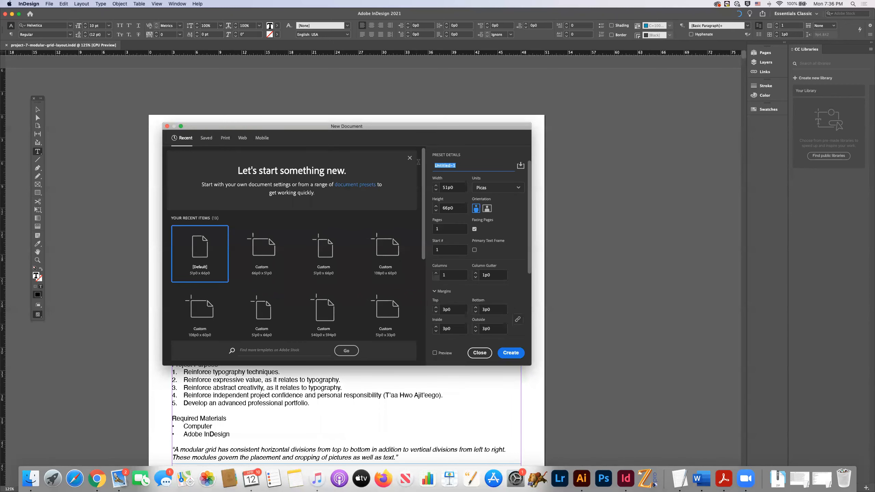
{"action": "type", "text": "project-"}
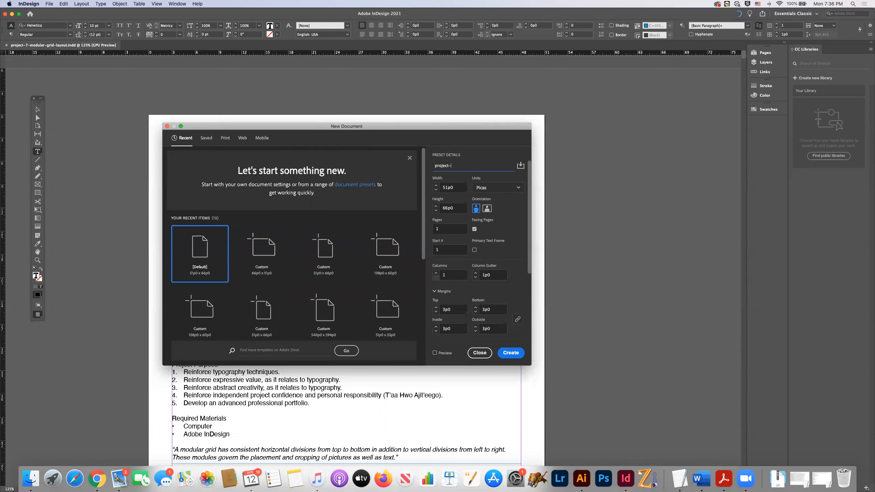
{"action": "type", "text": "7"}
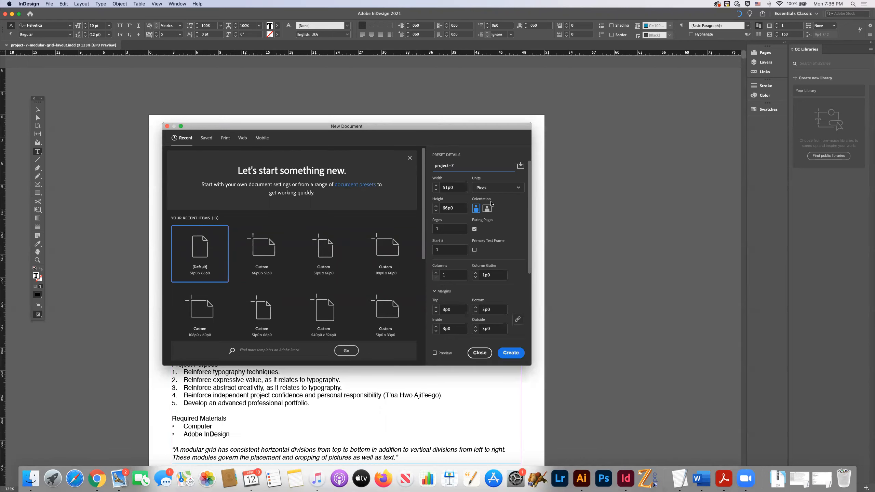
{"action": "left_click", "coordinate": [495, 187]}
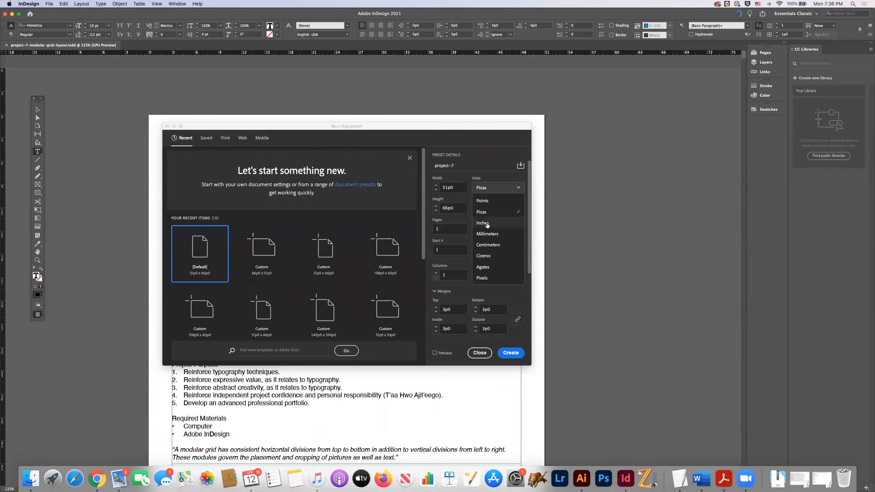
{"action": "left_click", "coordinate": [482, 222]}
{"action": "type", "text": "18"}
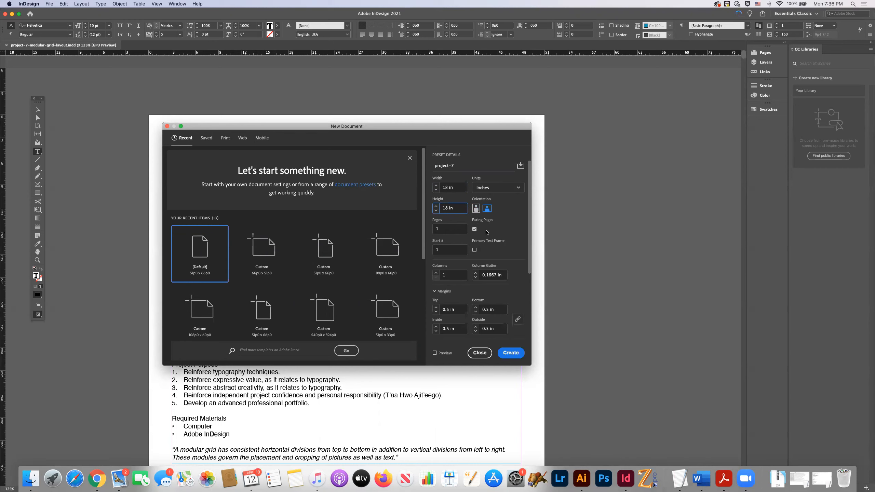
{"action": "mouse_move", "coordinate": [496, 222]}
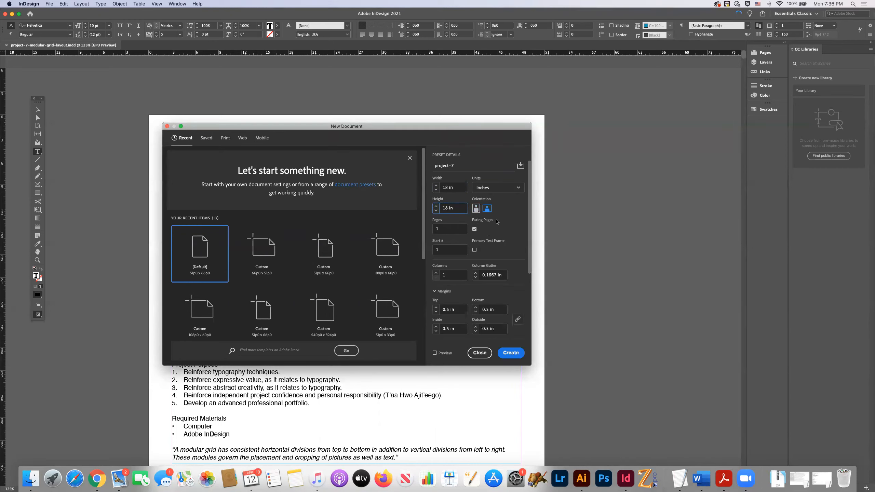
{"action": "mouse_move", "coordinate": [428, 210]}
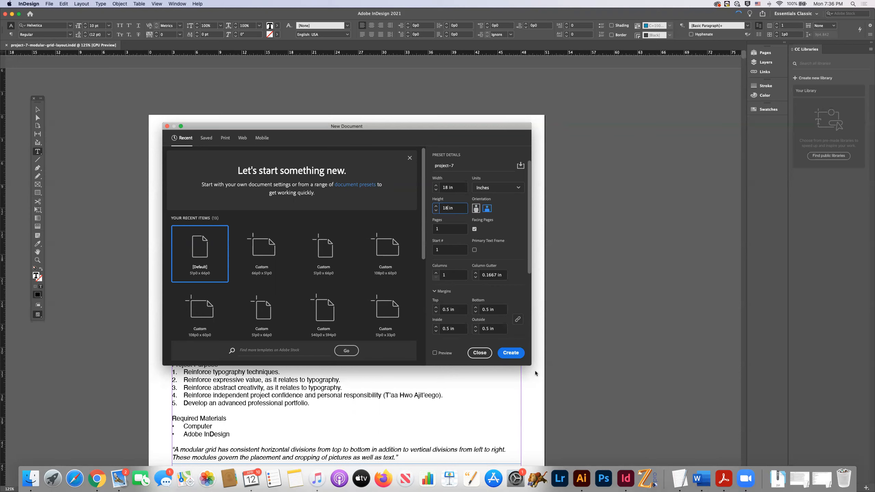
{"action": "left_click", "coordinate": [510, 353]}
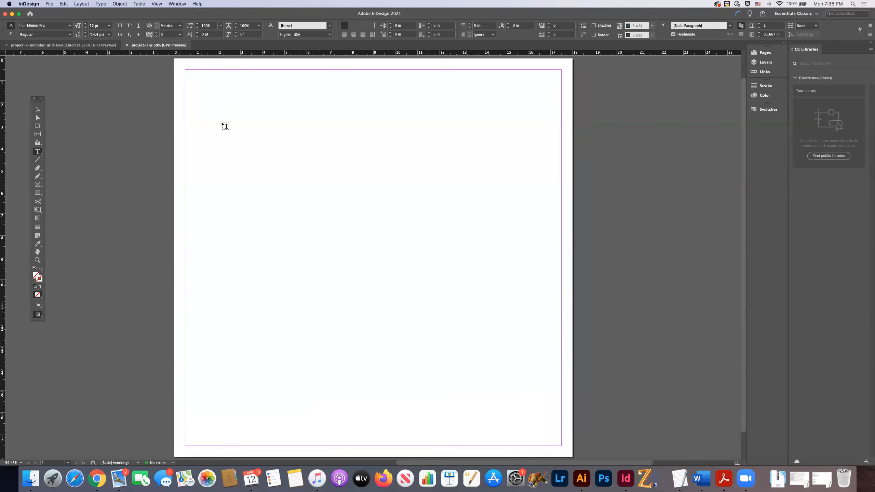
{"action": "mouse_move", "coordinate": [342, 187]}
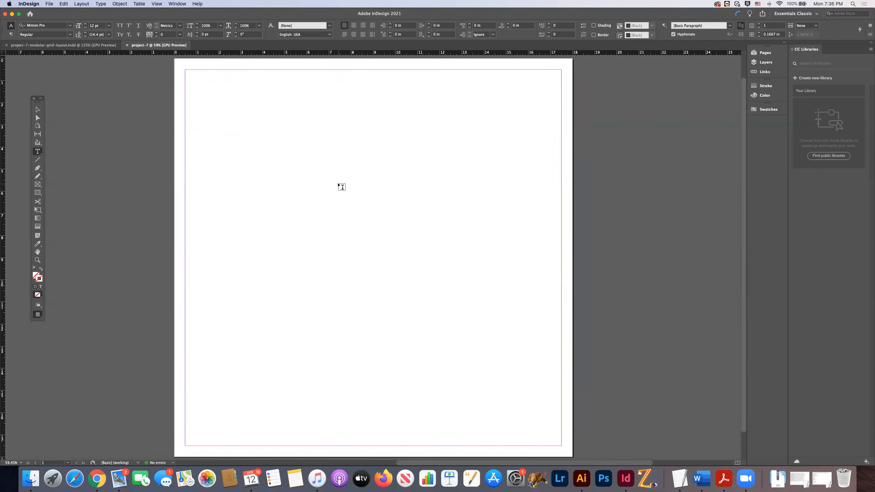
{"action": "mouse_move", "coordinate": [701, 105]}
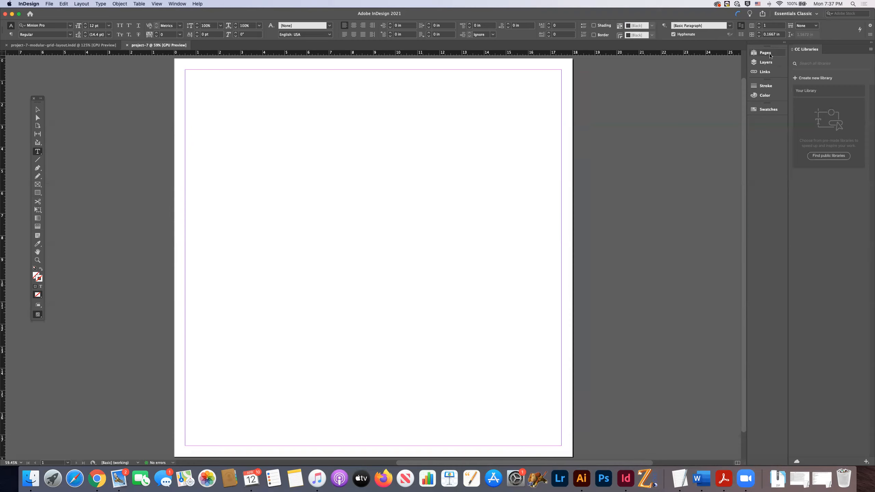
Step: Add two pages in the Pages panel, giving a single first page and a 2–3 spread
{"action": "left_click", "coordinate": [766, 52]}
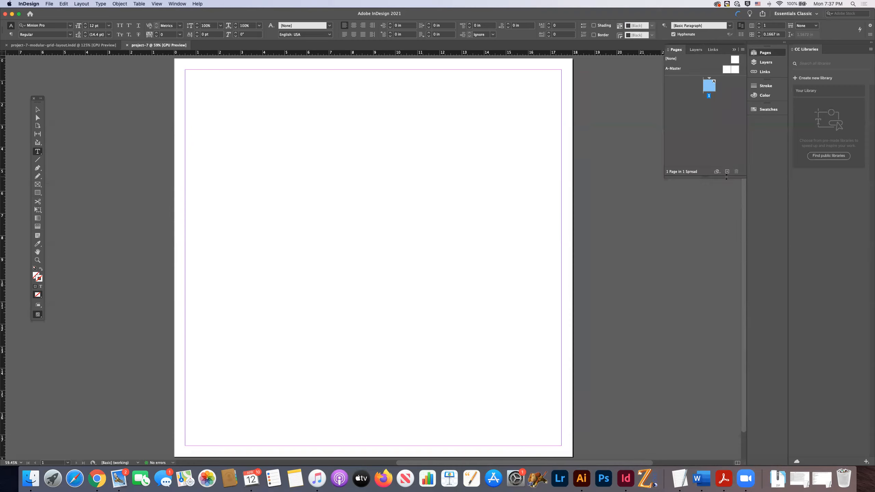
{"action": "mouse_move", "coordinate": [727, 172]}
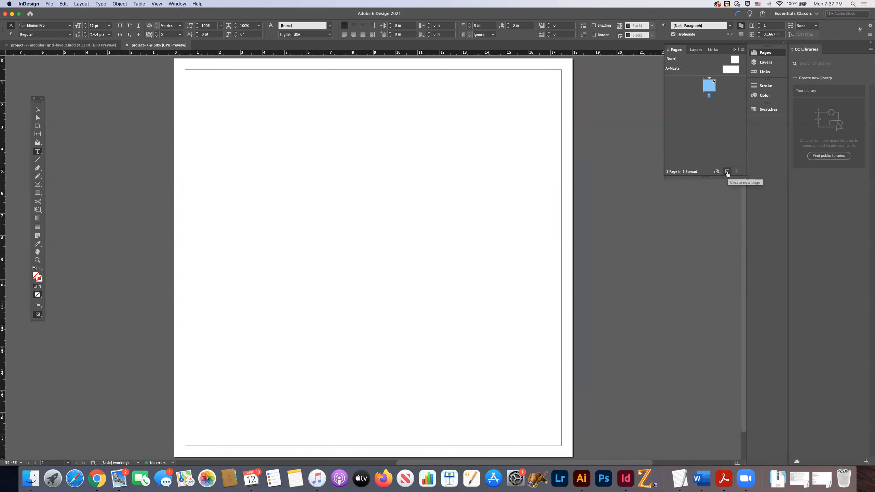
{"action": "left_click", "coordinate": [727, 171]}
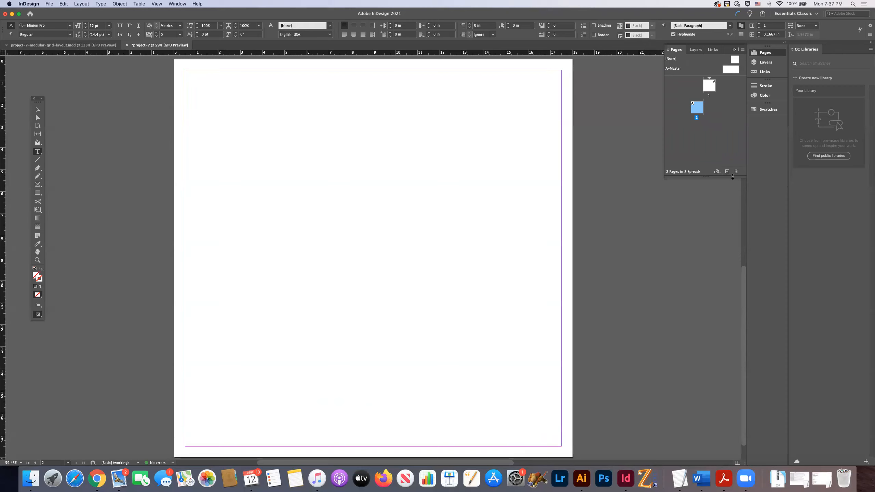
{"action": "mouse_move", "coordinate": [736, 171]}
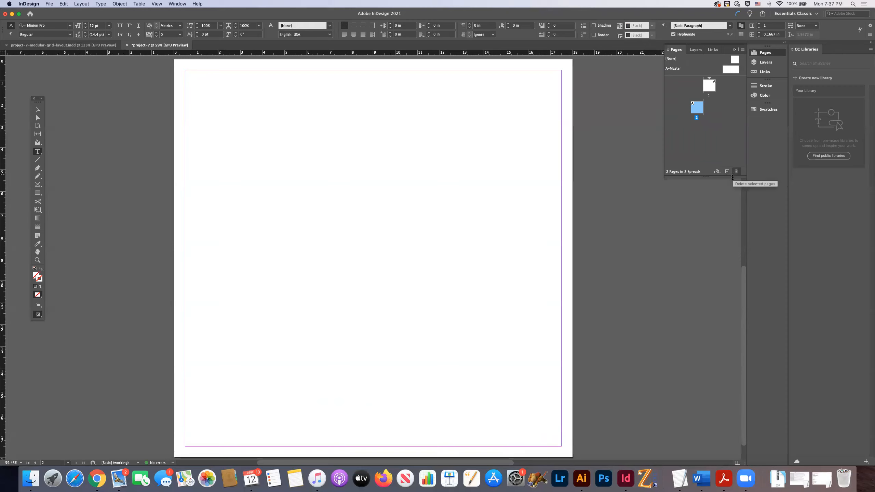
{"action": "mouse_move", "coordinate": [730, 185]}
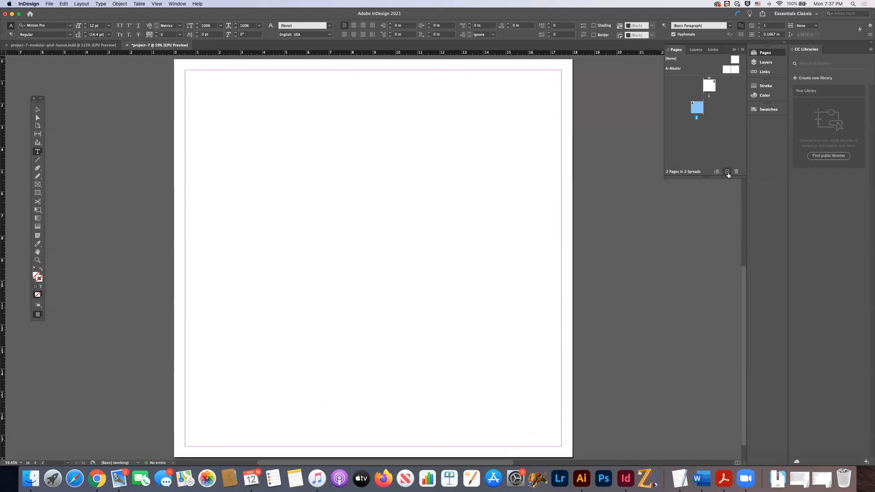
{"action": "left_click", "coordinate": [727, 172]}
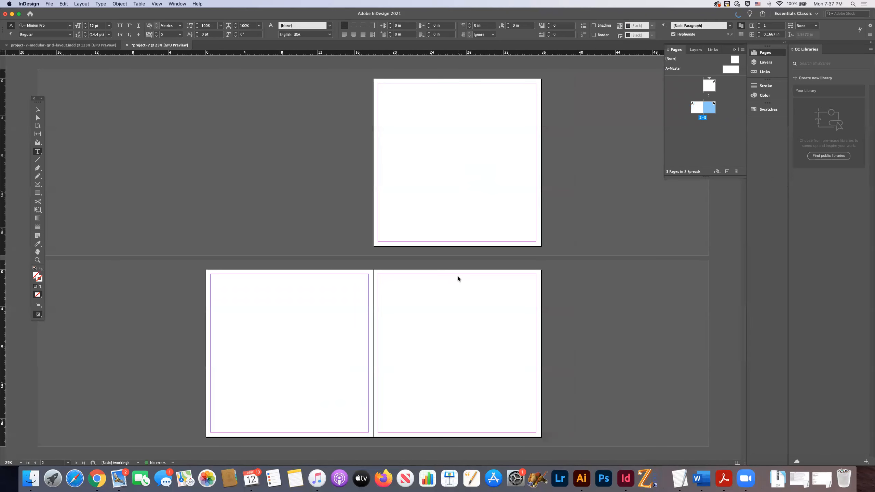
{"action": "mouse_move", "coordinate": [471, 186]}
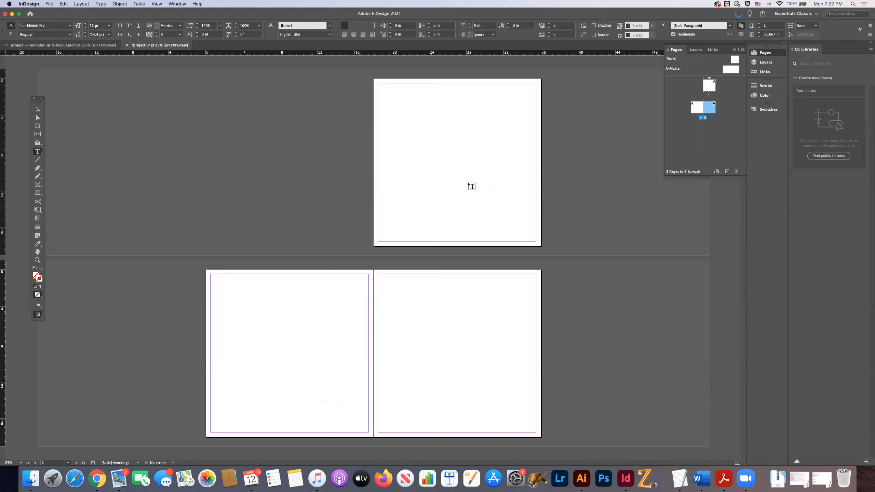
{"action": "mouse_move", "coordinate": [294, 328]}
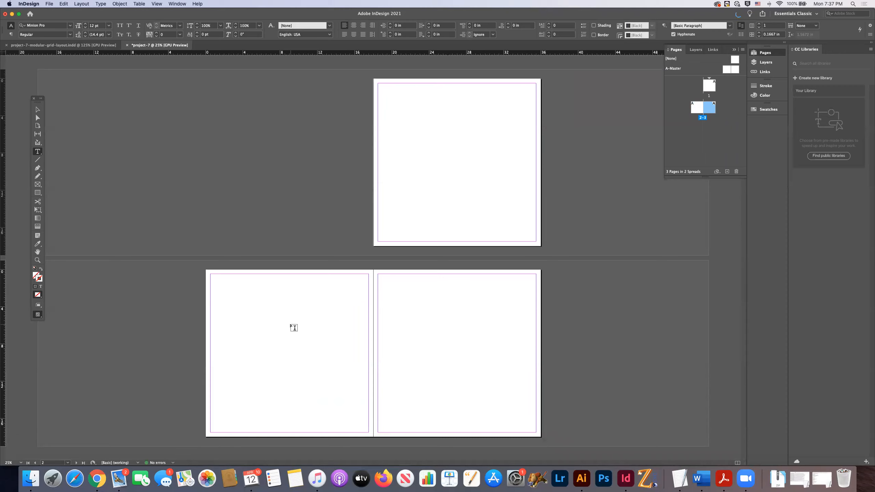
{"action": "mouse_move", "coordinate": [334, 334]}
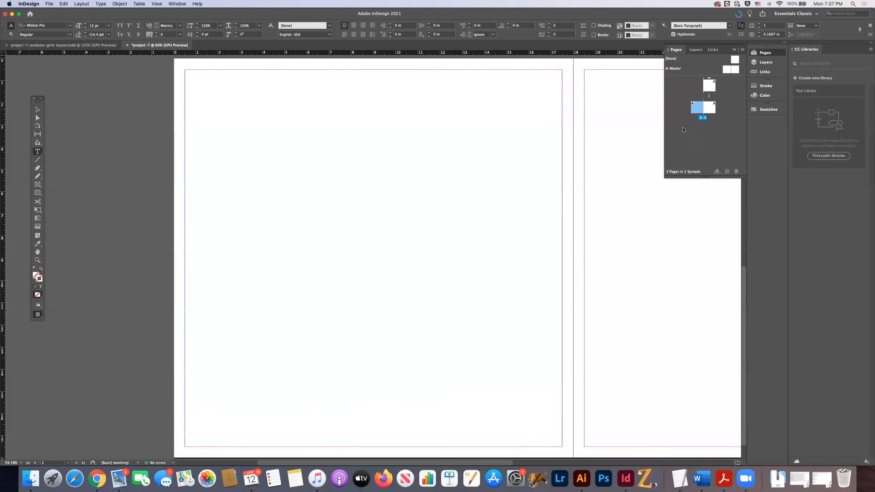
{"action": "mouse_move", "coordinate": [525, 208]}
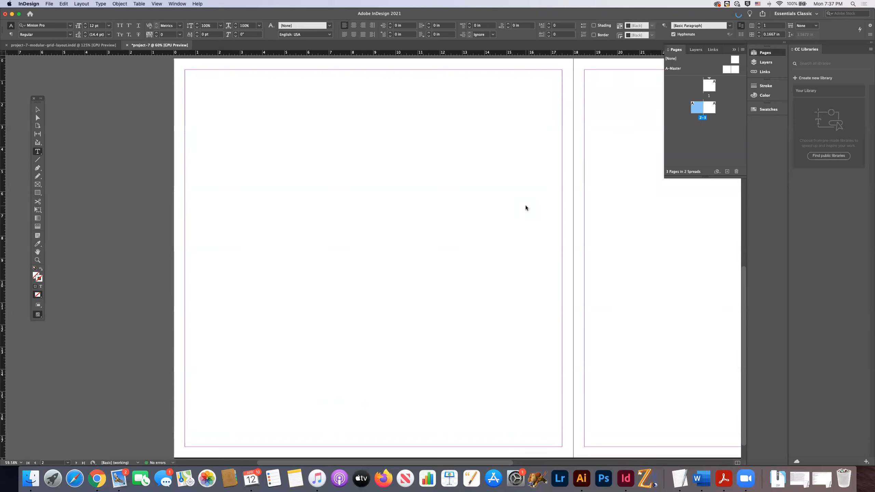
Step: Rename Layer 1 to 'diagram' in the Layers panel's Layer Options
{"action": "left_click", "coordinate": [694, 50]}
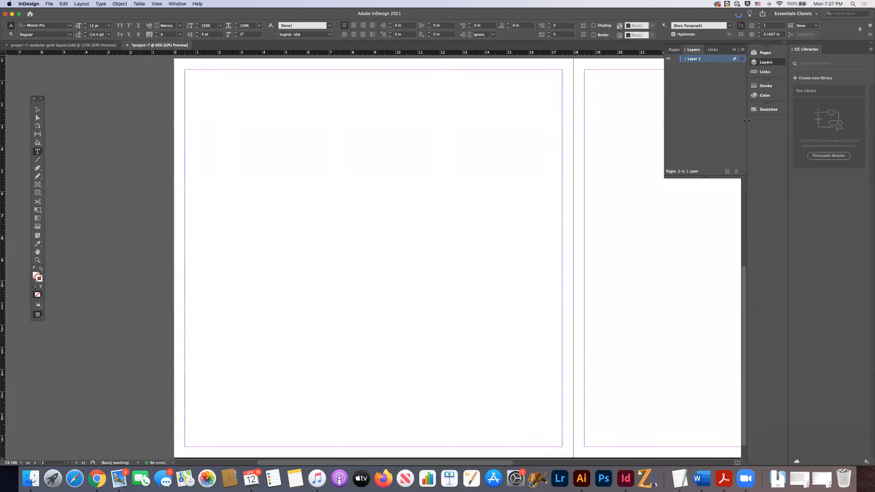
{"action": "double_click", "coordinate": [694, 59]}
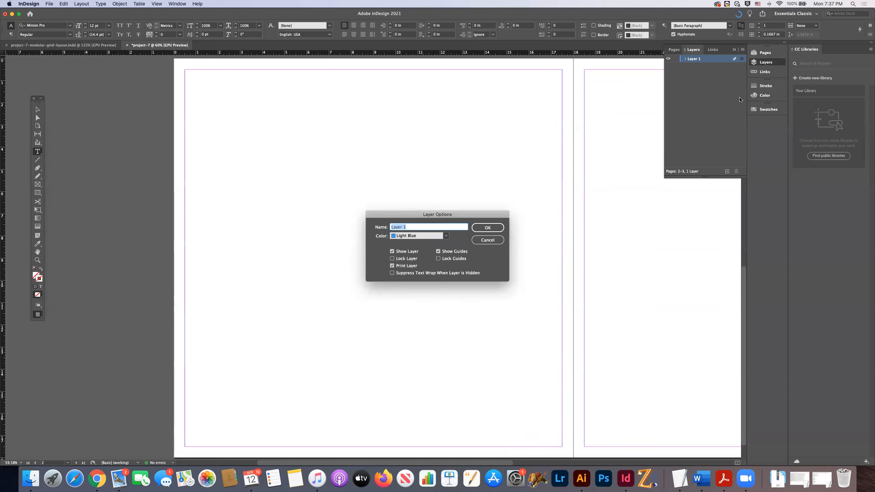
{"action": "type", "text": "diagram"}
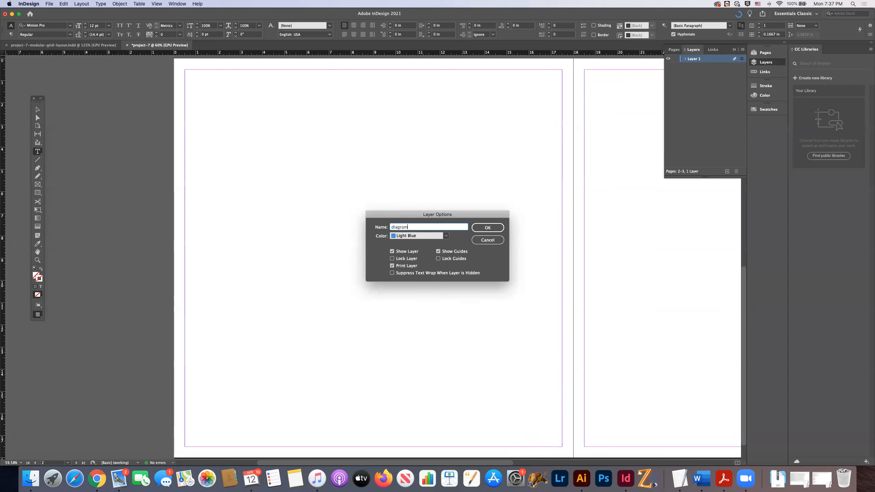
{"action": "left_click", "coordinate": [487, 227]}
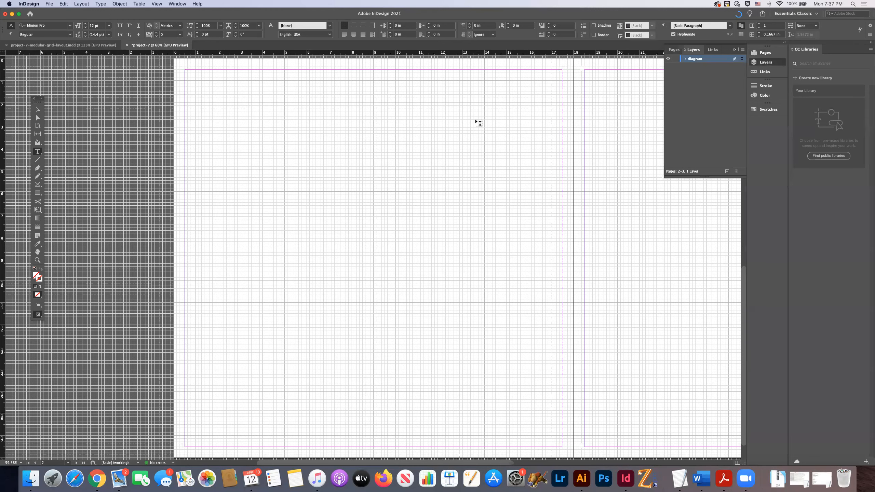
{"action": "mouse_move", "coordinate": [84, 154]}
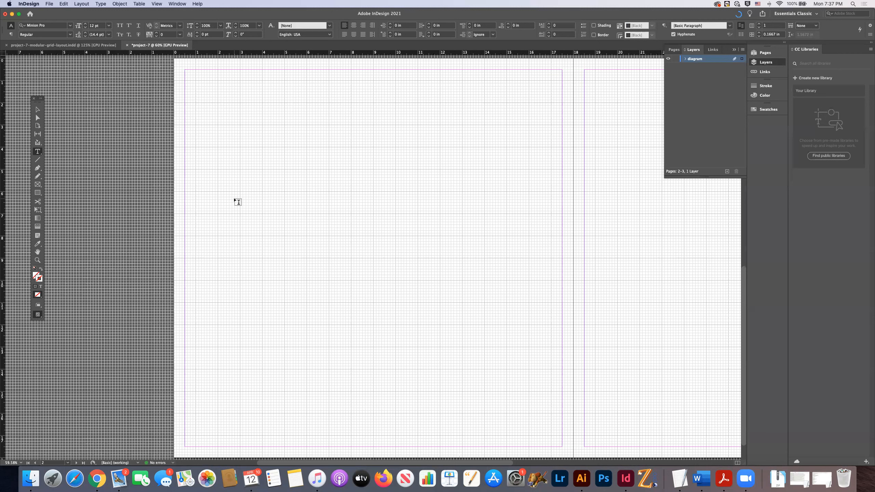
{"action": "mouse_move", "coordinate": [630, 235]}
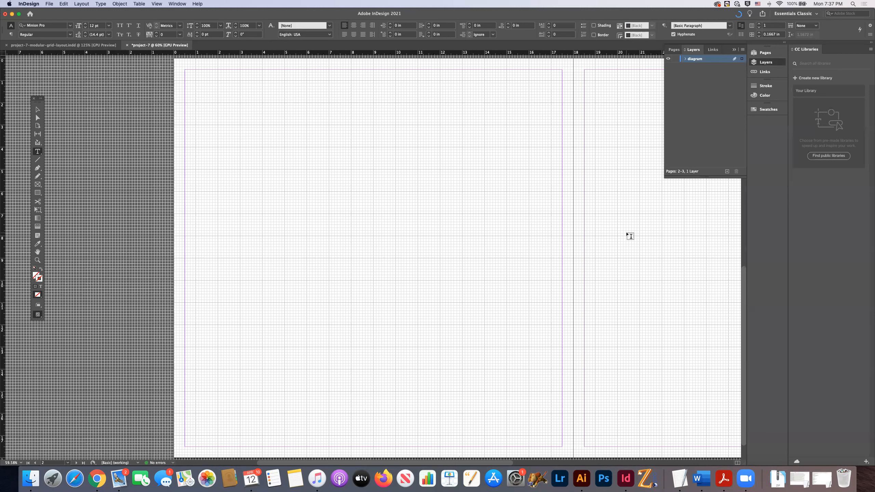
{"action": "mouse_move", "coordinate": [552, 274]}
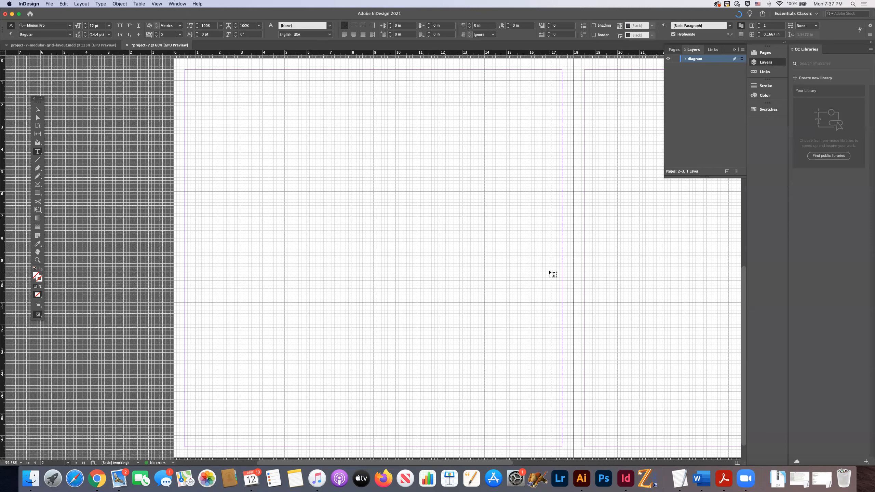
{"action": "mouse_move", "coordinate": [157, 237]}
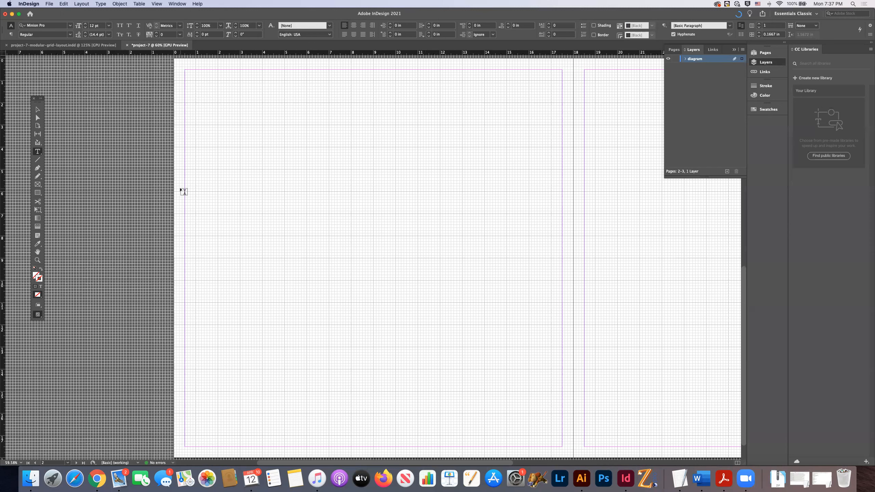
{"action": "mouse_move", "coordinate": [411, 179]}
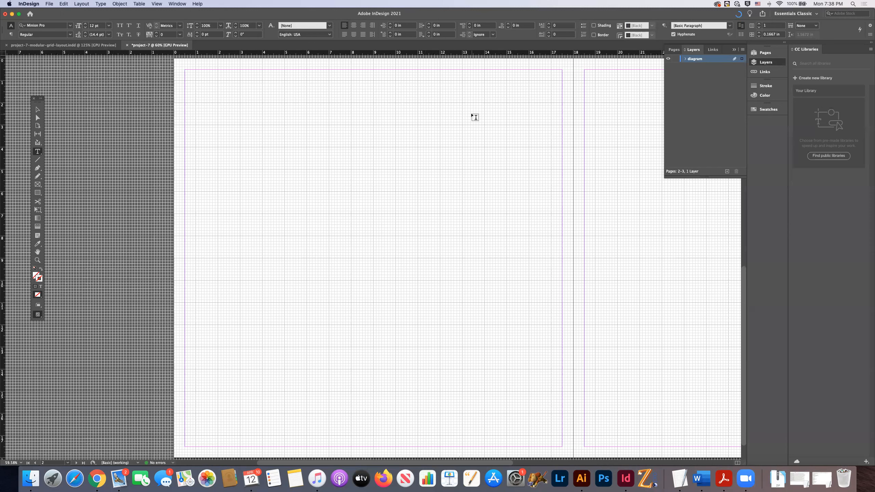
{"action": "mouse_move", "coordinate": [438, 190]}
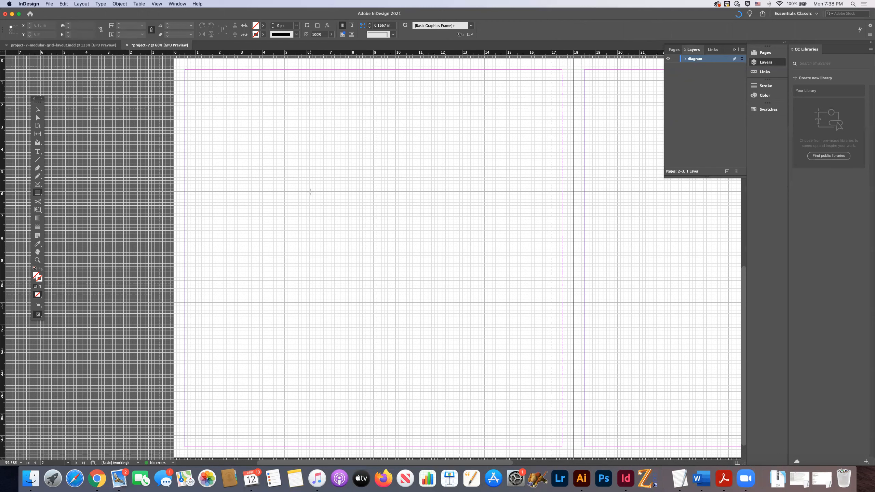
Step: Draw a 4.5 × 4.5 in rectangle on page 2 and fill it with cyan
{"action": "left_click", "coordinate": [310, 192]}
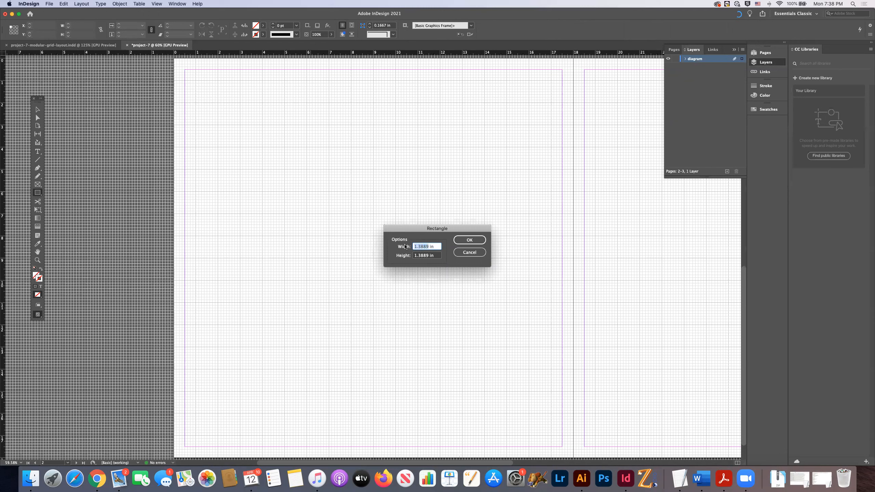
{"action": "type", "text": "4.5 in"}
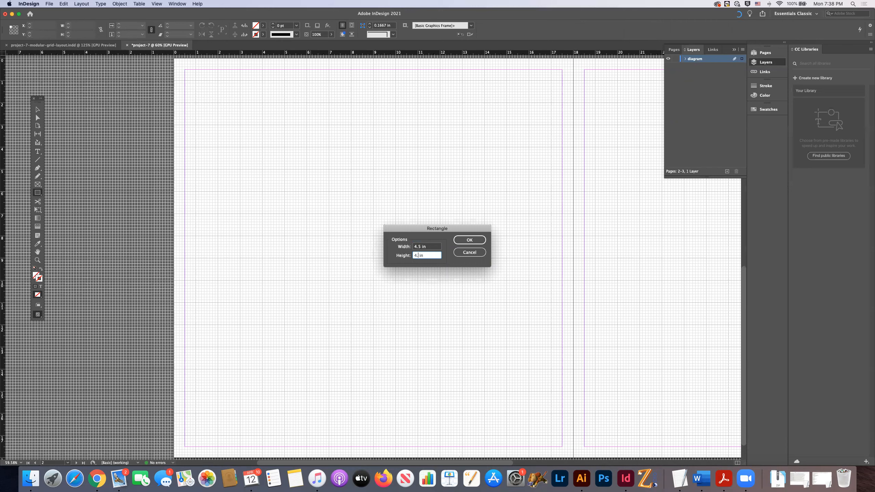
{"action": "left_click", "coordinate": [469, 240]}
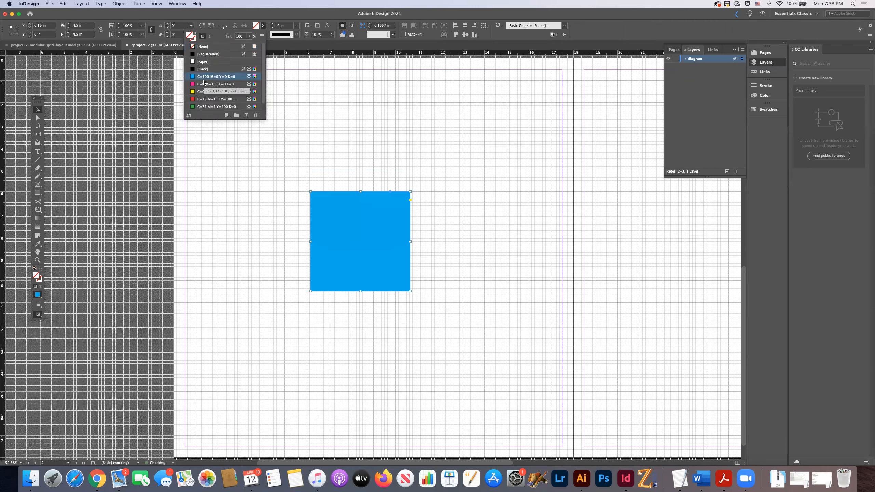
{"action": "left_click", "coordinate": [219, 133]}
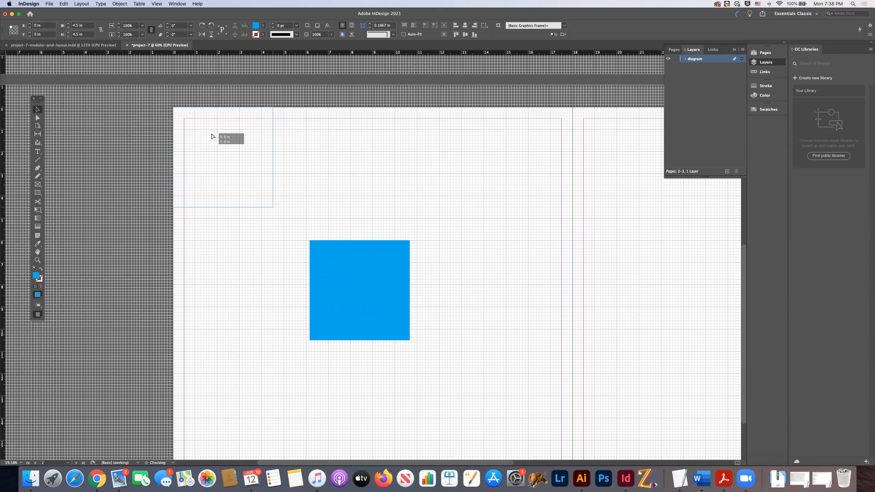
Step: Position the blue square at the spread's top-left corner
{"action": "left_click", "coordinate": [157, 3]}
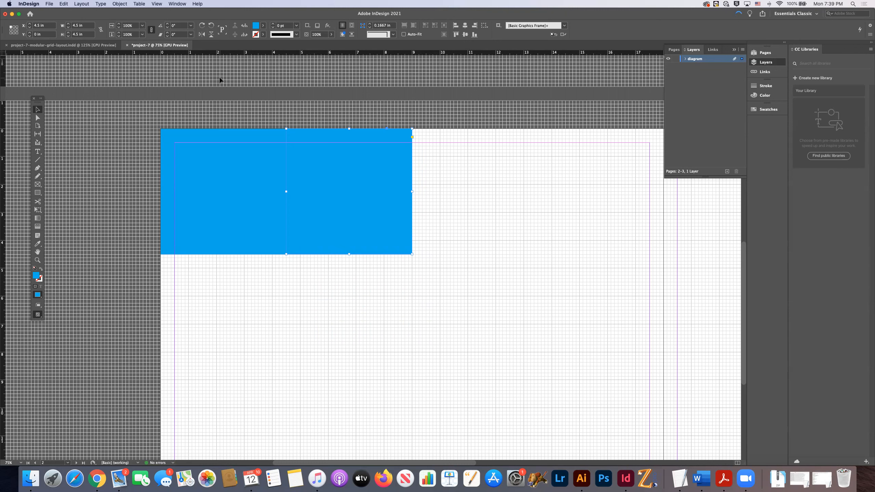
{"action": "mouse_move", "coordinate": [229, 103]}
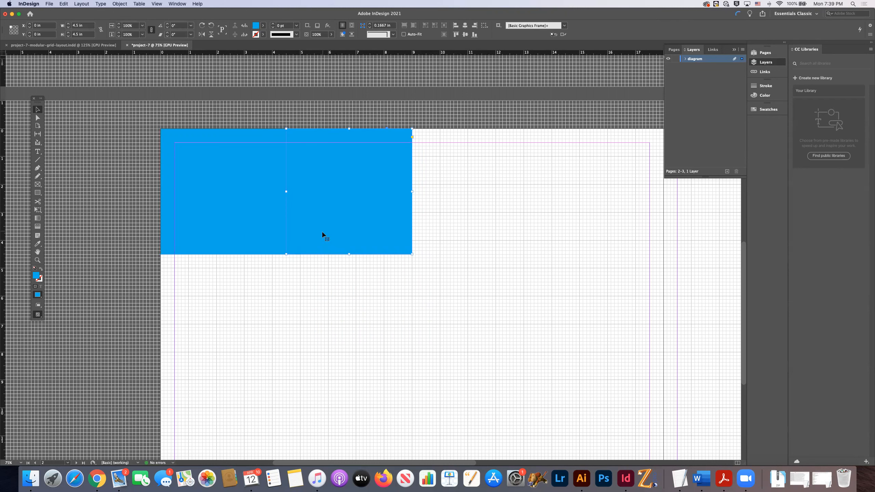
Step: Fill the copy with magenta, then duplicate the blue-pink squares to form a second row below
{"action": "left_click", "coordinate": [191, 34]}
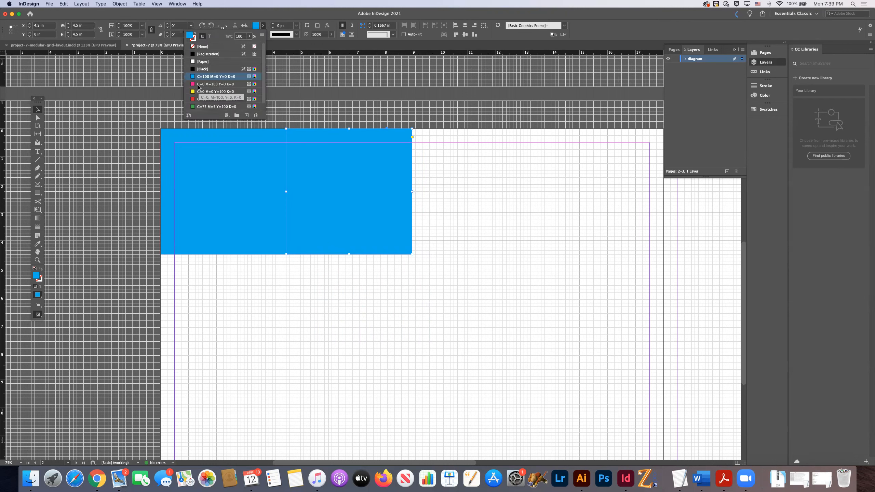
{"action": "left_click", "coordinate": [214, 92]}
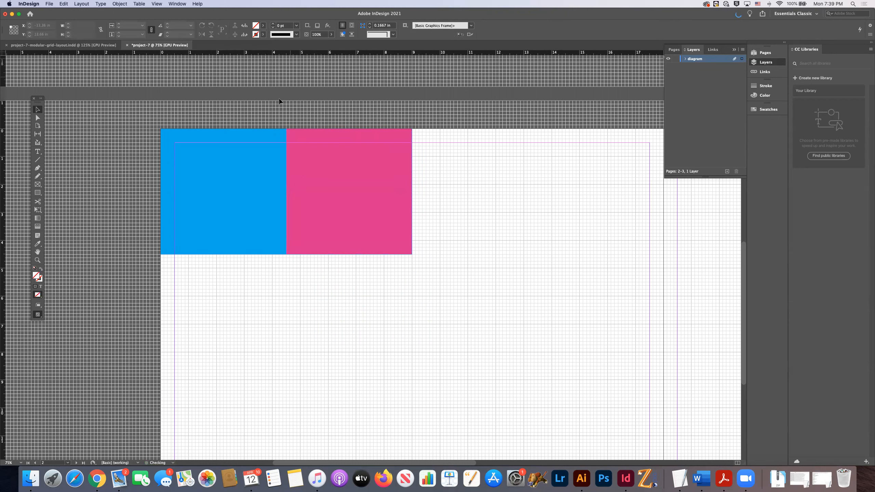
{"action": "left_click", "coordinate": [223, 193]}
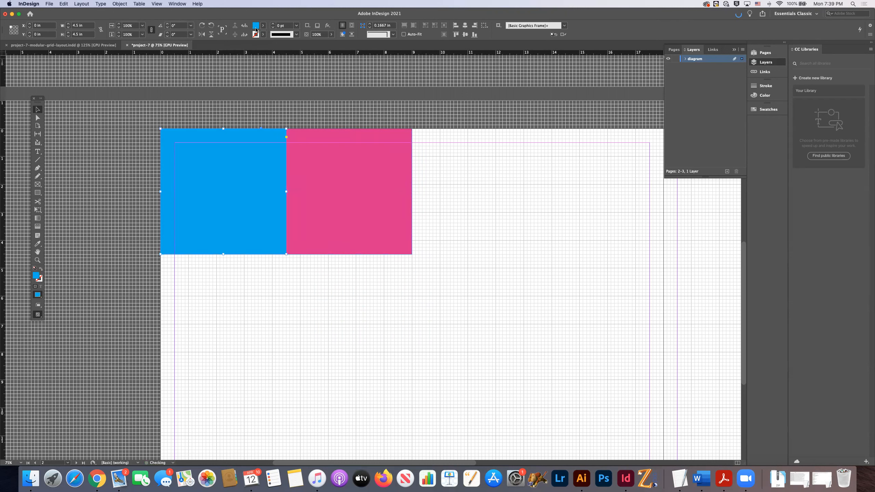
{"action": "left_click", "coordinate": [349, 193]}
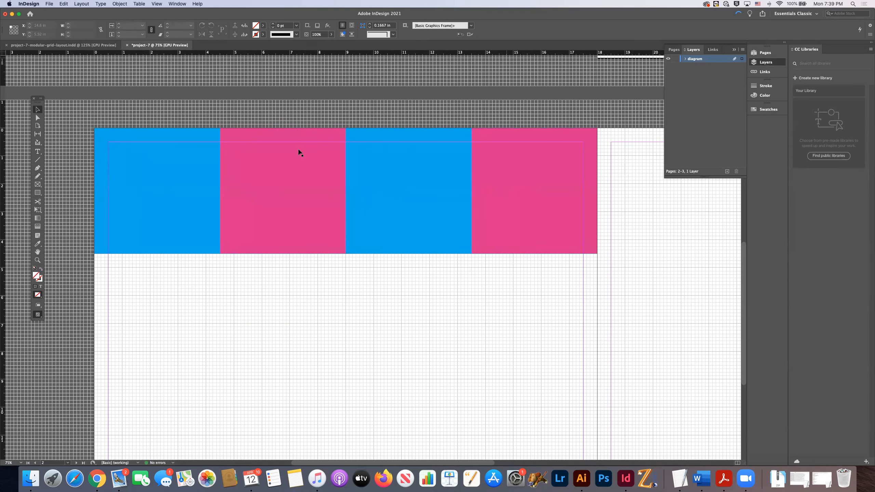
{"action": "left_click", "coordinate": [512, 234]}
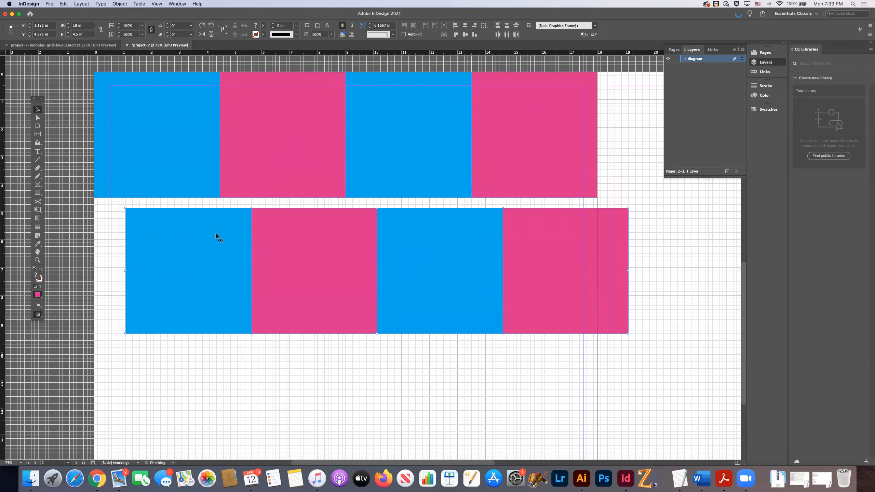
Step: Rotate the second row of squares 180° with Object > Transform
{"action": "left_click", "coordinate": [120, 4]}
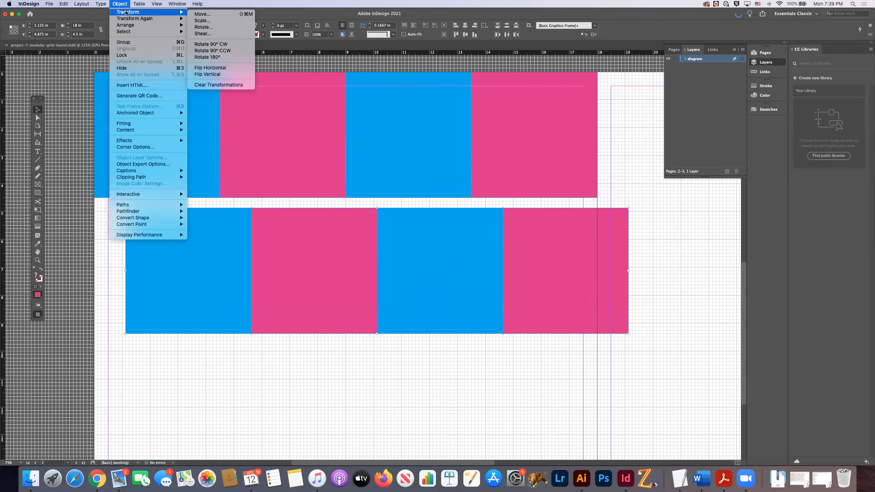
{"action": "mouse_move", "coordinate": [211, 44]}
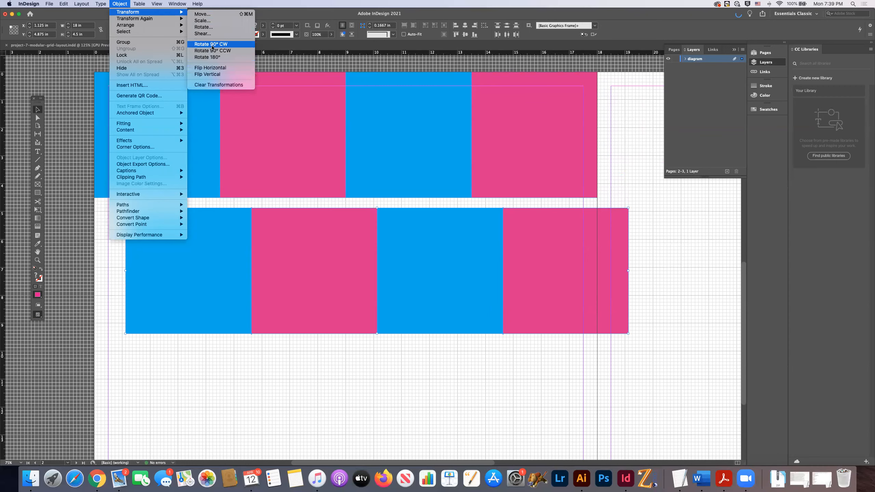
{"action": "mouse_move", "coordinate": [207, 57]}
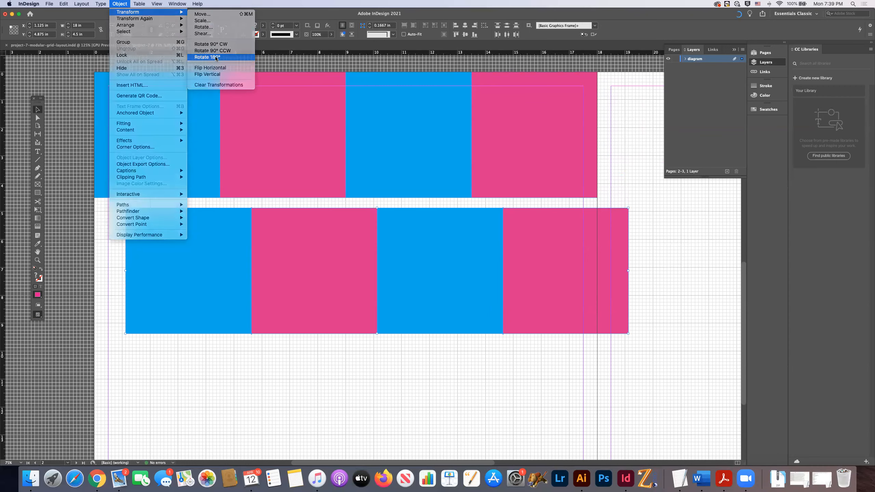
{"action": "left_click", "coordinate": [207, 57]}
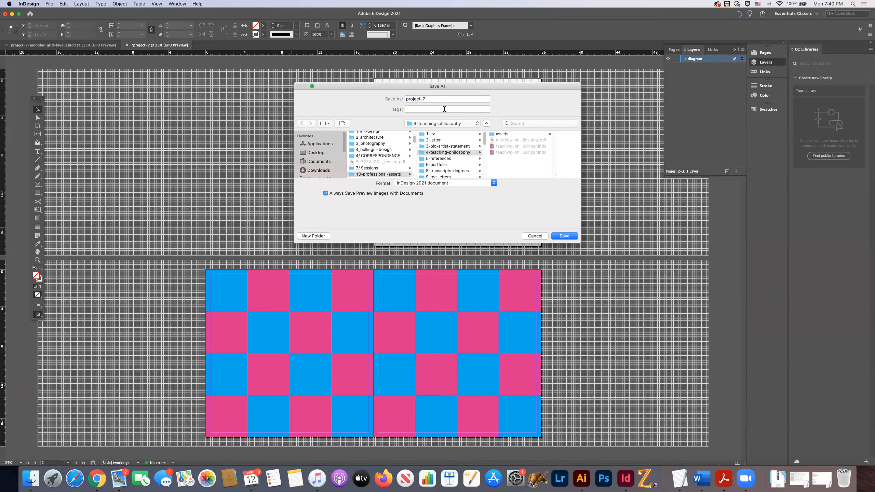
Step: Save as project-7-demo in archive/~courses/typography-I/project-7-modular-grid-layout
{"action": "type", "text": "-demo"}
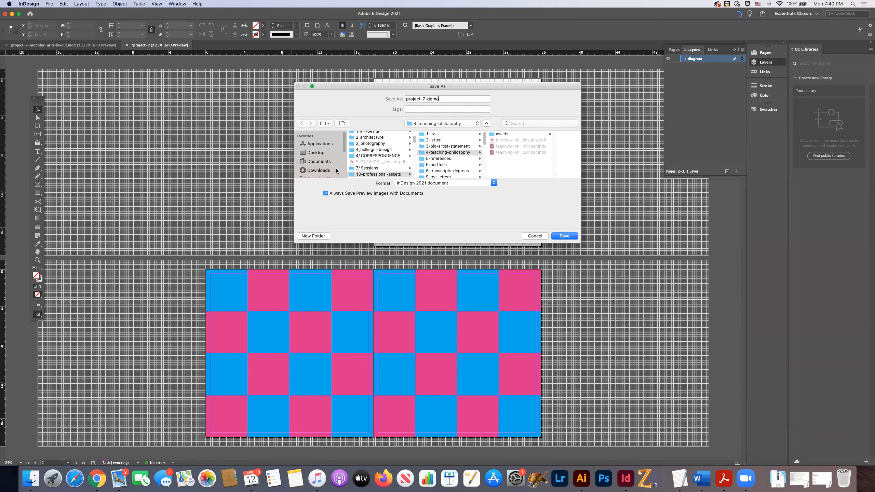
{"action": "scroll", "scroll_direction": "up", "scroll_amount": 3}
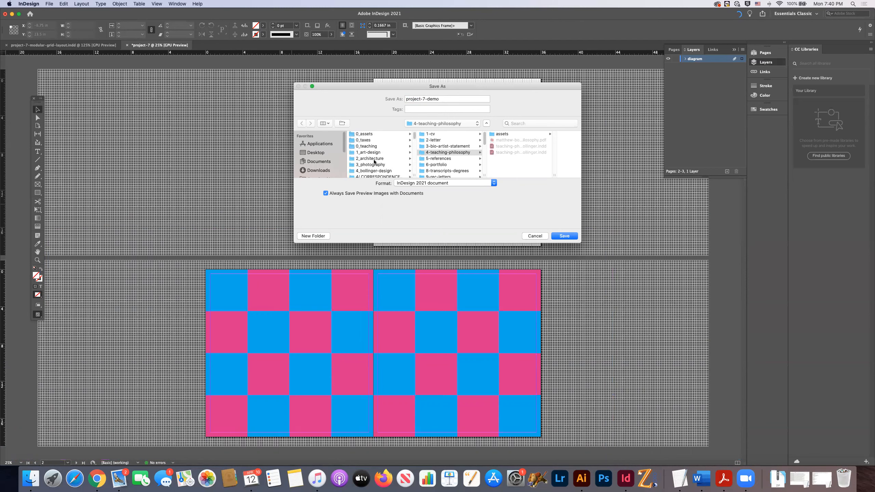
{"action": "left_click", "coordinate": [367, 146]}
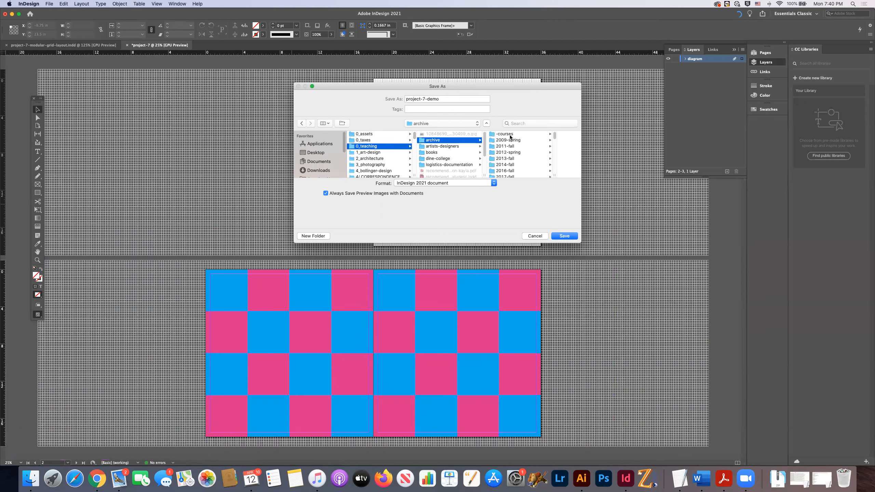
{"action": "left_click", "coordinate": [504, 134]}
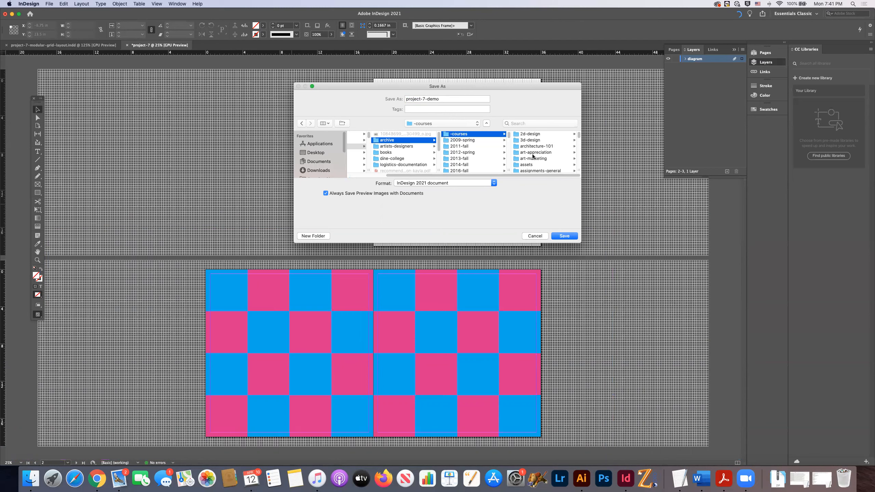
{"action": "scroll", "scroll_direction": "down", "scroll_amount": 3}
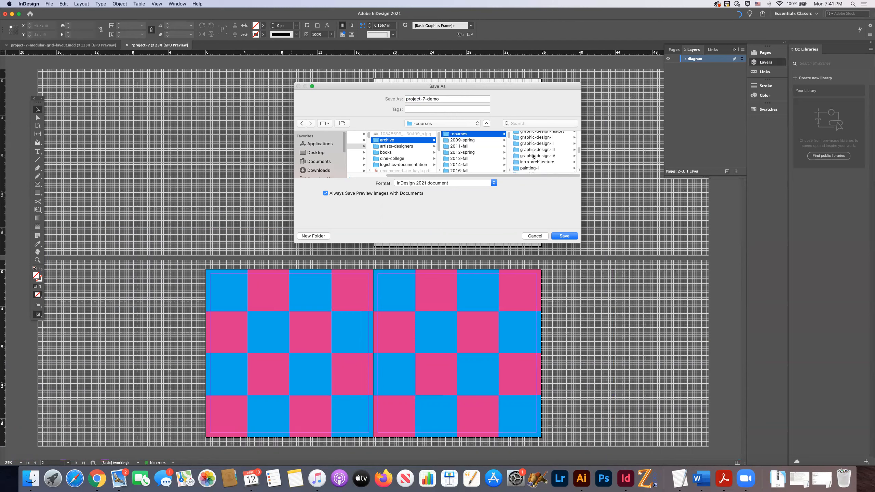
{"action": "scroll", "scroll_direction": "down", "scroll_amount": 3}
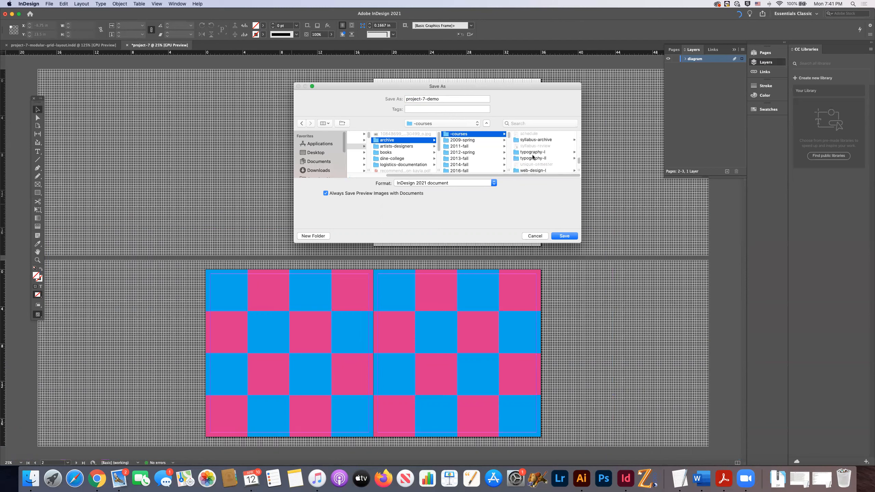
{"action": "left_click", "coordinate": [533, 152]}
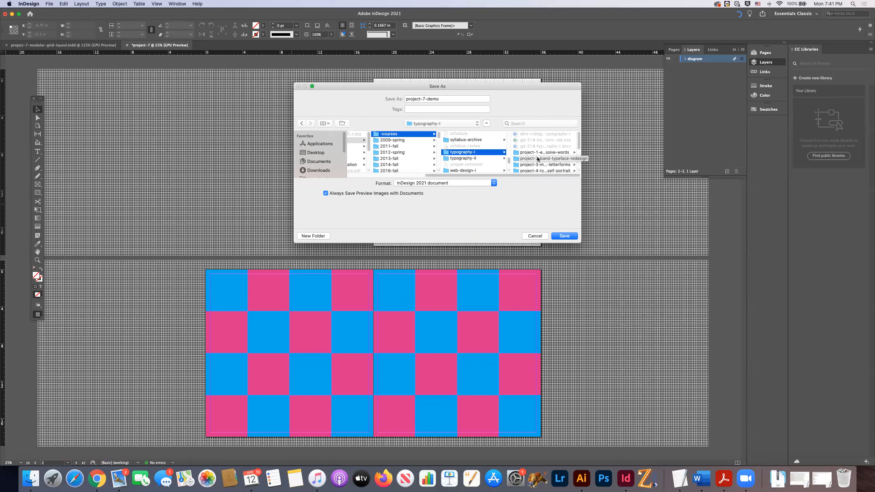
{"action": "scroll", "scroll_direction": "down", "scroll_amount": 3}
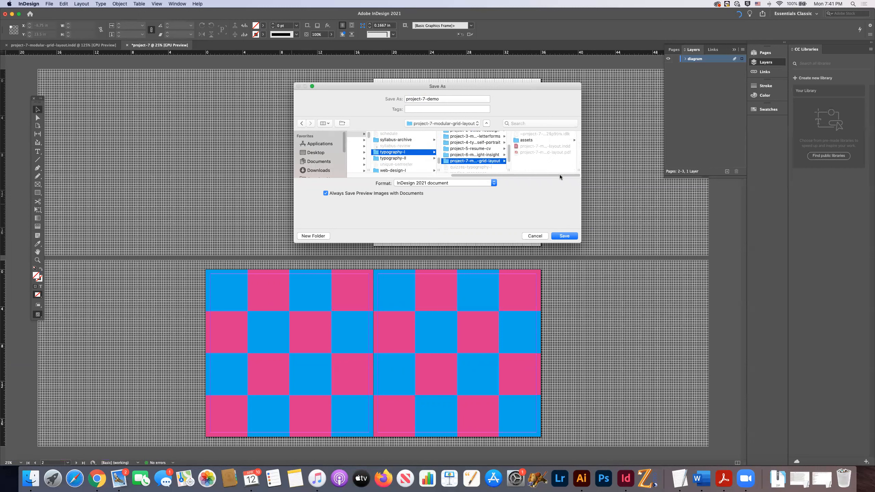
{"action": "mouse_move", "coordinate": [548, 139]}
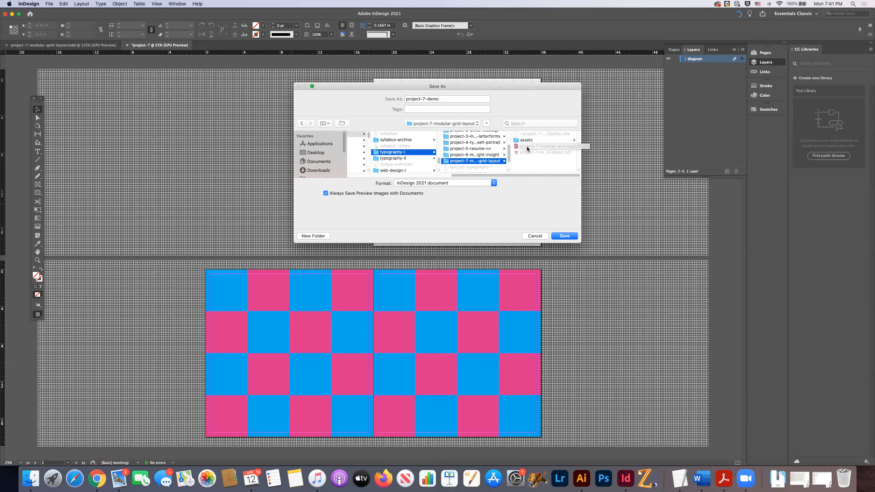
{"action": "left_click", "coordinate": [526, 140]}
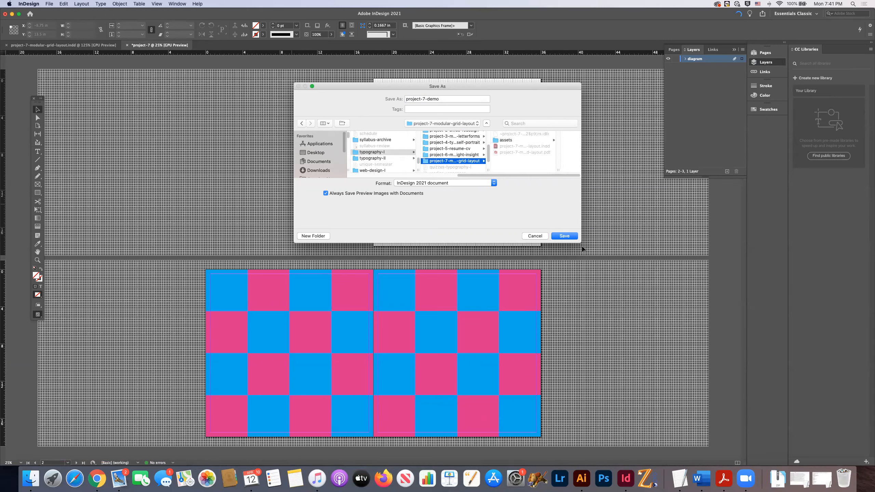
{"action": "left_click", "coordinate": [563, 236]}
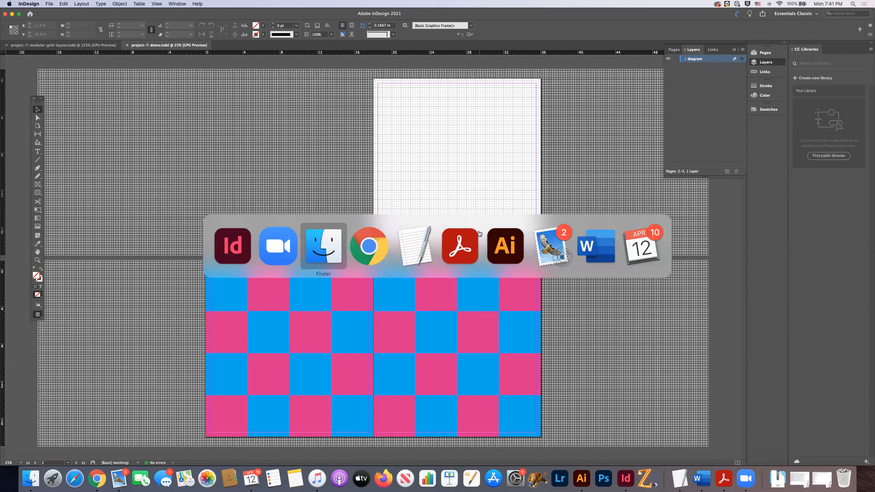
Step: Search Google in Chrome for 'edgar allan poe black cat' and go to the PoeStories.com result
{"action": "left_click", "coordinate": [369, 246]}
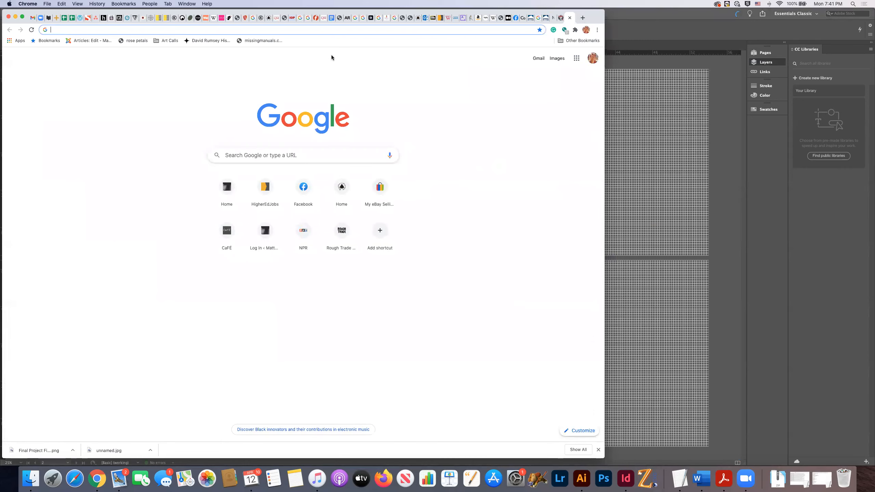
{"action": "mouse_move", "coordinate": [331, 147]}
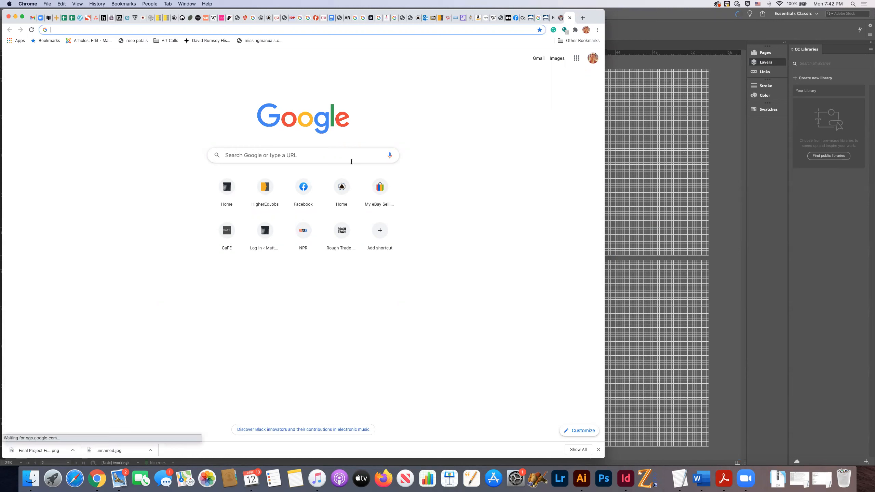
{"action": "mouse_move", "coordinate": [342, 190]}
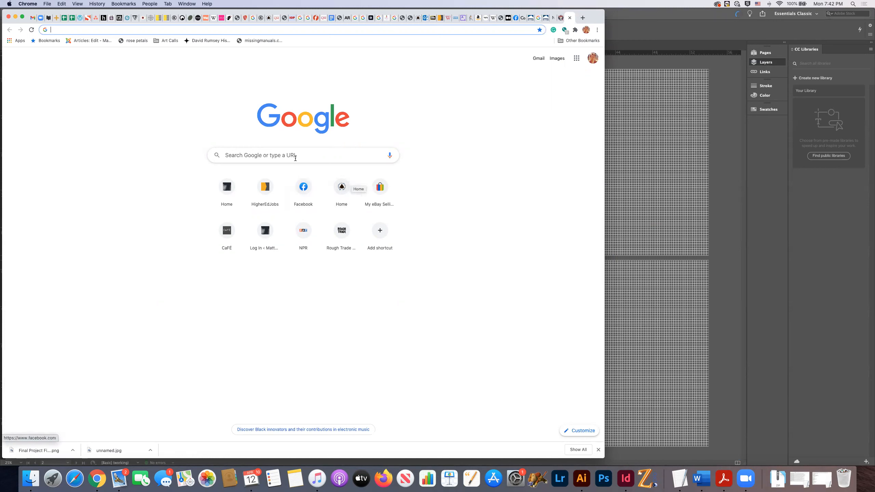
{"action": "left_click", "coordinate": [304, 155]}
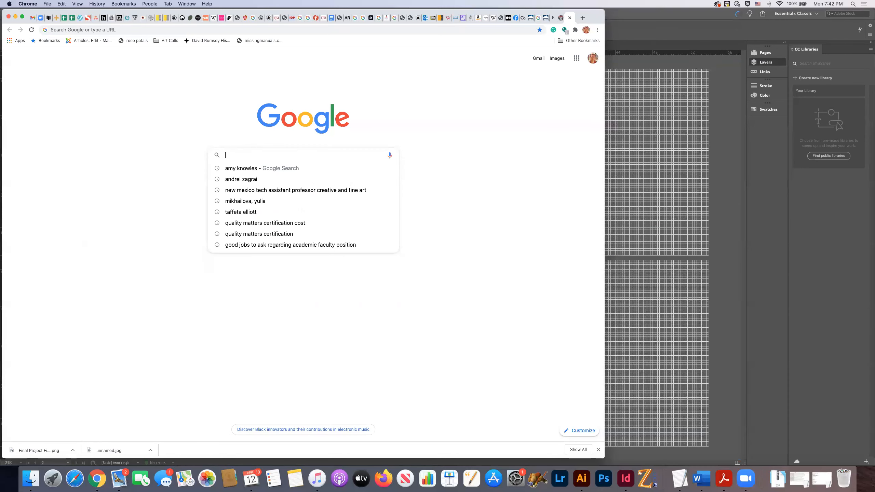
{"action": "type", "text": "edgar allan poe"}
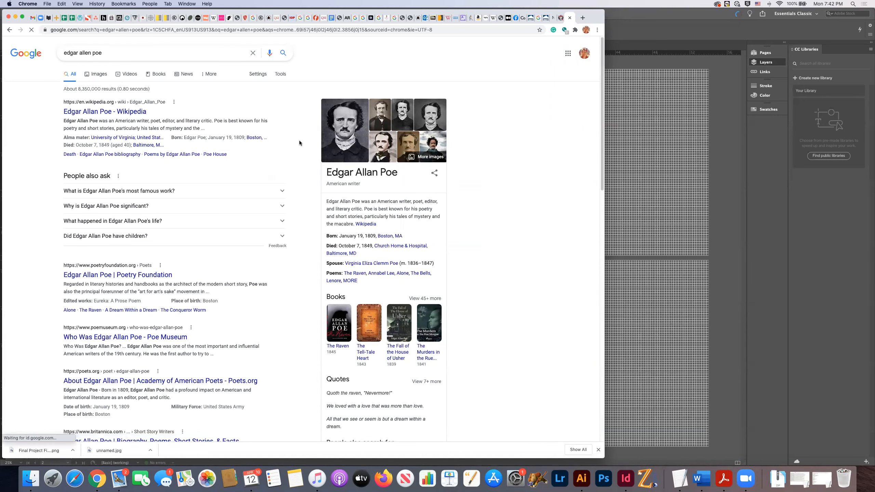
{"action": "mouse_move", "coordinate": [105, 111]}
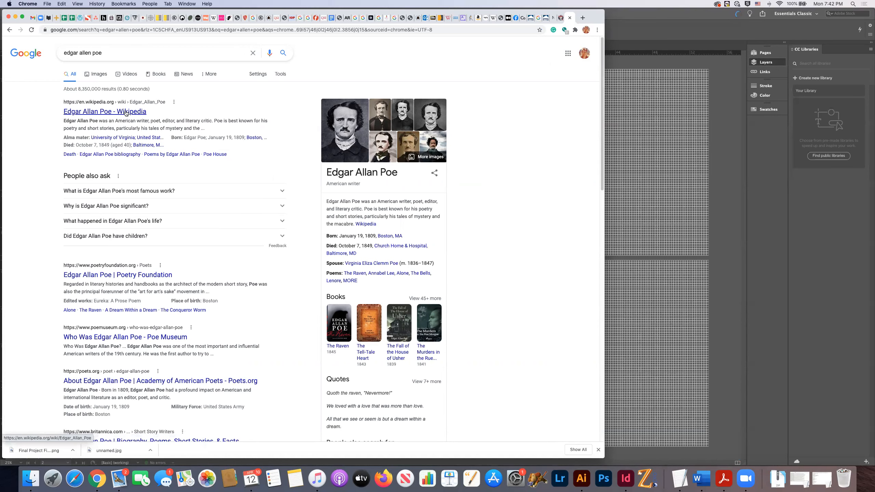
{"action": "type", "text": "black cat"}
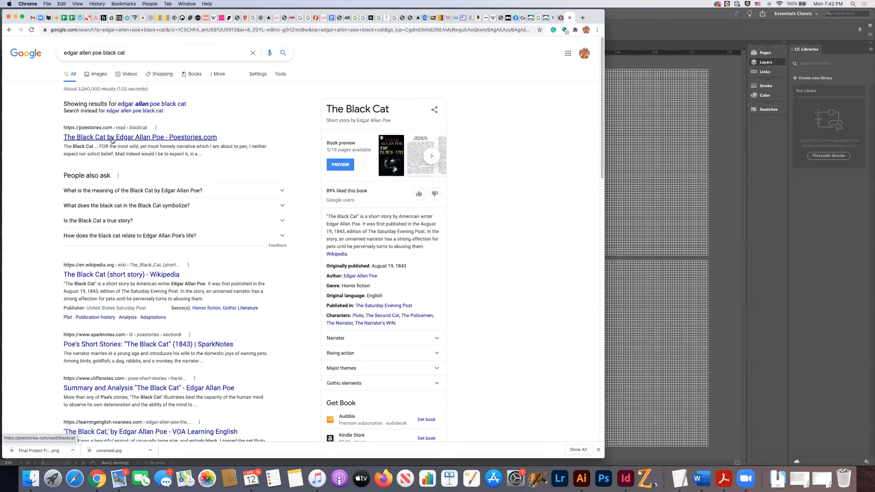
{"action": "left_click", "coordinate": [140, 137]}
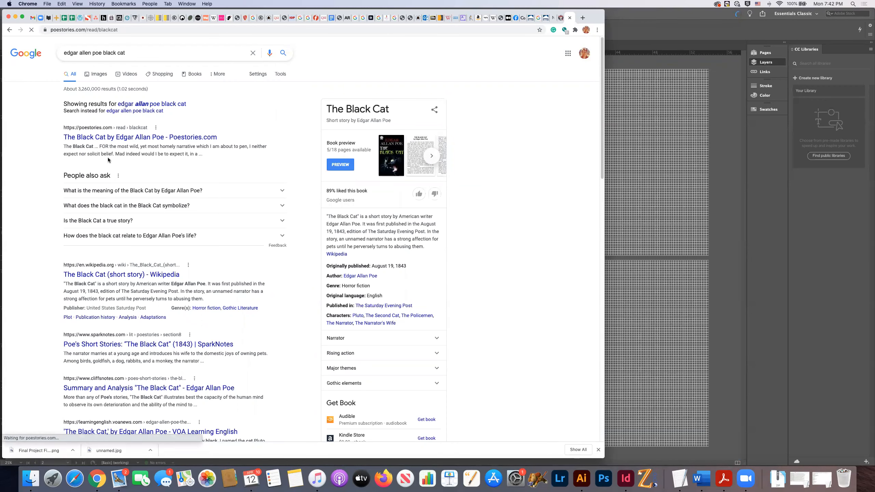
{"action": "mouse_move", "coordinate": [186, 250]}
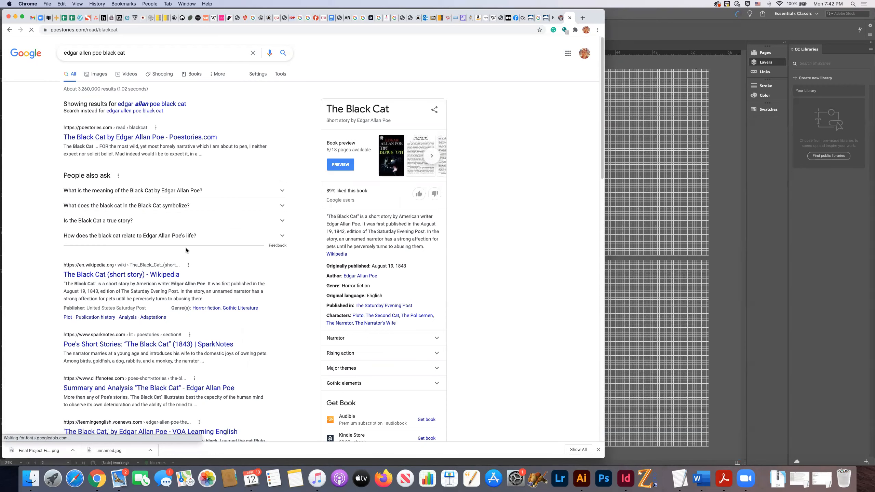
{"action": "left_click", "coordinate": [140, 137]}
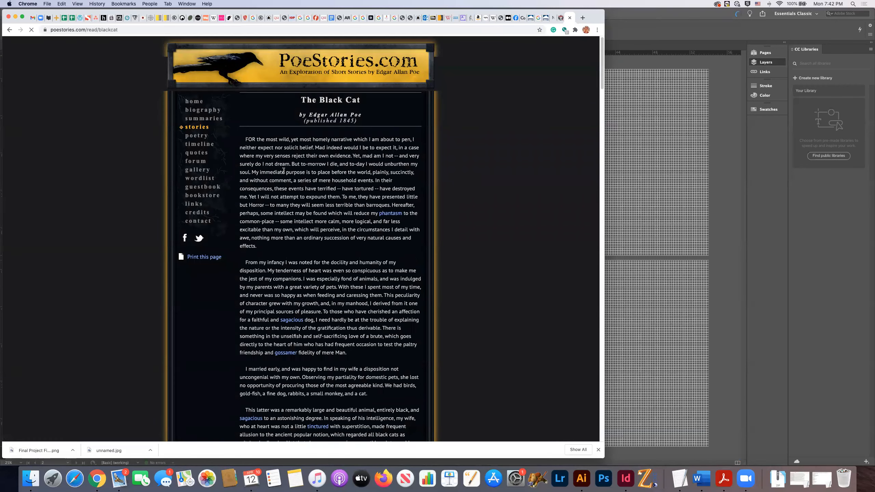
Step: Scroll through The Black Cat story from its opening line toward the final sentence
{"action": "scroll", "scroll_direction": "down", "scroll_amount": 3}
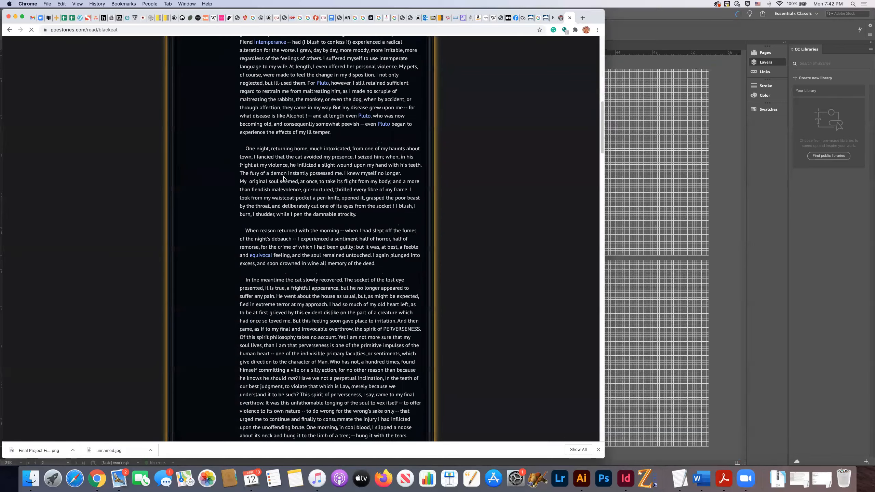
{"action": "scroll", "scroll_direction": "down", "scroll_amount": 3}
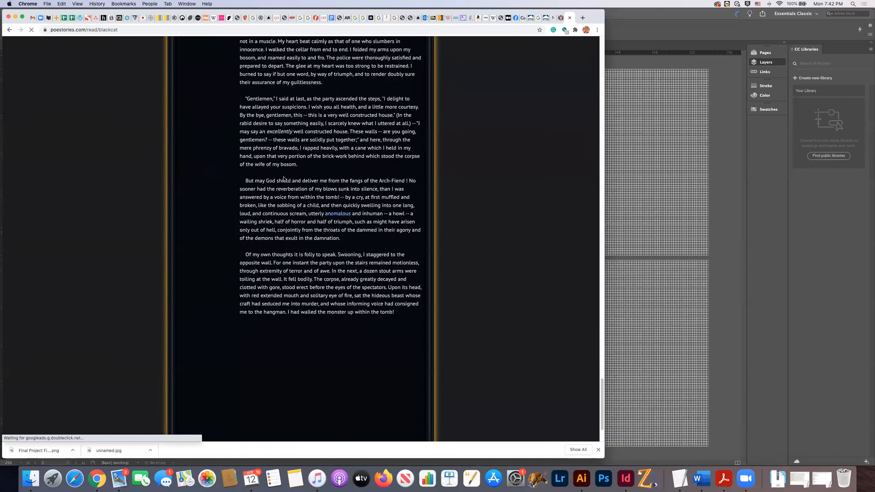
{"action": "scroll", "scroll_direction": "up", "scroll_amount": 3}
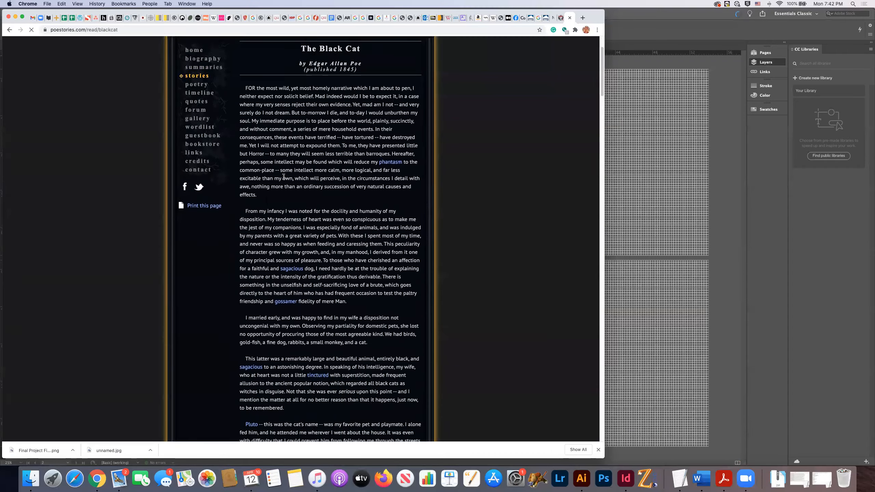
{"action": "scroll", "scroll_direction": "up", "scroll_amount": 3}
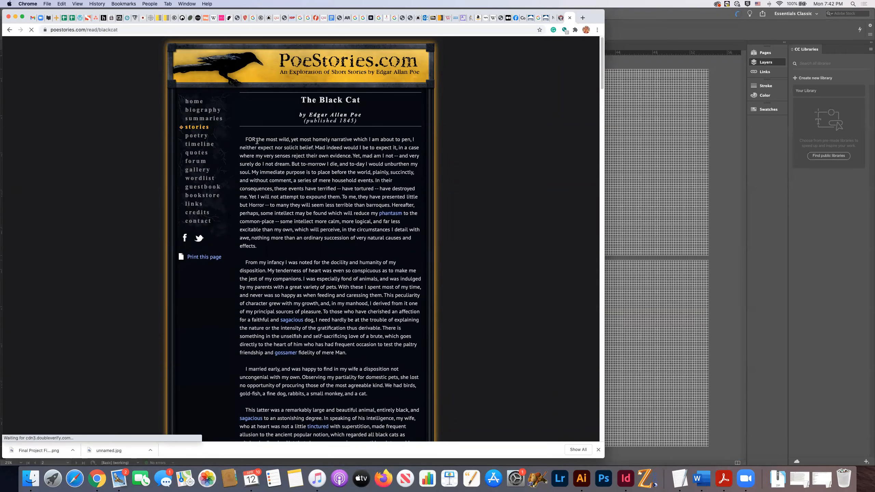
{"action": "scroll", "scroll_direction": "down", "scroll_amount": 3}
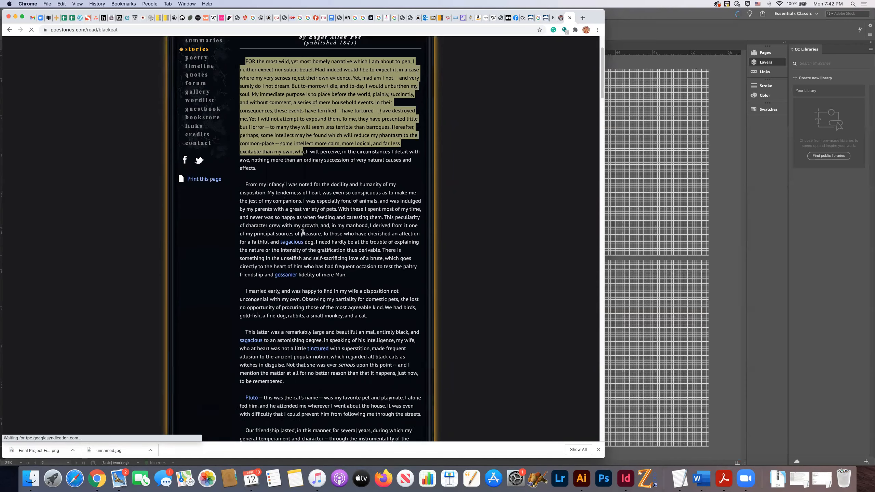
{"action": "scroll", "scroll_direction": "down", "scroll_amount": 3}
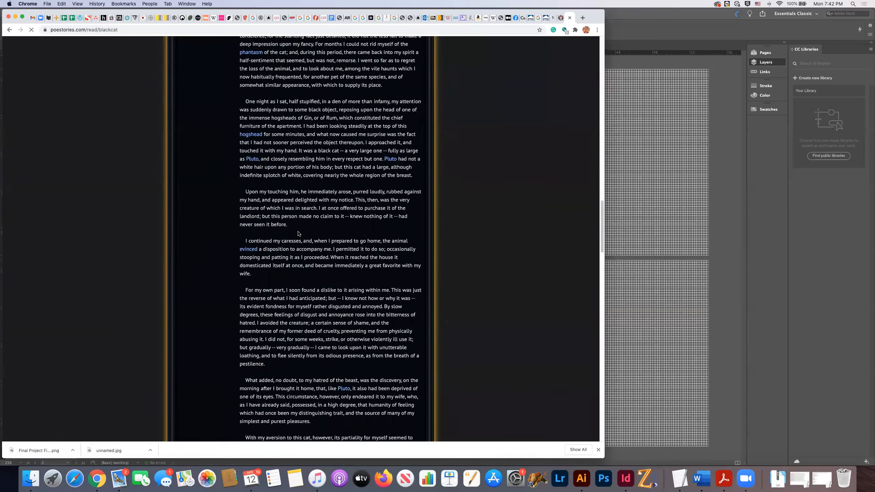
{"action": "scroll", "scroll_direction": "down", "scroll_amount": 3}
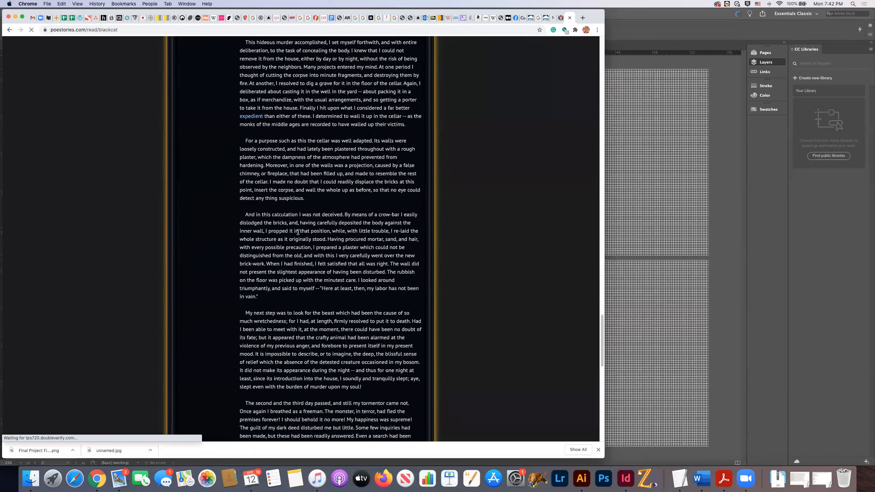
{"action": "scroll", "scroll_direction": "down", "scroll_amount": 3}
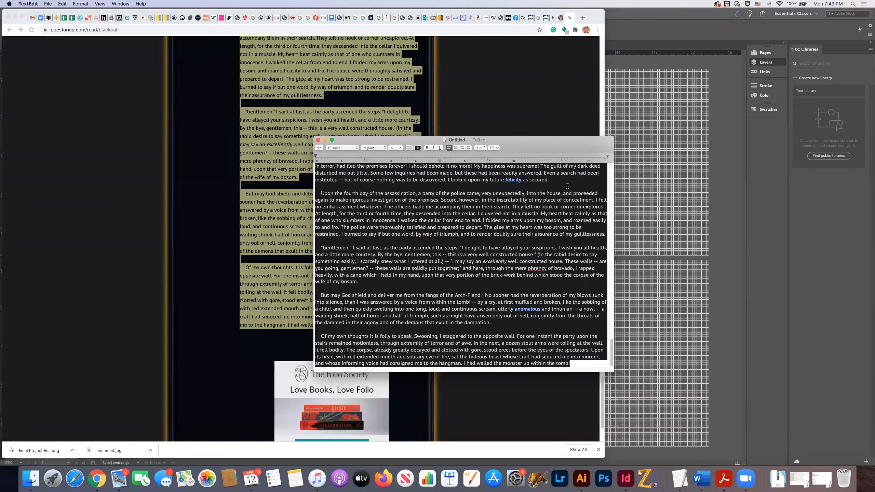
{"action": "mouse_move", "coordinate": [422, 139]}
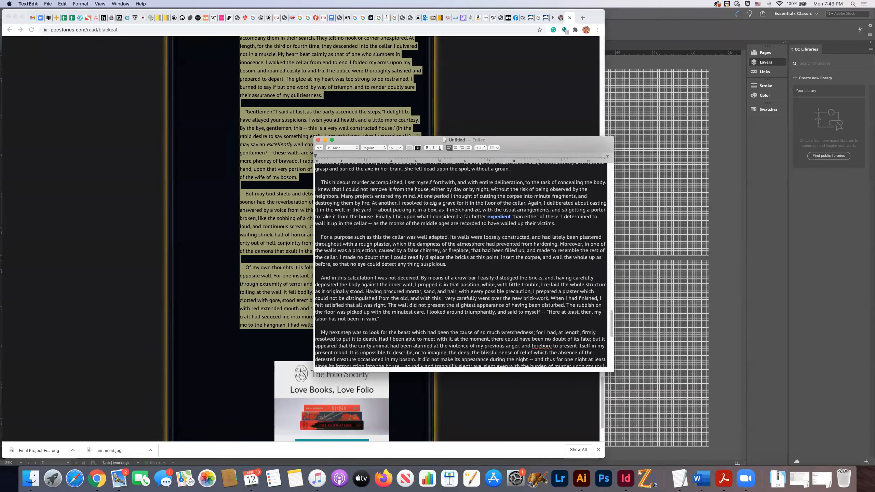
Step: Convert the pasted Black Cat story to plain text with Make Plain Text, confirming the prompt
{"action": "scroll", "scroll_direction": "up", "scroll_amount": 3}
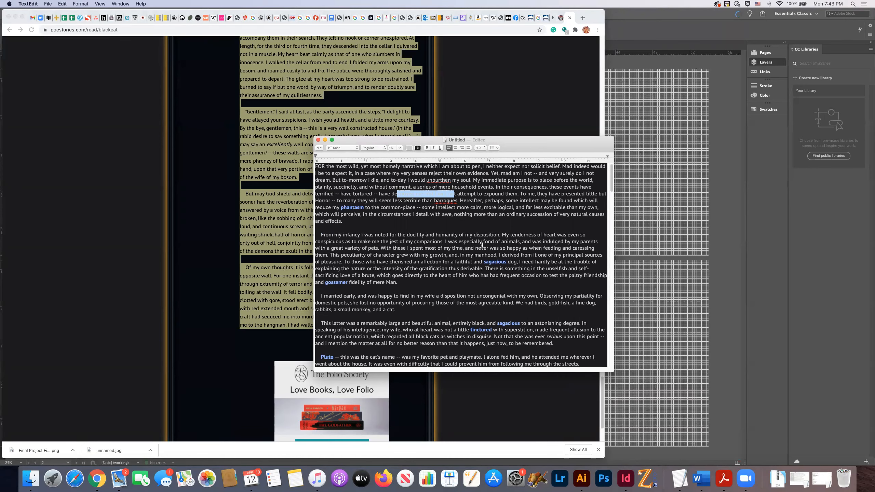
{"action": "scroll", "scroll_direction": "down", "scroll_amount": 3}
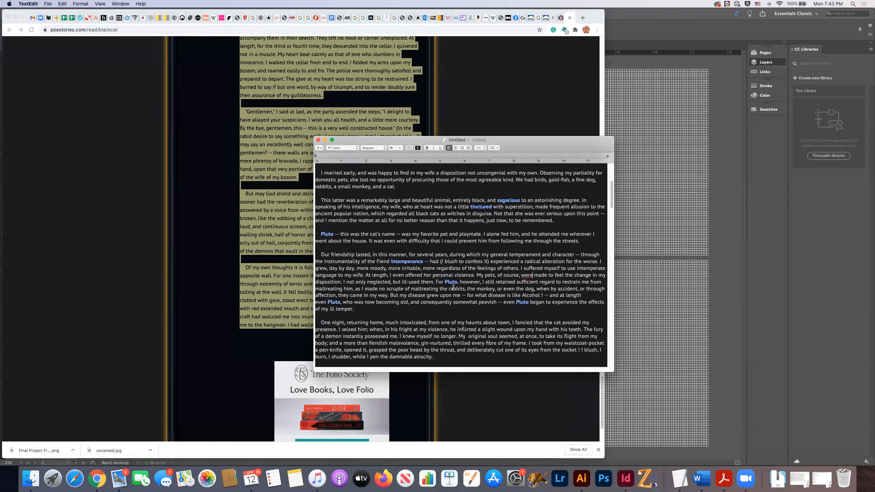
{"action": "scroll", "scroll_direction": "down", "scroll_amount": 3}
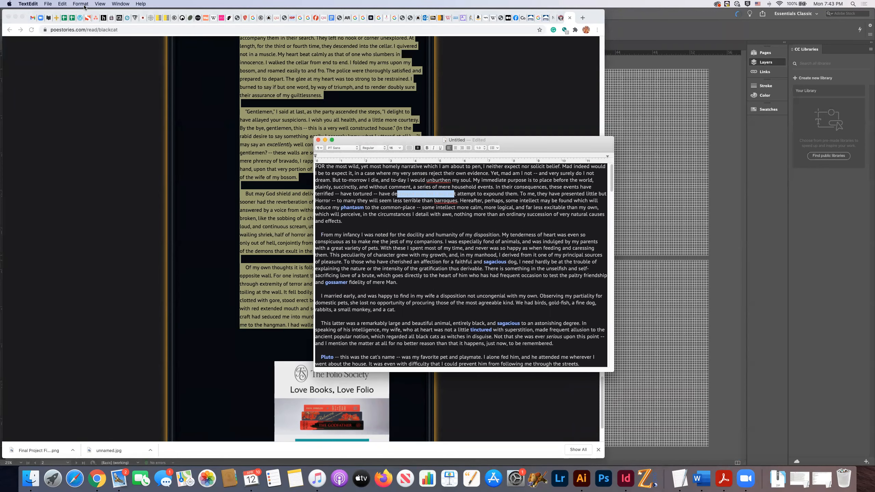
{"action": "left_click", "coordinate": [79, 3]}
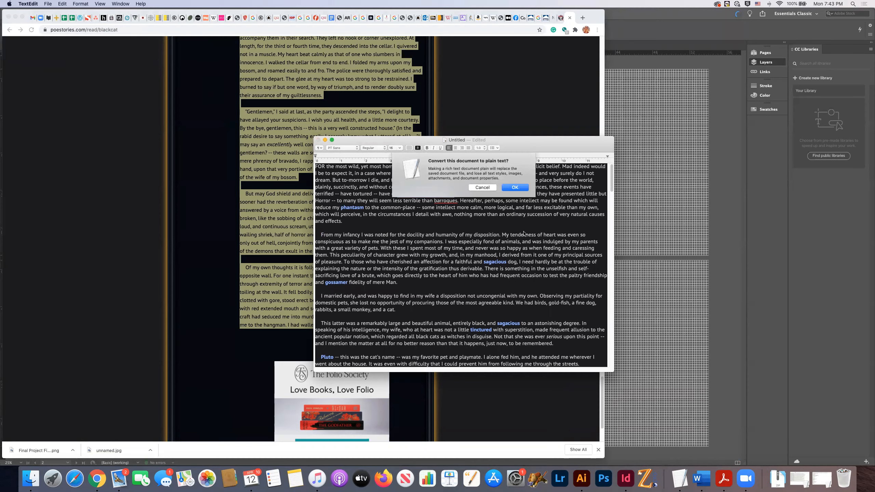
{"action": "left_click", "coordinate": [514, 187]}
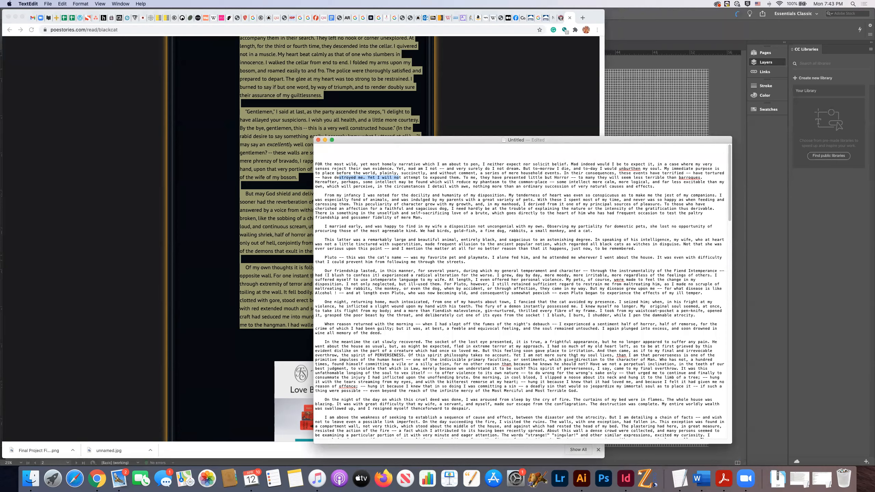
{"action": "scroll", "scroll_direction": "down", "scroll_amount": 3}
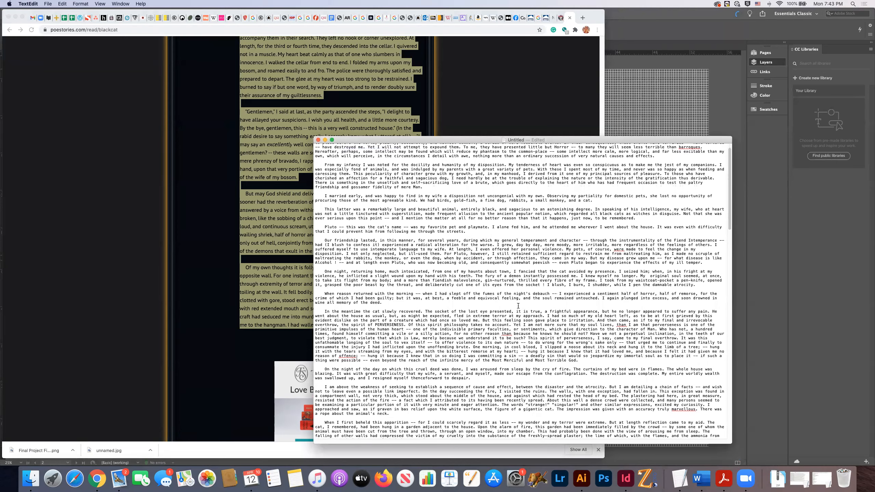
Step: Save the story as 'black-cat' in the project's assets folder
{"action": "left_click", "coordinate": [48, 4]}
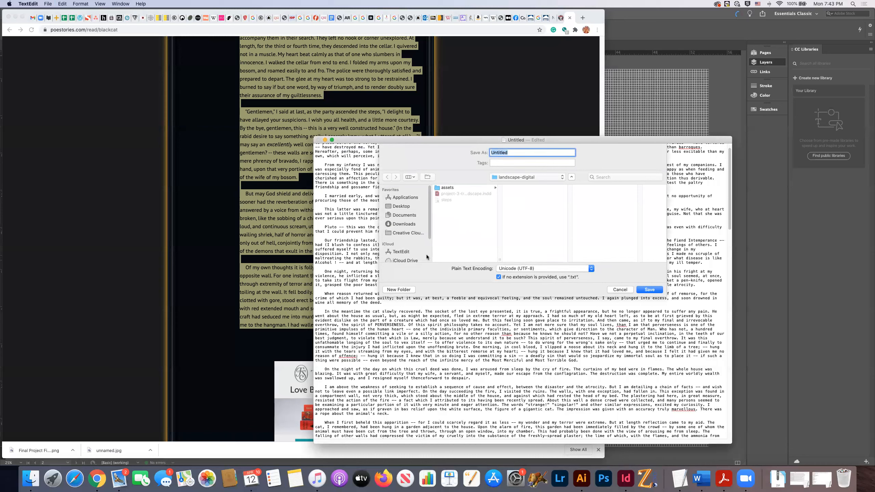
{"action": "mouse_move", "coordinate": [519, 187]}
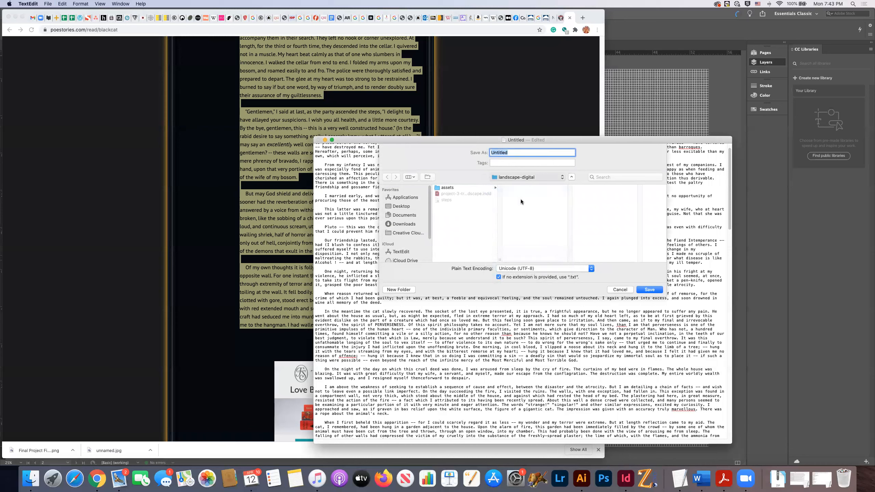
{"action": "left_click", "coordinate": [465, 193]}
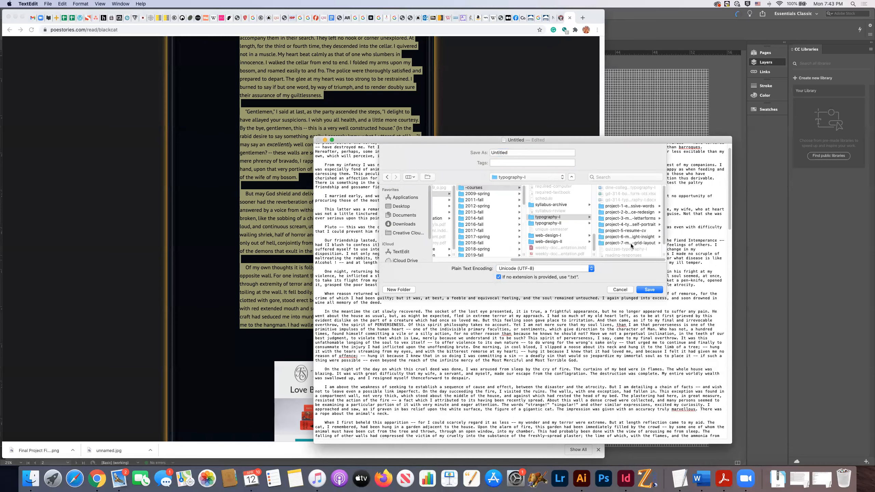
{"action": "left_click", "coordinate": [489, 244]}
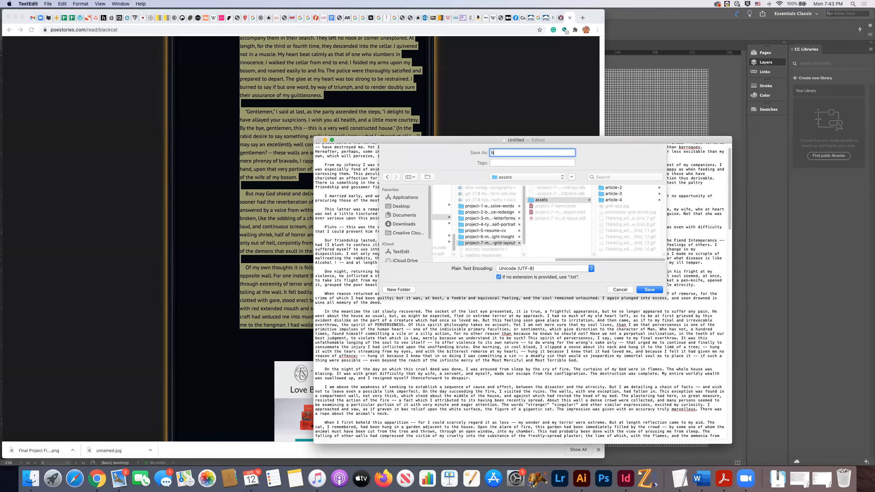
{"action": "type", "text": "black-cat"}
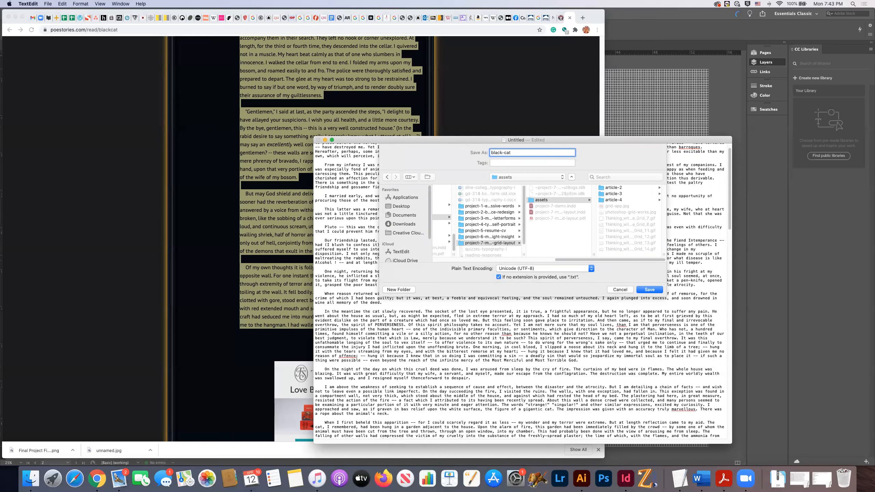
{"action": "left_click", "coordinate": [650, 289]}
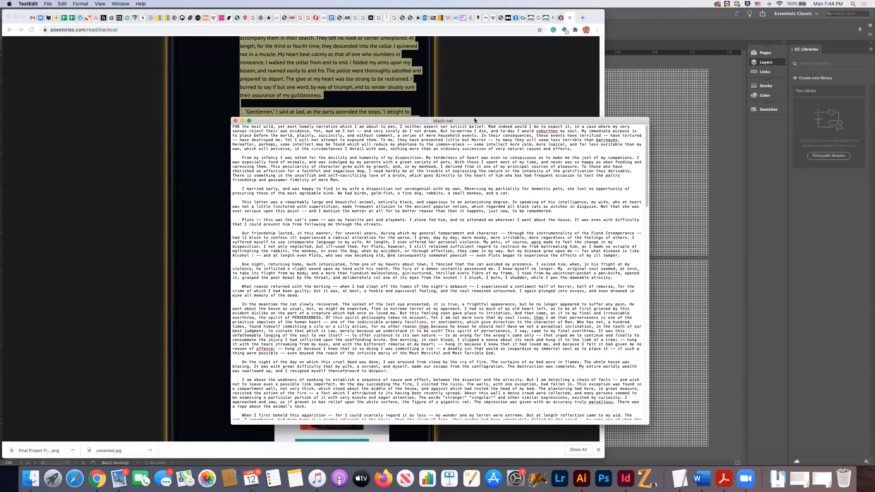
{"action": "mouse_move", "coordinate": [551, 86]}
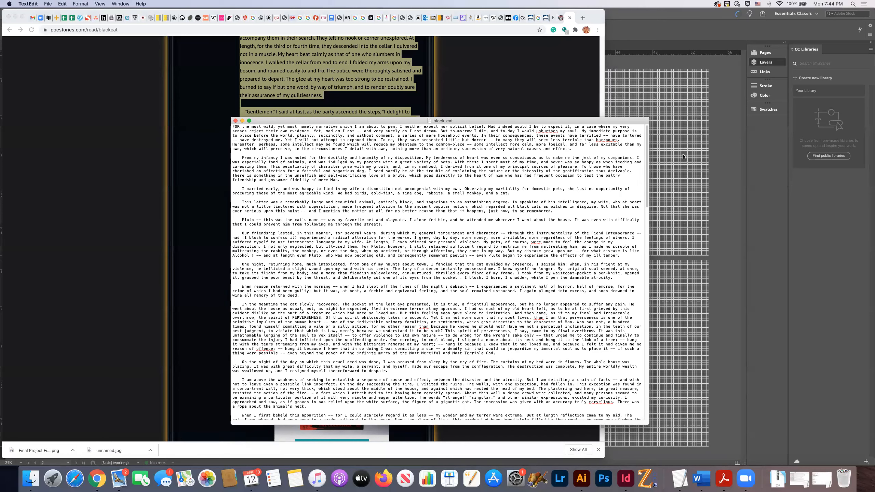
Step: Bring the InDesign checkerboard document back to the front
{"action": "left_click", "coordinate": [626, 478]}
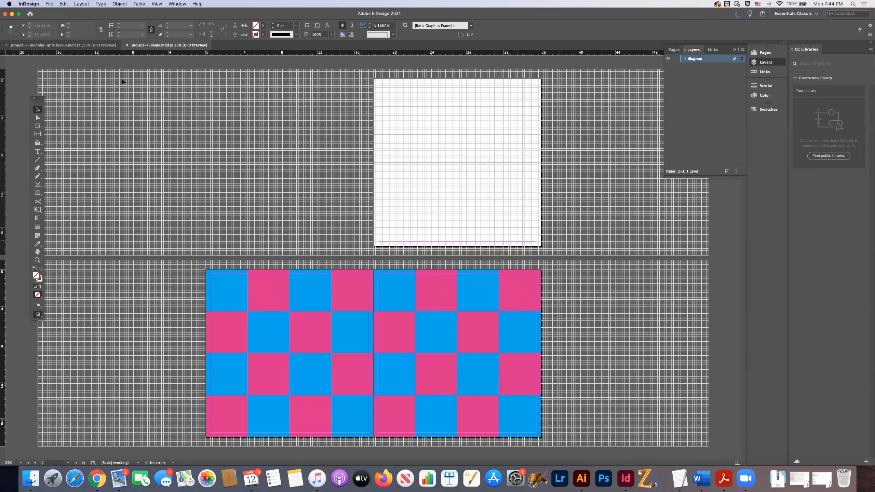
Step: Look through the modular grid brief, inspecting its right and left example grid spreads
{"action": "left_click", "coordinate": [62, 45]}
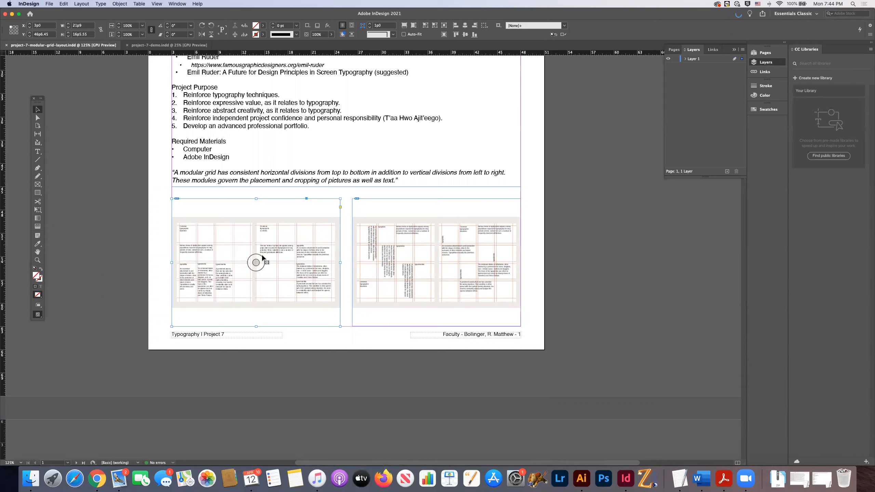
{"action": "left_click", "coordinate": [437, 262]}
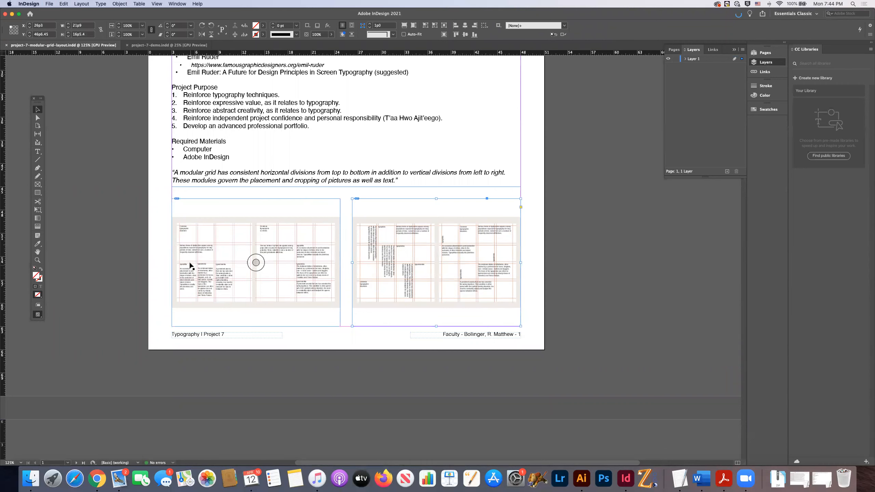
{"action": "mouse_move", "coordinate": [239, 289]}
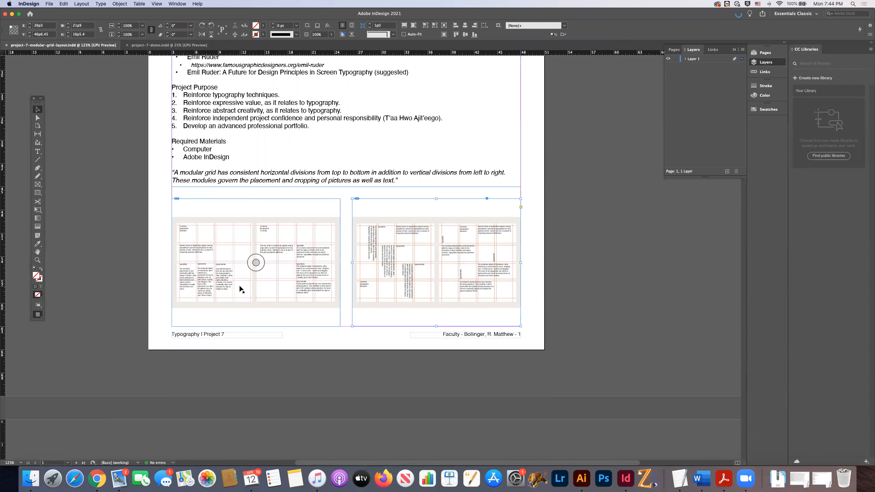
{"action": "mouse_move", "coordinate": [188, 285]}
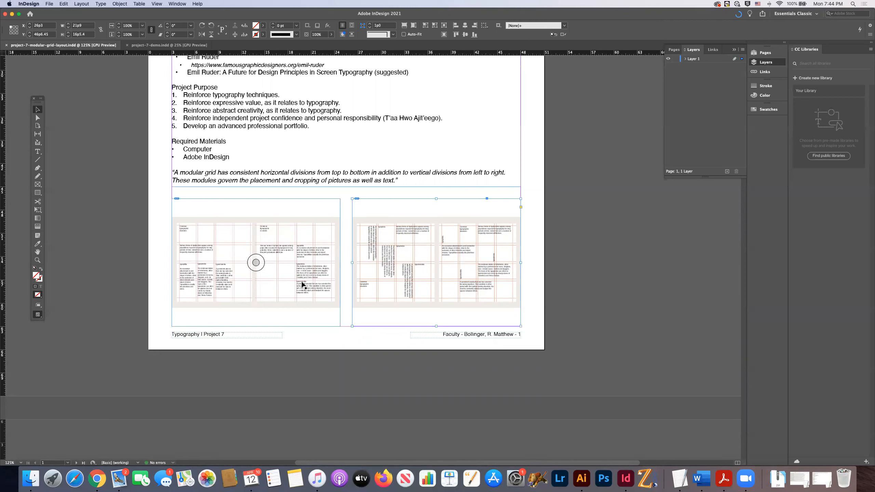
{"action": "mouse_move", "coordinate": [218, 297]}
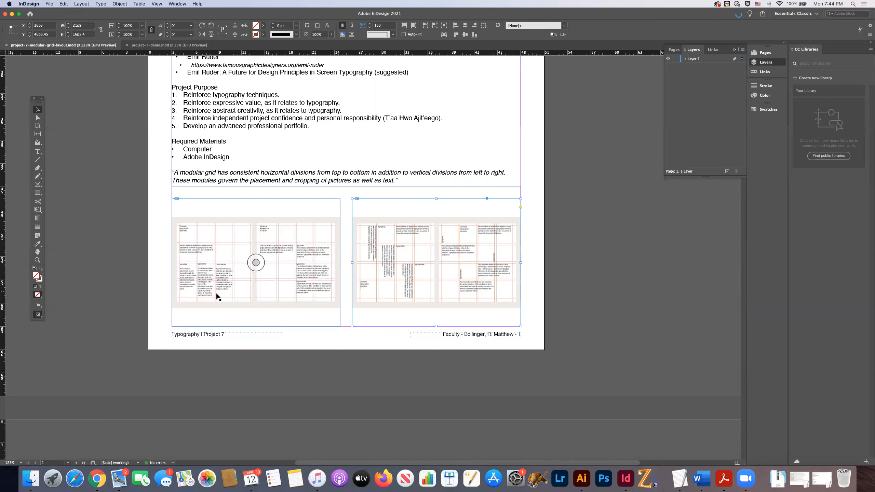
{"action": "mouse_move", "coordinate": [219, 293]}
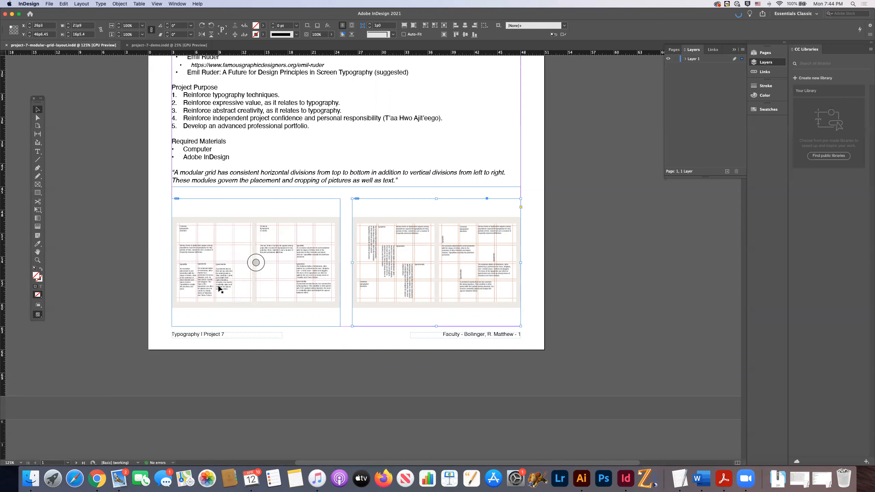
{"action": "mouse_move", "coordinate": [437, 263]}
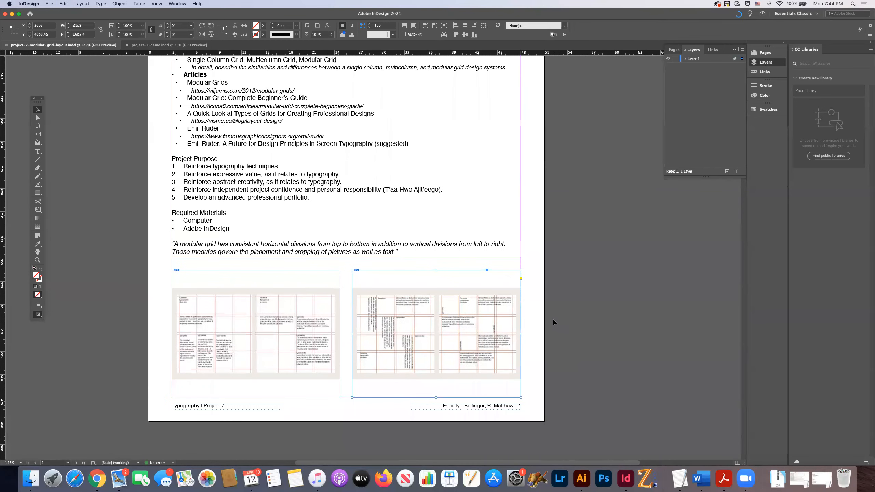
{"action": "scroll", "scroll_direction": "up", "scroll_amount": 3}
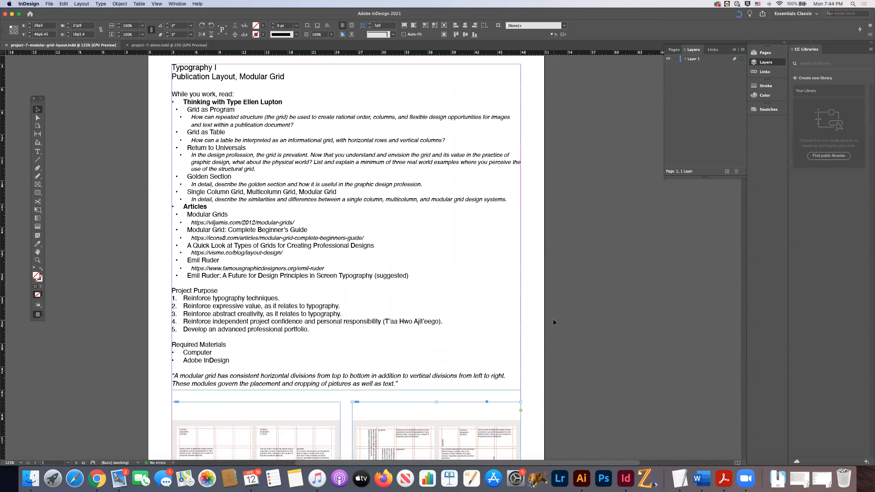
{"action": "scroll", "scroll_direction": "down", "scroll_amount": 3}
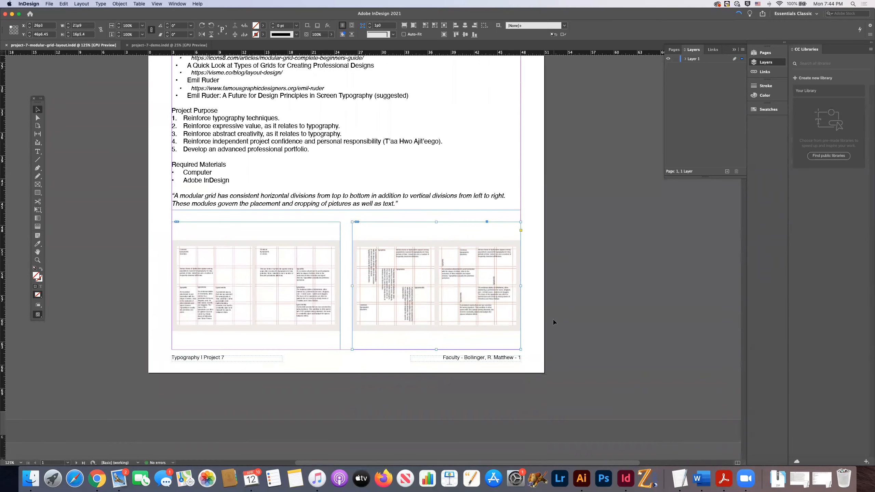
{"action": "scroll", "scroll_direction": "up", "scroll_amount": 3}
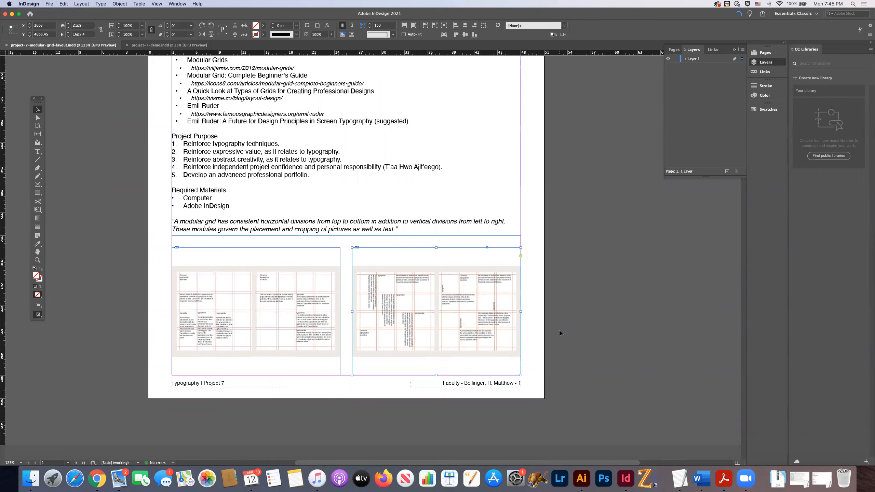
{"action": "left_click", "coordinate": [436, 310]}
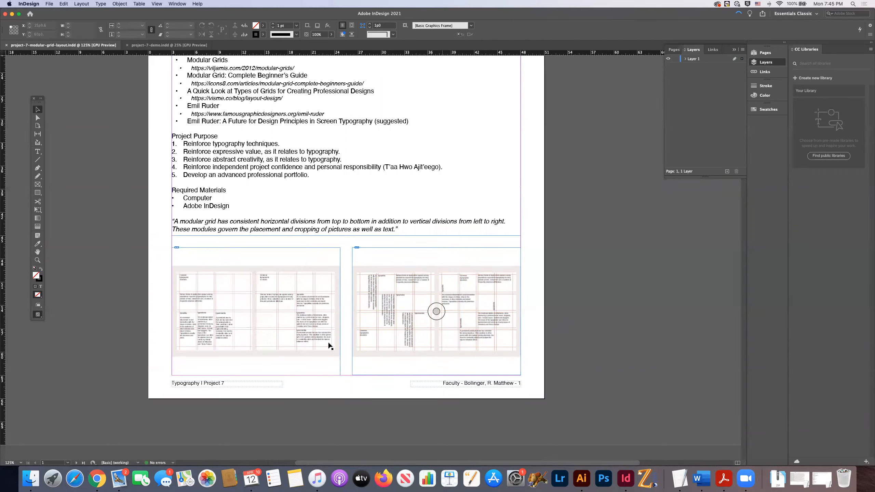
{"action": "left_click", "coordinate": [256, 311]}
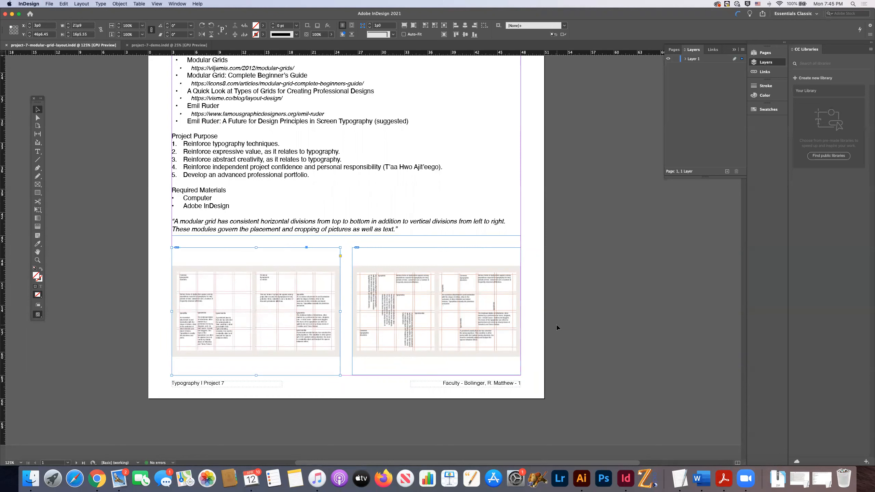
{"action": "mouse_move", "coordinate": [554, 326]}
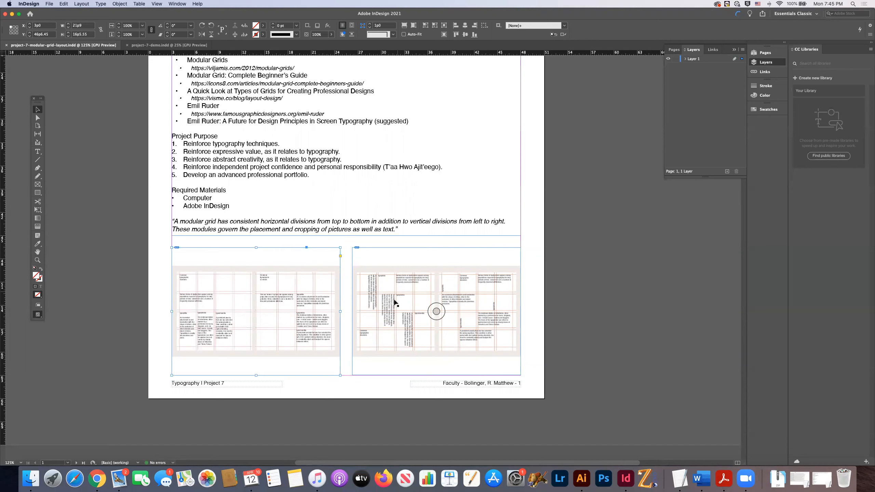
{"action": "left_click", "coordinate": [571, 323]}
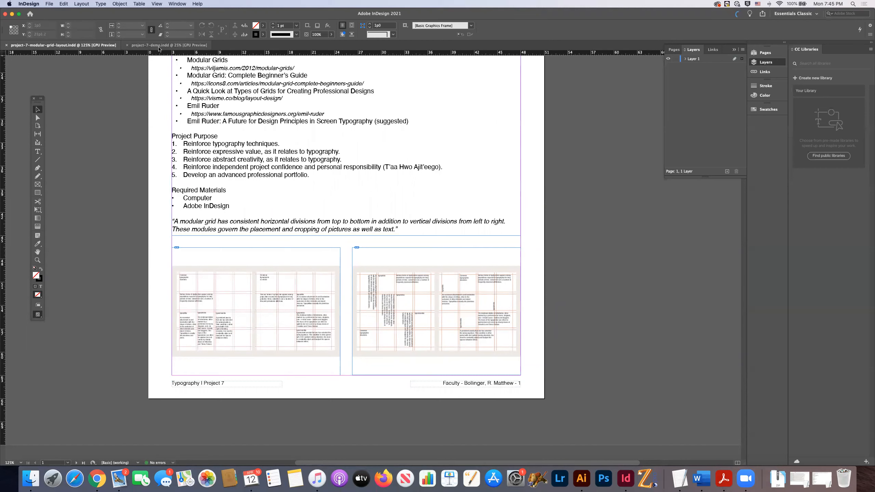
Step: Return to the project-7-demo checkerboard document
{"action": "left_click", "coordinate": [167, 45]}
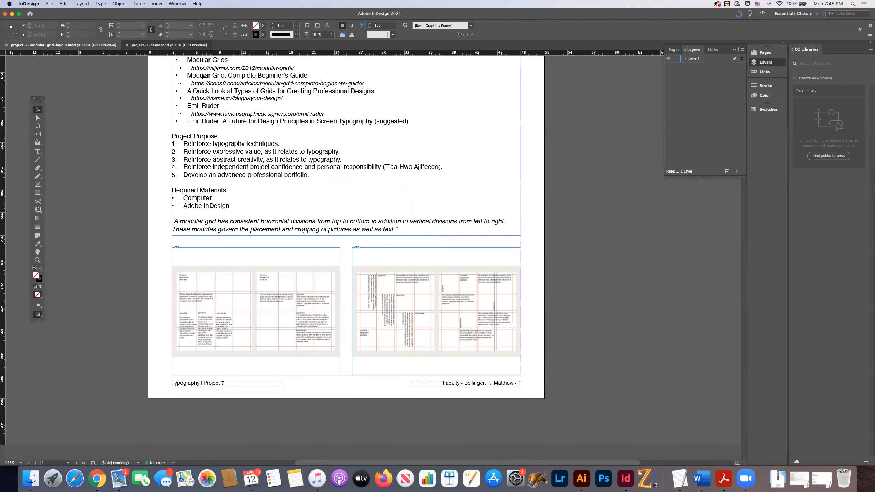
{"action": "left_click", "coordinate": [167, 45]}
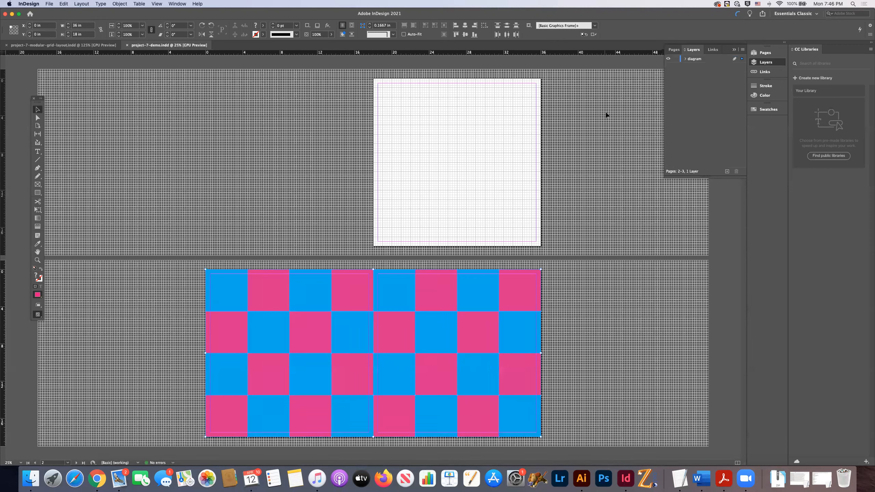
{"action": "mouse_move", "coordinate": [718, 97]}
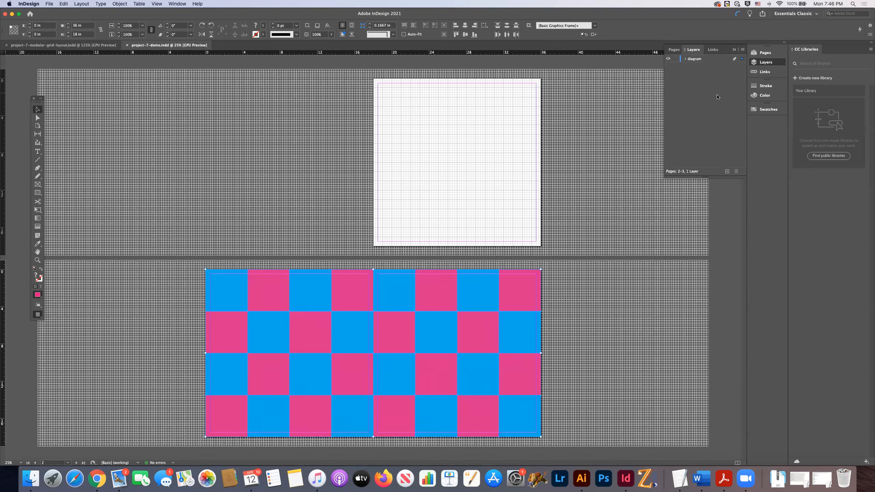
{"action": "mouse_move", "coordinate": [363, 71]}
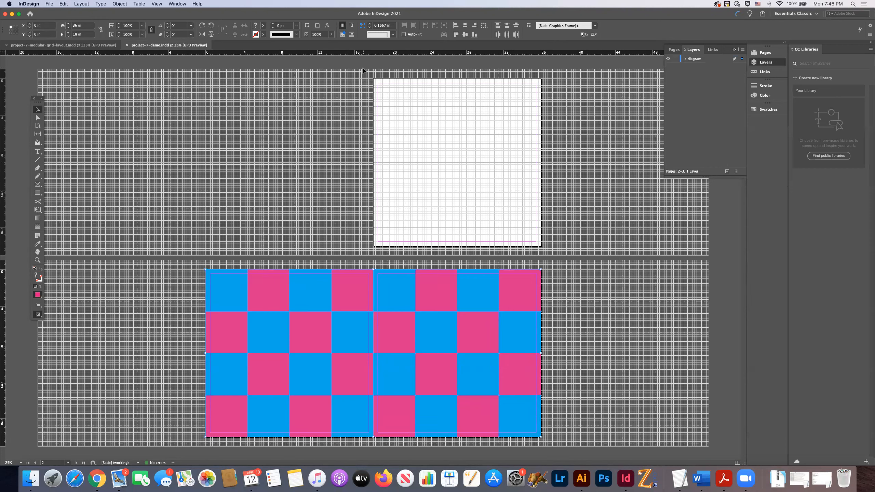
{"action": "mouse_move", "coordinate": [348, 207]}
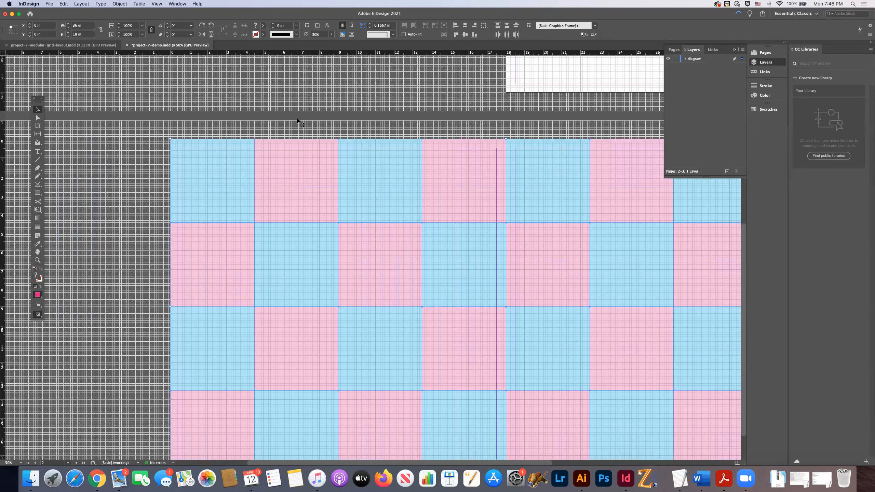
Step: Select the cyan inset square in the first top-row module
{"action": "scroll", "scroll_direction": "right", "scroll_amount": 3}
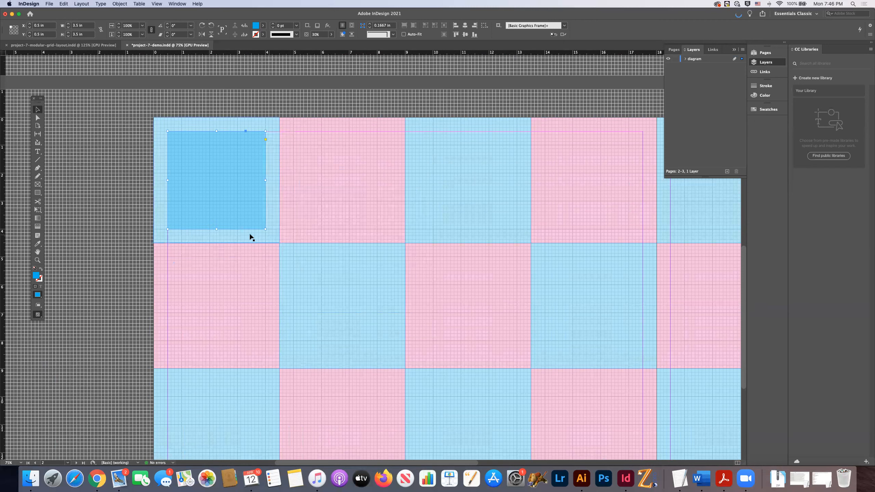
{"action": "mouse_move", "coordinate": [133, 249]}
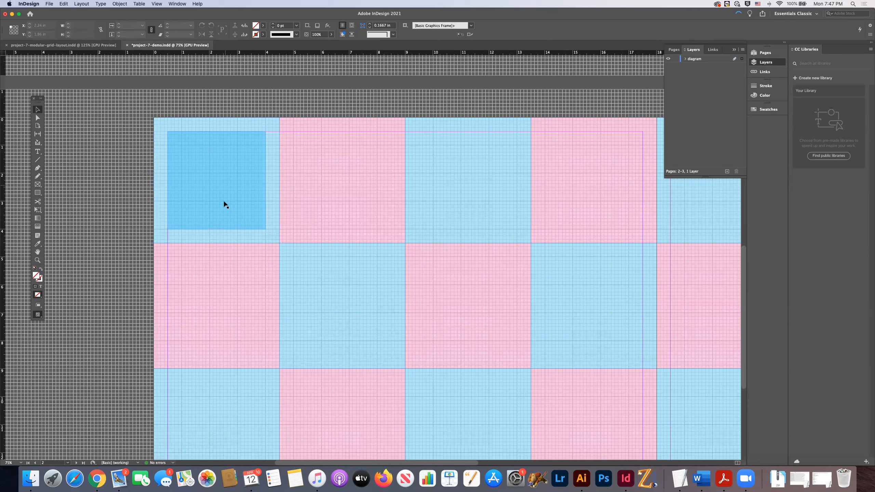
{"action": "left_click", "coordinate": [215, 179]}
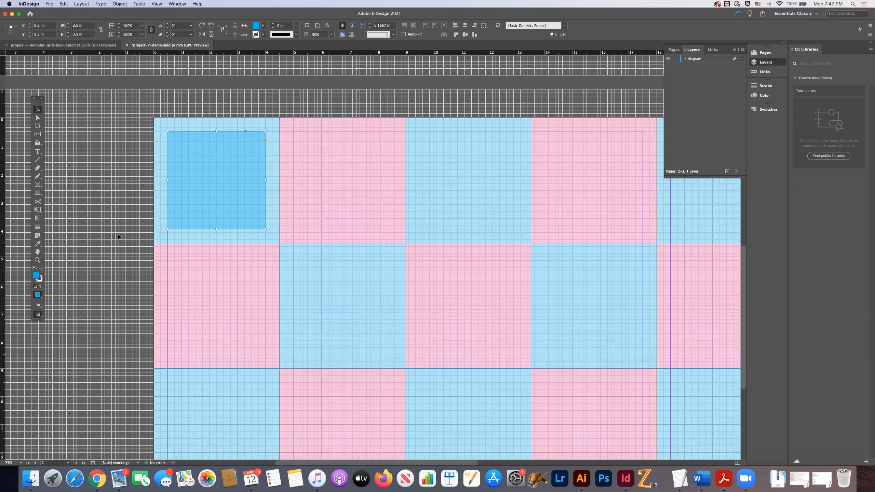
{"action": "mouse_move", "coordinate": [259, 227]}
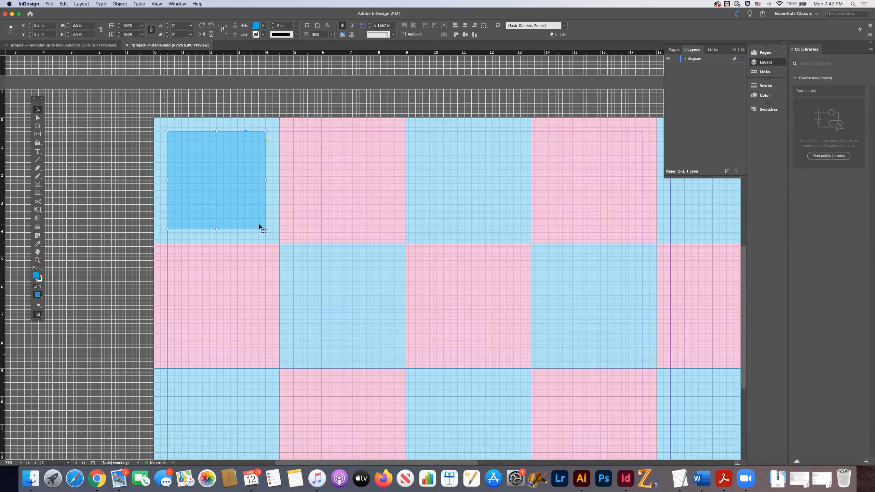
{"action": "mouse_move", "coordinate": [285, 237]}
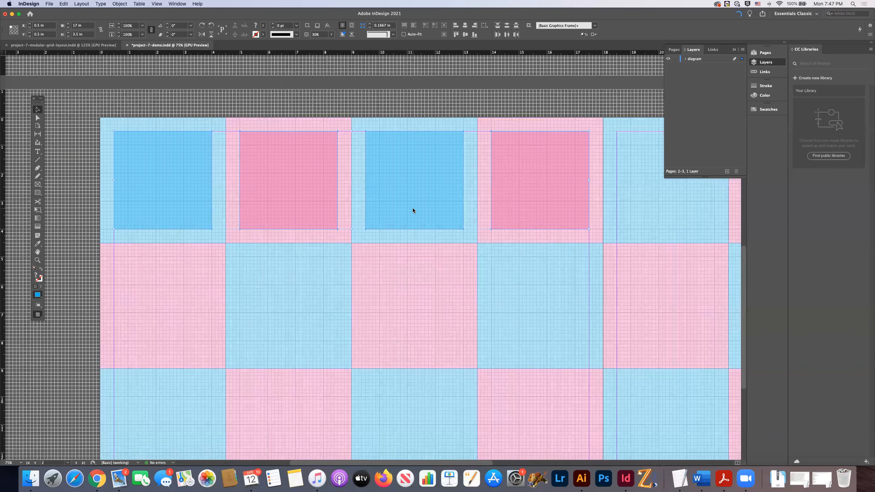
Step: Rotate the copied squares 90° counterclockwise using Object > Transform
{"action": "left_click", "coordinate": [119, 4]}
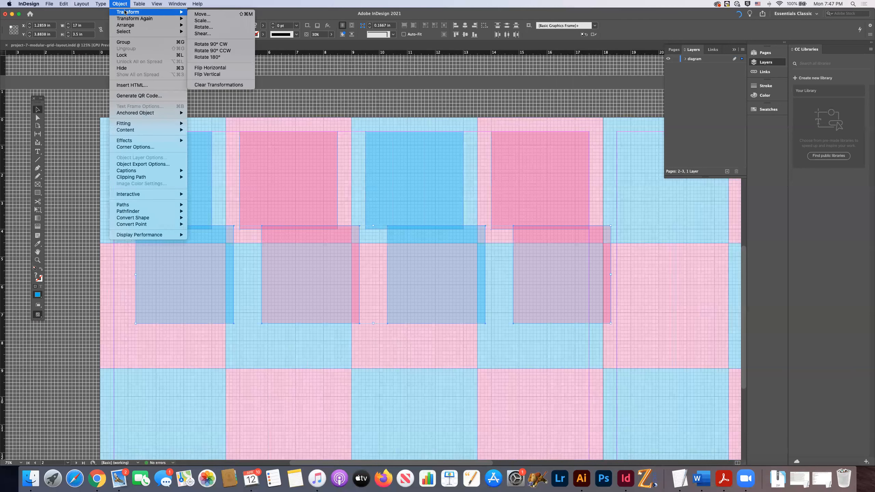
{"action": "mouse_move", "coordinate": [212, 51]}
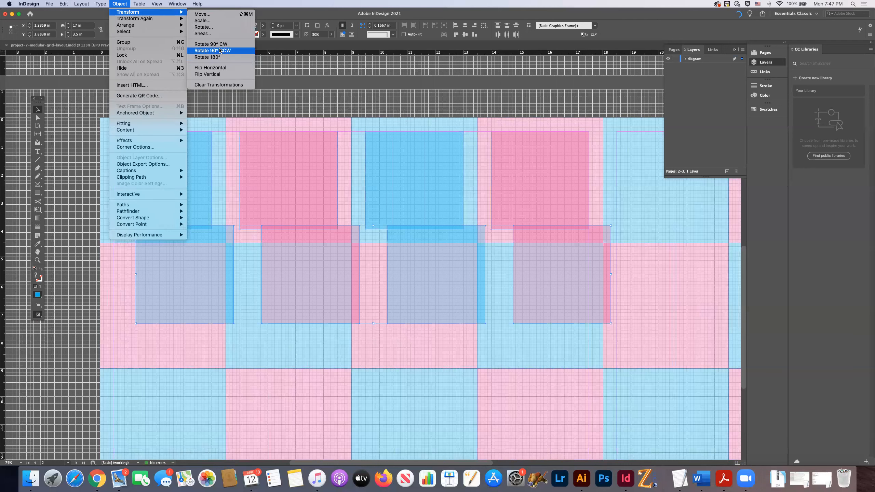
{"action": "left_click", "coordinate": [211, 50]}
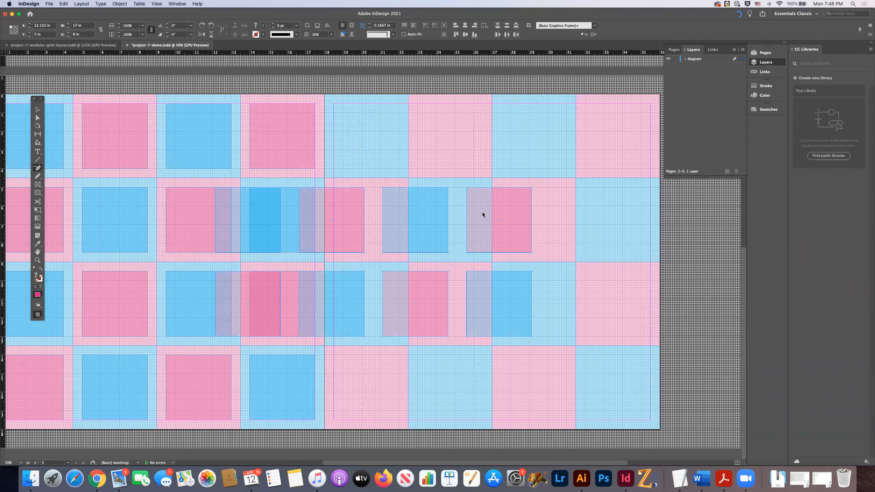
{"action": "mouse_move", "coordinate": [584, 227]}
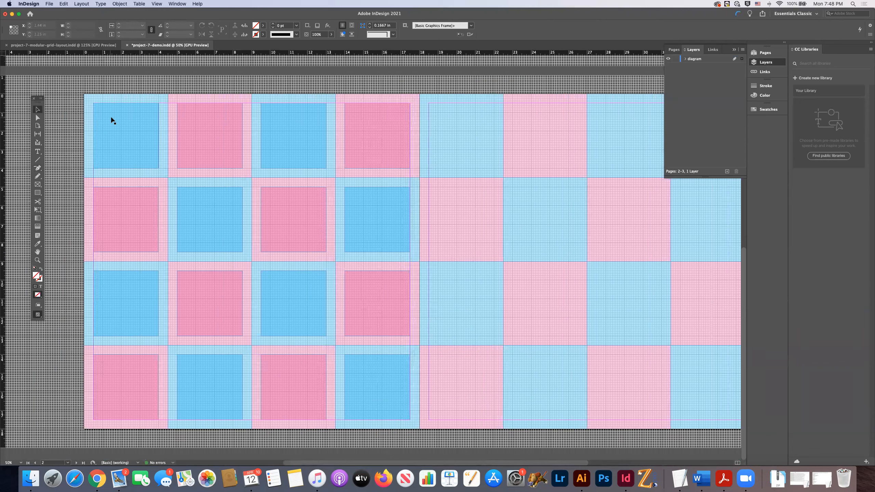
Step: Make the diagram layer's squares visible again in the Layers panel
{"action": "left_click", "coordinate": [208, 136]}
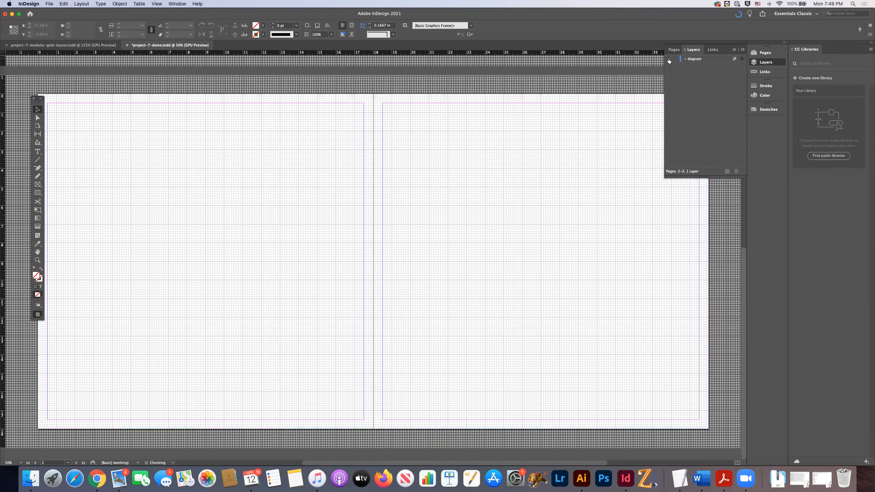
{"action": "left_click", "coordinate": [668, 59]}
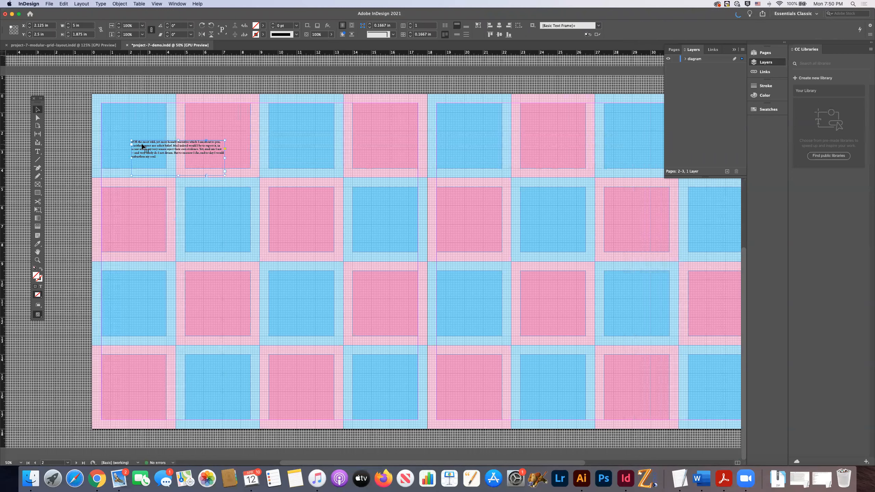
Step: Select the opening paragraph text and set it in Baskerville
{"action": "left_click_drag", "start_coordinate": [178, 149], "coordinate": [150, 114]}
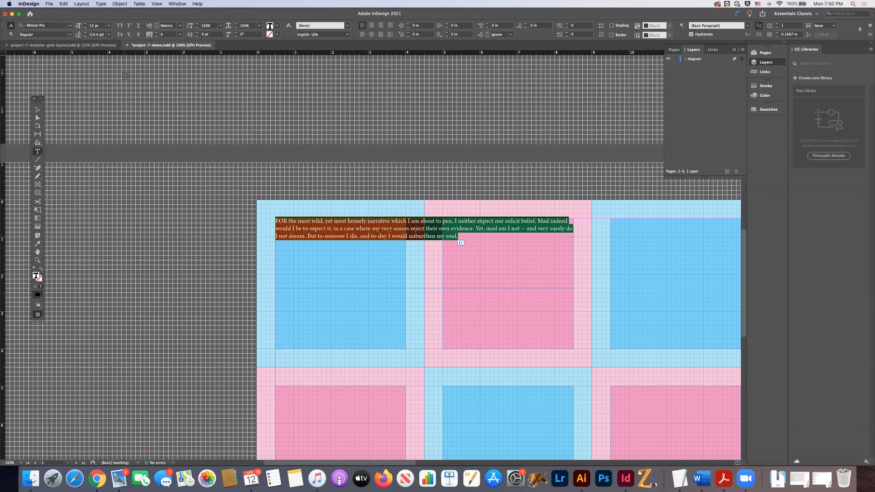
{"action": "left_click", "coordinate": [67, 25]}
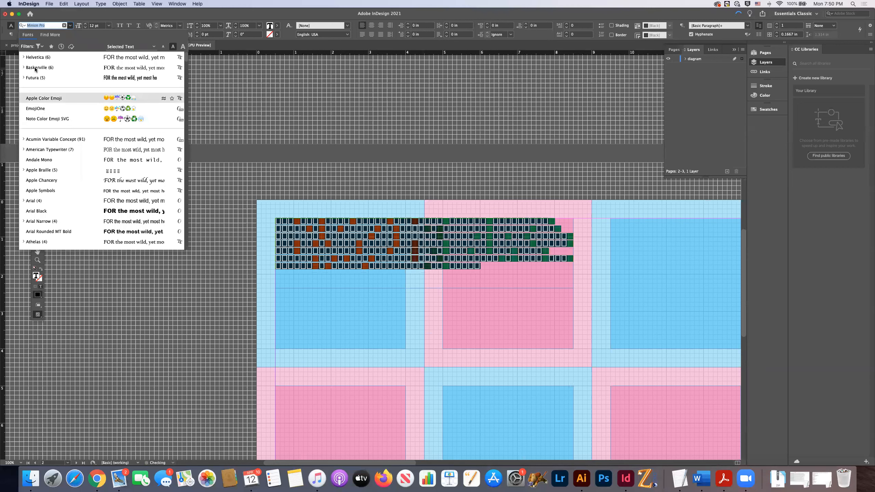
{"action": "left_click", "coordinate": [36, 67]}
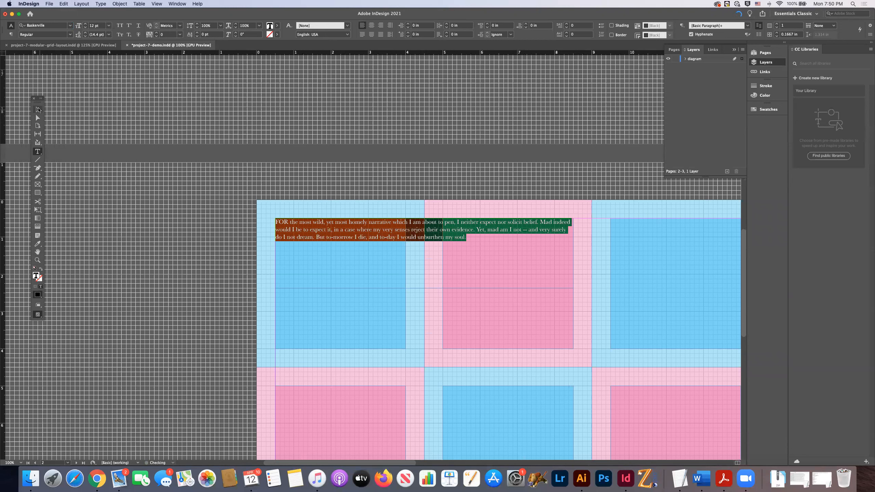
{"action": "left_click", "coordinate": [462, 258]}
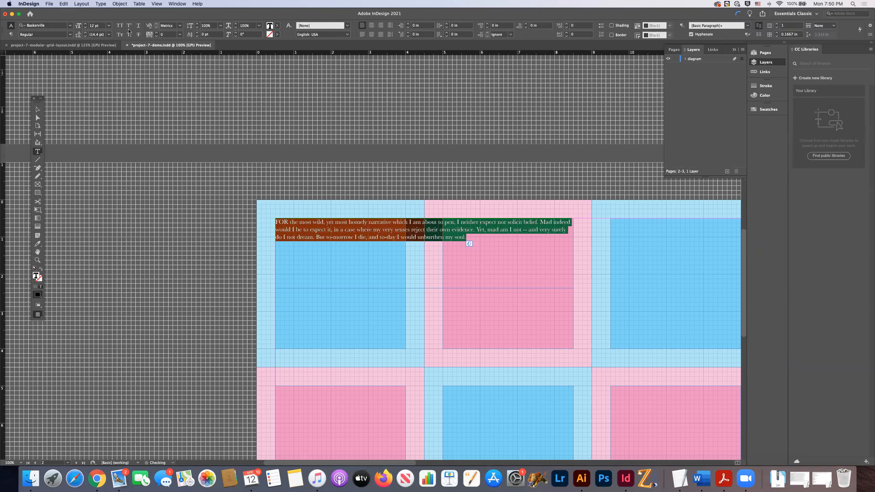
Step: Try the paragraph at 36 pt, then settle on 24 pt
{"action": "left_click", "coordinate": [112, 25]}
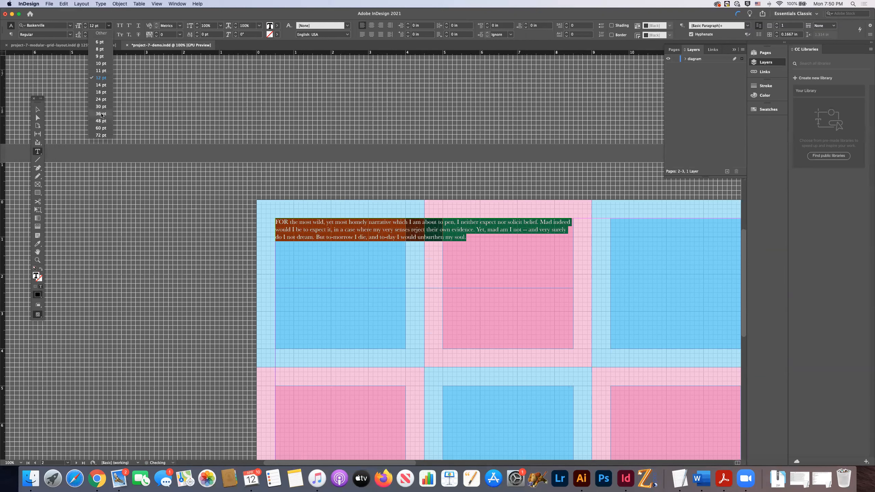
{"action": "left_click", "coordinate": [100, 113]}
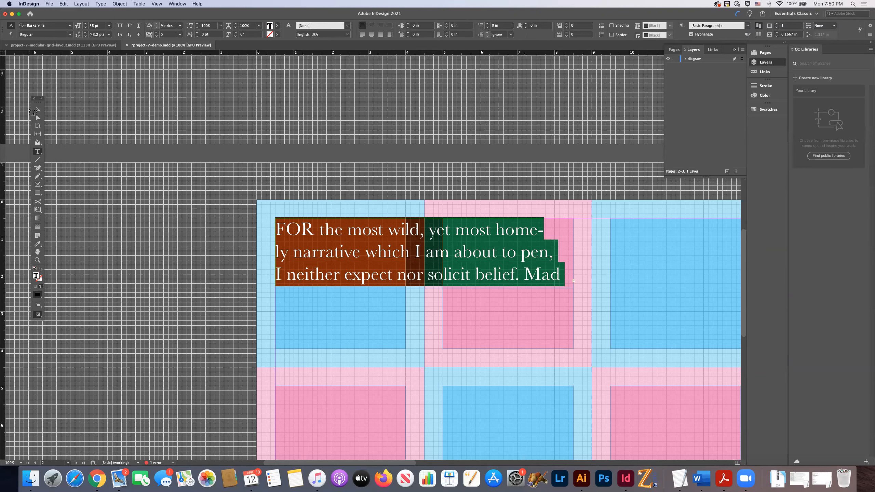
{"action": "left_click", "coordinate": [37, 109]}
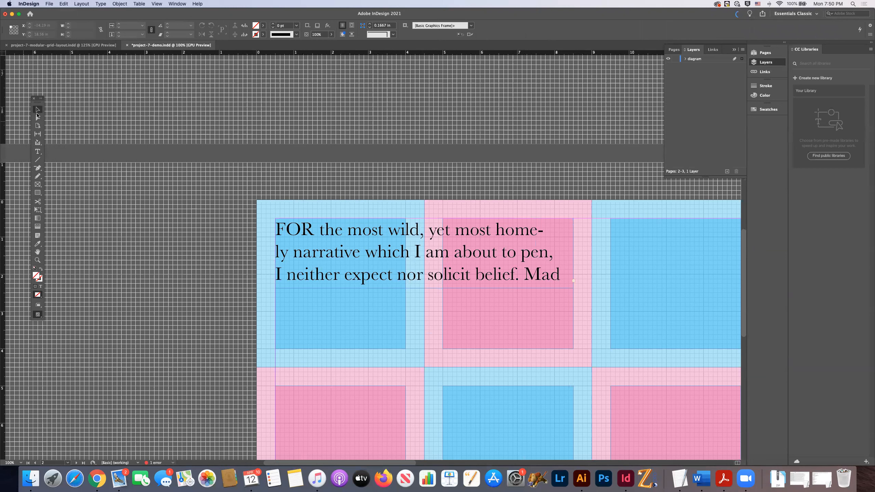
{"action": "left_click", "coordinate": [427, 288]}
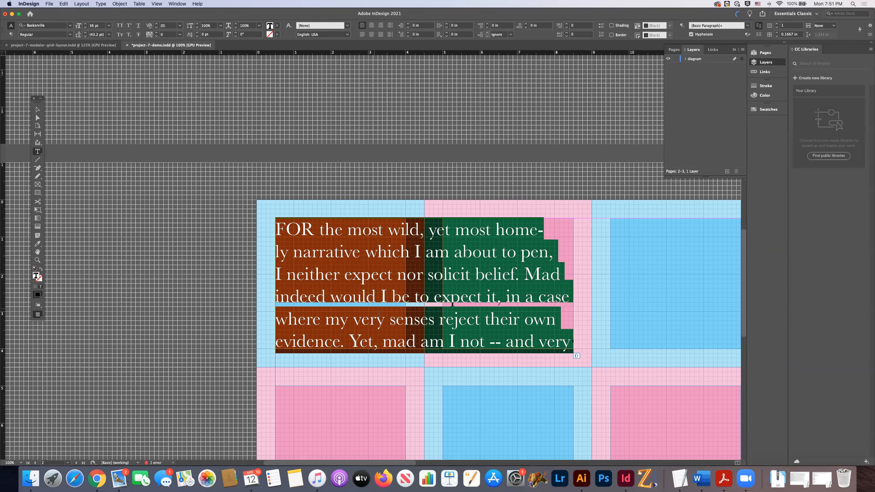
{"action": "left_click", "coordinate": [110, 25]}
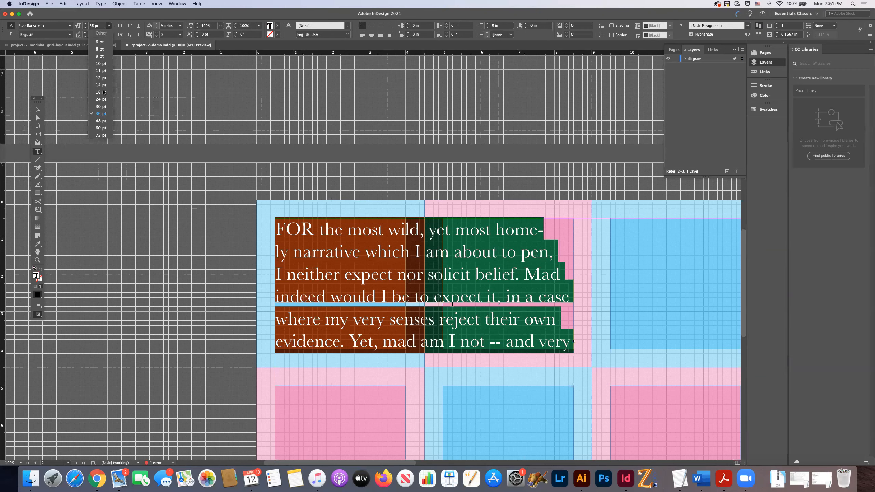
{"action": "left_click", "coordinate": [99, 99]}
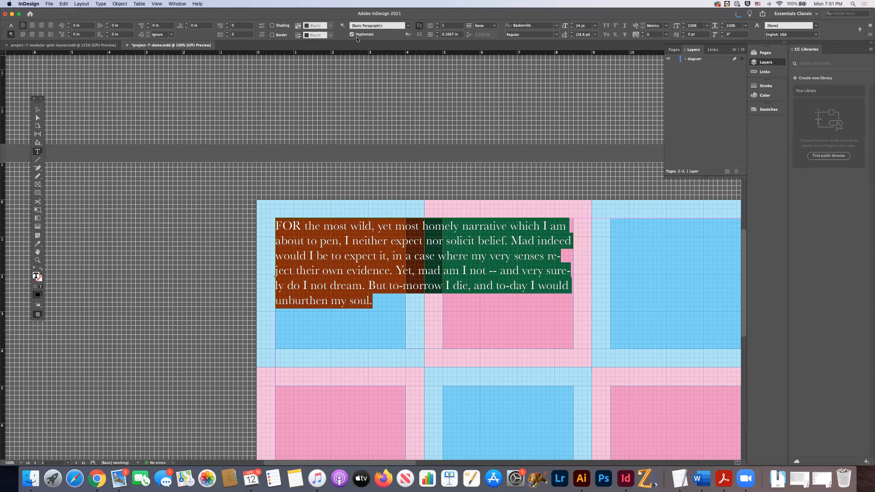
{"action": "left_click", "coordinate": [352, 34]}
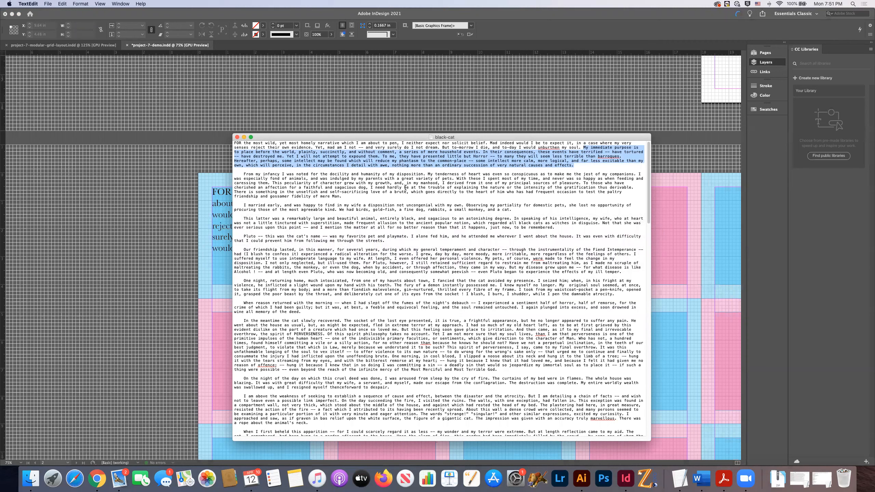
{"action": "mouse_move", "coordinate": [428, 239]}
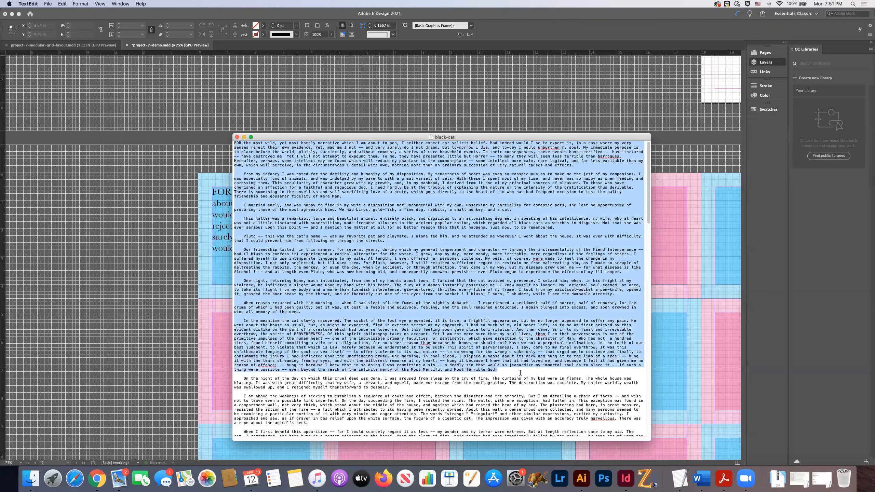
Step: Scroll through the black-cat story in TextEdit
{"action": "scroll", "scroll_direction": "down", "scroll_amount": 3}
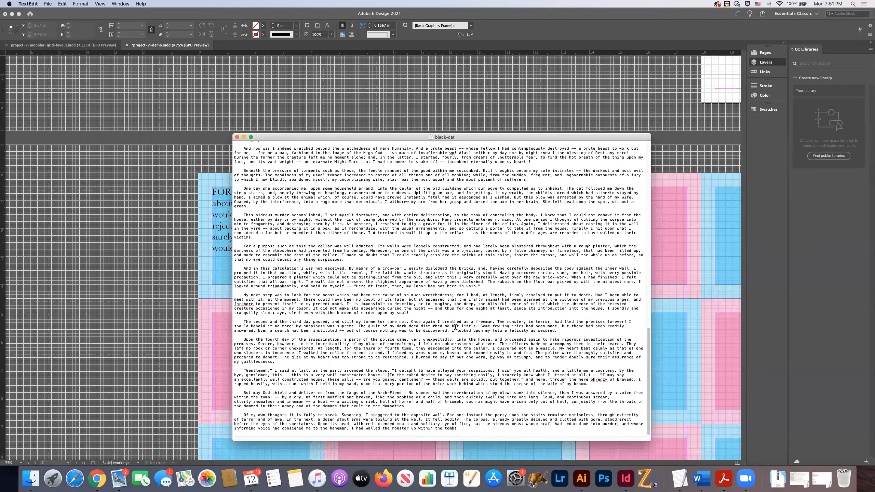
{"action": "scroll", "scroll_direction": "up", "scroll_amount": 3}
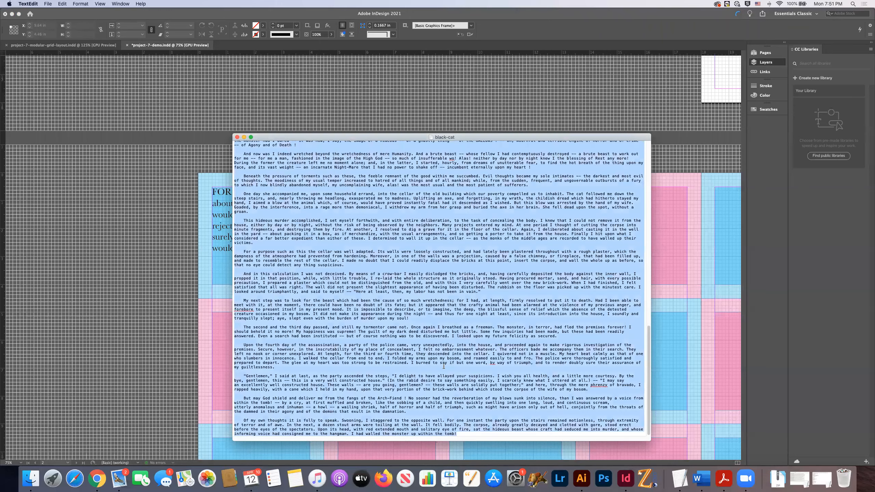
{"action": "scroll", "scroll_direction": "up", "scroll_amount": 3}
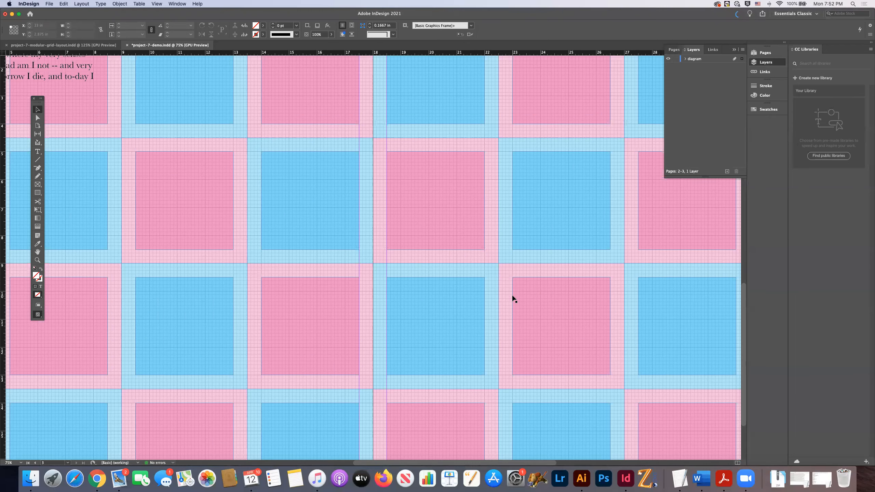
Step: Thread the opening paragraph's overflow into a second, narrow frame to its right
{"action": "scroll", "scroll_direction": "left", "scroll_amount": 3}
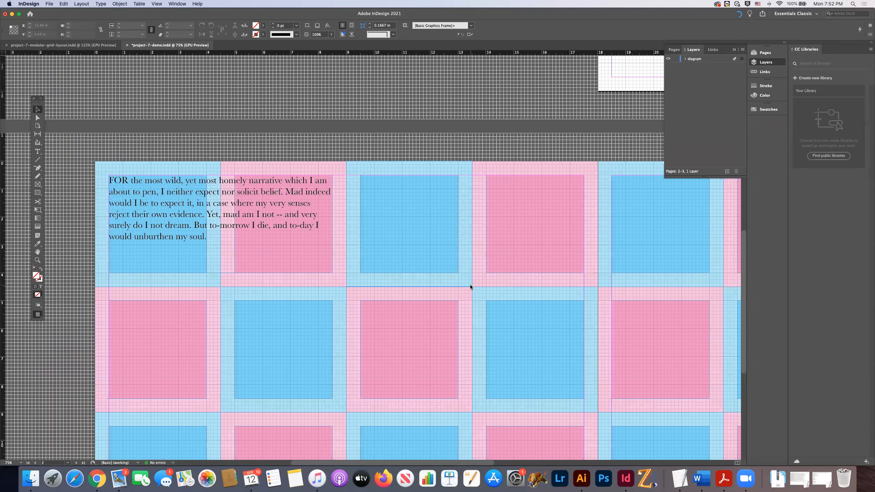
{"action": "left_click", "coordinate": [324, 228]}
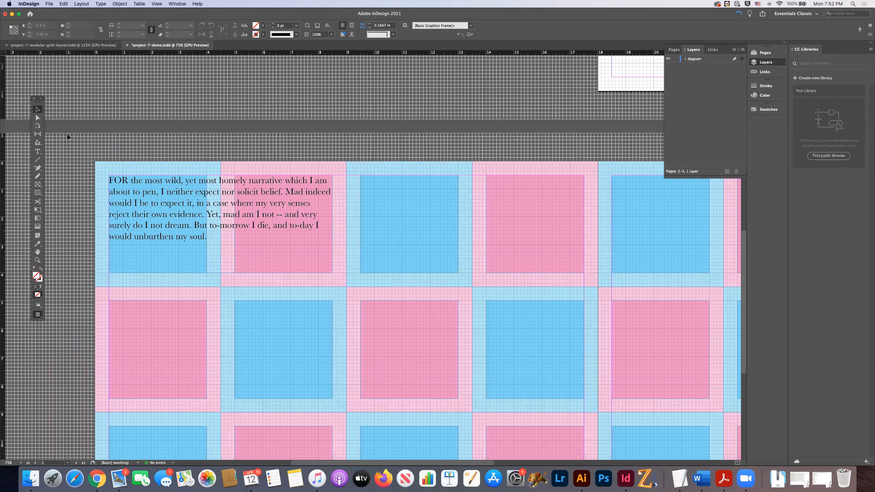
{"action": "mouse_move", "coordinate": [194, 133]}
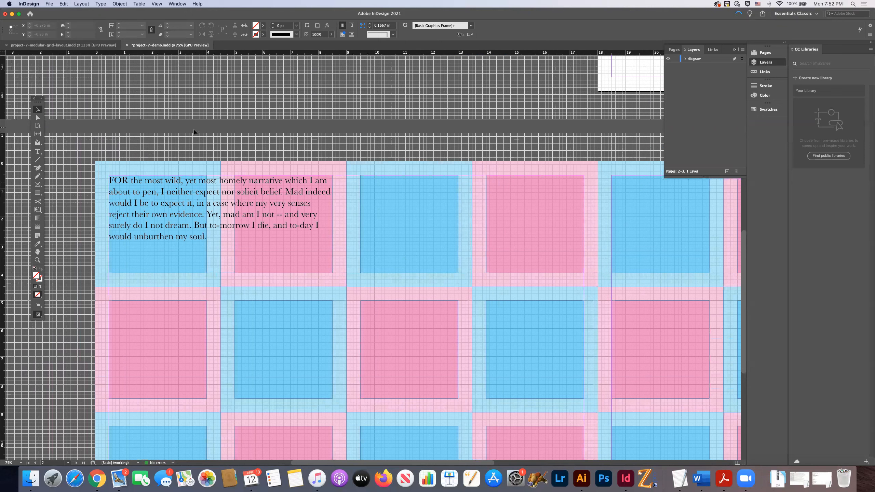
{"action": "double_click", "coordinate": [184, 191]}
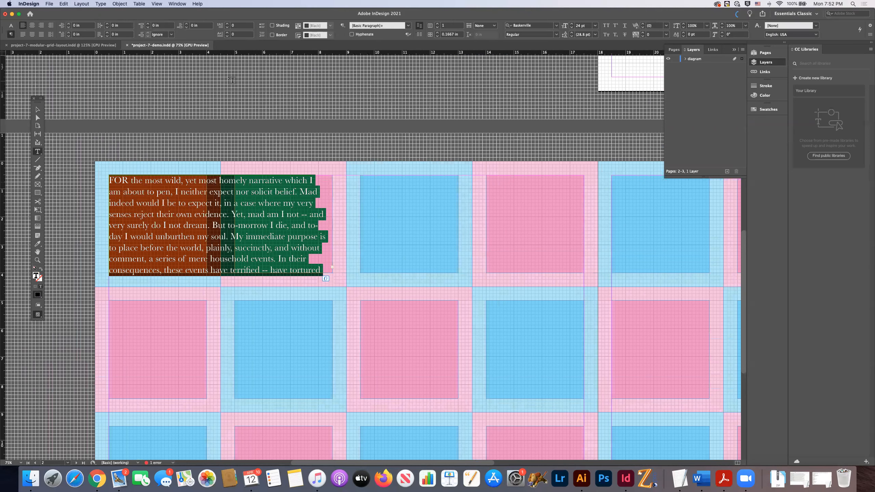
{"action": "left_click", "coordinate": [653, 25]}
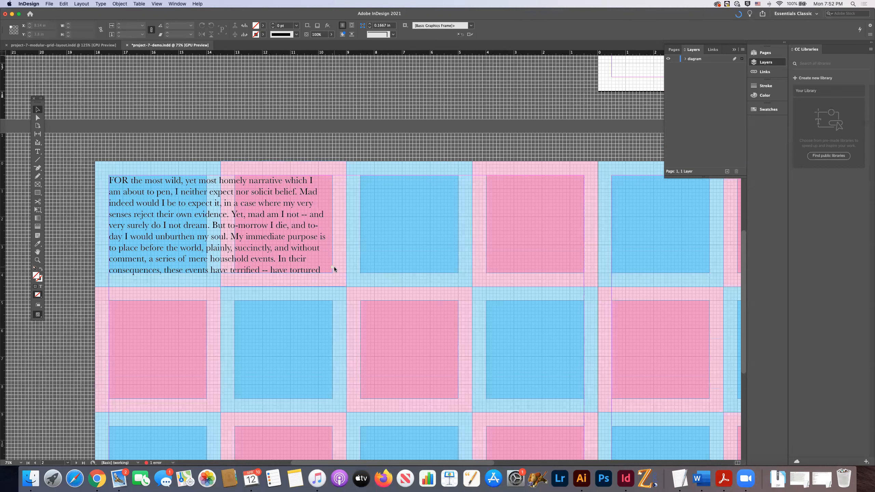
{"action": "left_click", "coordinate": [218, 225]}
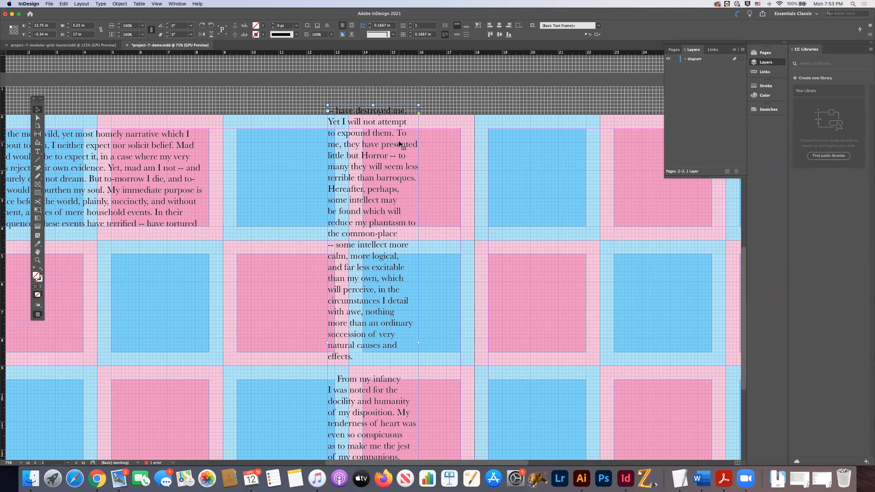
Step: Rotate the threaded second frame 90° and fit it across two top-row modules
{"action": "left_click", "coordinate": [119, 4]}
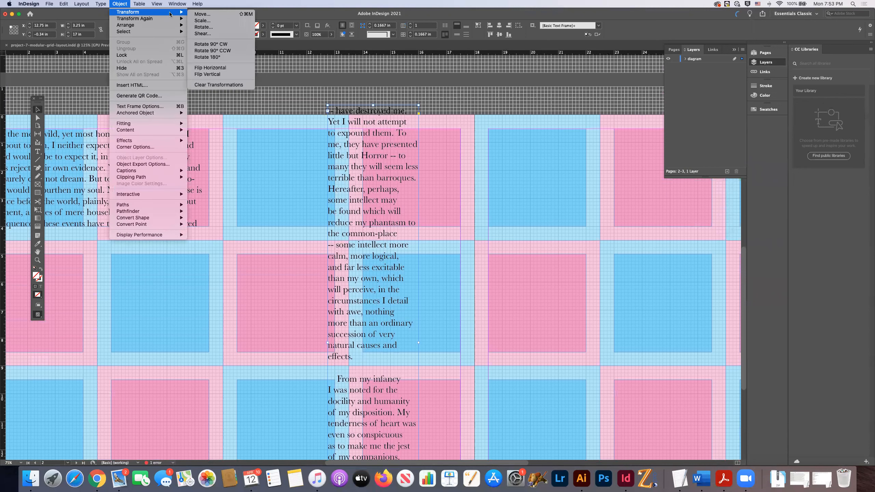
{"action": "left_click", "coordinate": [203, 27]}
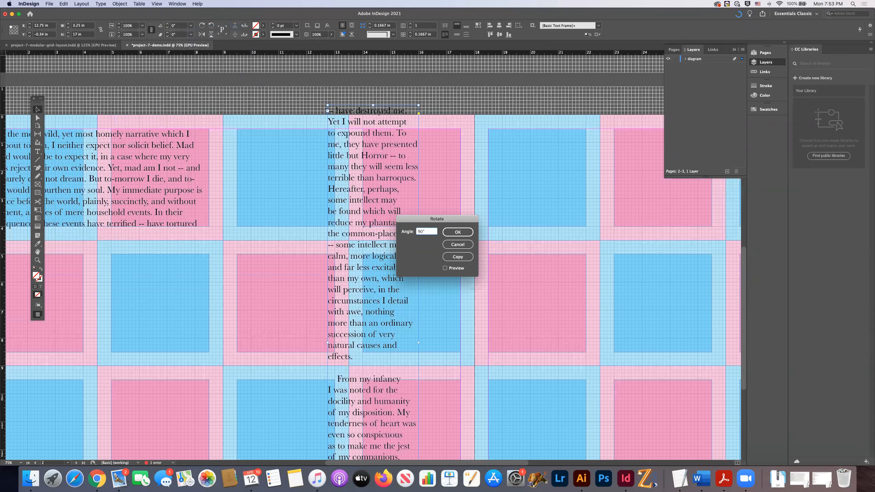
{"action": "left_click", "coordinate": [457, 232]}
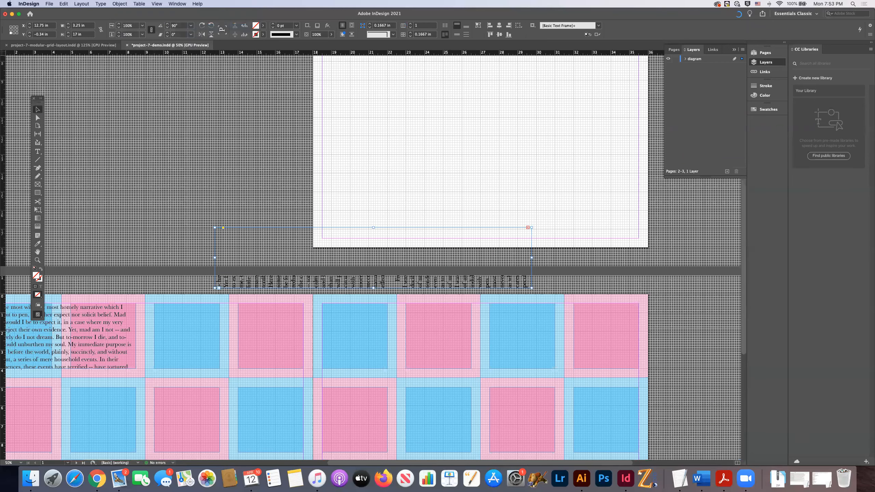
{"action": "mouse_move", "coordinate": [45, 115]}
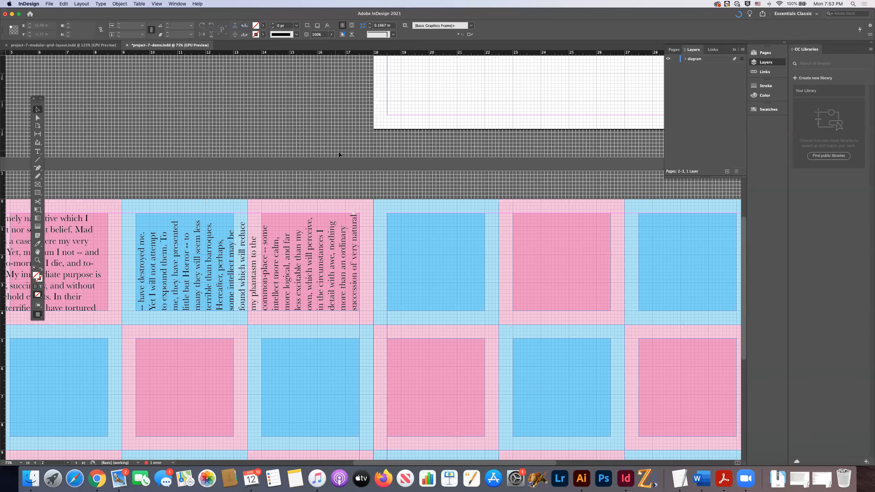
{"action": "scroll", "scroll_direction": "left", "scroll_amount": 3}
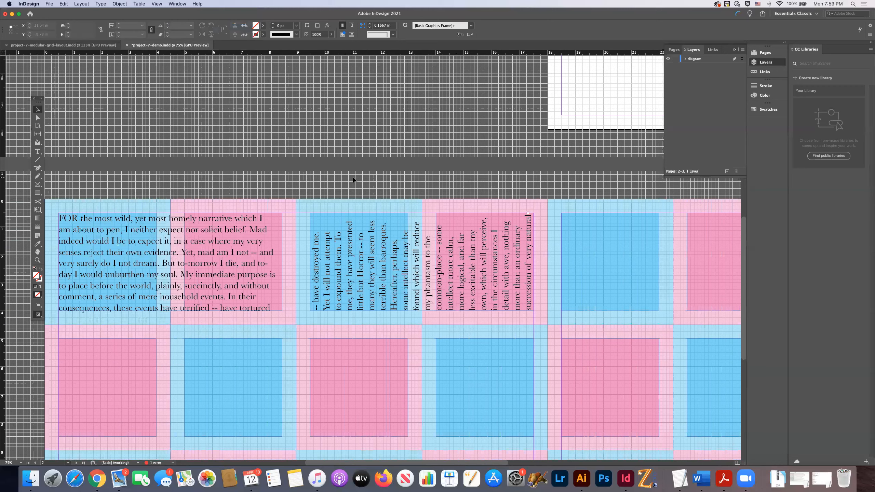
{"action": "left_click", "coordinate": [235, 235]}
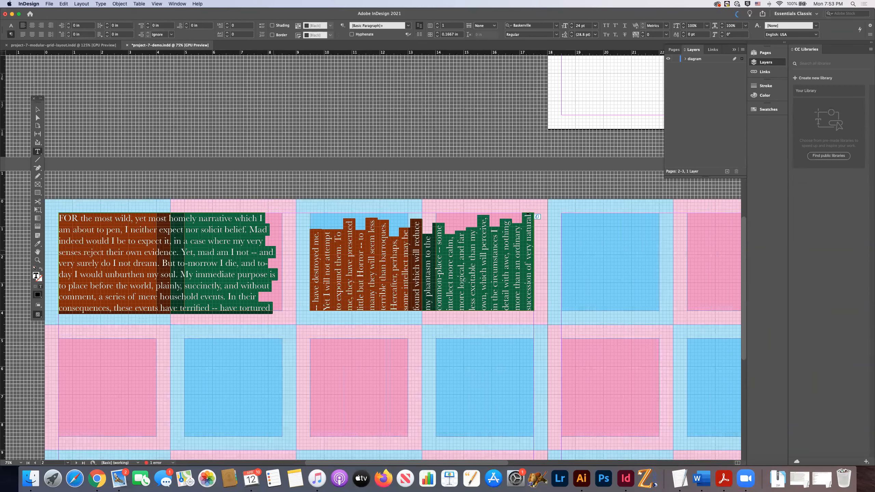
{"action": "mouse_move", "coordinate": [37, 110]}
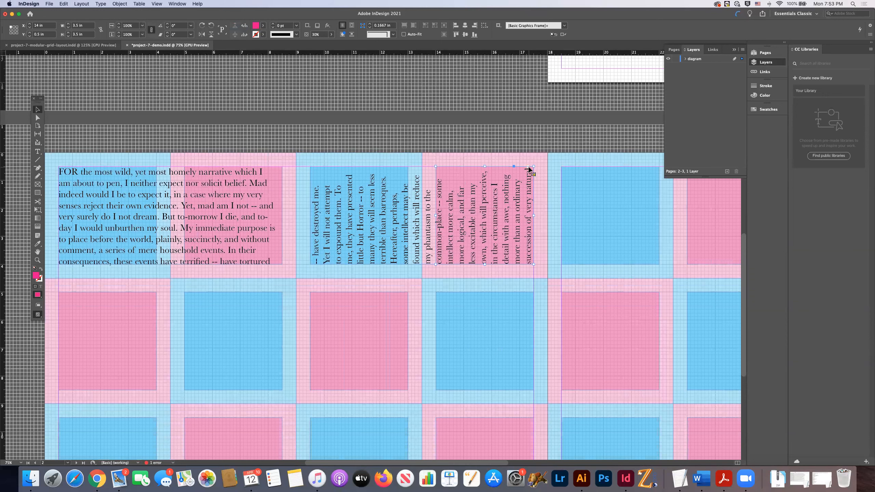
{"action": "left_click", "coordinate": [210, 148]}
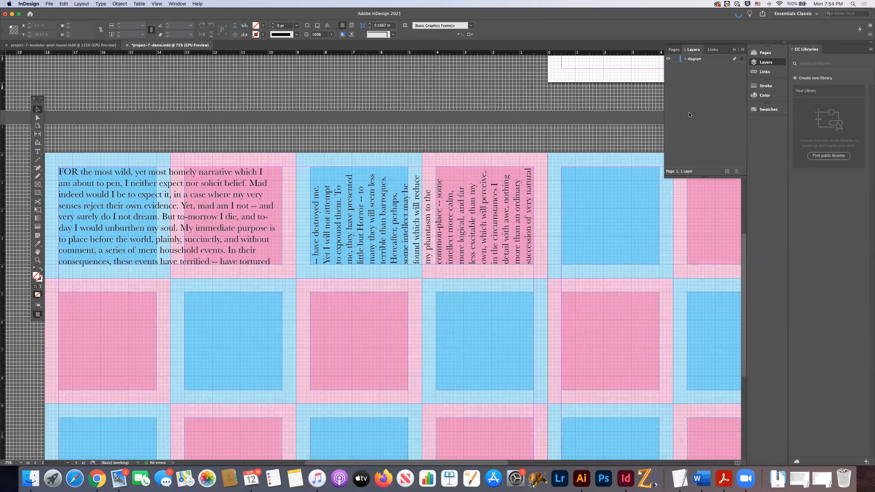
Step: Add a new red layer named iteration-1
{"action": "left_click", "coordinate": [727, 172]}
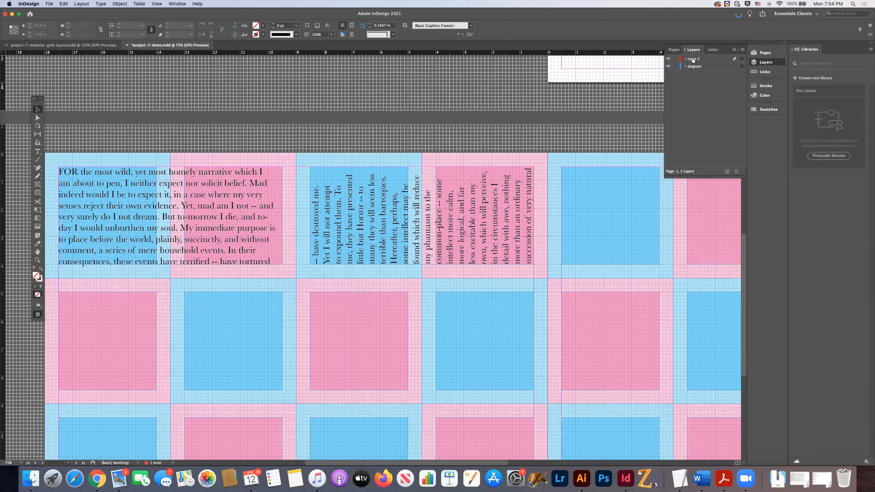
{"action": "double_click", "coordinate": [694, 58]}
{"action": "type", "text": "Iteration-1"}
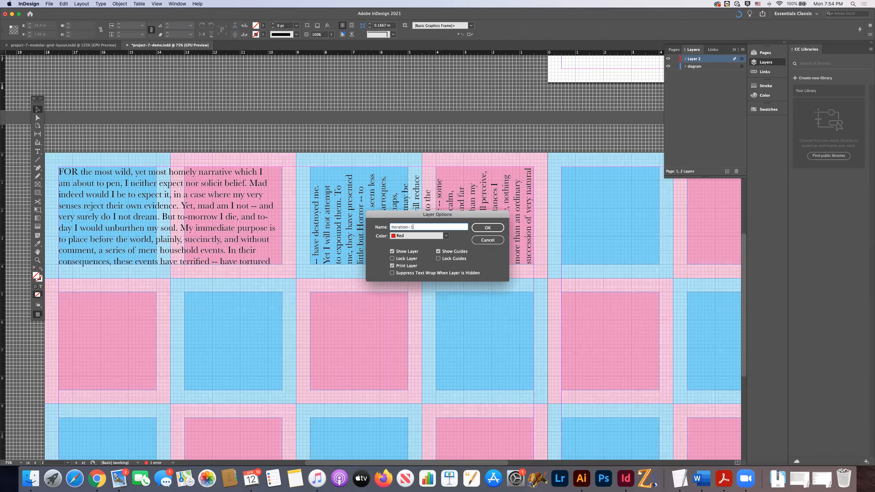
{"action": "left_click", "coordinate": [487, 227]}
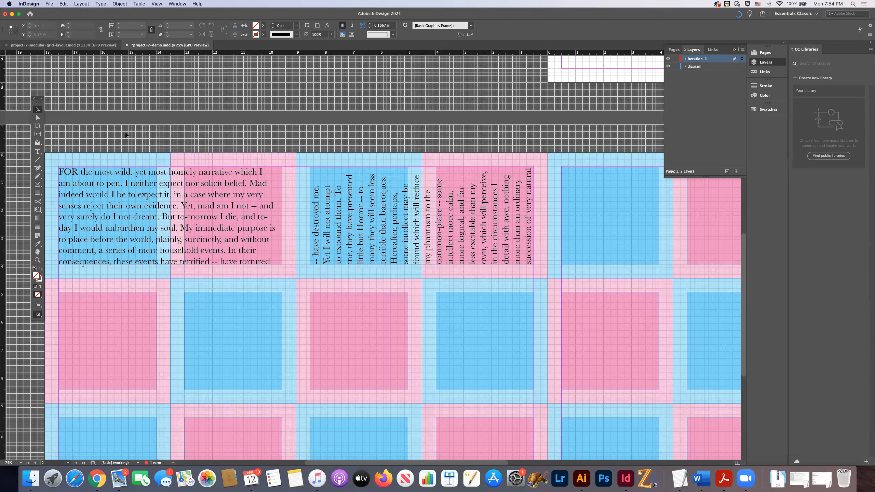
Step: Move both story frames onto iteration-1, then lock and hide the diagram layer
{"action": "left_click", "coordinate": [167, 223]}
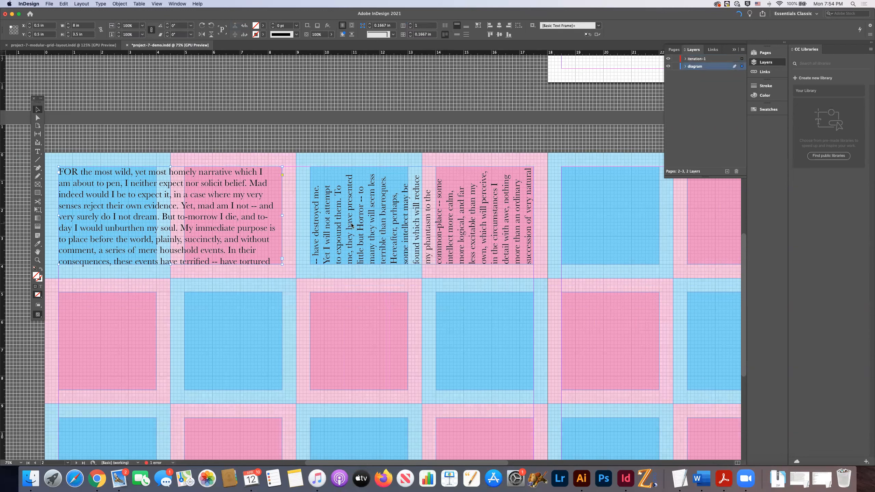
{"action": "left_click", "coordinate": [475, 212]}
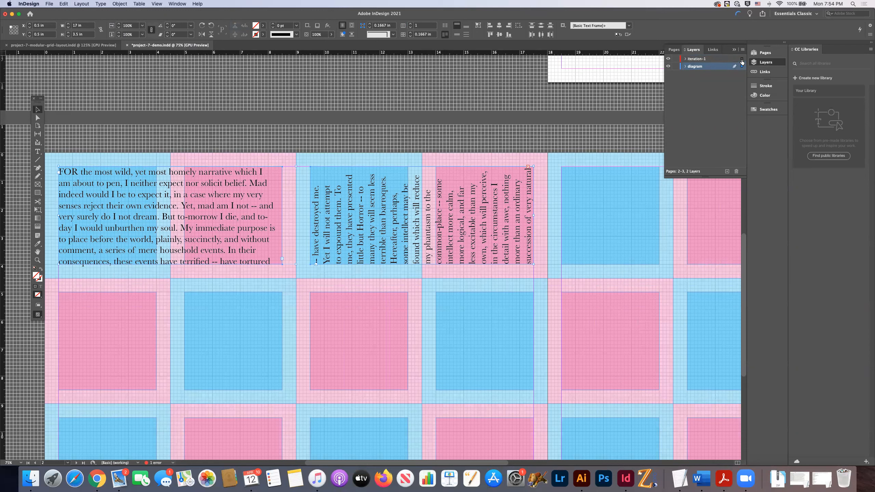
{"action": "left_click", "coordinate": [698, 58]}
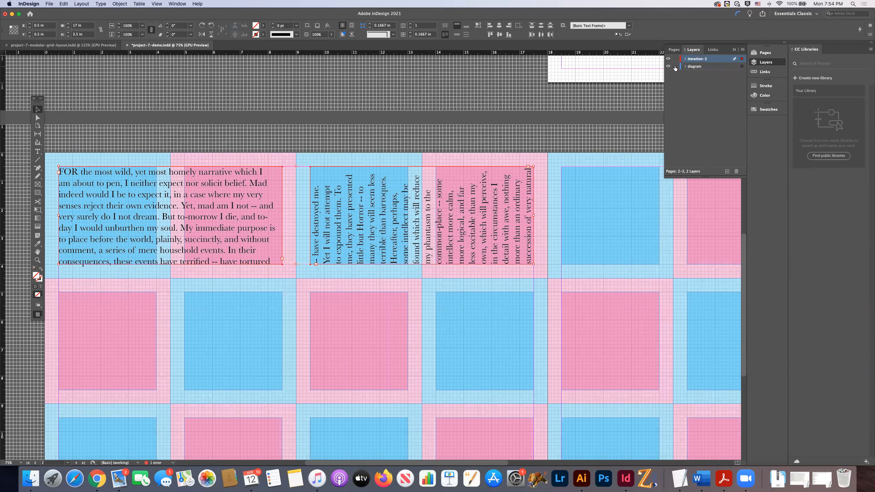
{"action": "left_click", "coordinate": [676, 66]}
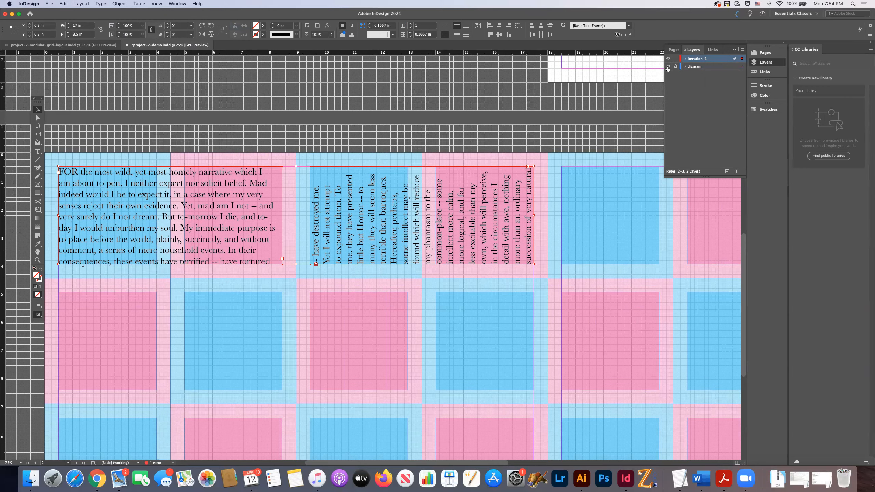
{"action": "left_click", "coordinate": [668, 67]}
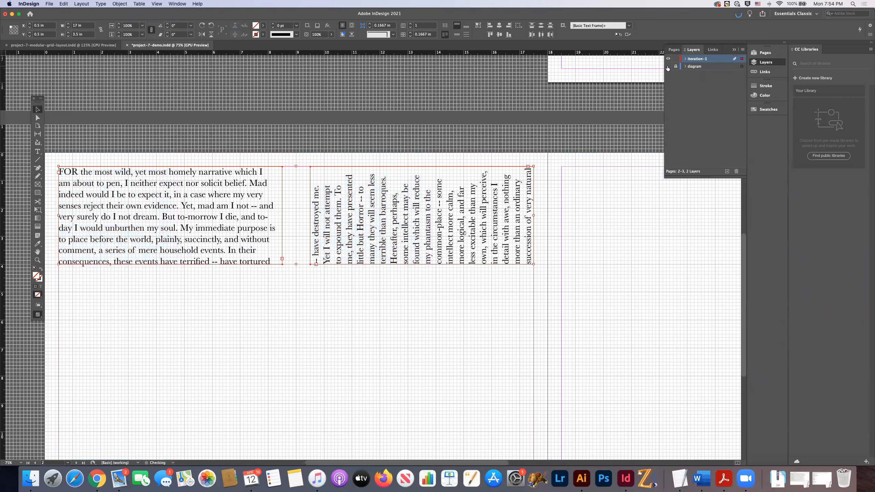
Step: Show the diagram layer and flow the rotated frame's overflow into a wide second-row frame
{"action": "left_click", "coordinate": [668, 67]}
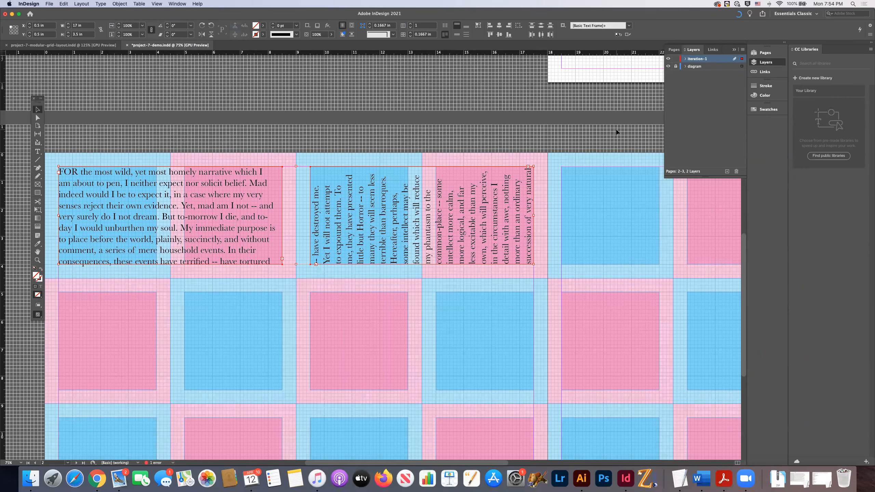
{"action": "left_click", "coordinate": [335, 162]}
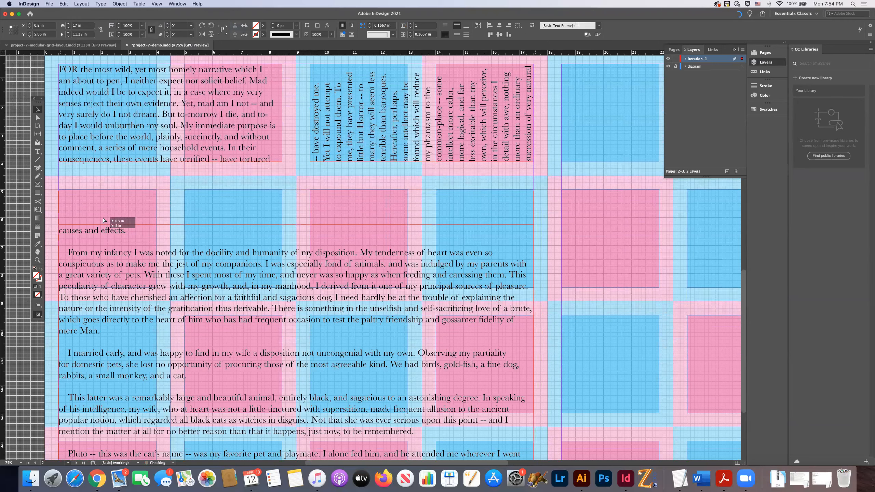
Step: Narrow the third frame to a two-module left column and flow its overflow into a bottom-row frame
{"action": "scroll", "scroll_direction": "down", "scroll_amount": 3}
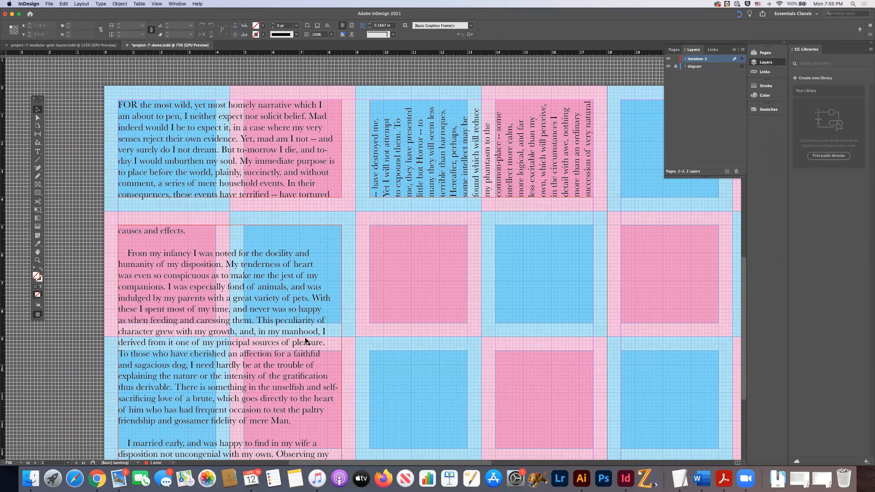
{"action": "scroll", "scroll_direction": "down", "scroll_amount": 3}
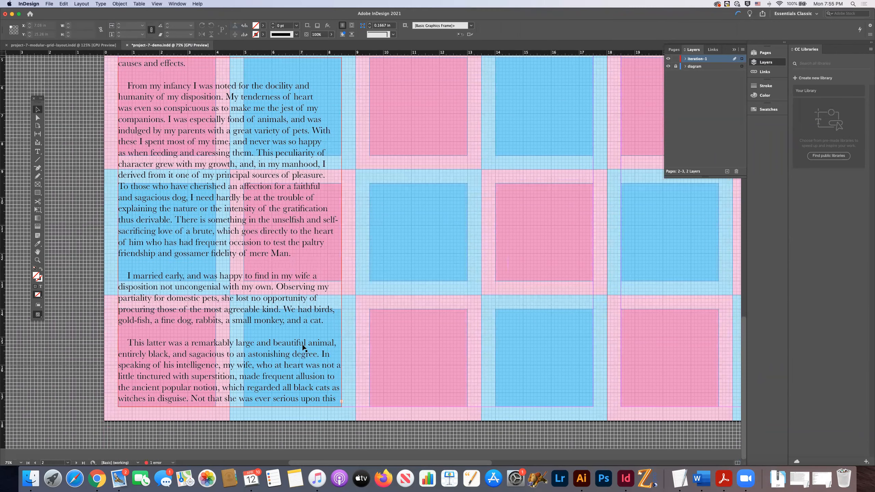
{"action": "scroll", "scroll_direction": "up", "scroll_amount": 3}
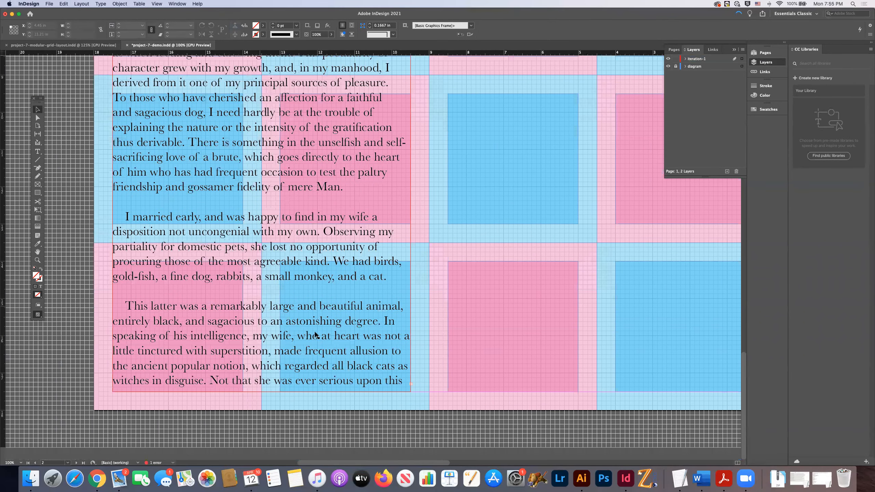
{"action": "left_click", "coordinate": [251, 223]}
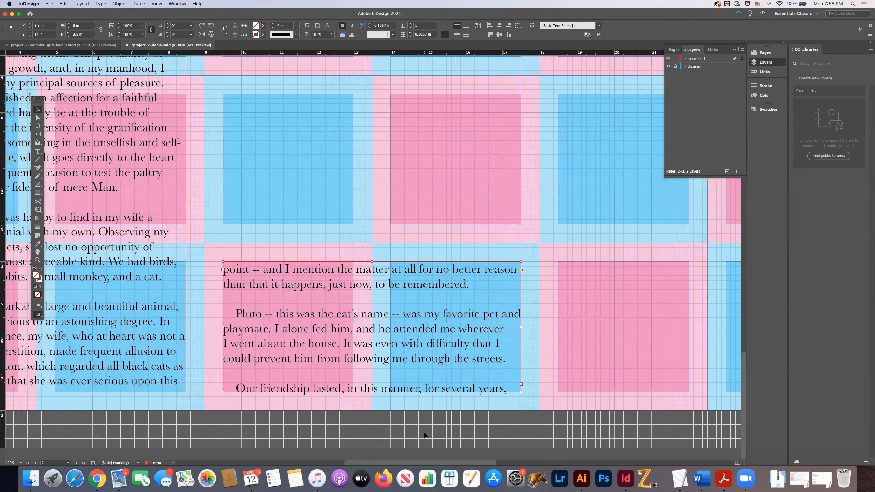
{"action": "left_click", "coordinate": [483, 375]}
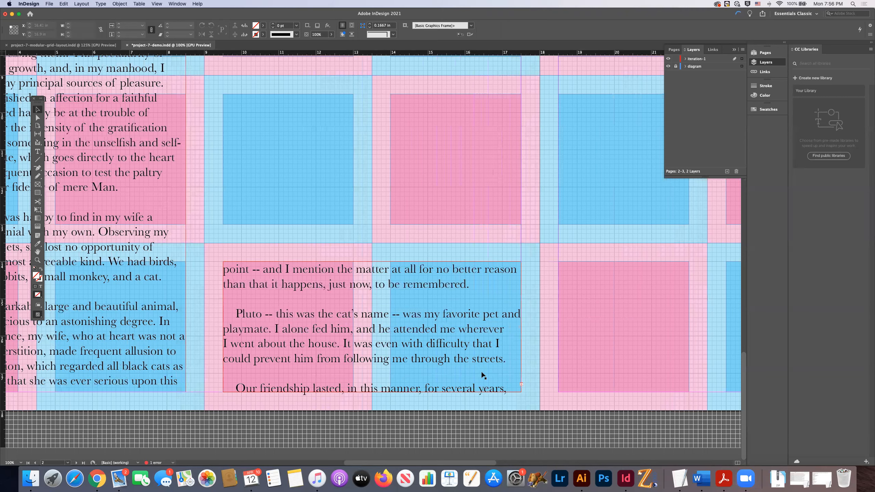
Step: Flip the remembered-matter text frame horizontally with Flip Horizontal
{"action": "scroll", "scroll_direction": "left", "scroll_amount": 3}
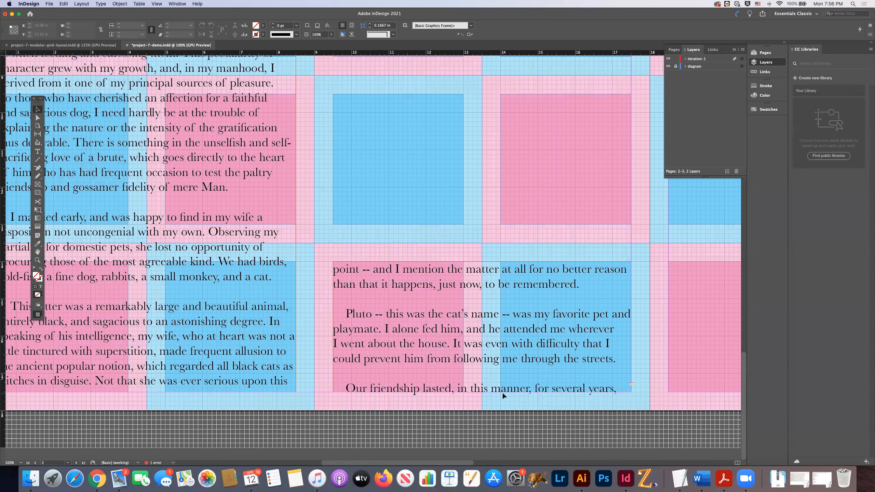
{"action": "scroll", "scroll_direction": "up", "scroll_amount": 3}
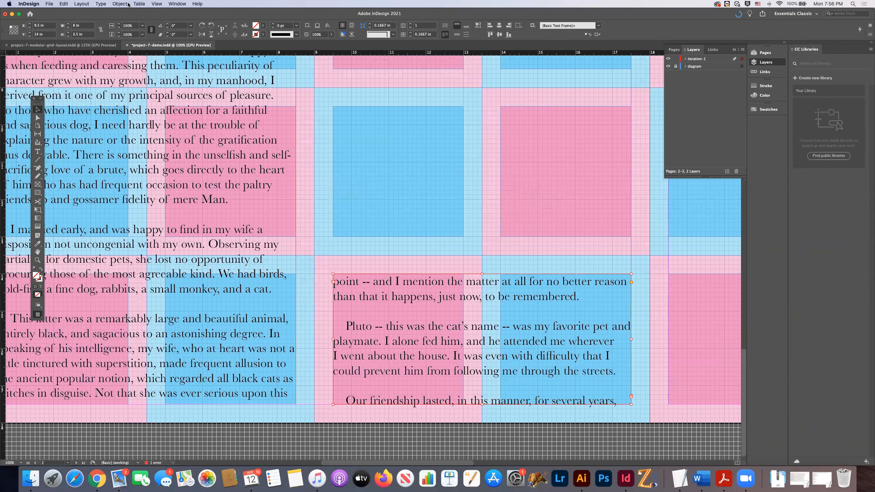
{"action": "left_click", "coordinate": [119, 4]}
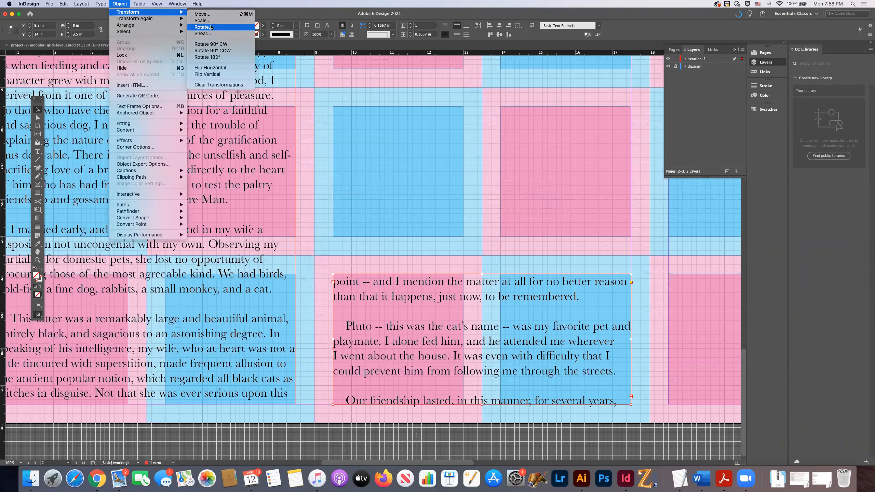
{"action": "mouse_move", "coordinate": [210, 68]}
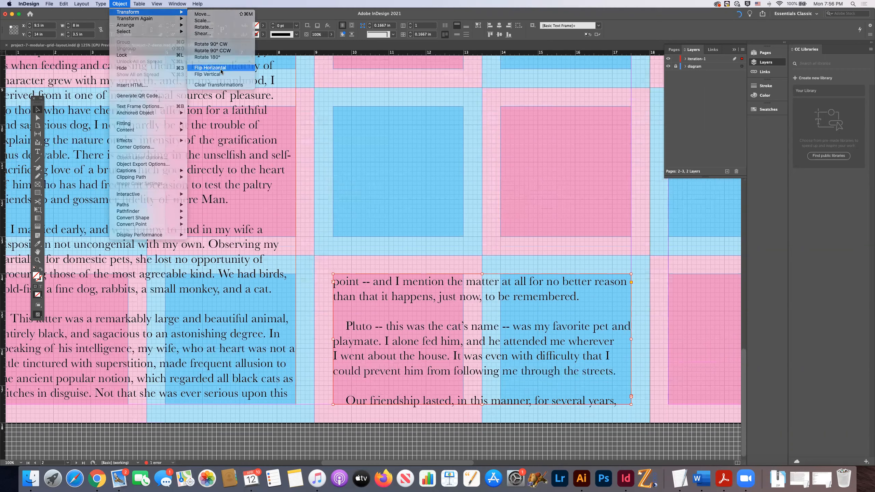
{"action": "left_click", "coordinate": [211, 68]}
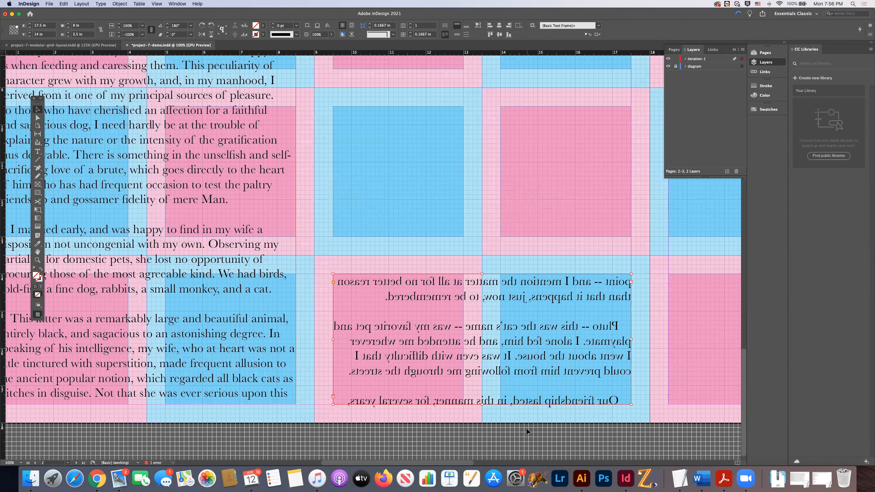
{"action": "mouse_move", "coordinate": [420, 423]}
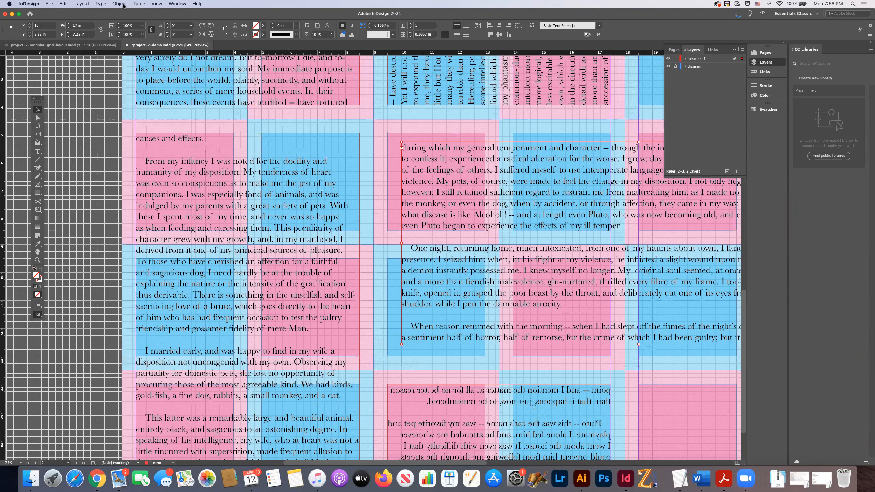
Step: Rotate the worsening-temper frame 90° clockwise and scale it into a middle module
{"action": "left_click", "coordinate": [119, 4]}
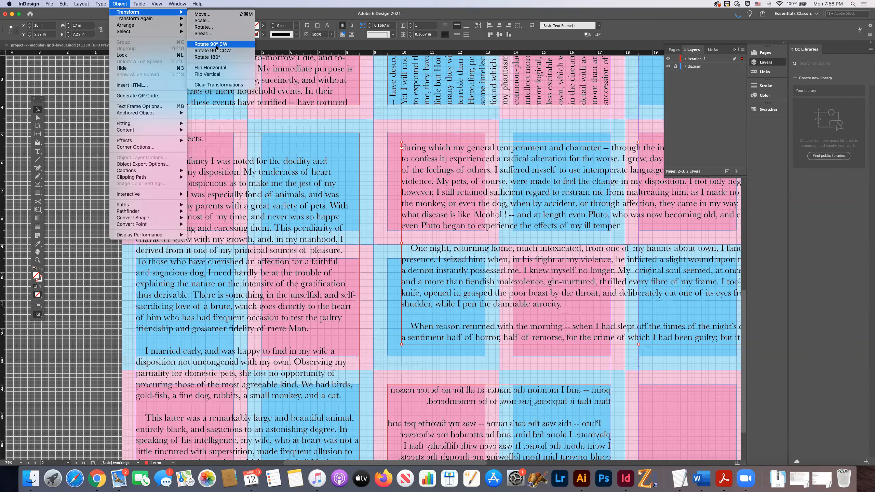
{"action": "left_click", "coordinate": [212, 51]}
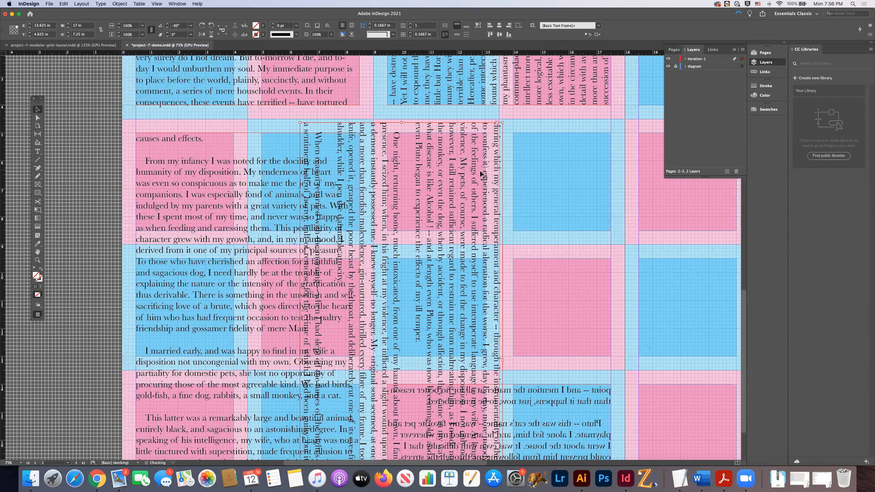
{"action": "left_click", "coordinate": [119, 4]}
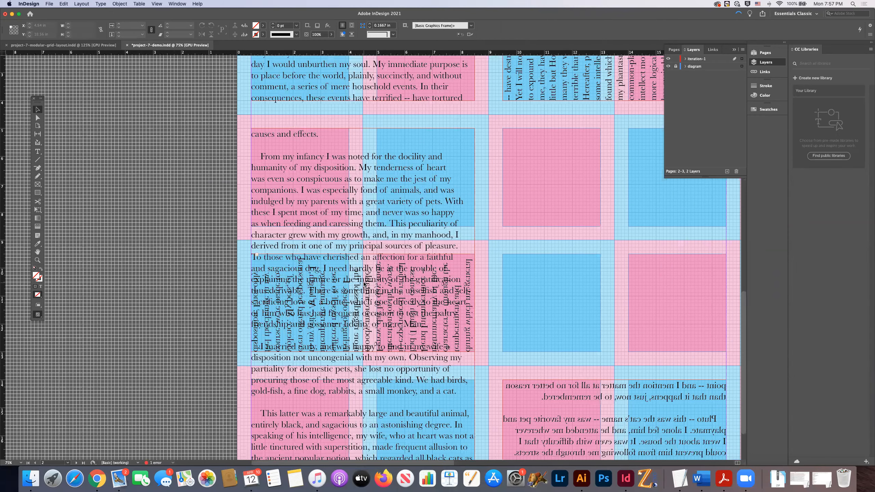
{"action": "scroll", "scroll_direction": "down", "scroll_amount": 3}
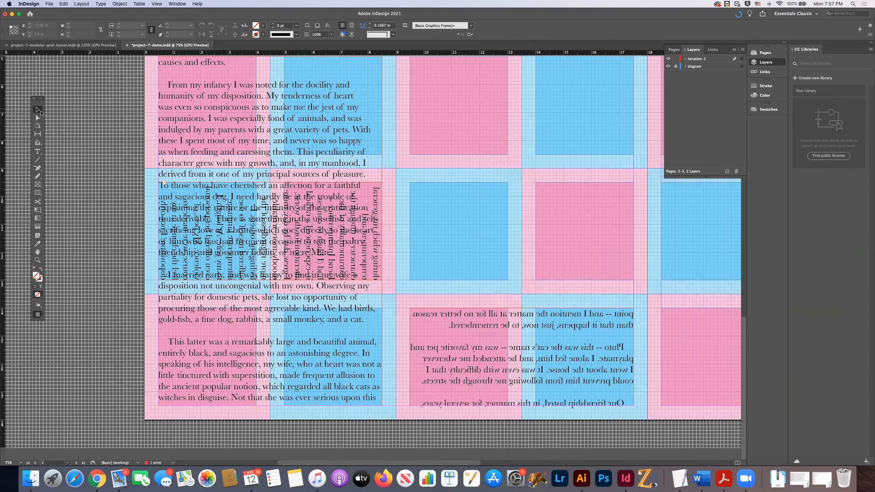
{"action": "left_click", "coordinate": [326, 212]}
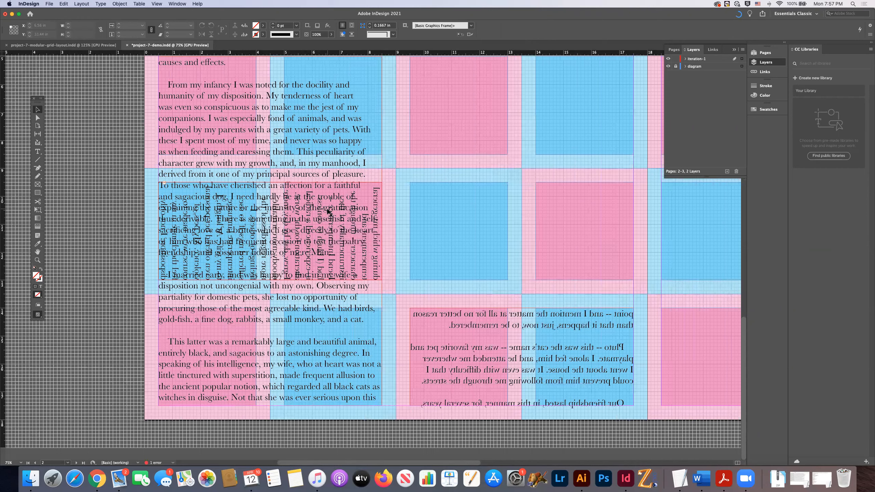
{"action": "left_click", "coordinate": [268, 229]}
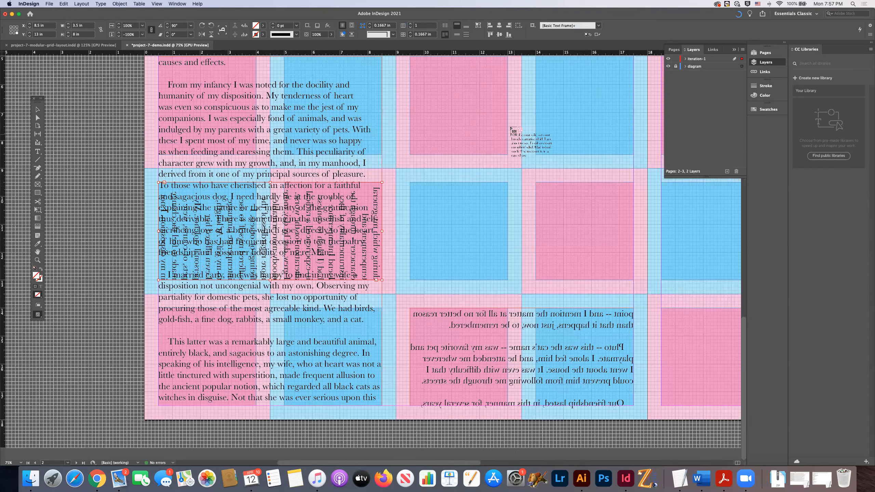
{"action": "left_click", "coordinate": [119, 4]}
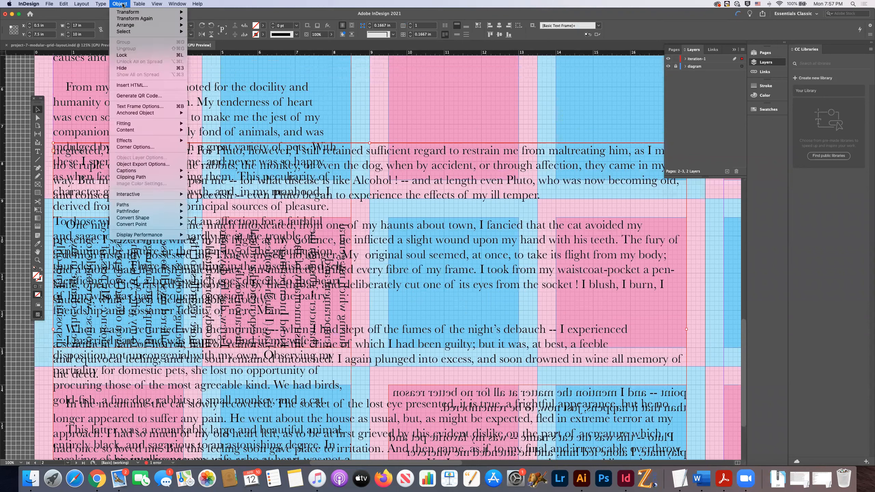
Step: Rotate the wide Pluto frame 90° counterclockwise, fit it across the second row, and hide the grid
{"action": "left_click", "coordinate": [127, 12]}
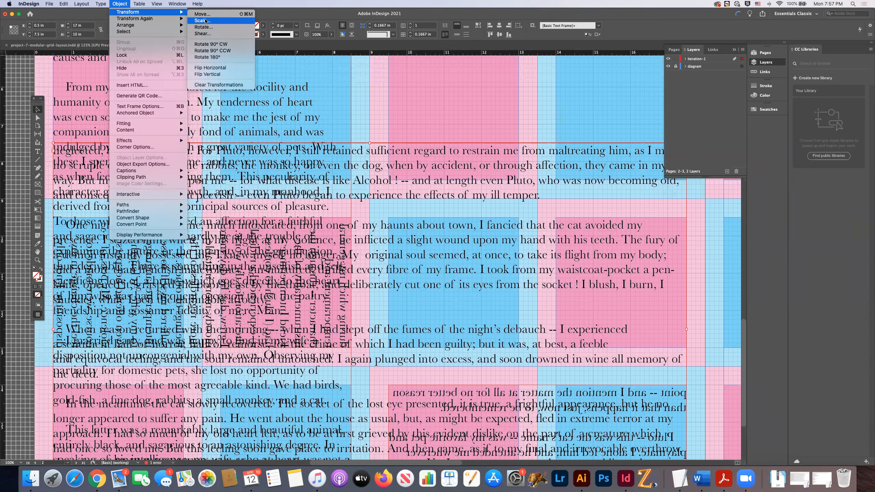
{"action": "mouse_move", "coordinate": [211, 43]}
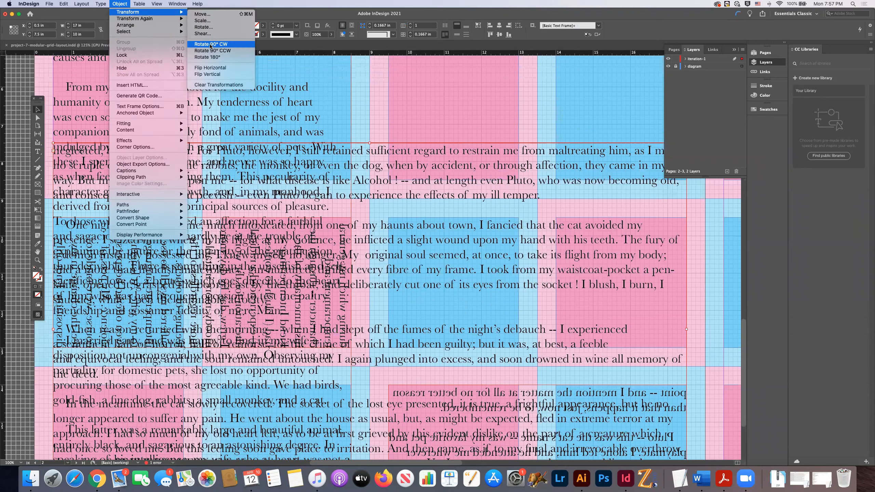
{"action": "mouse_move", "coordinate": [212, 51]}
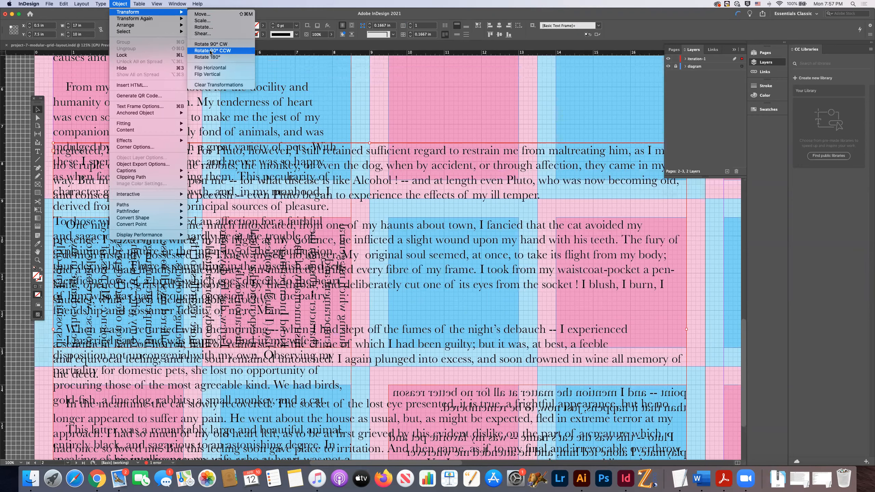
{"action": "left_click", "coordinate": [215, 50]}
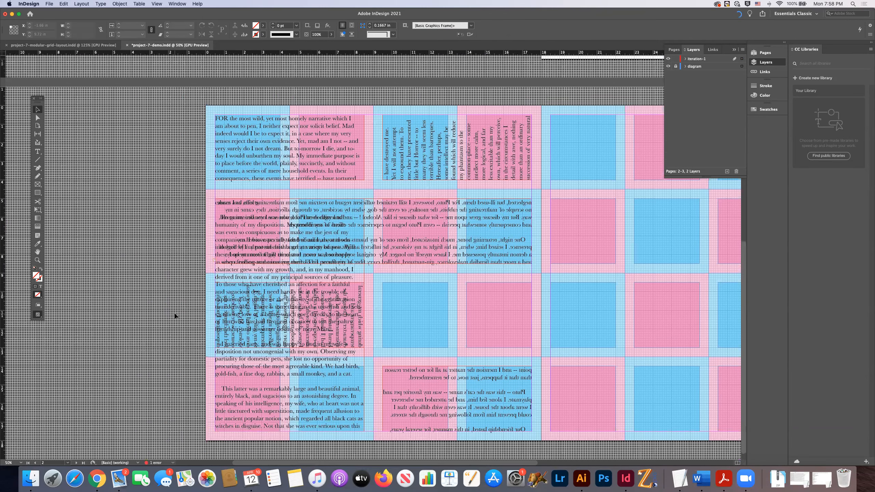
{"action": "left_click", "coordinate": [293, 215]}
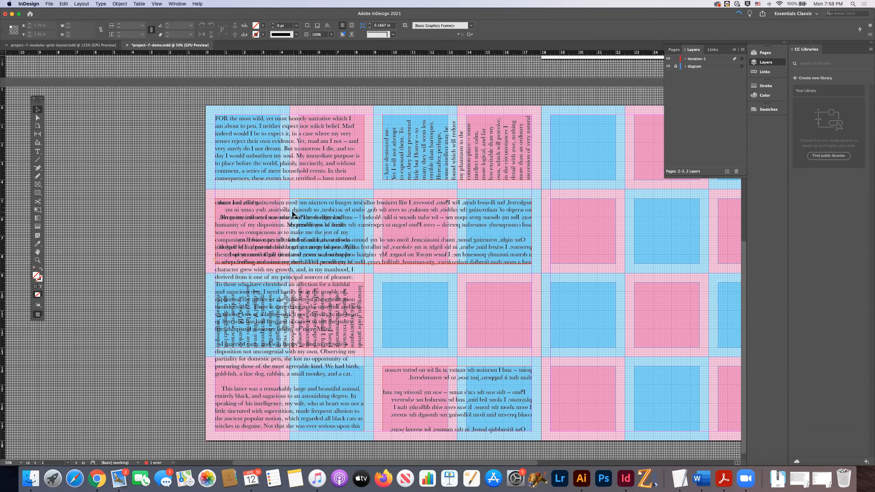
{"action": "left_click", "coordinate": [228, 306]}
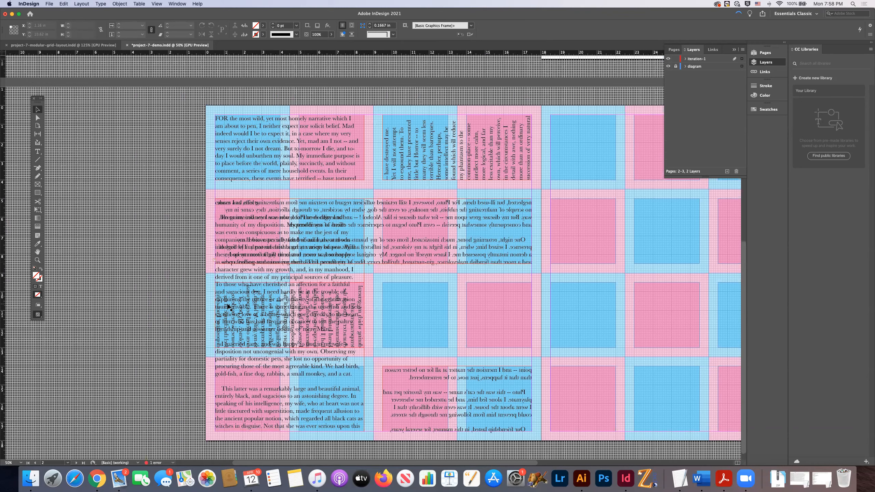
{"action": "left_click", "coordinate": [668, 66]}
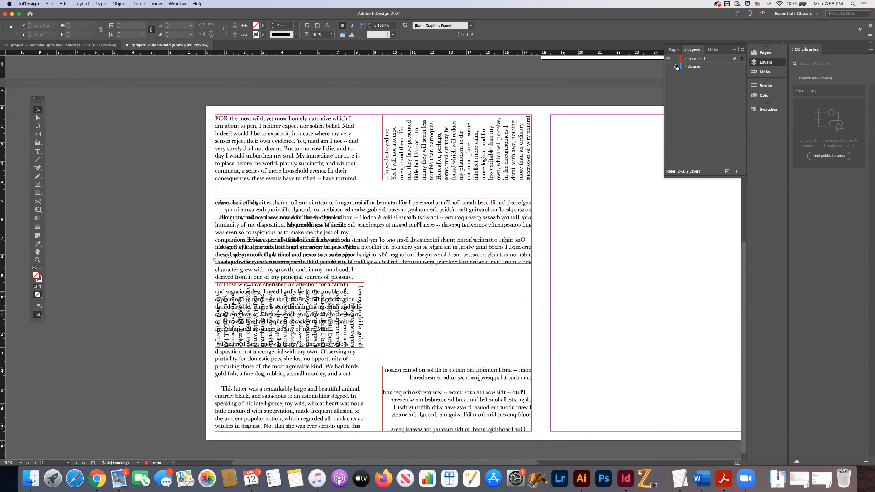
Step: Turn the diagram layer's visibility back on and zoom in on the opening paragraph
{"action": "left_click", "coordinate": [675, 66]}
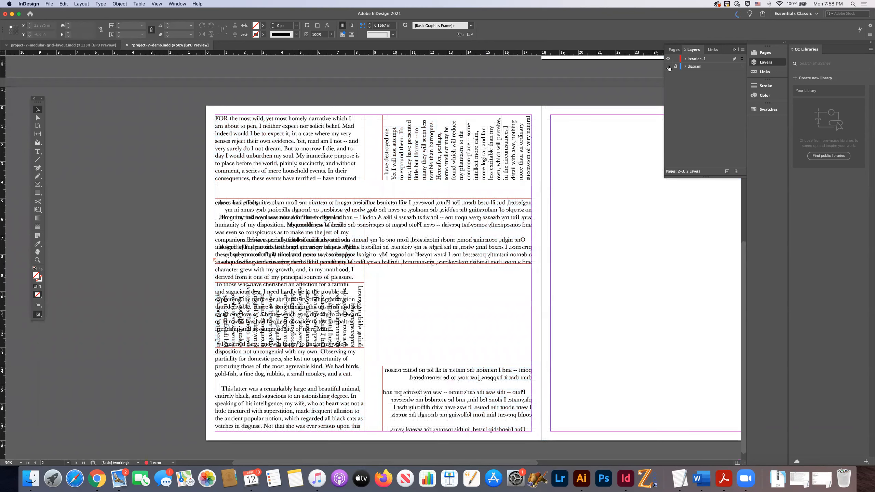
{"action": "left_click", "coordinate": [668, 66]}
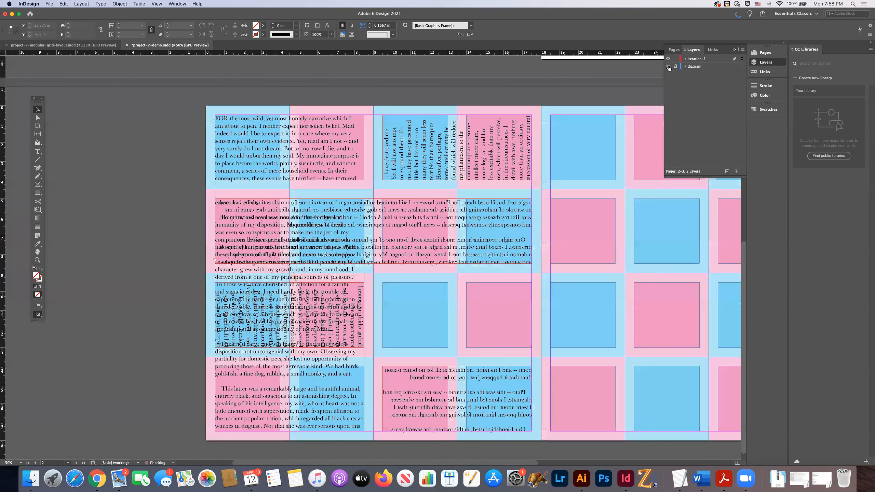
{"action": "left_click", "coordinate": [675, 66]}
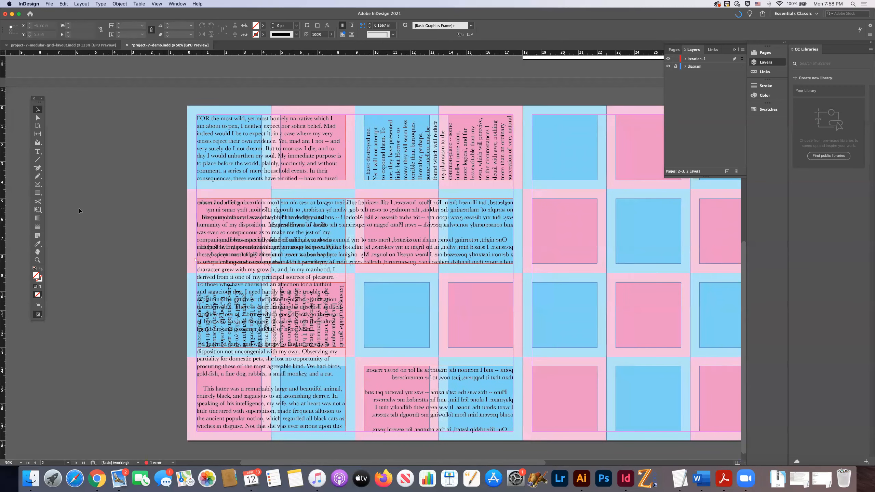
{"action": "left_click", "coordinate": [289, 154]}
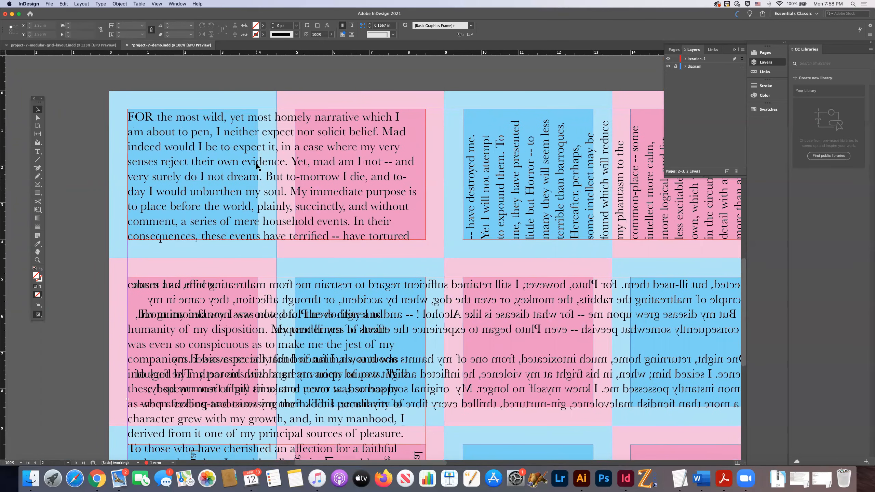
Step: Select 'evidence' in the opening paragraph and set it in Bold
{"action": "double_click", "coordinate": [259, 162]}
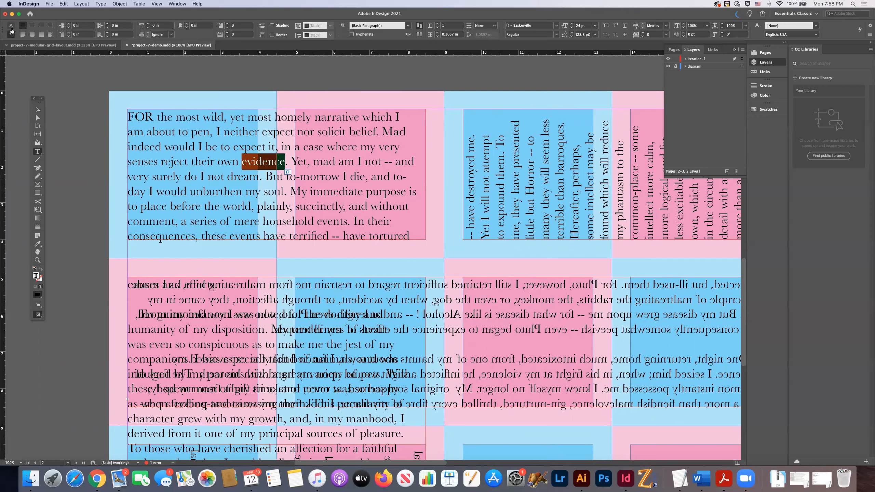
{"action": "left_click", "coordinate": [45, 34]}
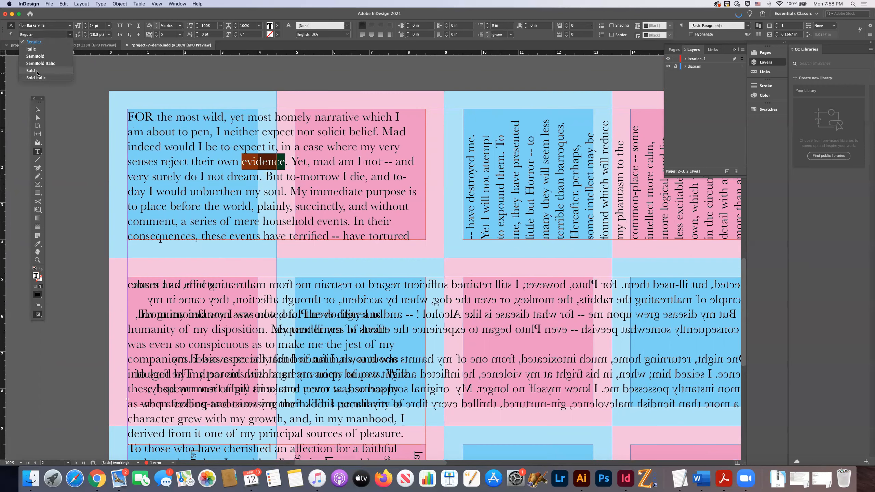
{"action": "left_click", "coordinate": [29, 71]}
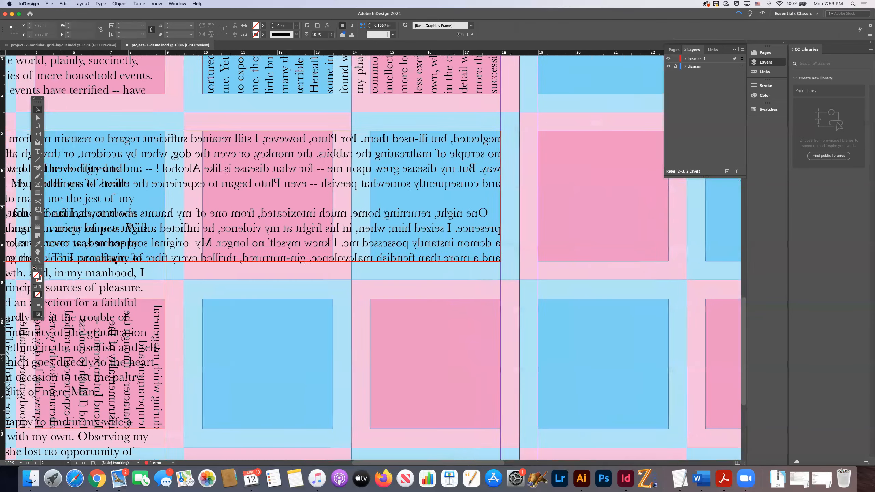
Step: Thread the overset Black Cat story into two adjacent third-row grid modules
{"action": "scroll", "scroll_direction": "left", "scroll_amount": 3}
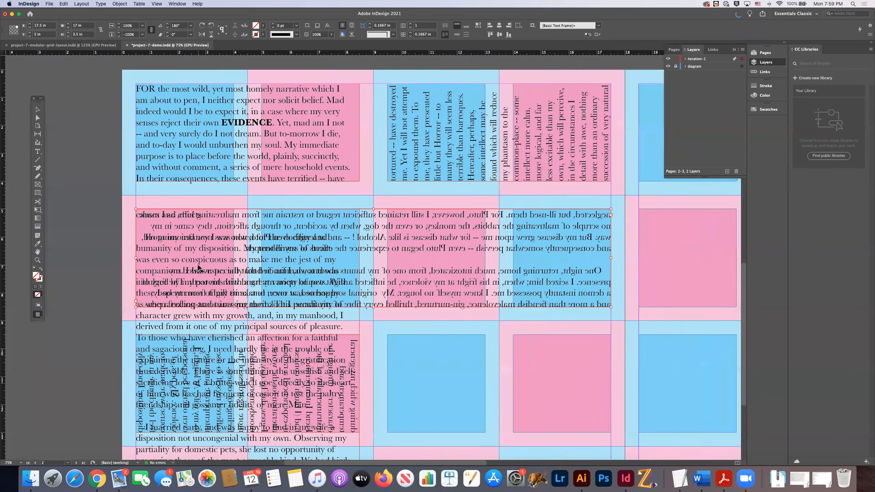
{"action": "scroll", "scroll_direction": "down", "scroll_amount": 3}
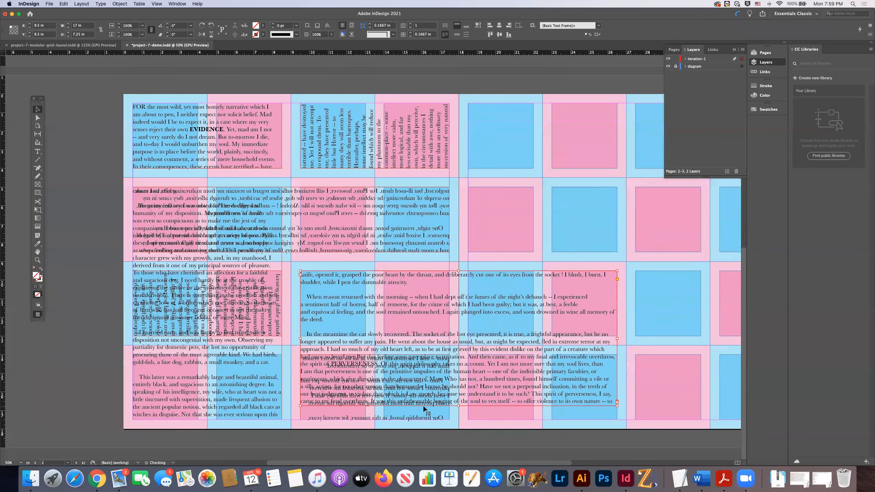
{"action": "left_click", "coordinate": [458, 338]}
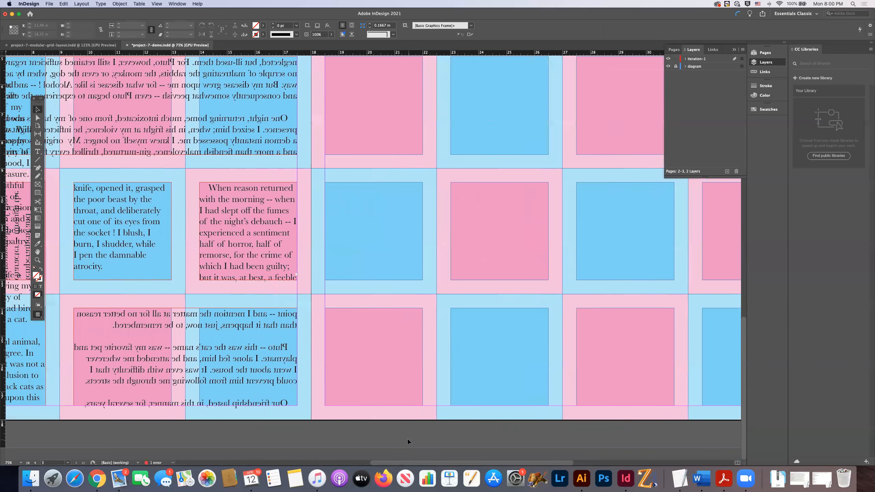
{"action": "scroll", "scroll_direction": "left", "scroll_amount": 3}
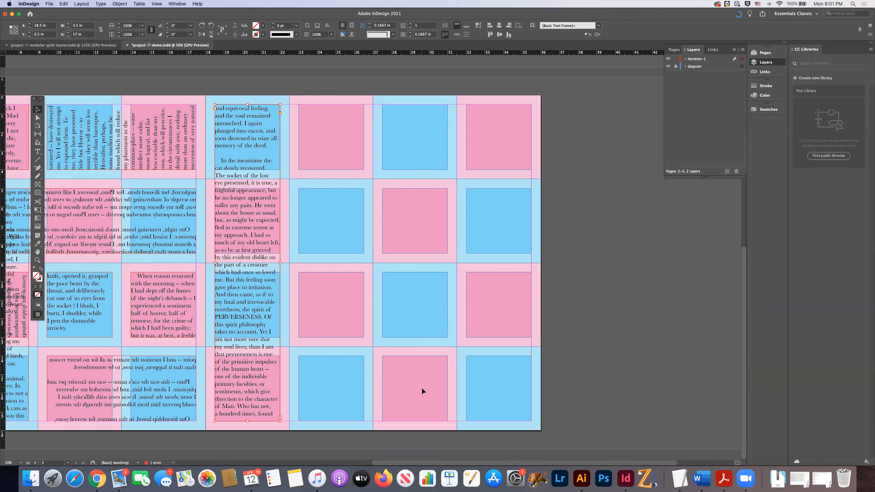
{"action": "mouse_move", "coordinate": [554, 172]}
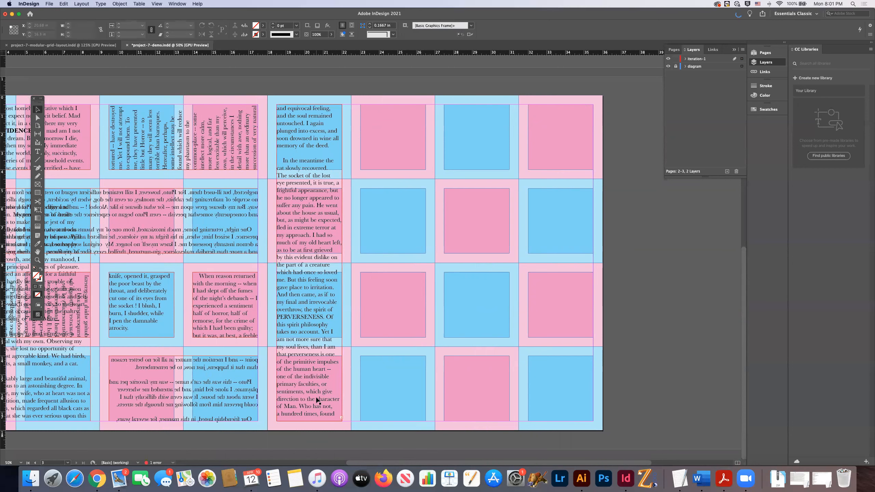
Step: Flip the tall PERVERSENESS column and the wider frame above it horizontally
{"action": "left_click", "coordinate": [120, 4]}
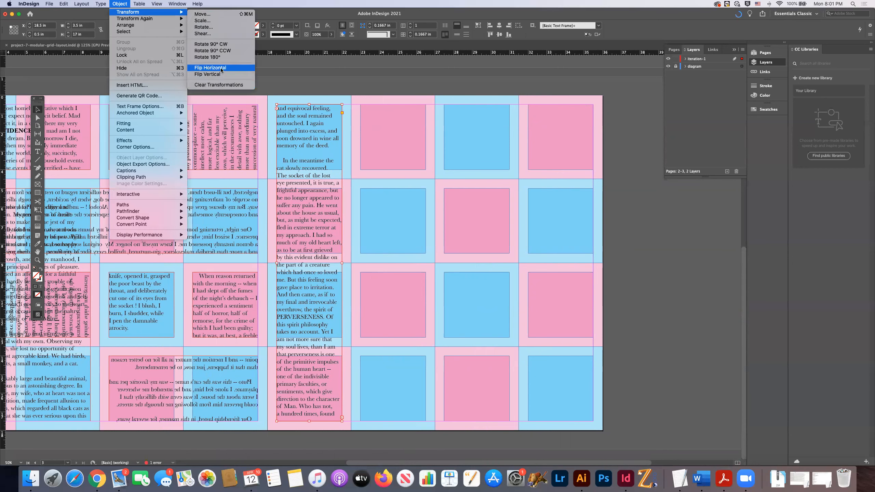
{"action": "left_click", "coordinate": [209, 68]}
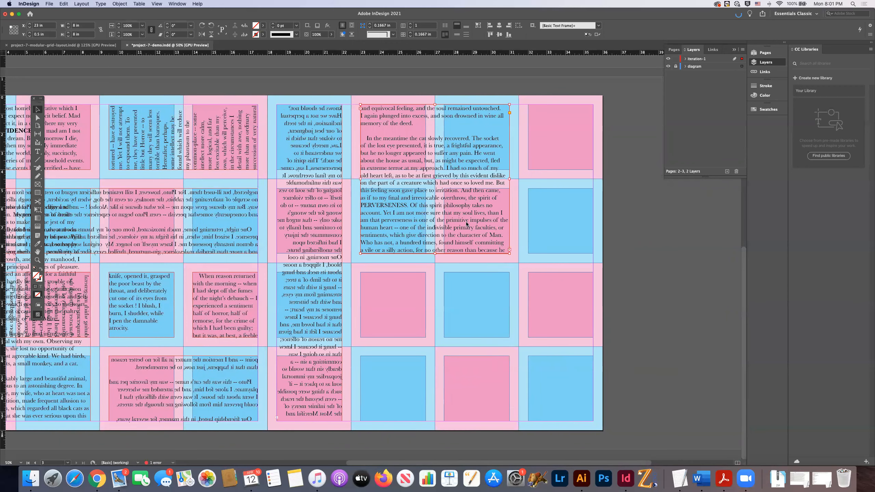
{"action": "left_click", "coordinate": [118, 3]}
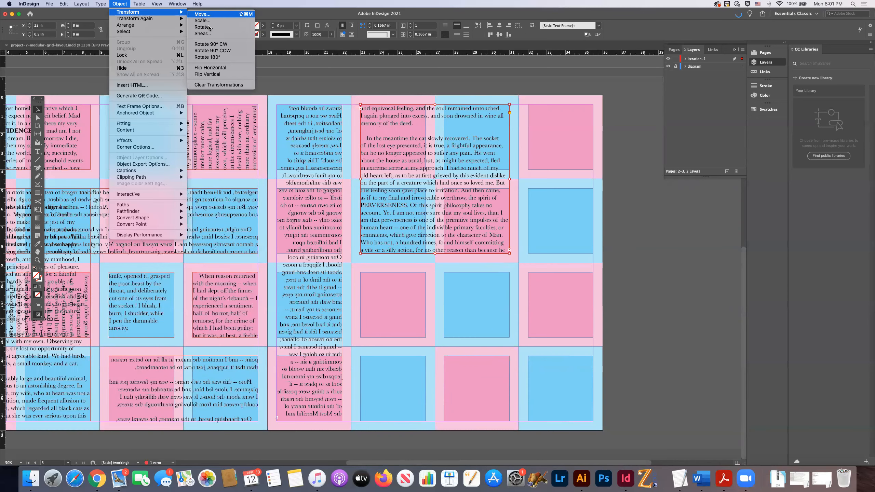
{"action": "mouse_move", "coordinate": [210, 67]}
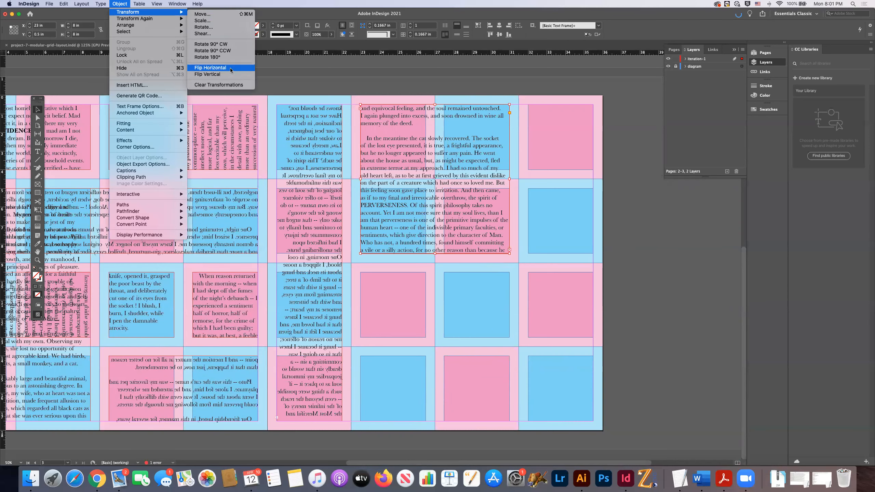
{"action": "left_click", "coordinate": [207, 74]}
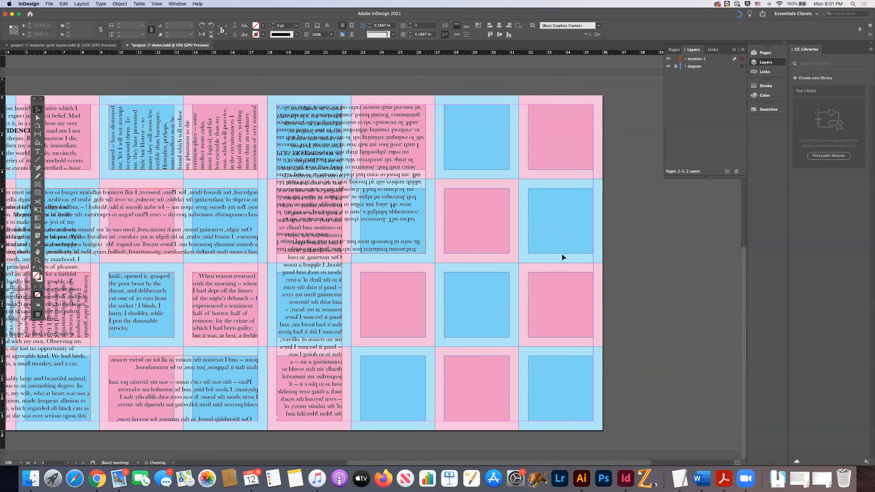
Step: Carry the mirrored frame's overset text into new frames over the right-hand modules
{"action": "left_click", "coordinate": [350, 178]}
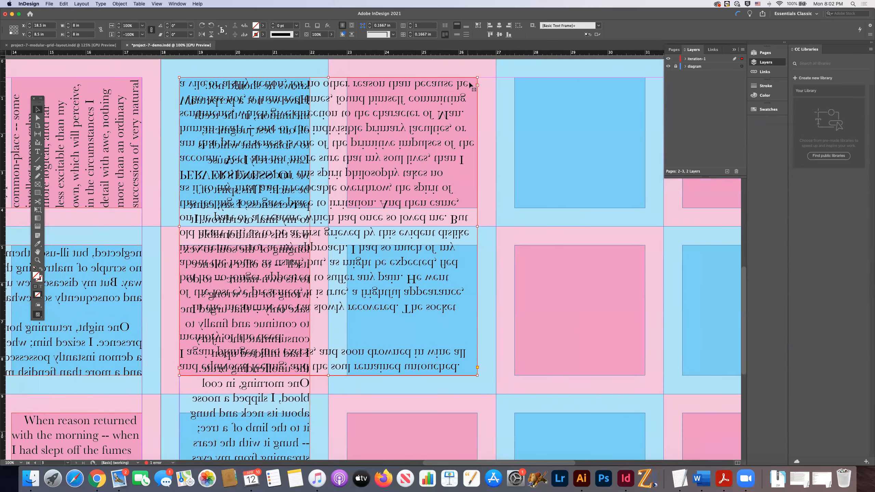
{"action": "scroll", "scroll_direction": "down", "scroll_amount": 3}
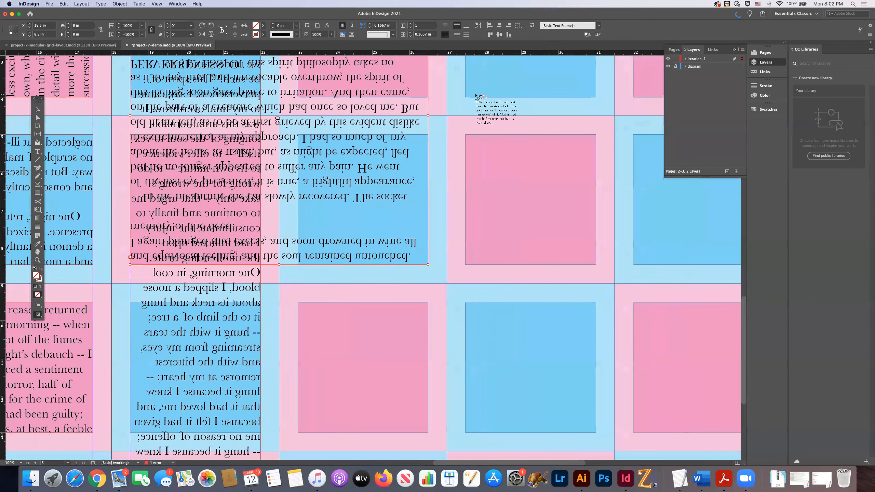
{"action": "scroll", "scroll_direction": "down", "scroll_amount": 3}
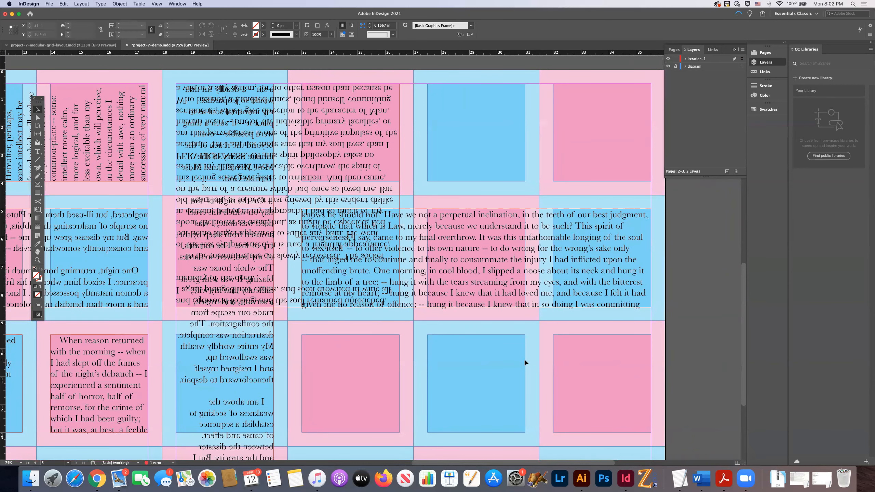
{"action": "left_click", "coordinate": [483, 274]}
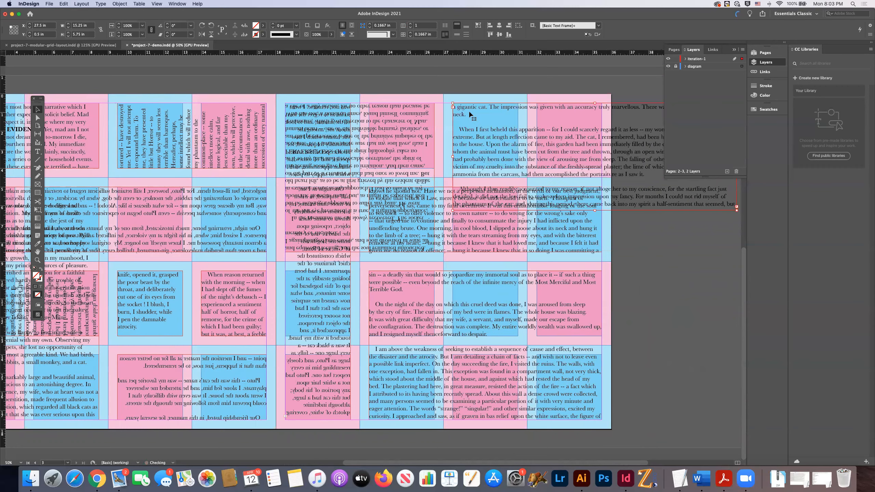
Step: Flip the gigantic-cat text frame on the right page horizontally
{"action": "scroll", "scroll_direction": "right", "scroll_amount": 3}
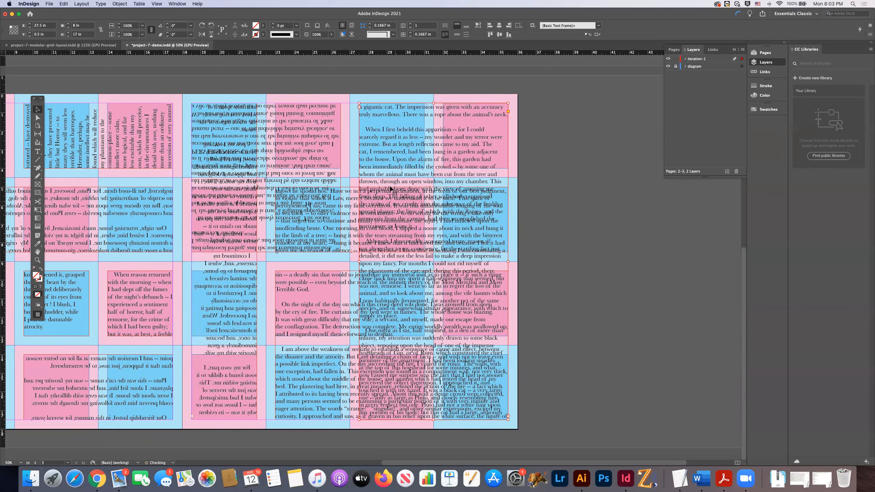
{"action": "left_click", "coordinate": [119, 3]}
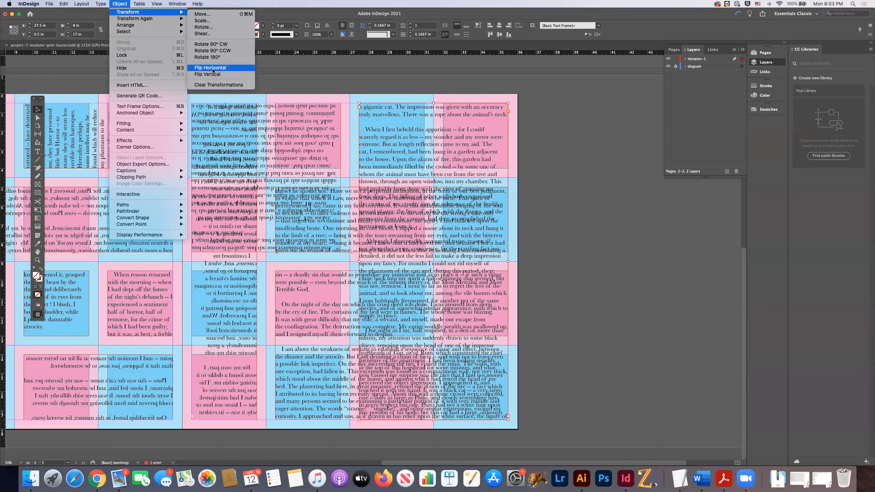
{"action": "left_click", "coordinate": [211, 67]}
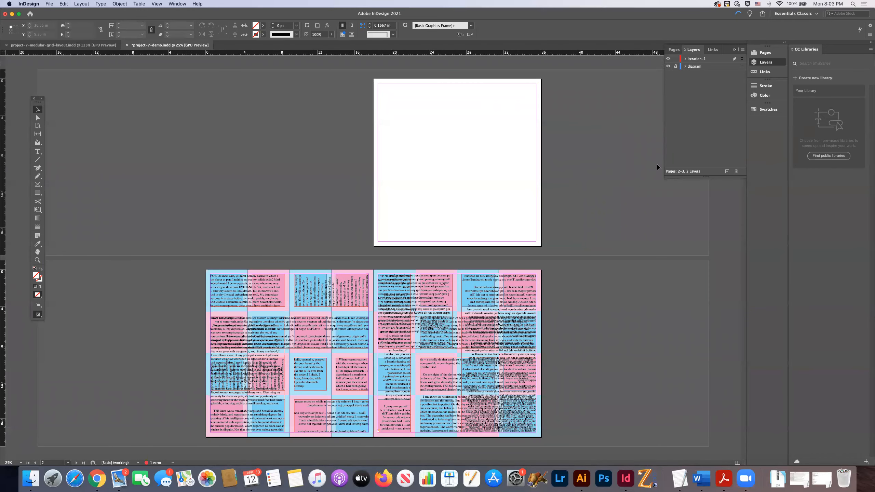
{"action": "left_click", "coordinate": [668, 66]}
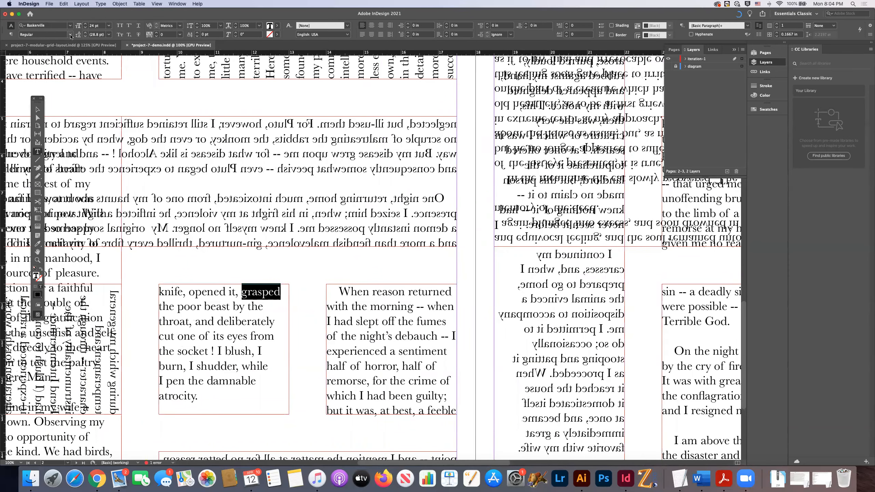
Step: Make the word 'grasped' bold and set a larger font size
{"action": "left_click", "coordinate": [64, 35]}
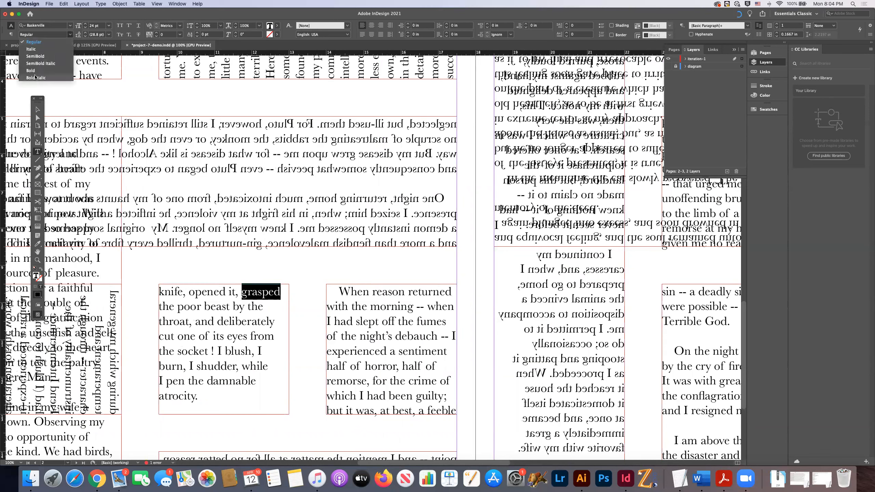
{"action": "left_click", "coordinate": [32, 71]}
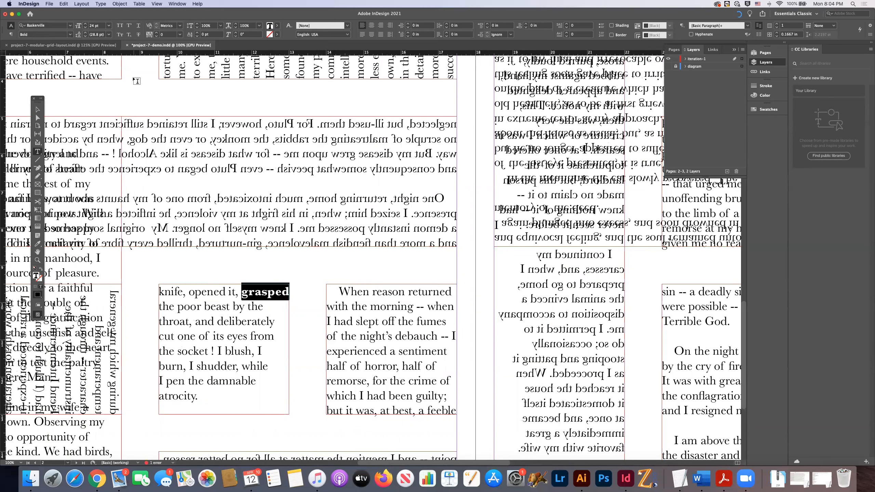
{"action": "left_click", "coordinate": [106, 25]}
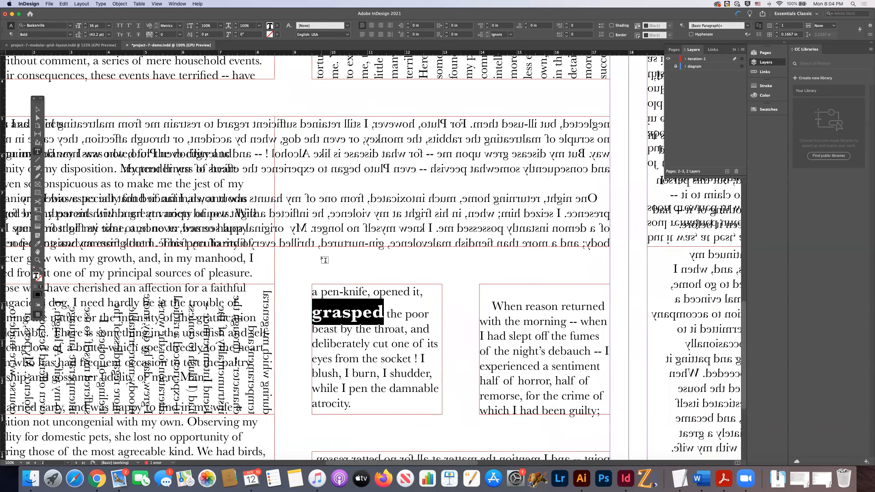
{"action": "mouse_move", "coordinate": [283, 369]}
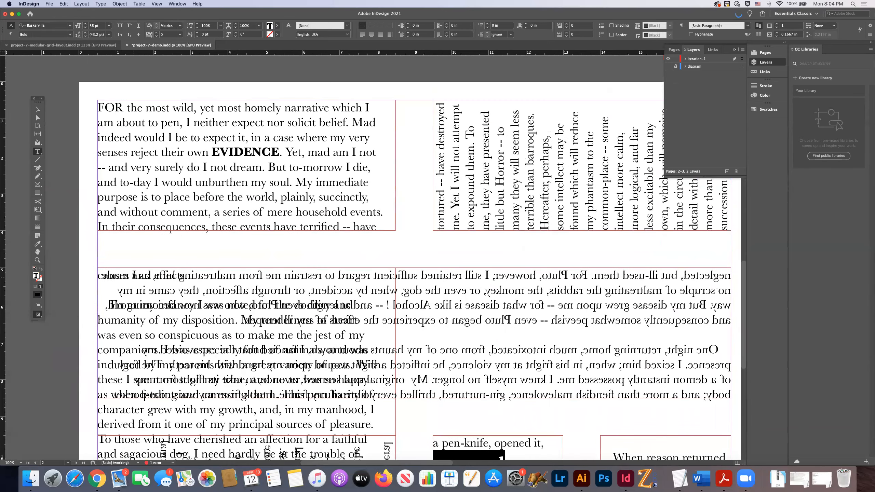
Step: Select 'scruple' in the upside-down Pluto passage, then make it bold and larger
{"action": "scroll", "scroll_direction": "right", "scroll_amount": 3}
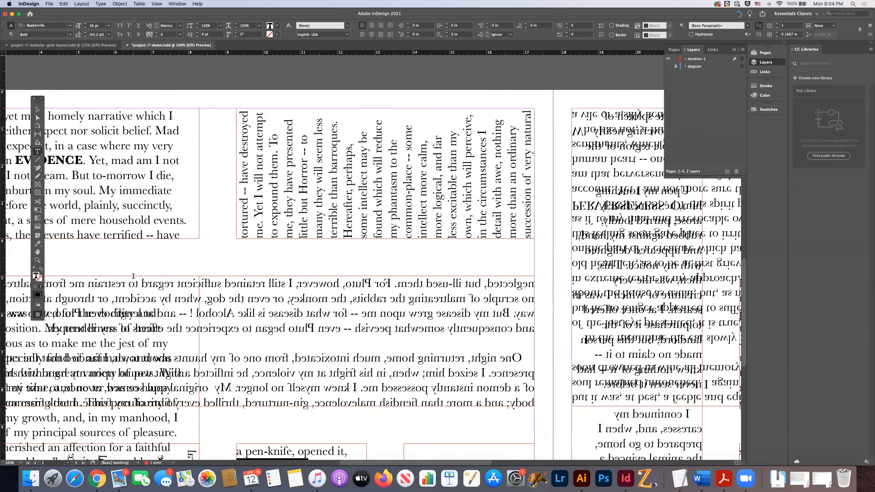
{"action": "scroll", "scroll_direction": "right", "scroll_amount": 3}
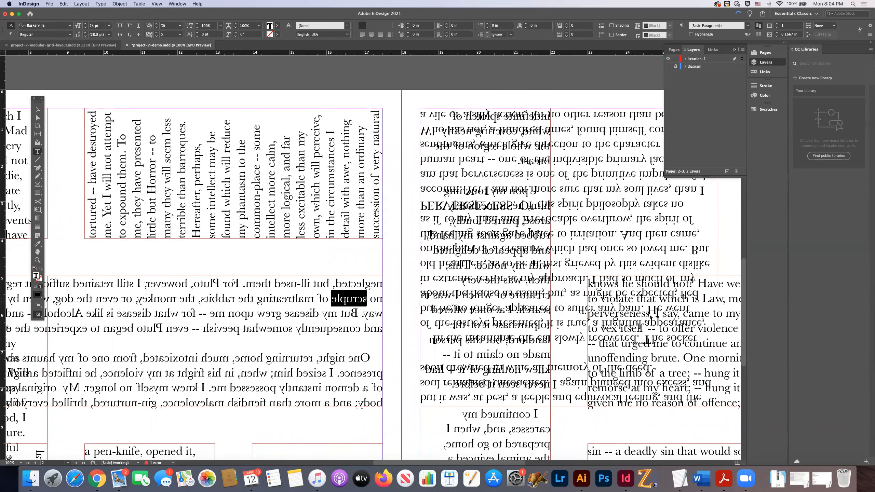
{"action": "left_click", "coordinate": [169, 26]}
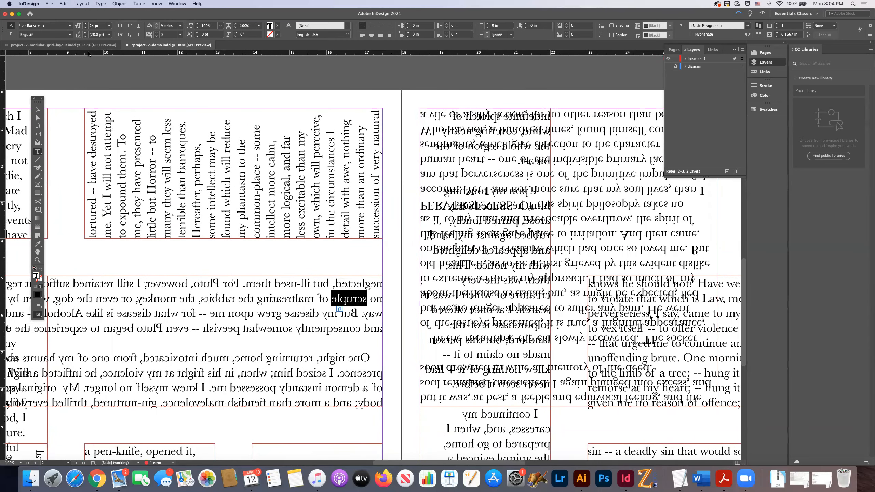
{"action": "left_click", "coordinate": [71, 34]}
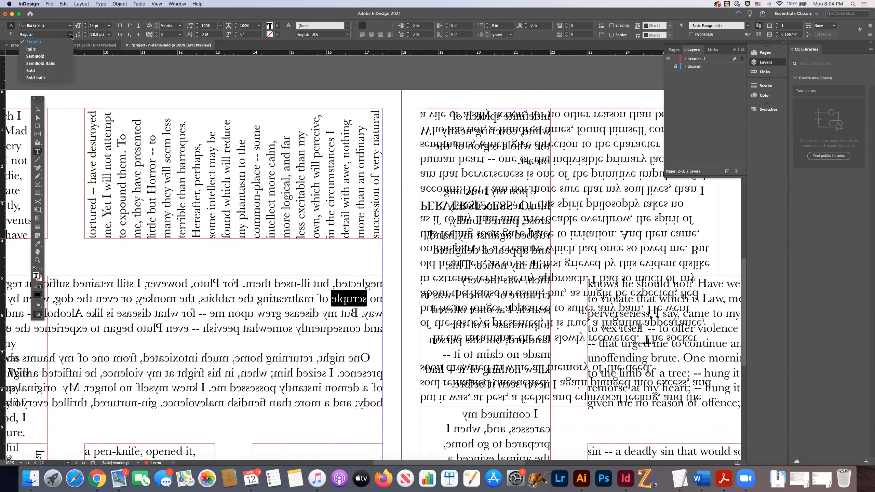
{"action": "left_click", "coordinate": [30, 71]}
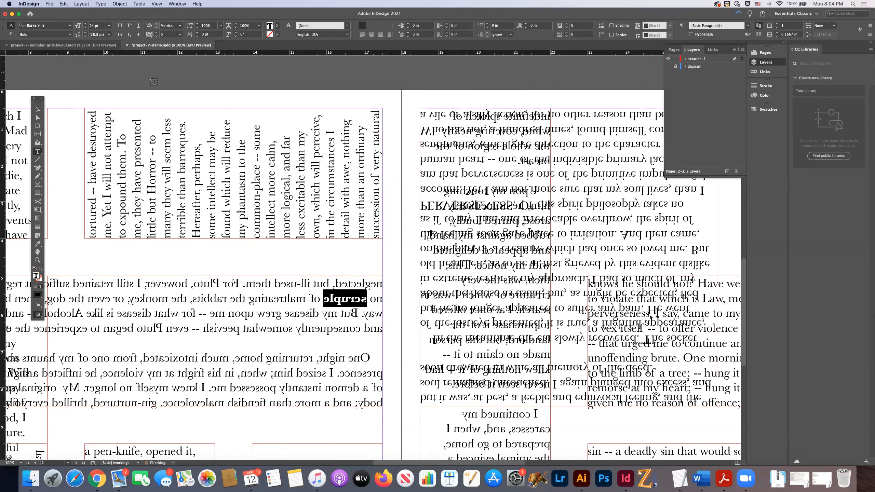
{"action": "left_click", "coordinate": [106, 25]}
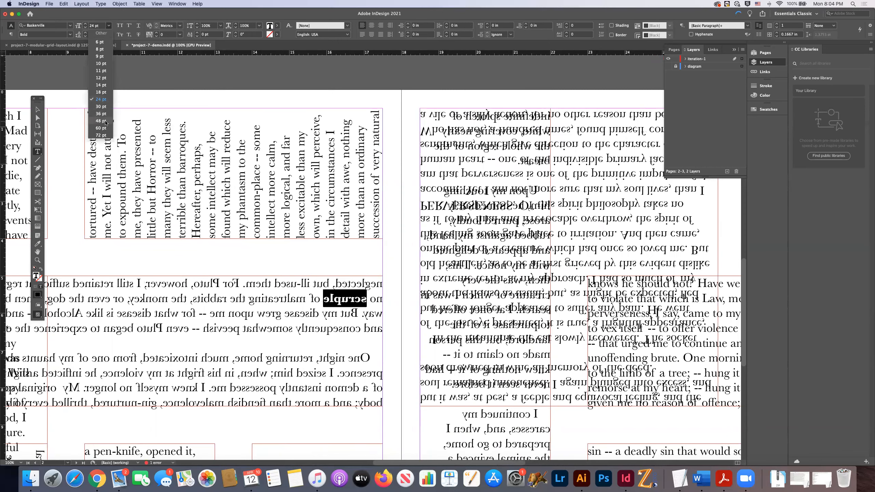
{"action": "left_click", "coordinate": [101, 122]}
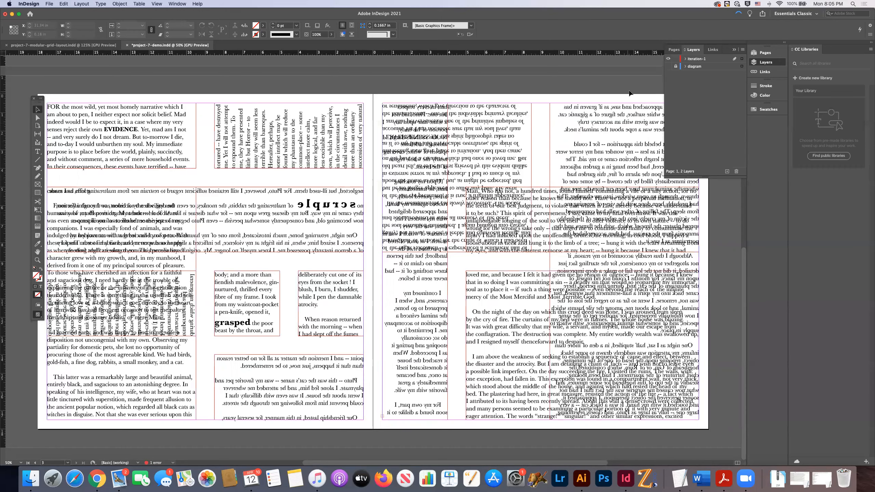
Step: Show the grid layer again and add layers iteration-2 and iteration-3 above iteration-1
{"action": "left_click", "coordinate": [676, 66]}
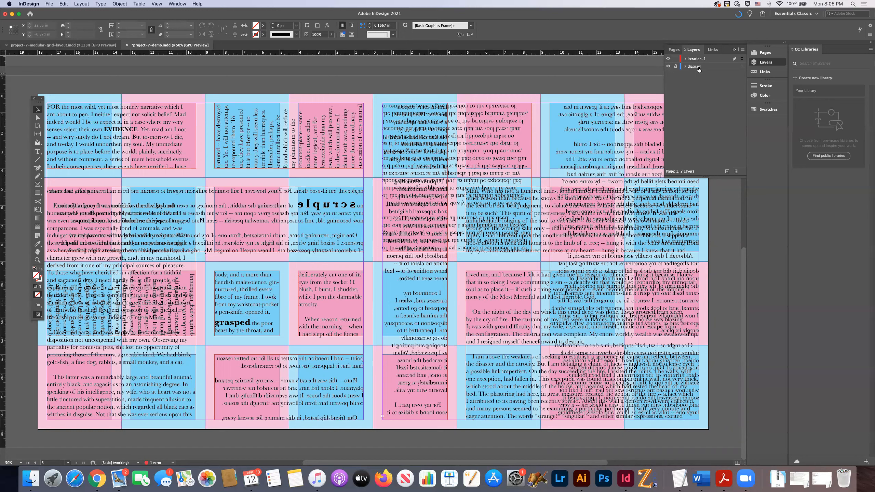
{"action": "left_click", "coordinate": [697, 58]}
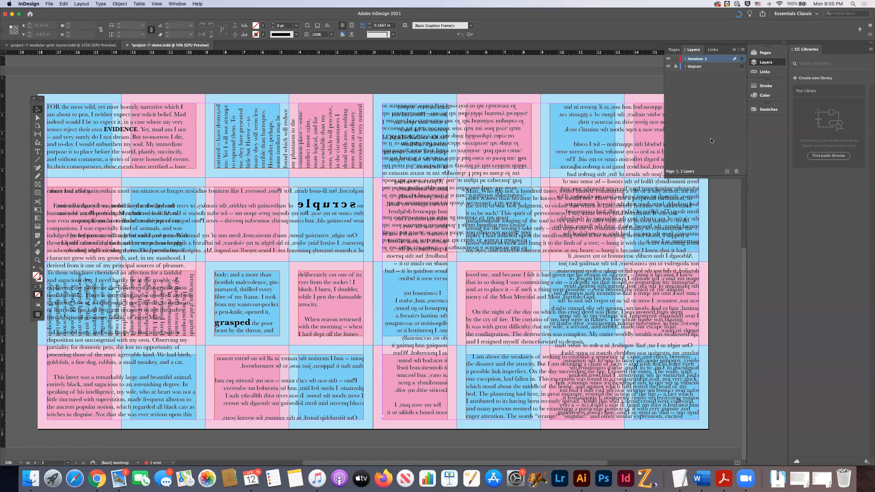
{"action": "mouse_move", "coordinate": [727, 171]}
{"action": "type", "text": "Iteration"}
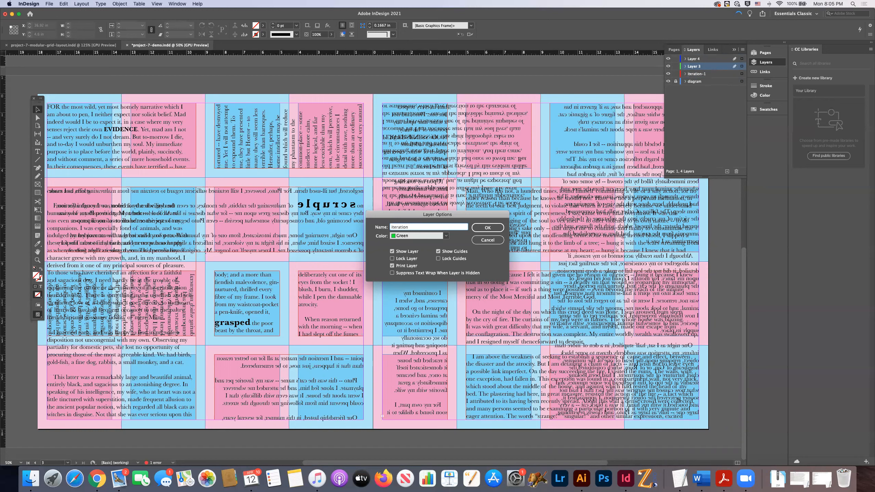
{"action": "left_click", "coordinate": [487, 227]}
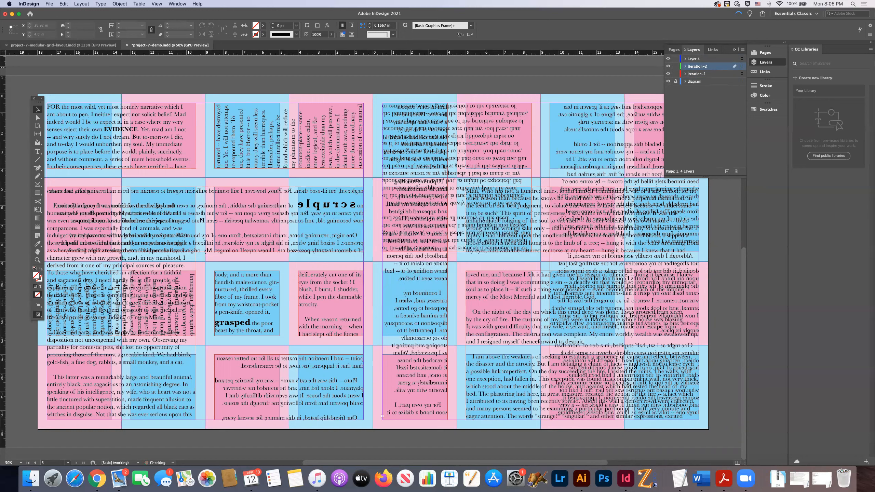
{"action": "double_click", "coordinate": [695, 58]}
{"action": "type", "text": "iteration-3"}
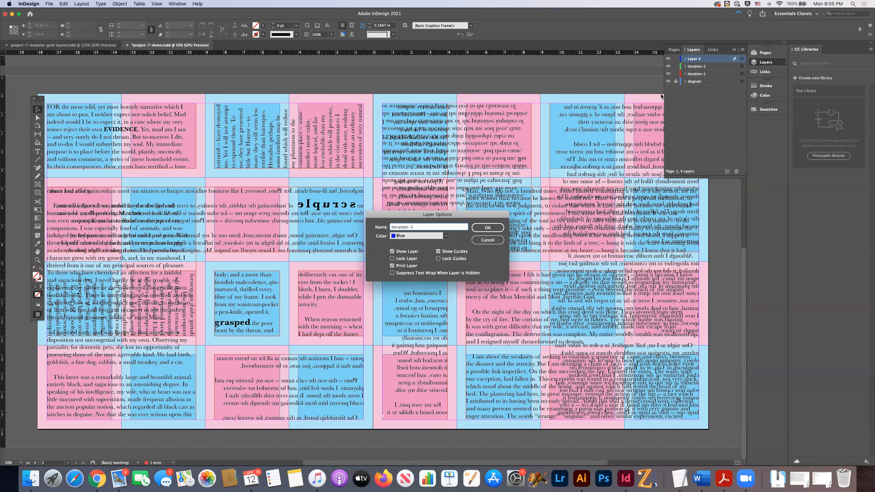
{"action": "left_click", "coordinate": [486, 227]}
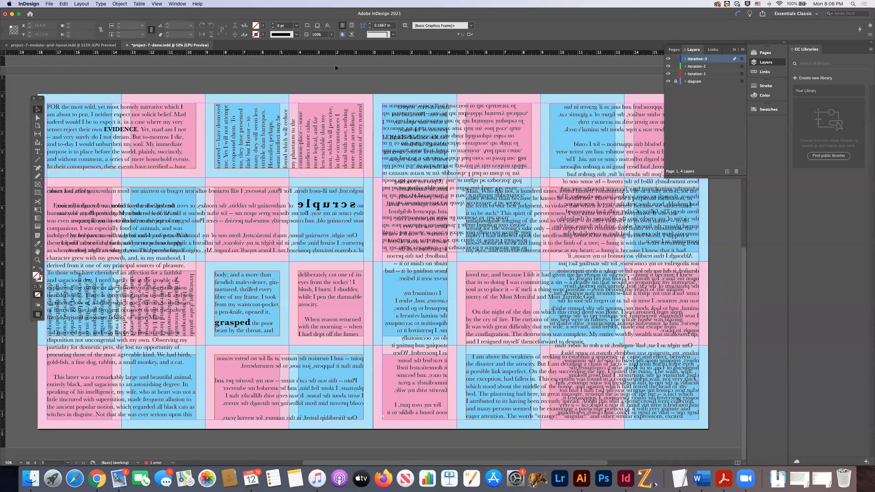
Step: Export the layout as project-7-demo with PNG chosen as the format
{"action": "left_click", "coordinate": [50, 3]}
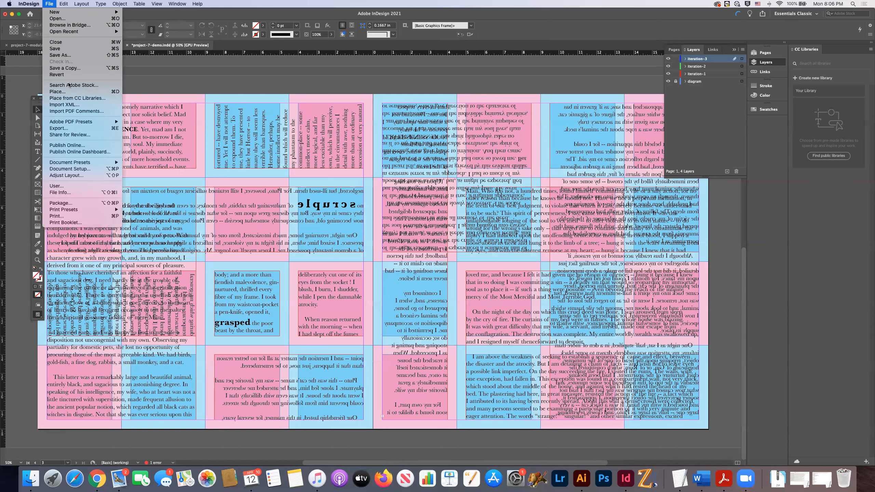
{"action": "left_click", "coordinate": [233, 181]}
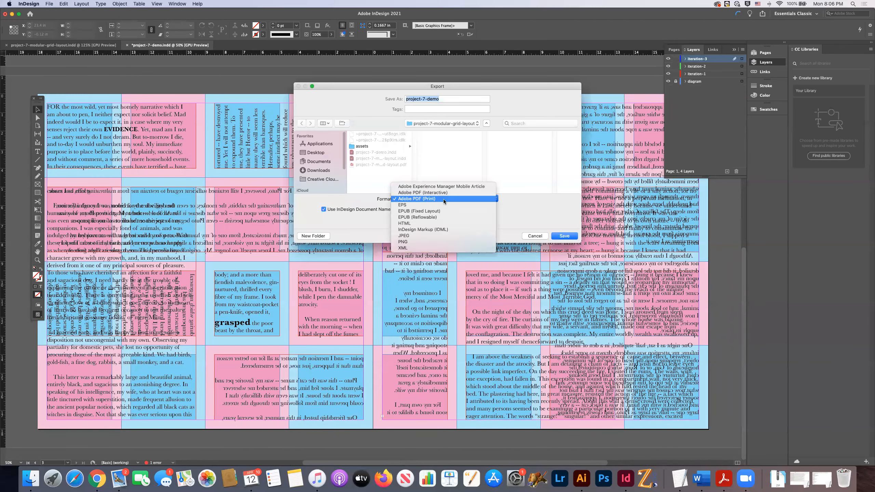
{"action": "left_click", "coordinate": [404, 242]}
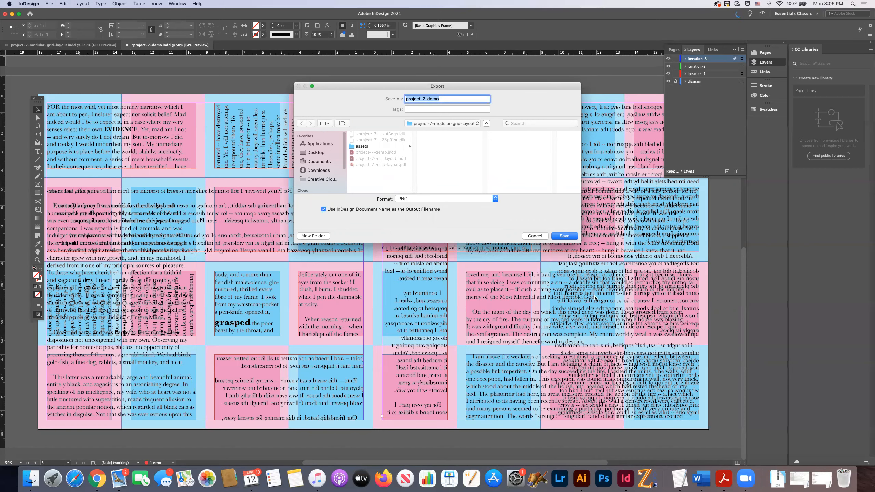
{"action": "mouse_move", "coordinate": [516, 196]}
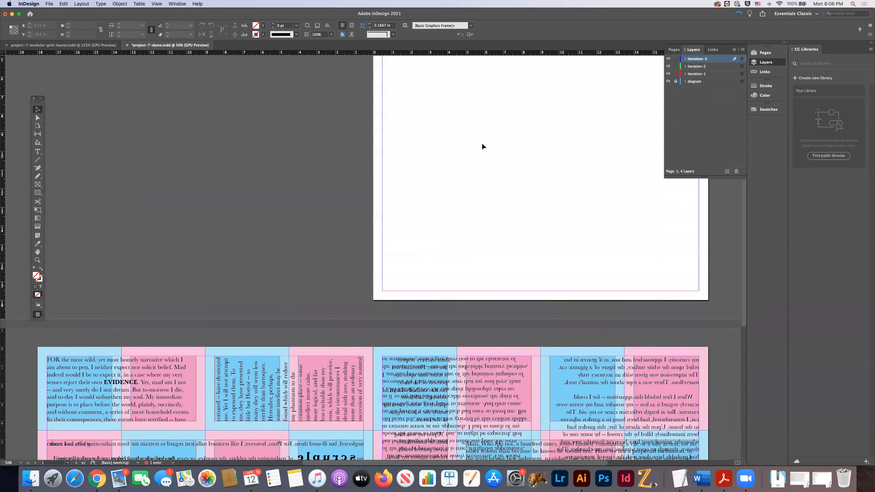
Step: Hide and reshow the text layer to view the bare grid, then unlock iteration-1
{"action": "scroll", "scroll_direction": "down", "scroll_amount": 3}
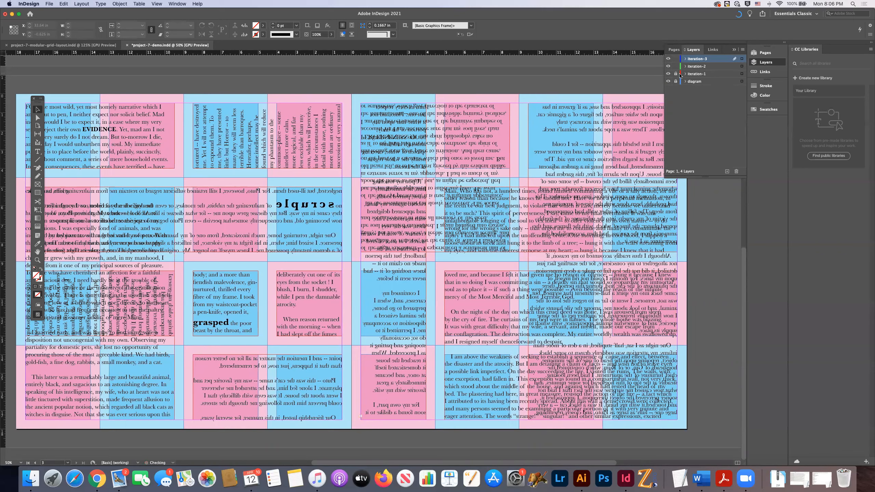
{"action": "left_click", "coordinate": [668, 74]}
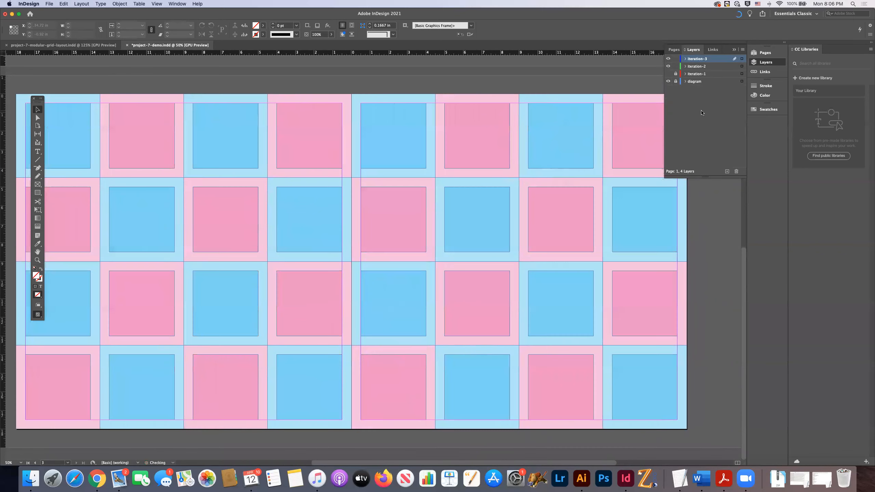
{"action": "left_click", "coordinate": [698, 66]}
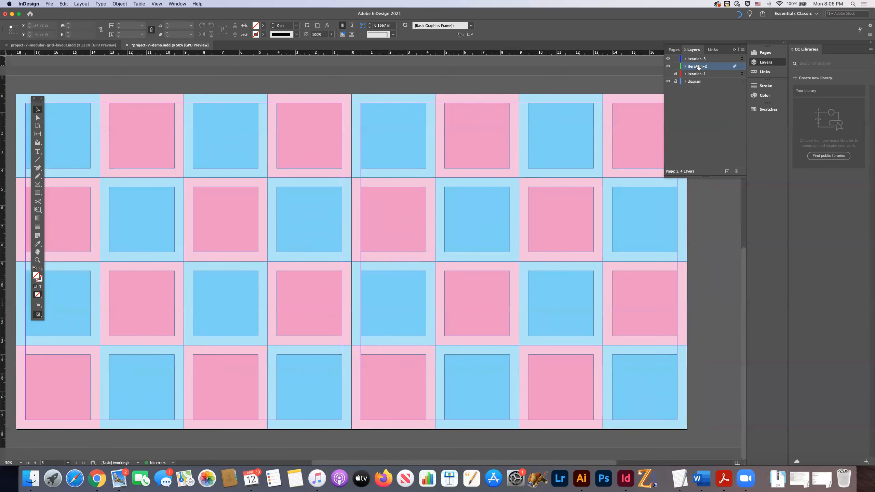
{"action": "left_click", "coordinate": [696, 58]}
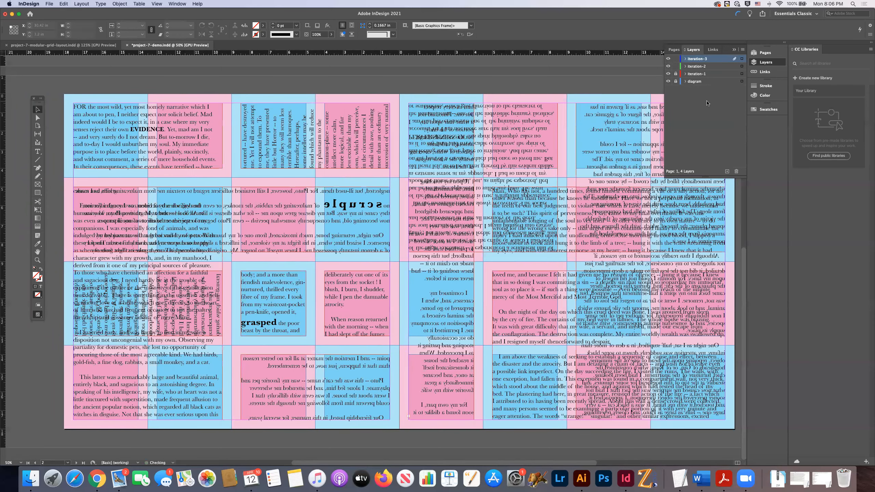
{"action": "left_click", "coordinate": [668, 73]}
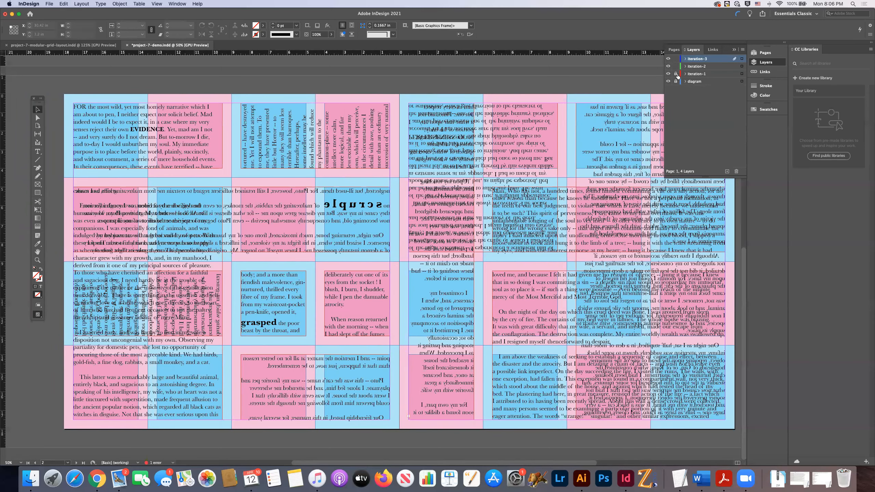
{"action": "left_click", "coordinate": [698, 74]}
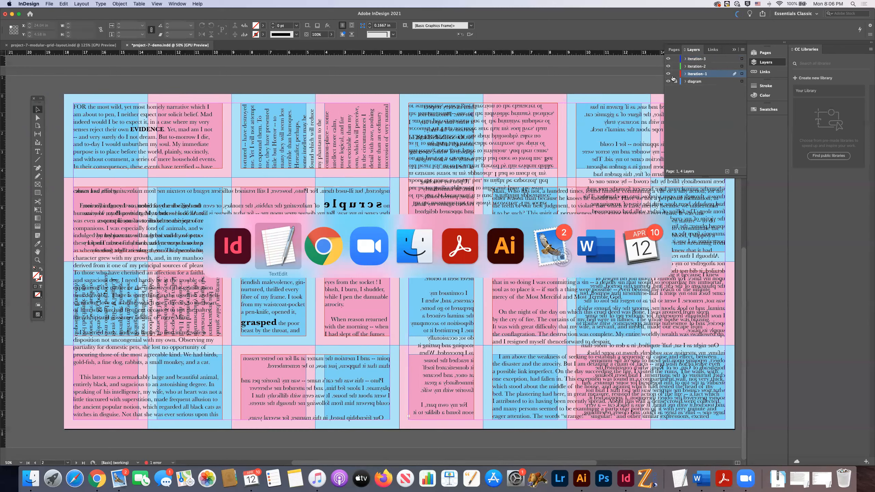
Step: Create a new layer above the diagram and rename it with a '-gri' graphics suffix
{"action": "left_click", "coordinate": [697, 82]}
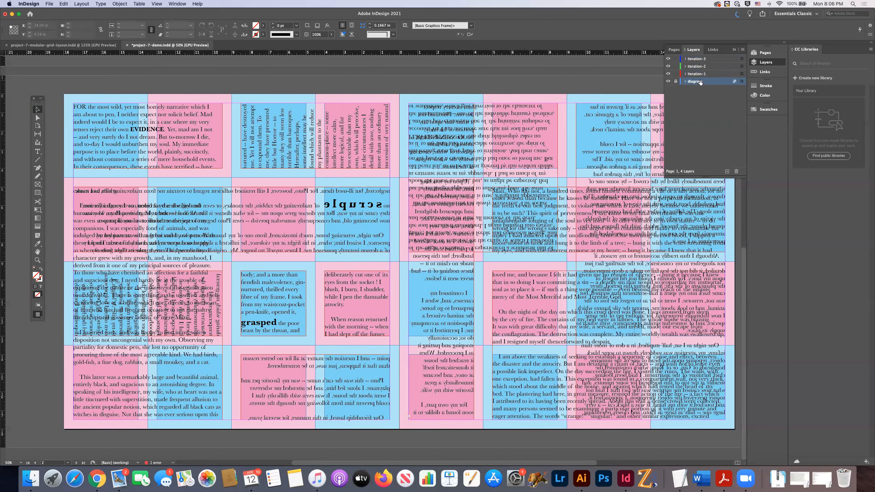
{"action": "left_click", "coordinate": [727, 171]}
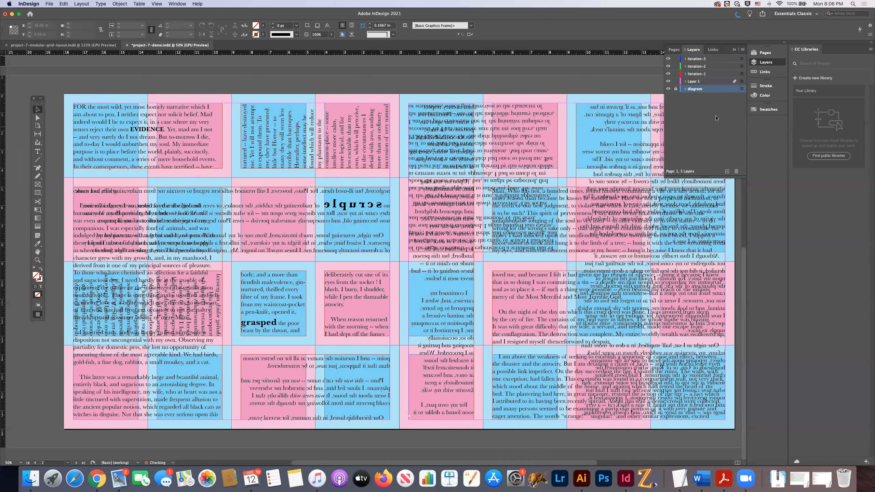
{"action": "double_click", "coordinate": [695, 81]}
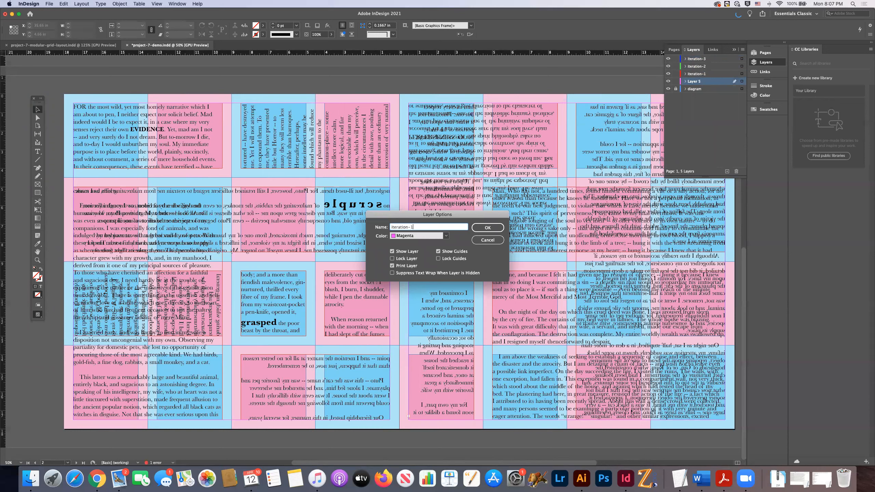
{"action": "type", "text": "-gri"}
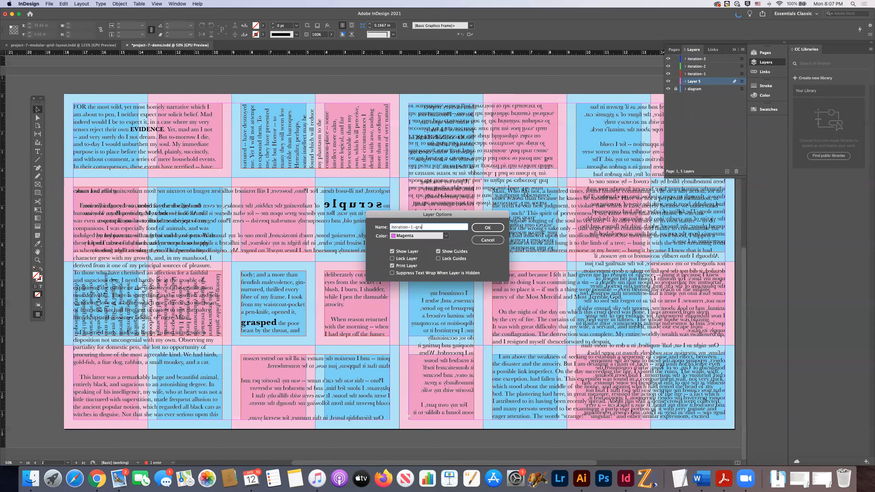
{"action": "left_click", "coordinate": [487, 227]}
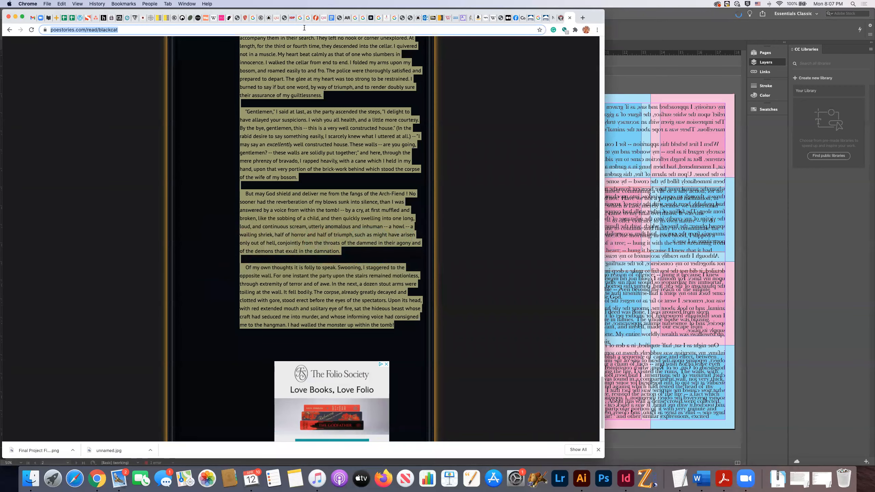
Step: Search Google for 'black cat' and show image results
{"action": "type", "text": "black cat"}
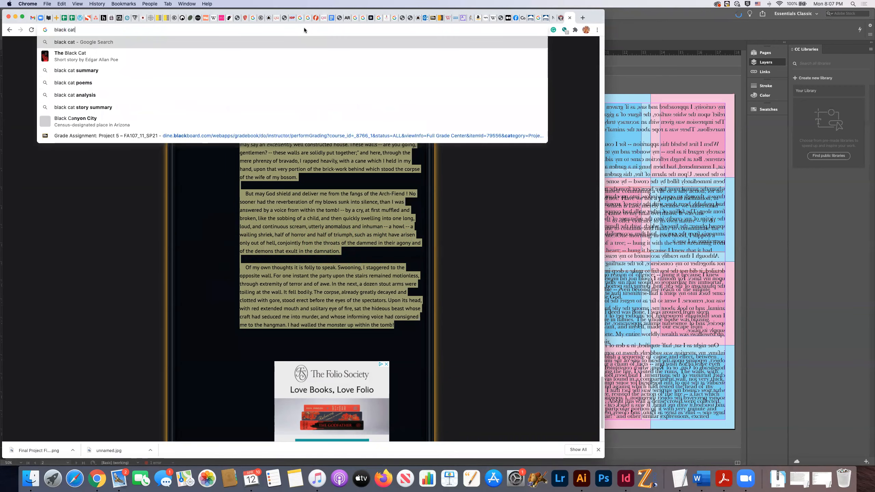
{"action": "key", "text": "Return"}
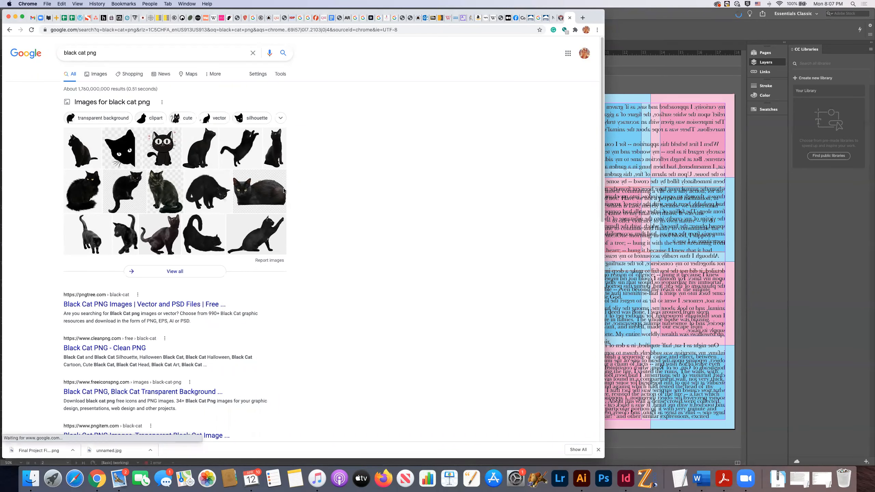
{"action": "mouse_move", "coordinate": [203, 243]}
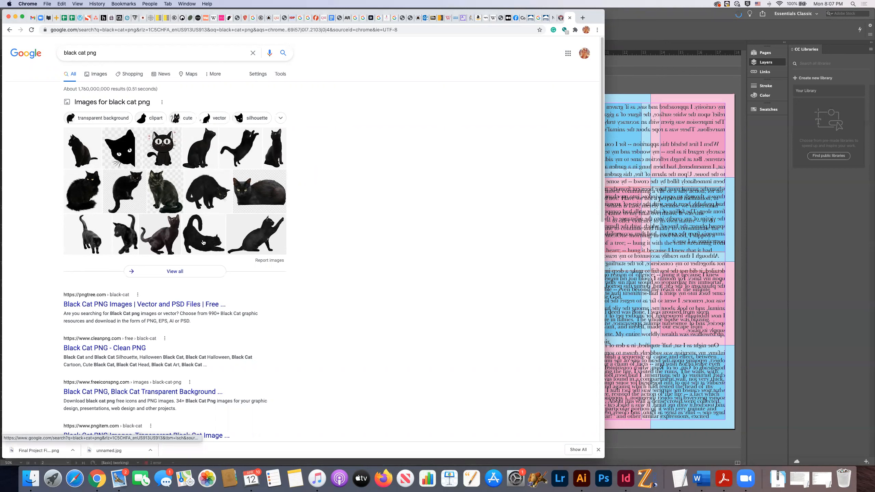
{"action": "left_click", "coordinate": [203, 234]}
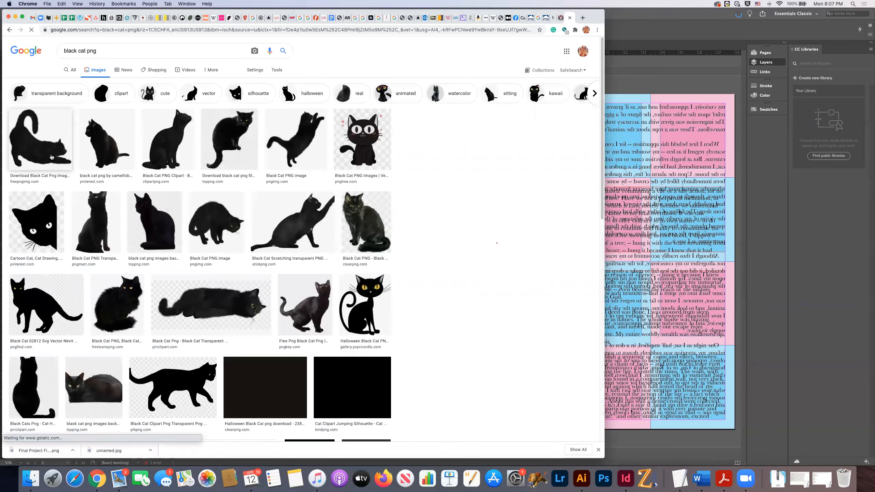
Step: Save the sitting black cat image into the assets folder
{"action": "left_click", "coordinate": [155, 173]}
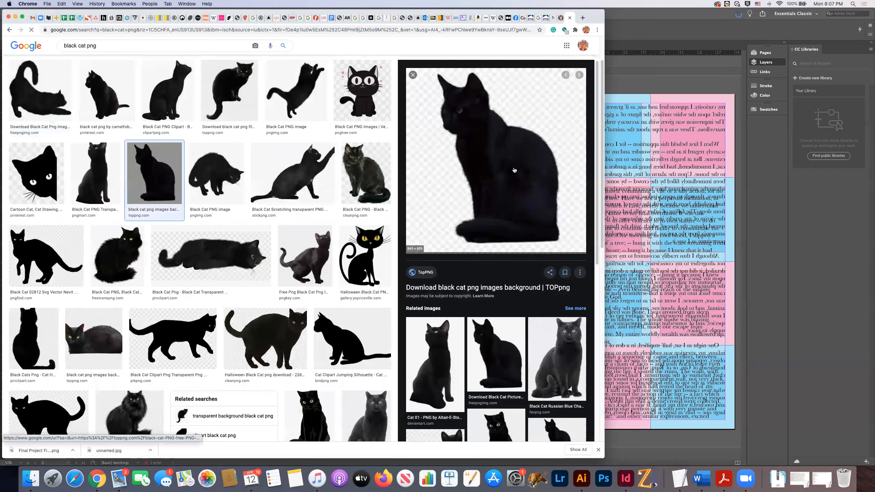
{"action": "right_click", "coordinate": [497, 156]}
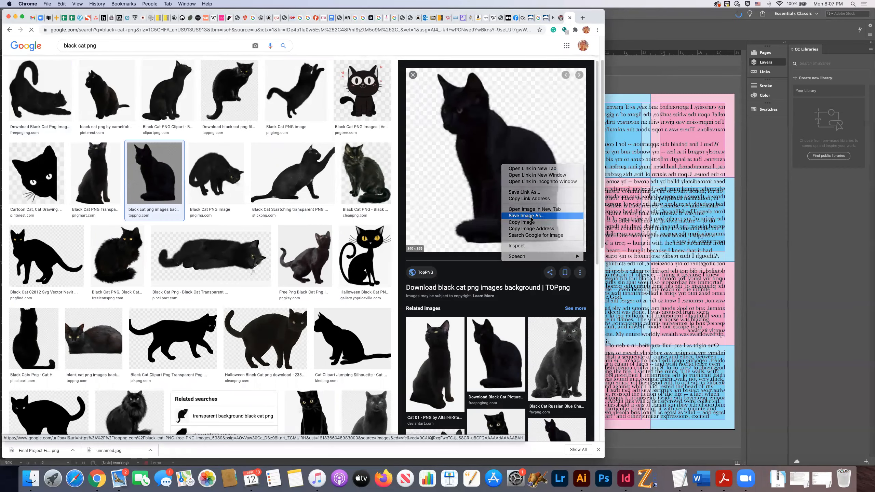
{"action": "left_click", "coordinate": [524, 216]}
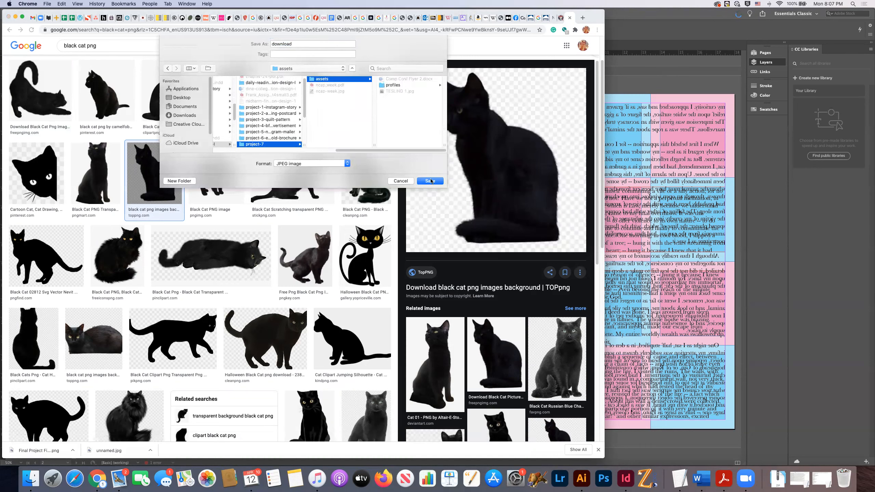
{"action": "left_click", "coordinate": [429, 181]}
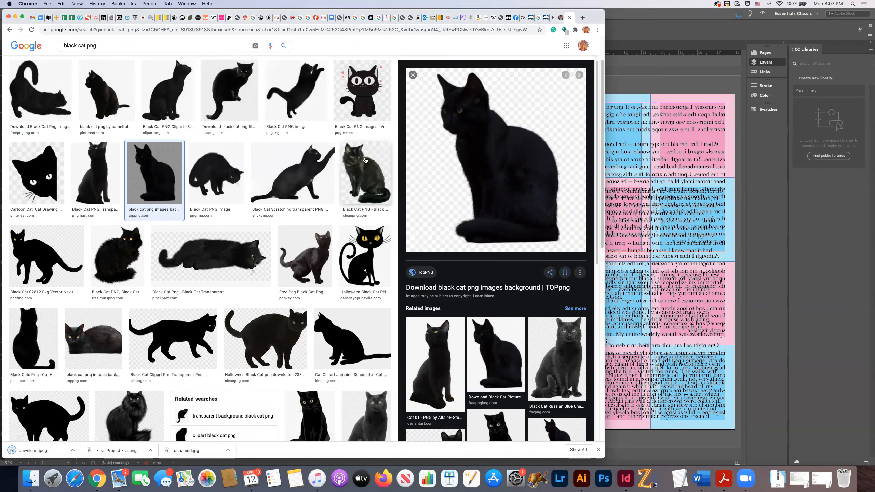
Step: Start saving the hunched cat image, browsing to typography-I > project-7 > assets
{"action": "left_click", "coordinate": [216, 173]}
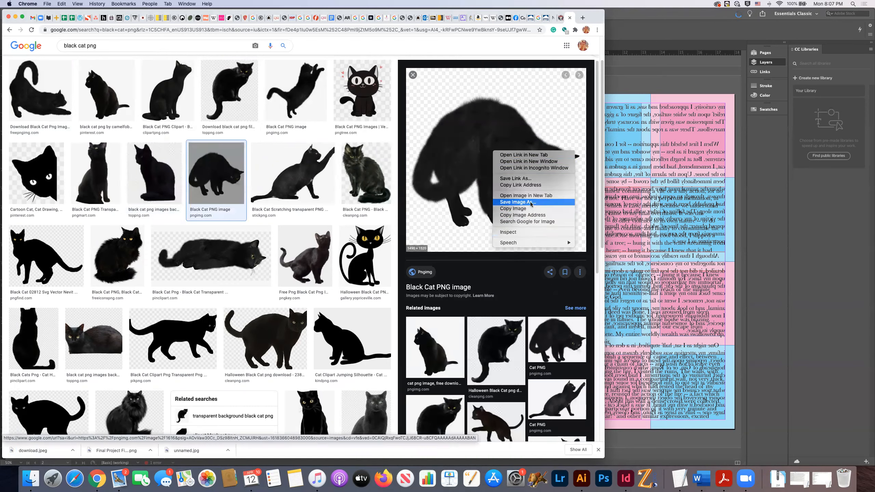
{"action": "left_click", "coordinate": [516, 202]}
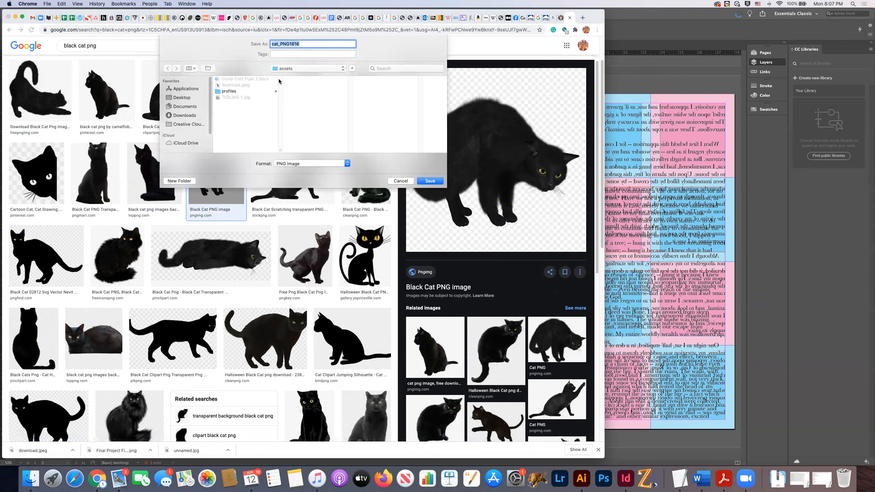
{"action": "mouse_move", "coordinate": [286, 71]}
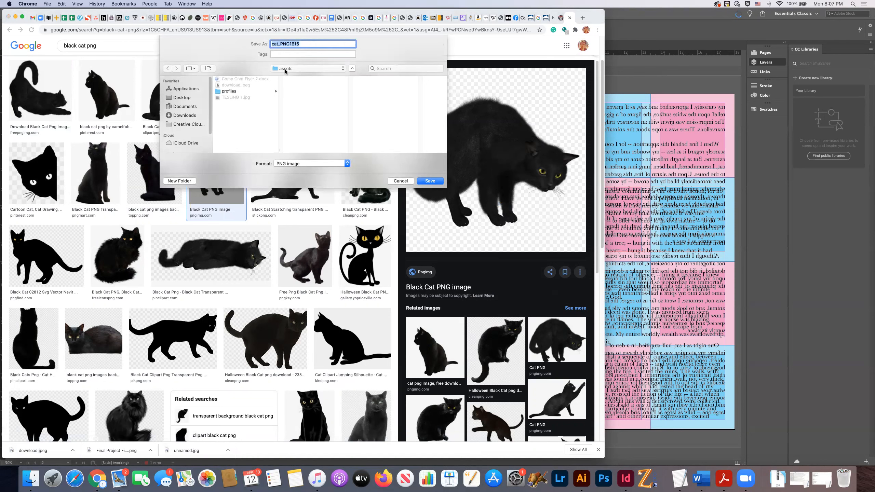
{"action": "mouse_move", "coordinate": [325, 97]}
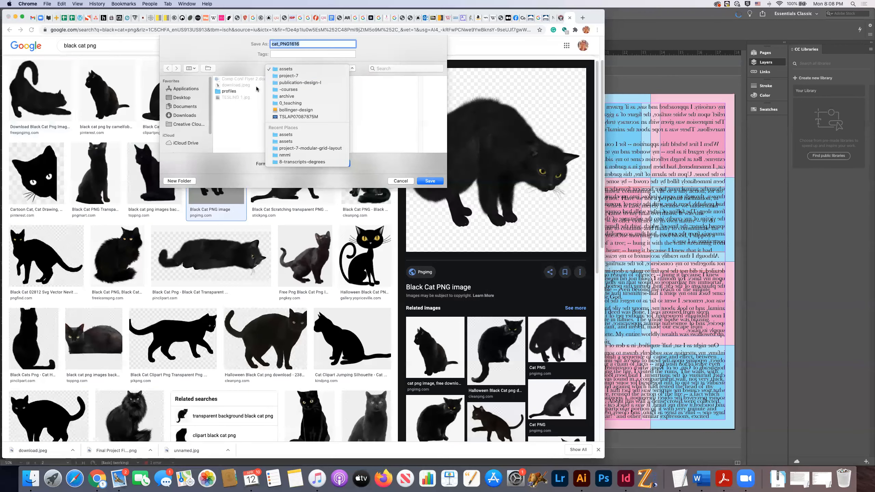
{"action": "left_click", "coordinate": [291, 103]}
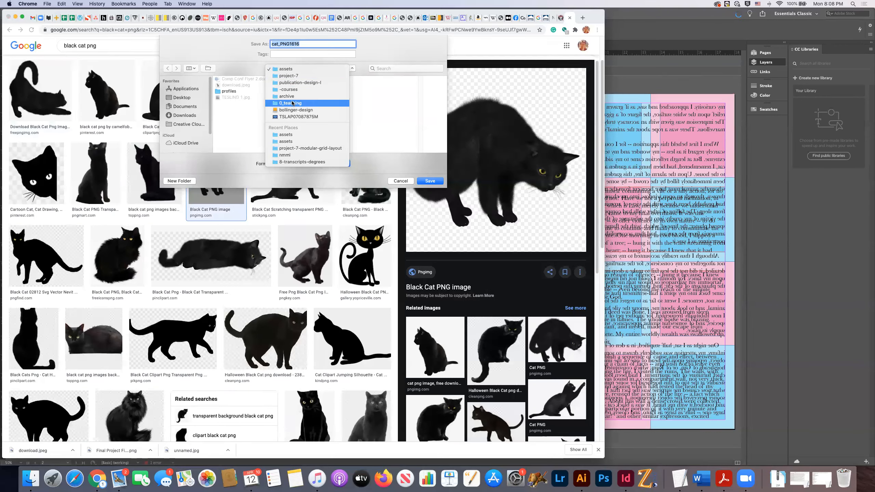
{"action": "left_click", "coordinate": [286, 96]}
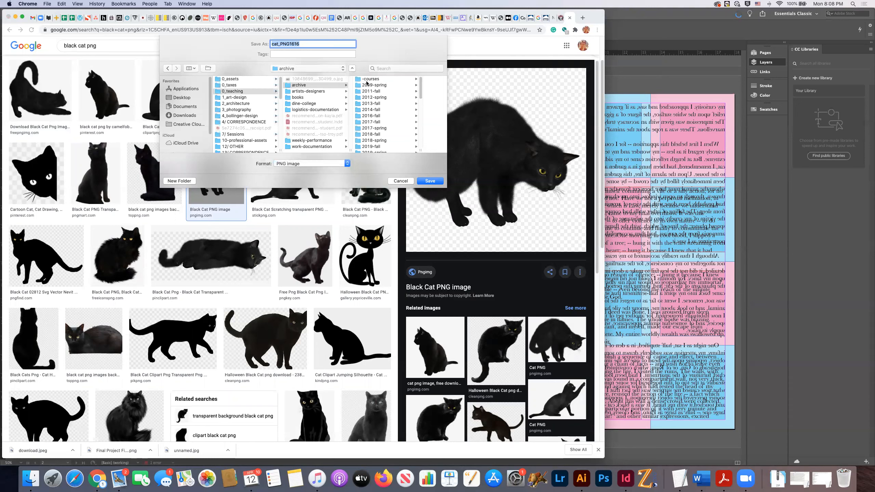
{"action": "left_click", "coordinate": [371, 78]}
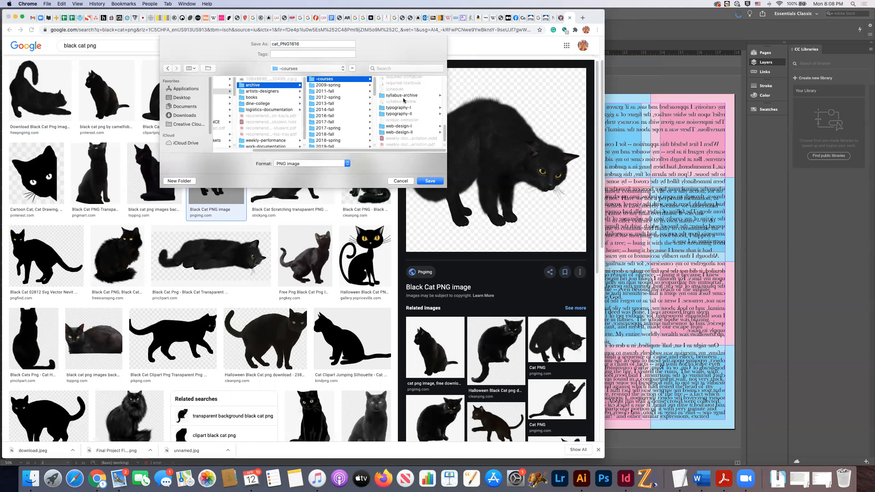
{"action": "left_click", "coordinate": [398, 107]}
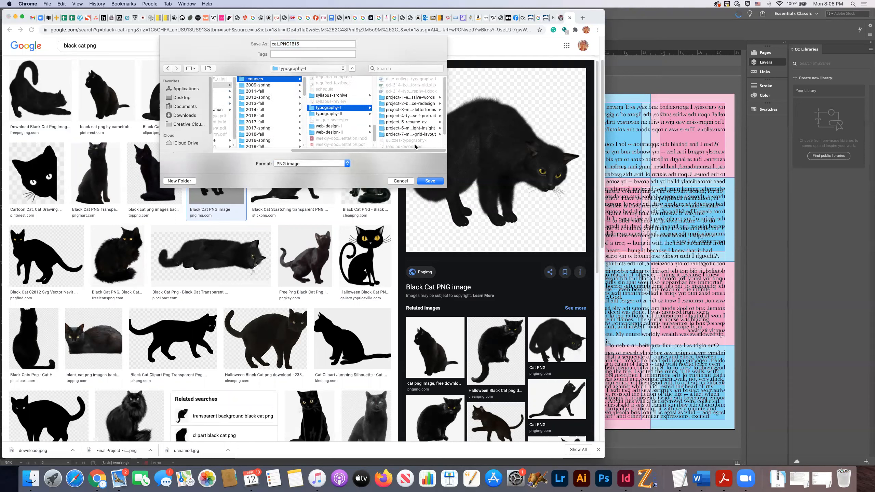
{"action": "left_click", "coordinate": [267, 134]}
{"action": "type", "text": "black"}
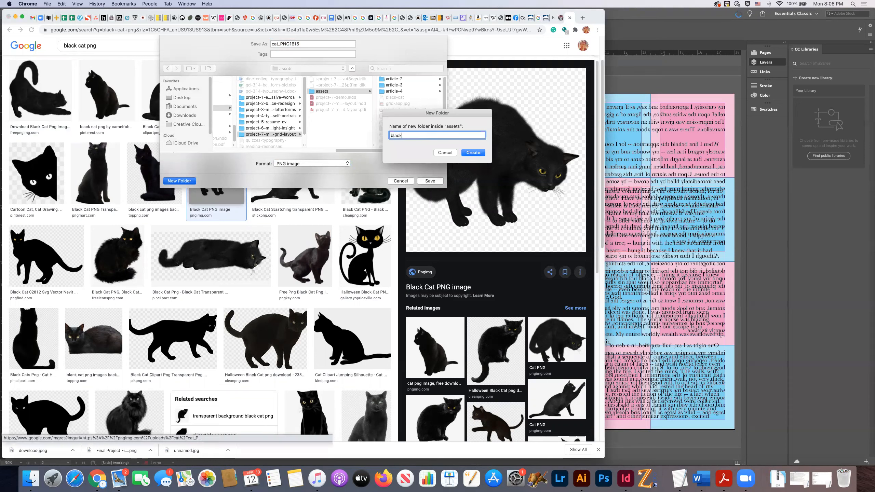
Step: Create a black-cats folder and save the image there as cat_PNG1616.png
{"action": "type", "text": "-cats"}
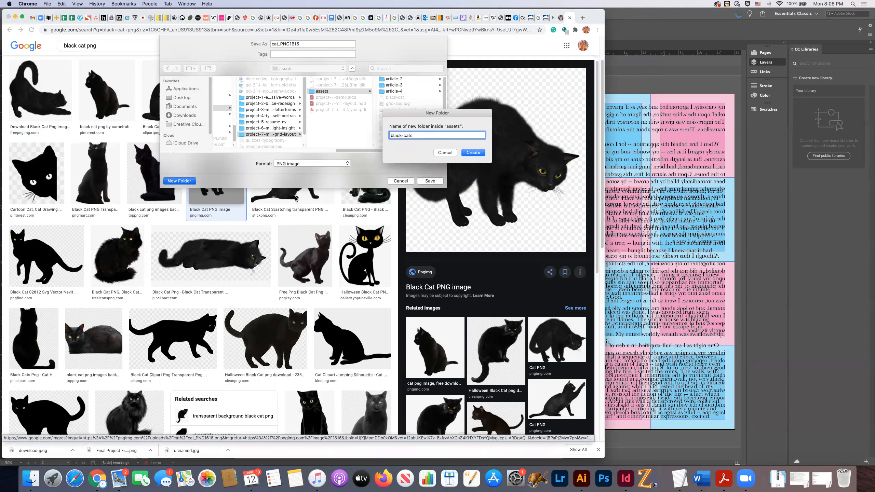
{"action": "left_click", "coordinate": [472, 153]}
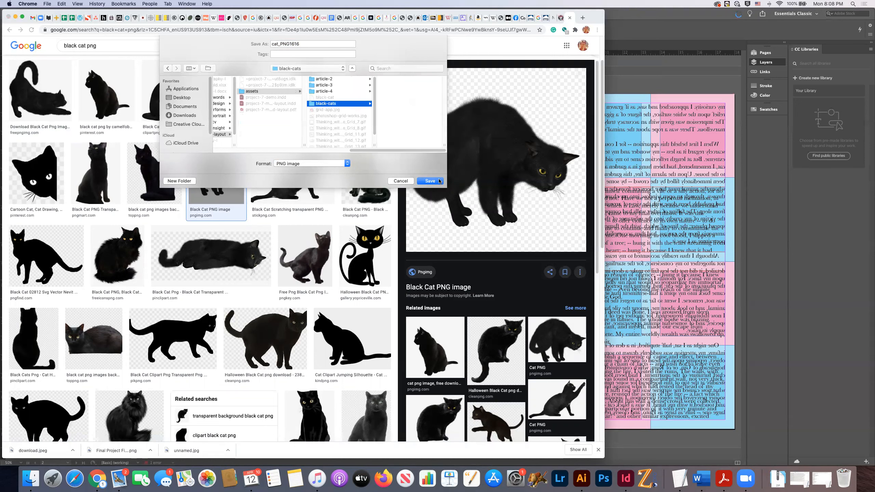
{"action": "left_click", "coordinate": [429, 181]}
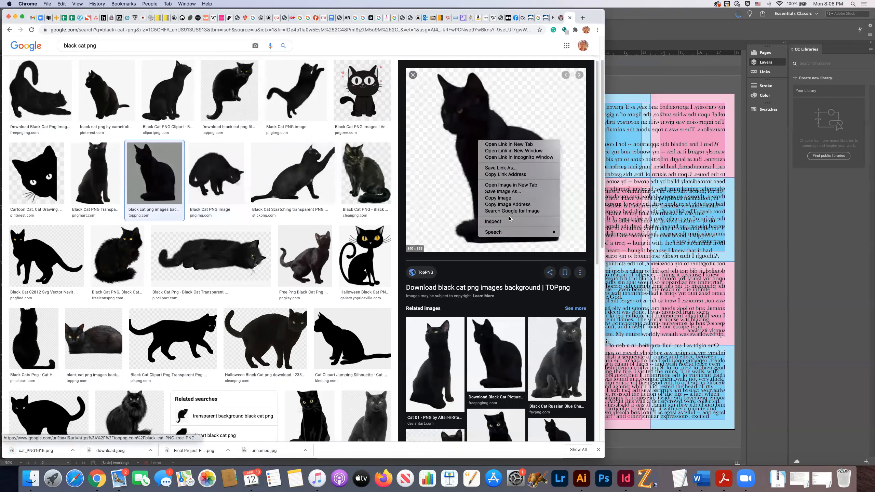
Step: Save the sitting cat and cartoon cat face images into black-cats
{"action": "left_click", "coordinate": [503, 191]}
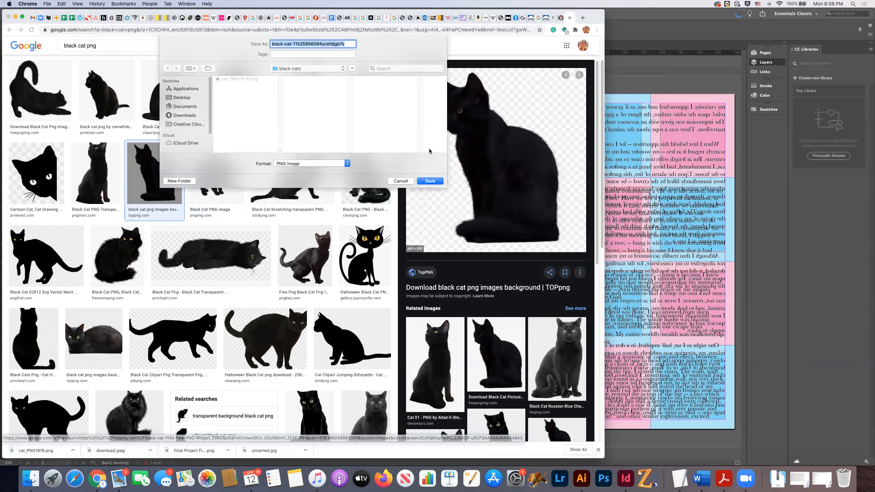
{"action": "left_click", "coordinate": [429, 180]}
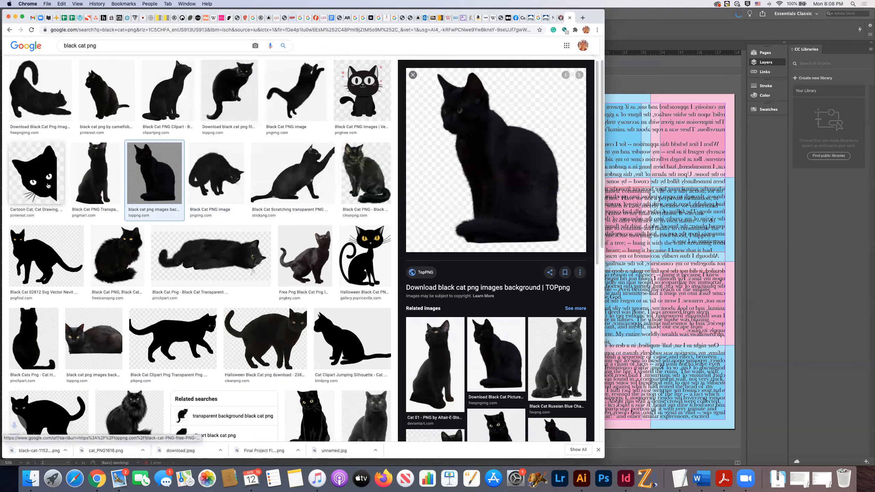
{"action": "right_click", "coordinate": [496, 125]}
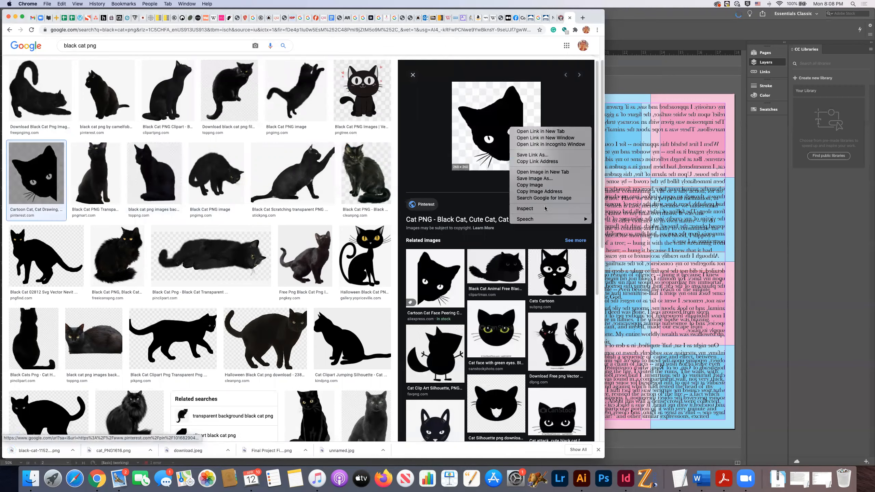
{"action": "left_click", "coordinate": [534, 178]}
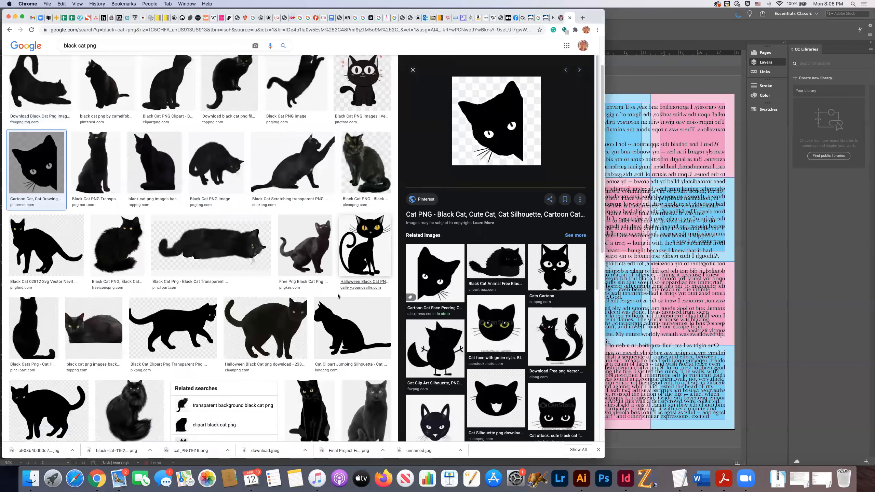
Step: Save the walking cat silhouette and the fluffy cat image into black-cats
{"action": "right_click", "coordinate": [496, 120]}
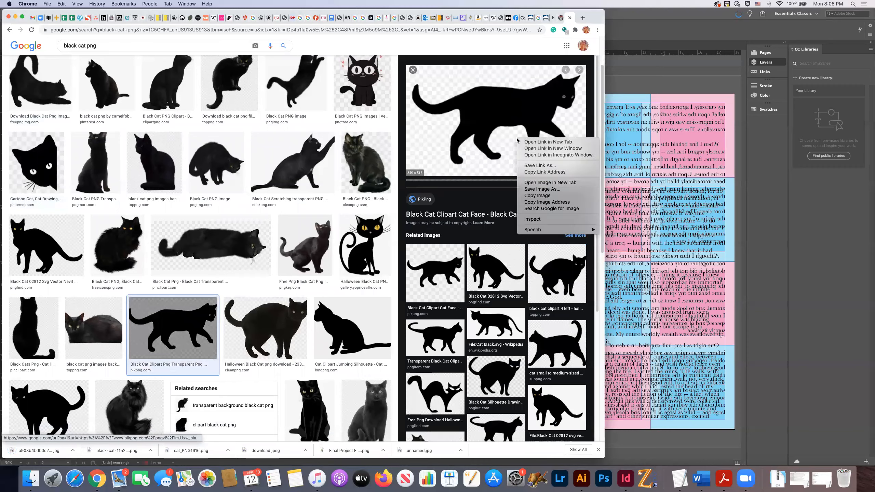
{"action": "left_click", "coordinate": [542, 189]}
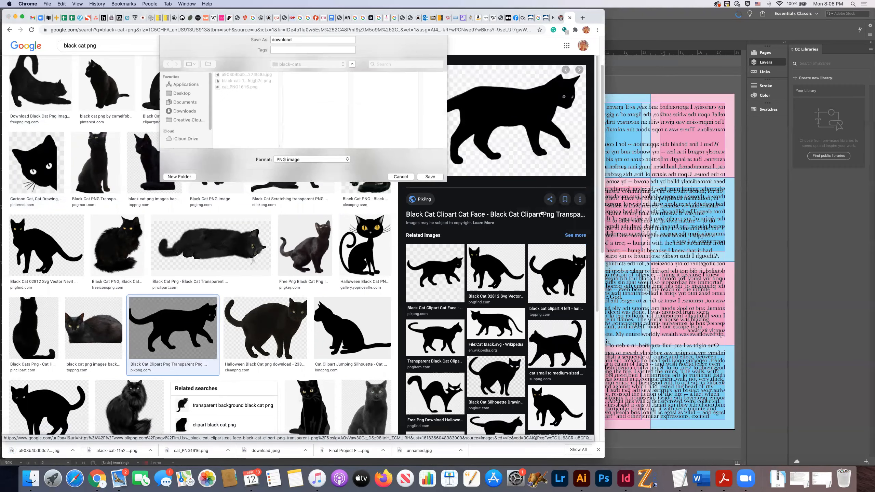
{"action": "left_click", "coordinate": [430, 177]}
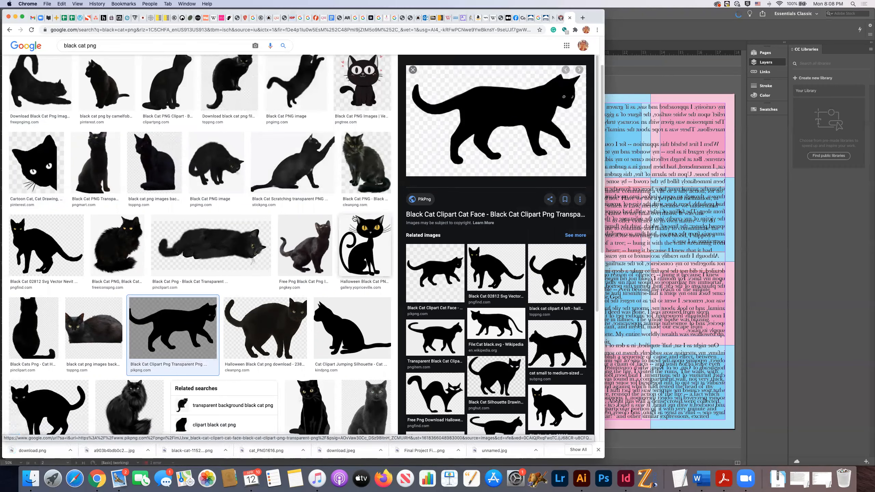
{"action": "scroll", "scroll_direction": "down", "scroll_amount": 3}
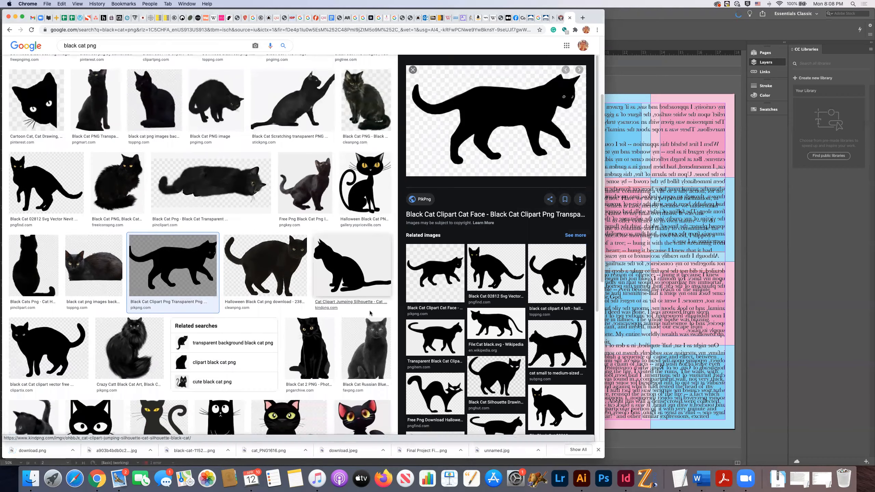
{"action": "left_click", "coordinate": [129, 346]}
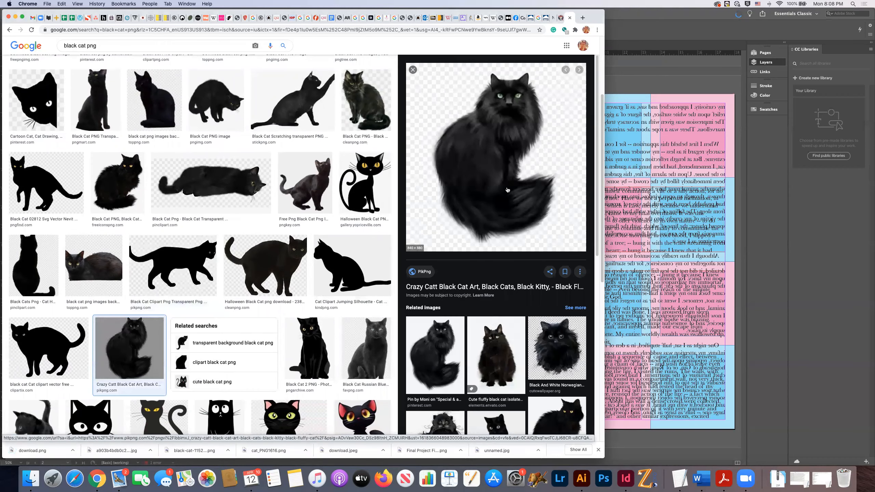
{"action": "right_click", "coordinate": [507, 190]}
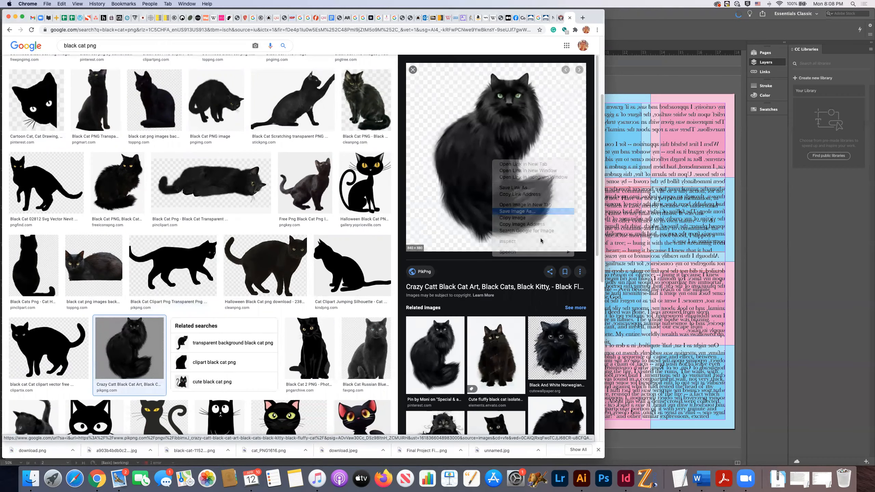
{"action": "left_click", "coordinate": [501, 216]}
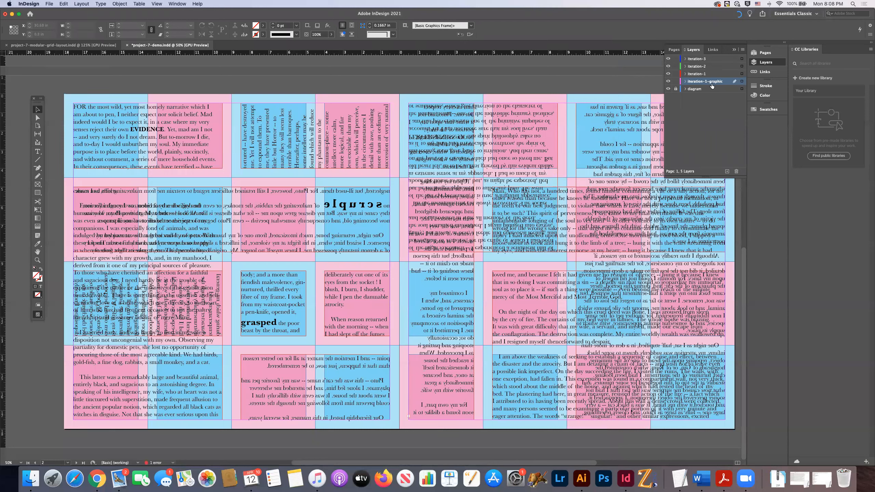
{"action": "mouse_move", "coordinate": [714, 85]}
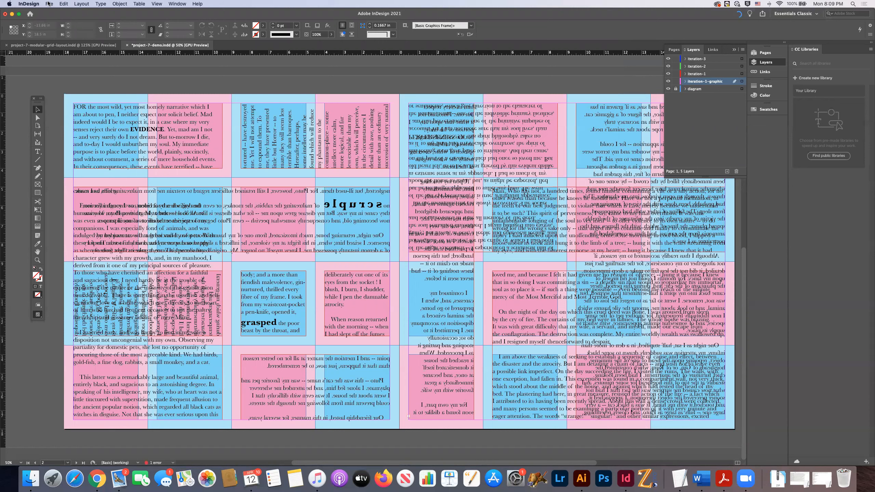
Step: Place the cartoon cat face image from assets/black-cats into the layout
{"action": "left_click", "coordinate": [49, 3]}
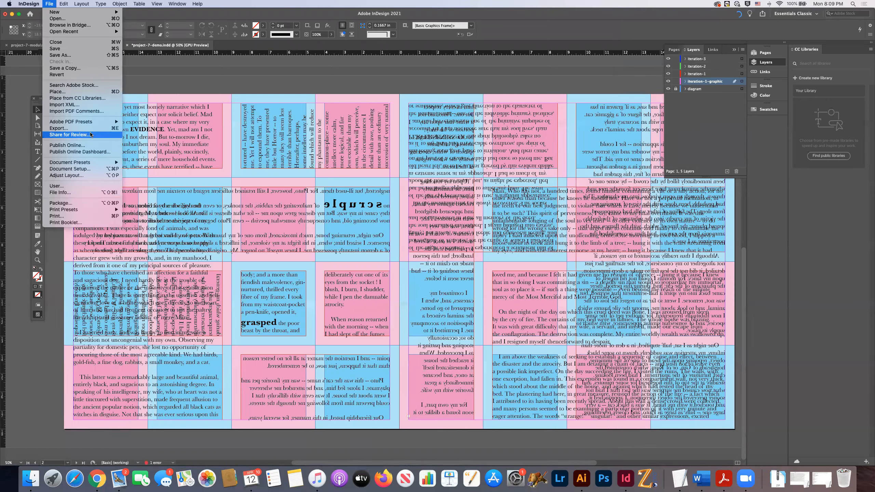
{"action": "left_click", "coordinate": [57, 91]}
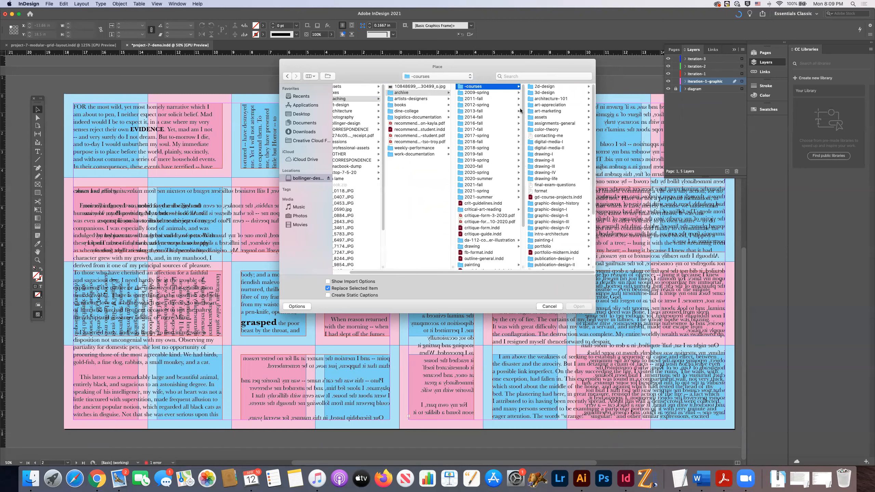
{"action": "scroll", "scroll_direction": "down", "scroll_amount": 3}
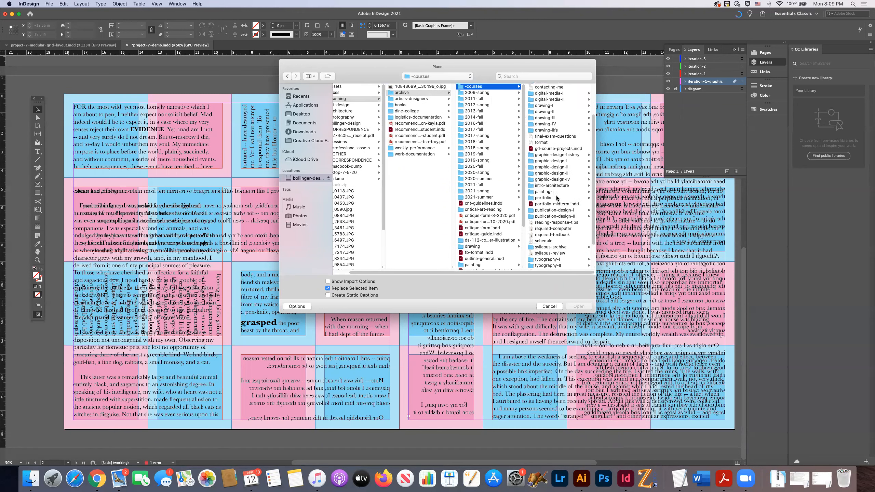
{"action": "left_click", "coordinate": [548, 260]}
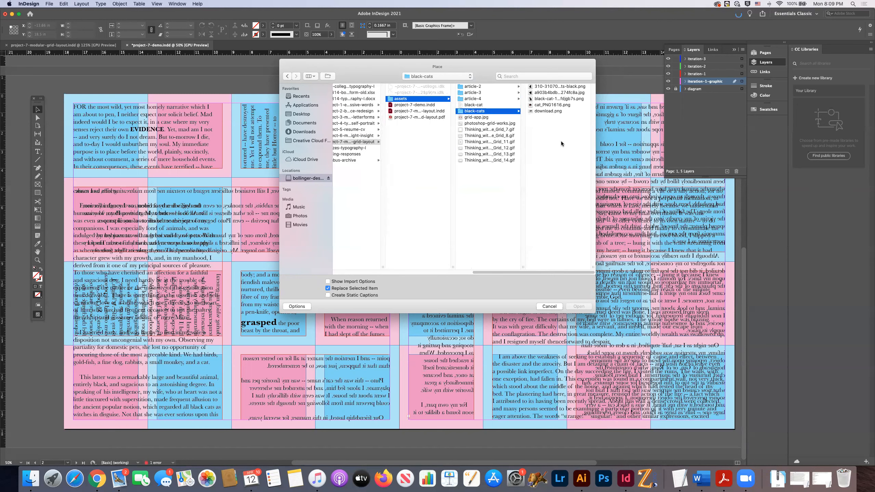
{"action": "left_click", "coordinate": [477, 87]}
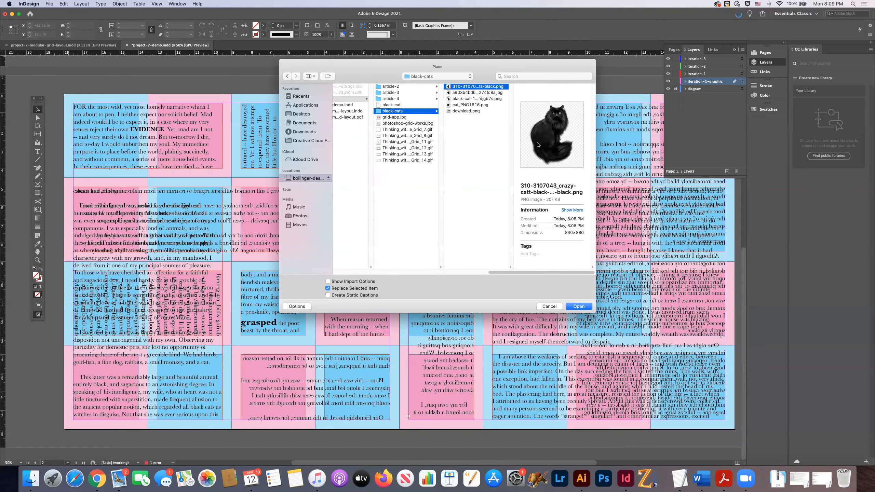
{"action": "left_click", "coordinate": [476, 92]}
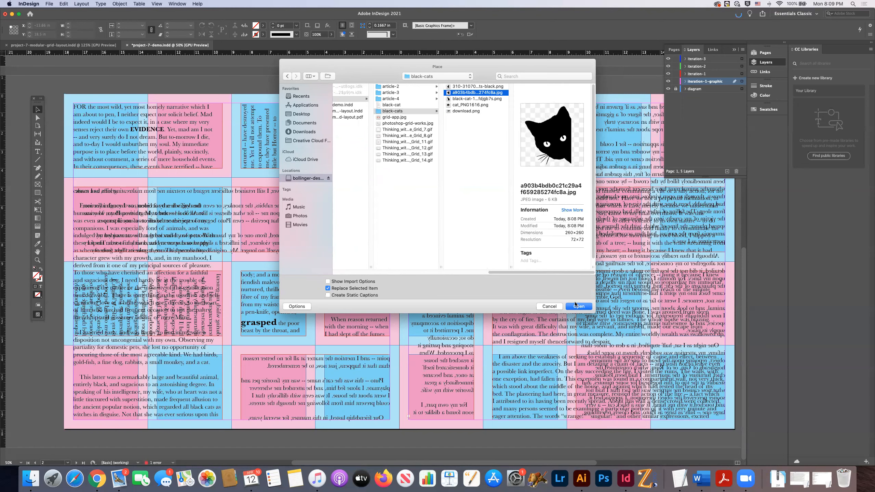
{"action": "left_click", "coordinate": [578, 306]}
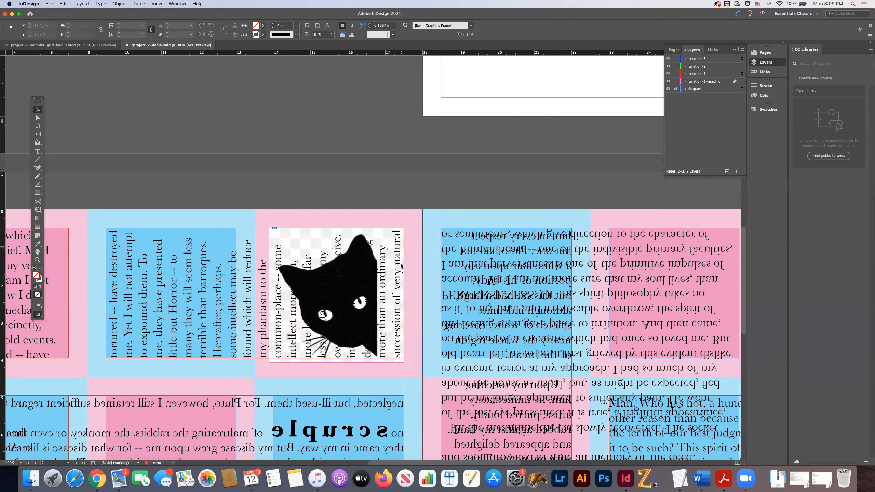
Step: Select the module's text frame and hide the graphic layer holding the cat
{"action": "left_click", "coordinate": [195, 296]}
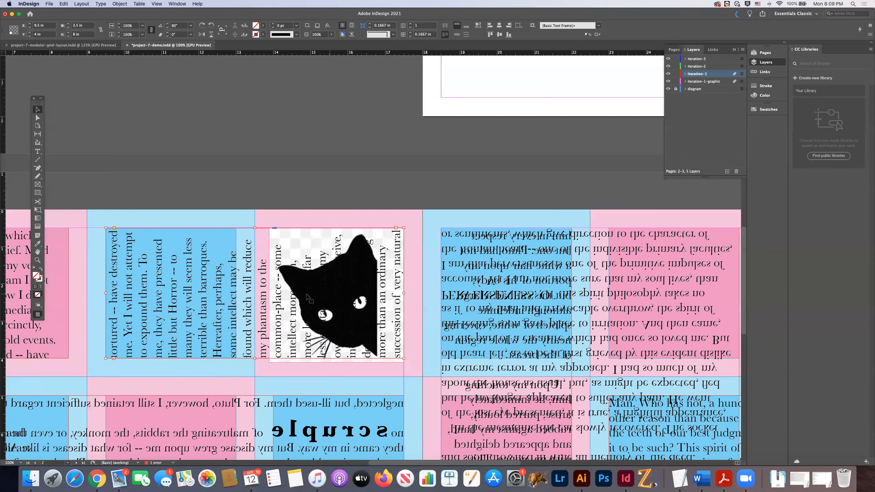
{"action": "mouse_move", "coordinate": [706, 115]}
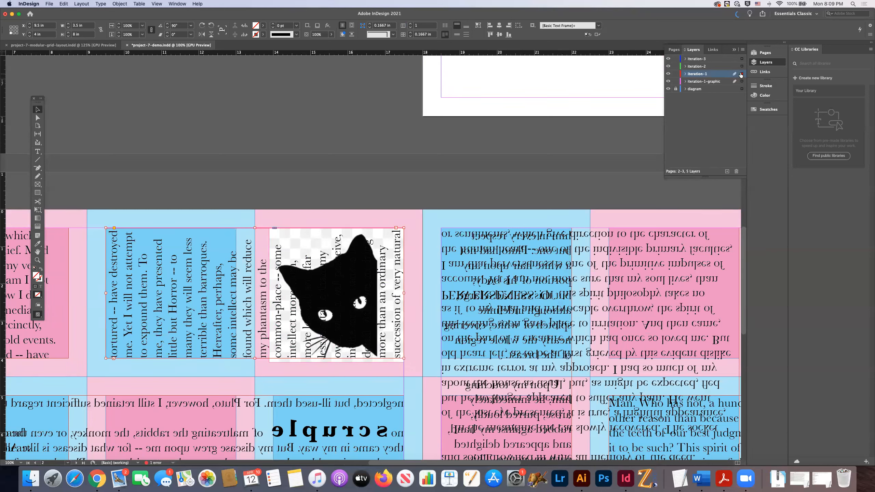
{"action": "left_click", "coordinate": [706, 81]}
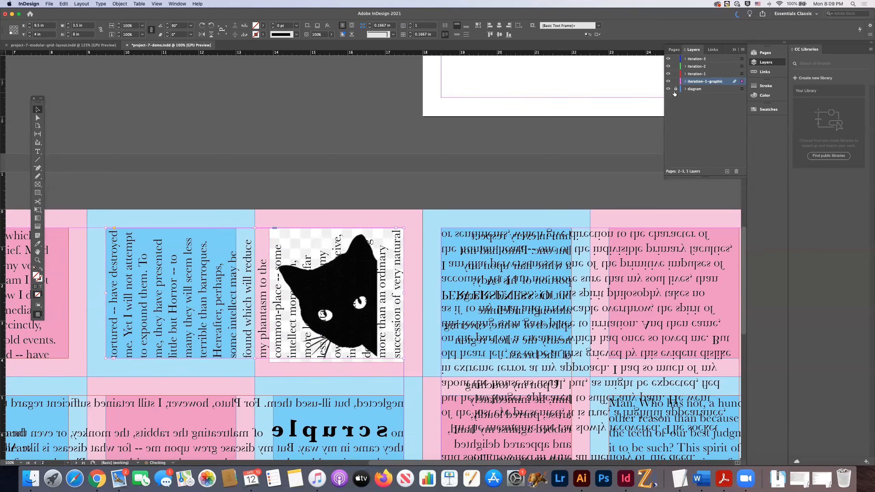
{"action": "left_click", "coordinate": [697, 74]}
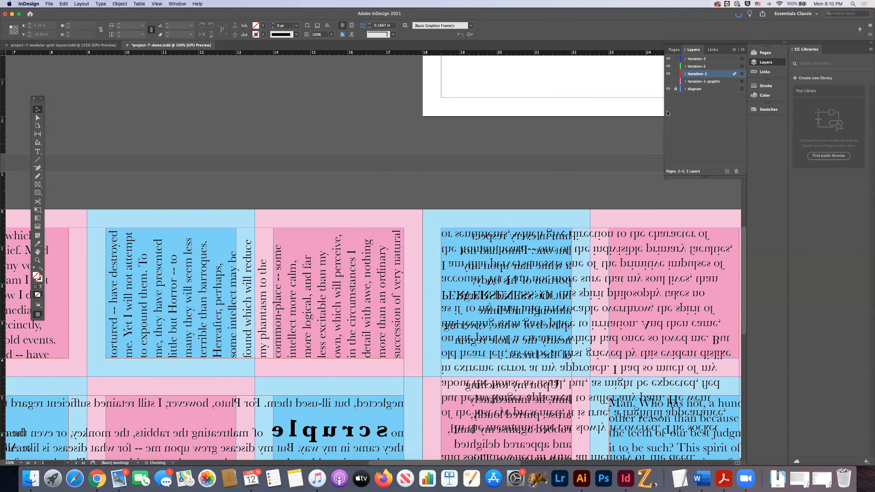
{"action": "mouse_move", "coordinate": [668, 83]}
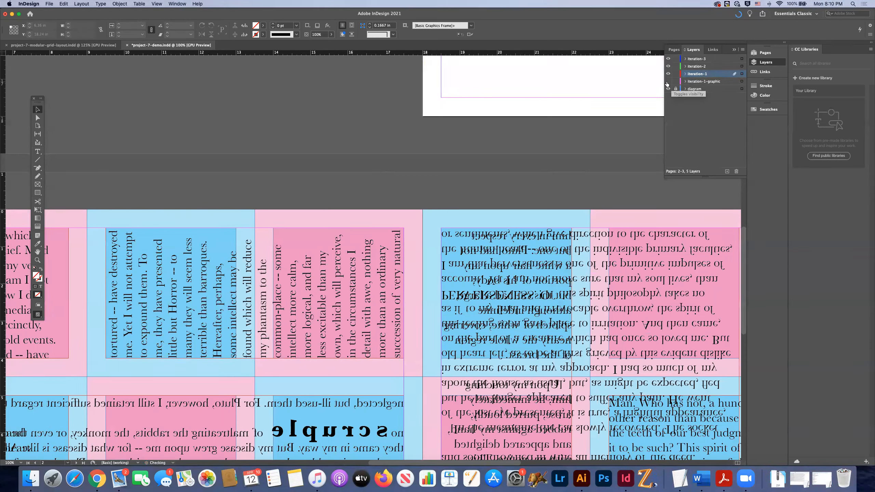
Step: Show the graphic layer again and place cat_PNG1616.png in place of the peeking cat
{"action": "left_click", "coordinate": [668, 82]}
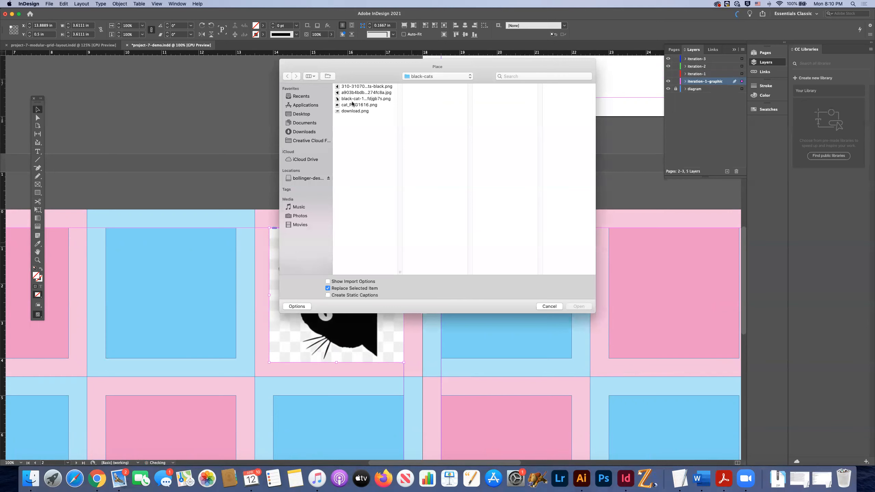
{"action": "left_click", "coordinate": [359, 104]}
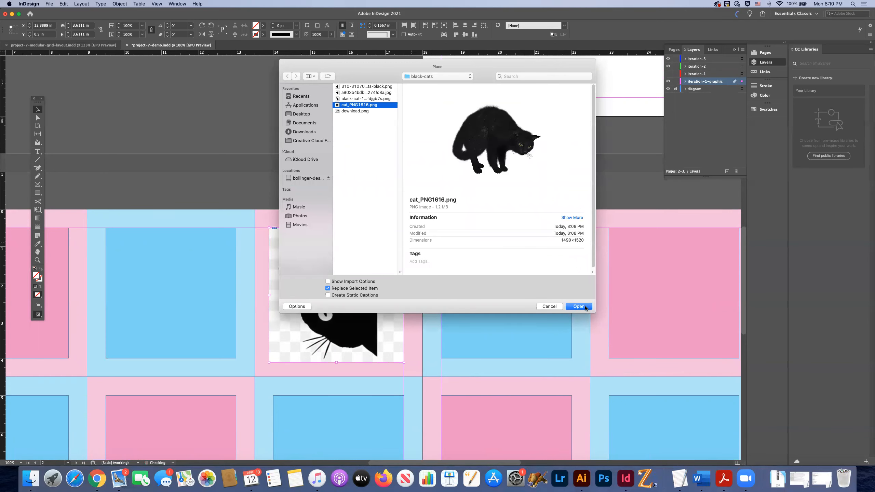
{"action": "left_click", "coordinate": [580, 306]}
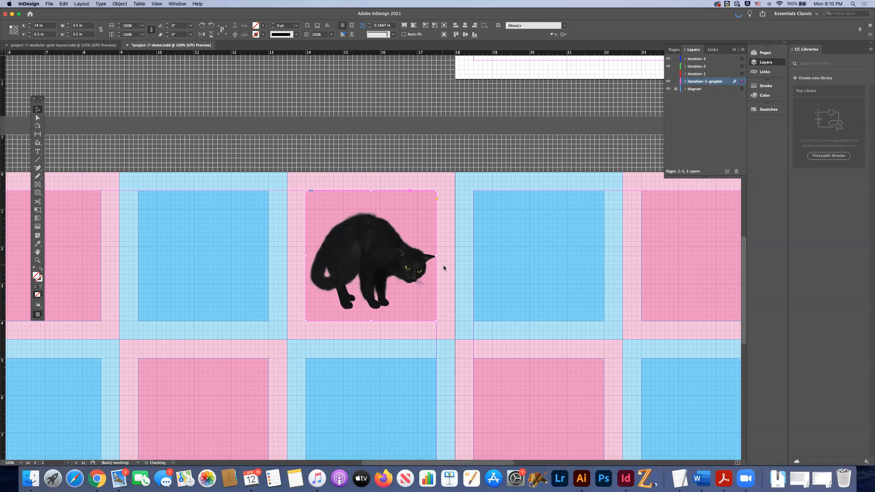
{"action": "mouse_move", "coordinate": [371, 256]}
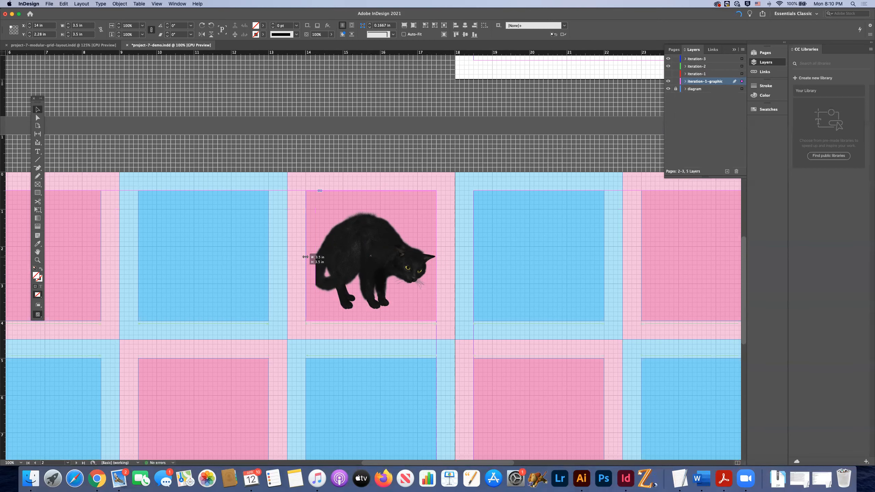
Step: Crop the crouching cat frame to its pink module, toggling the text layer to check
{"action": "left_click", "coordinate": [371, 257]}
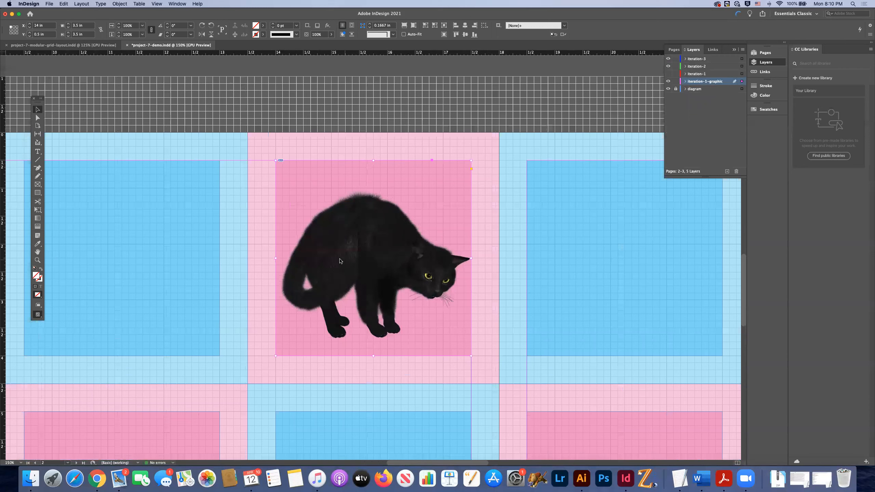
{"action": "left_click", "coordinate": [373, 258]}
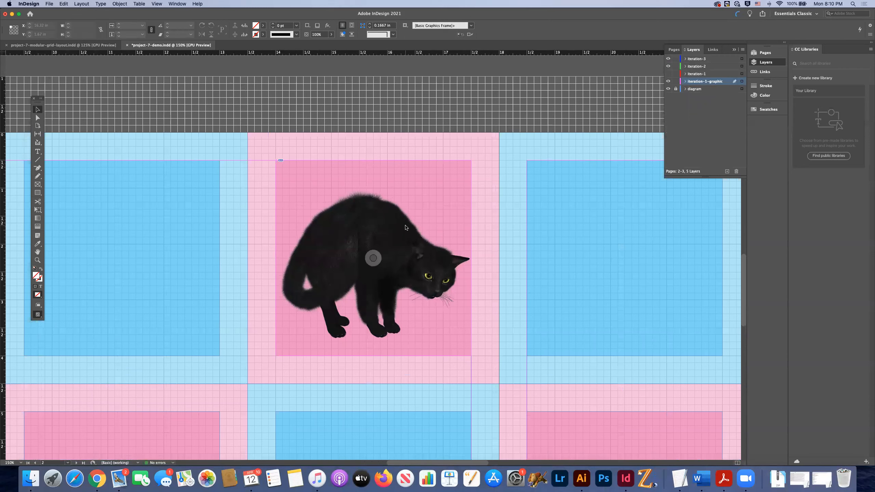
{"action": "left_click", "coordinate": [373, 258]}
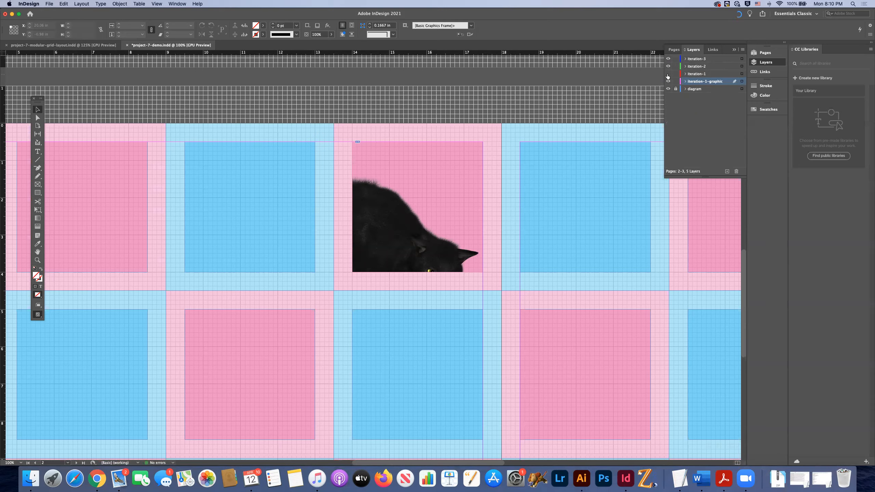
{"action": "left_click", "coordinate": [668, 76]}
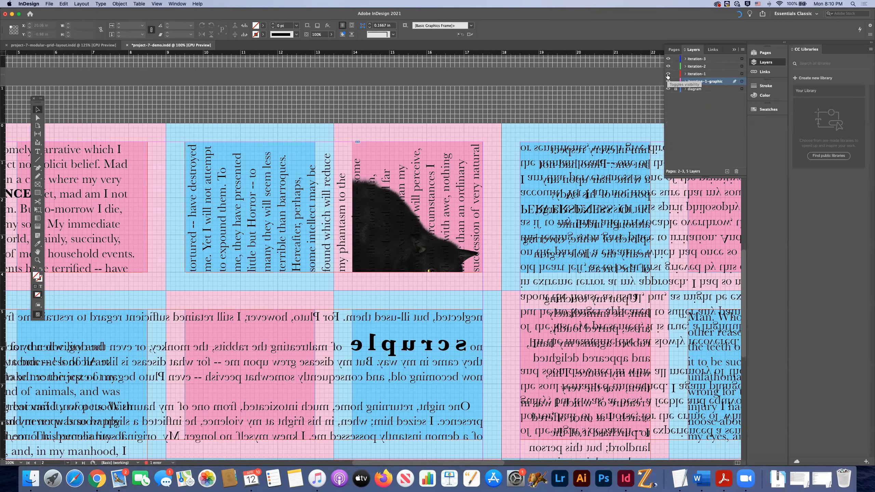
{"action": "left_click", "coordinate": [668, 81]}
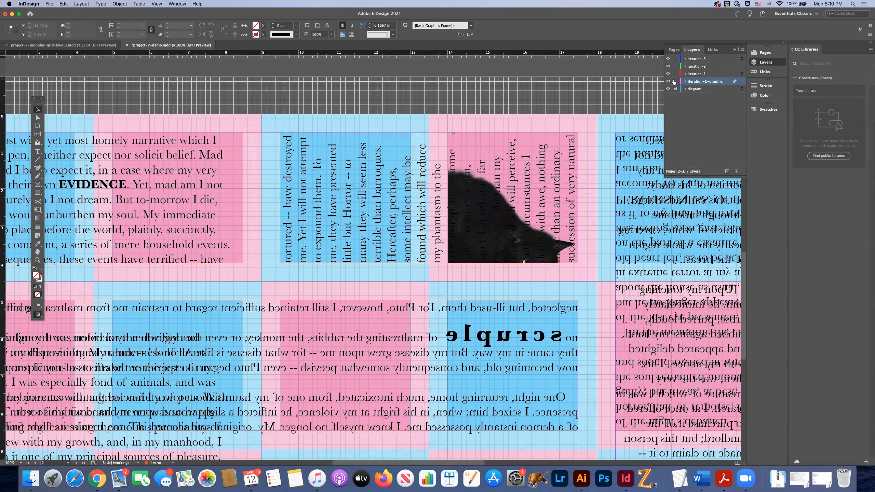
{"action": "left_click", "coordinate": [669, 82]}
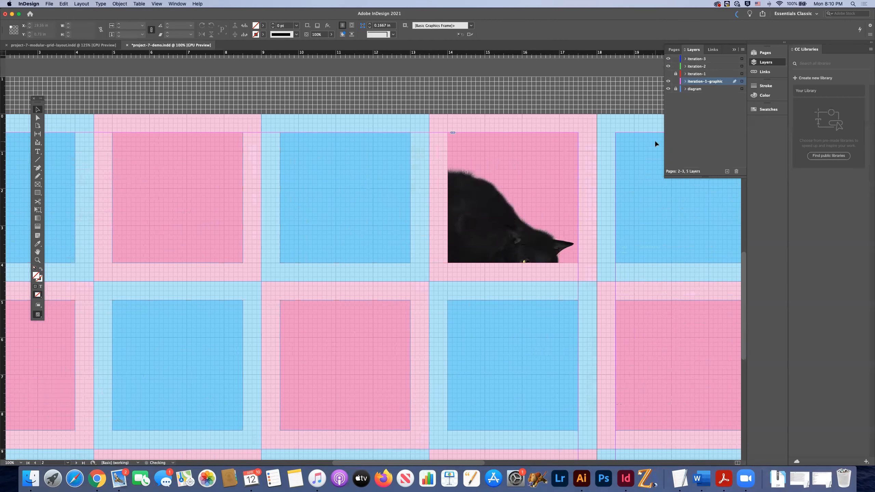
{"action": "left_click", "coordinate": [512, 199]}
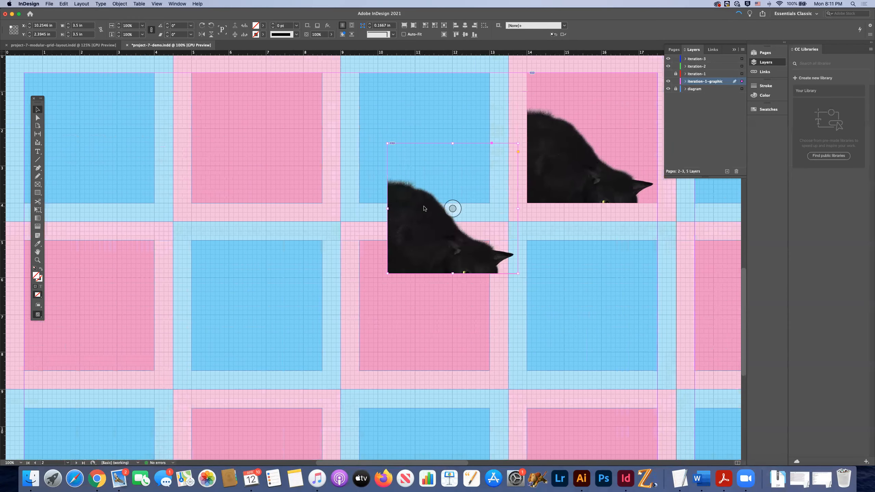
Step: Rotate the copied cat frame half around using Object > Transform
{"action": "left_click", "coordinate": [119, 4]}
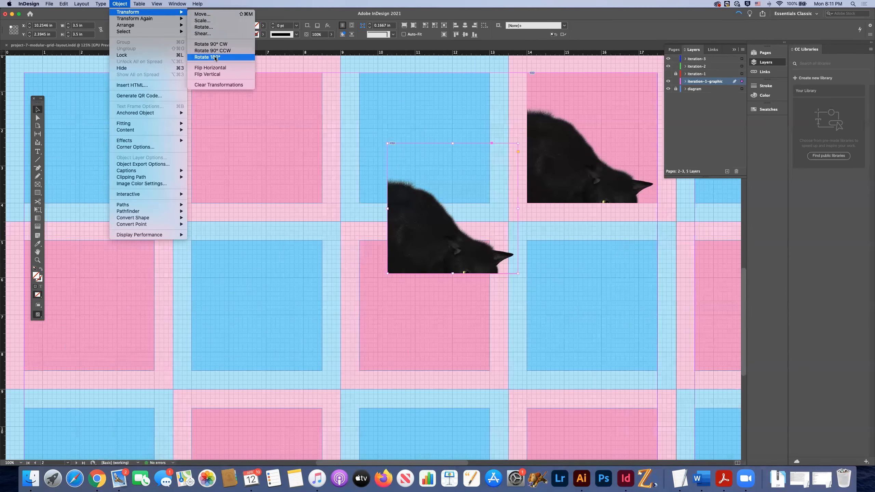
{"action": "left_click", "coordinate": [207, 57]}
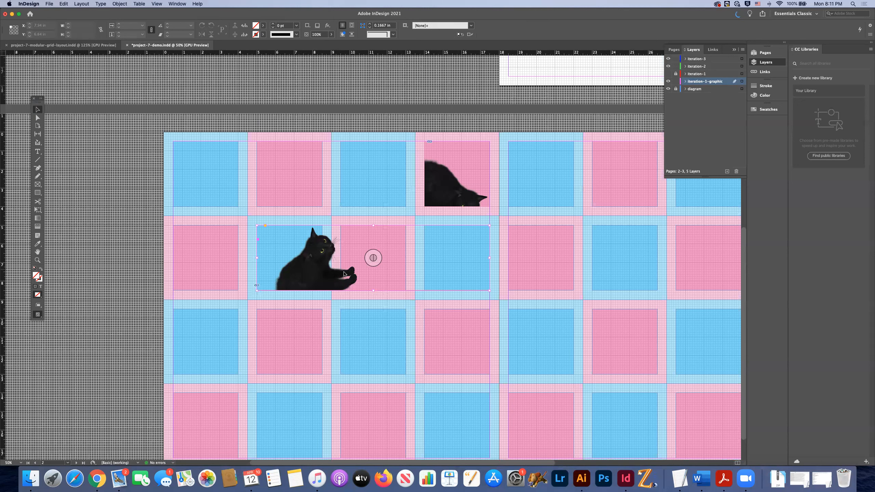
Step: Place an image into the wide second-row frame with Cmd+D, then reselect the frame
{"action": "key", "text": "cmd+d"}
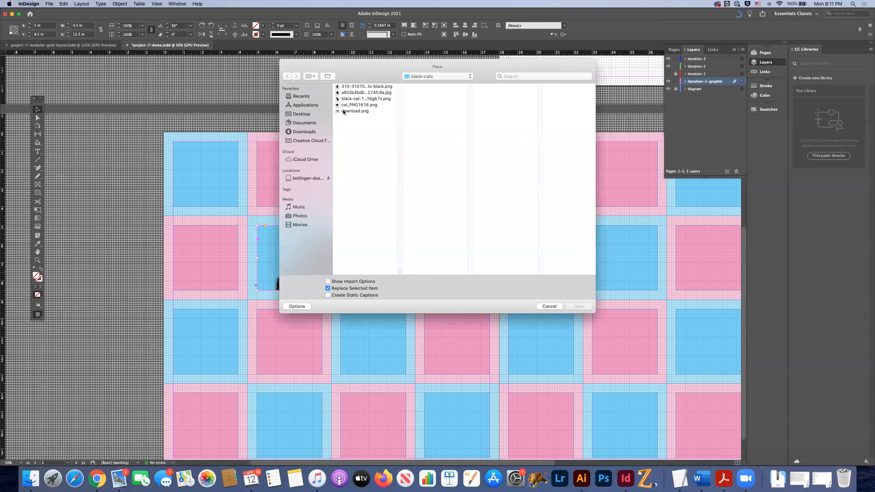
{"action": "left_click", "coordinate": [578, 306]}
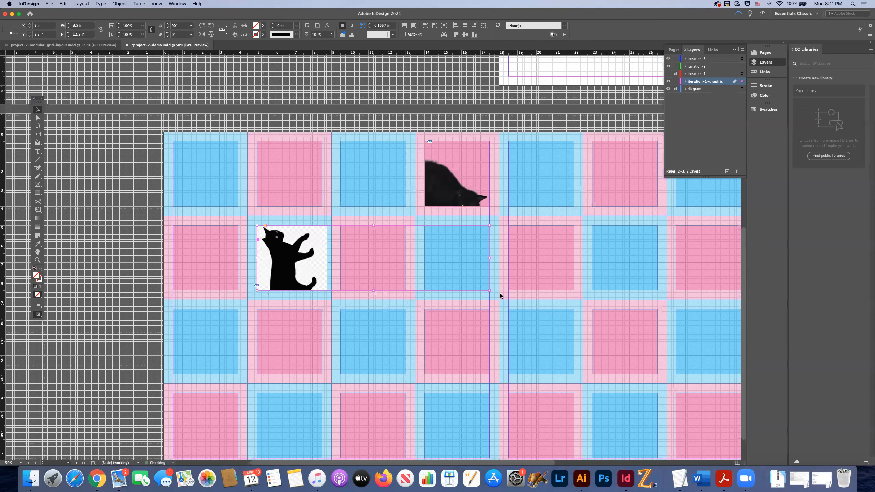
{"action": "left_click", "coordinate": [276, 279]}
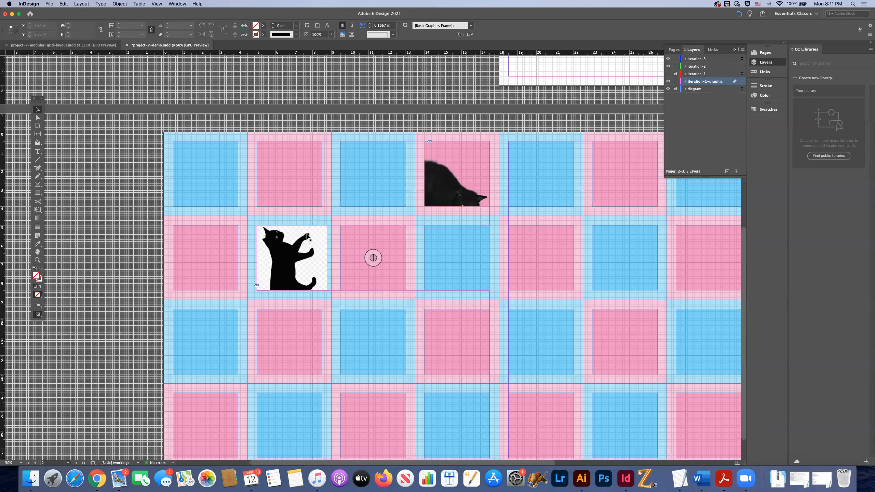
{"action": "left_click", "coordinate": [292, 258]}
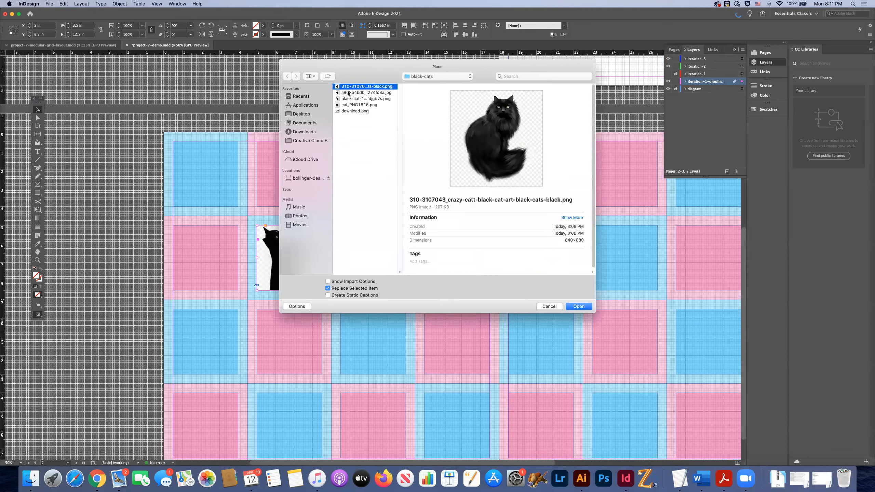
Step: Browse the black-cats images, place cat_PNG1616.png into the frame and adjust its crop
{"action": "left_click", "coordinate": [366, 99]}
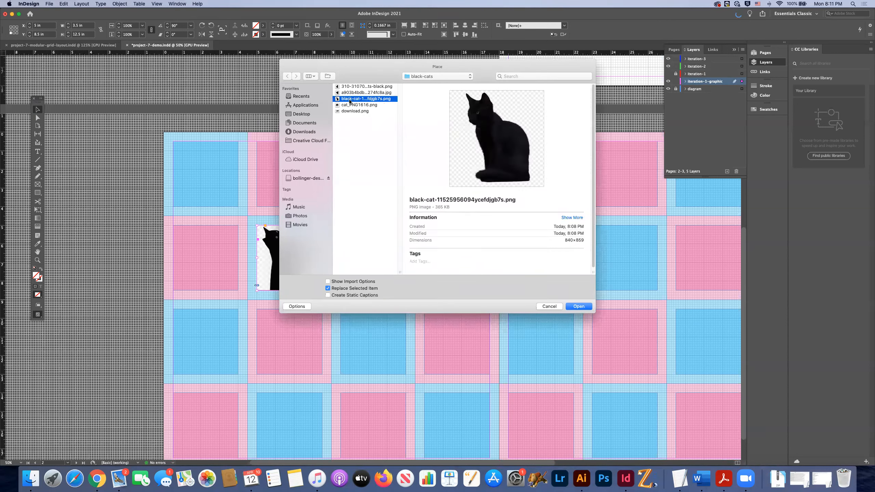
{"action": "left_click", "coordinate": [579, 306]}
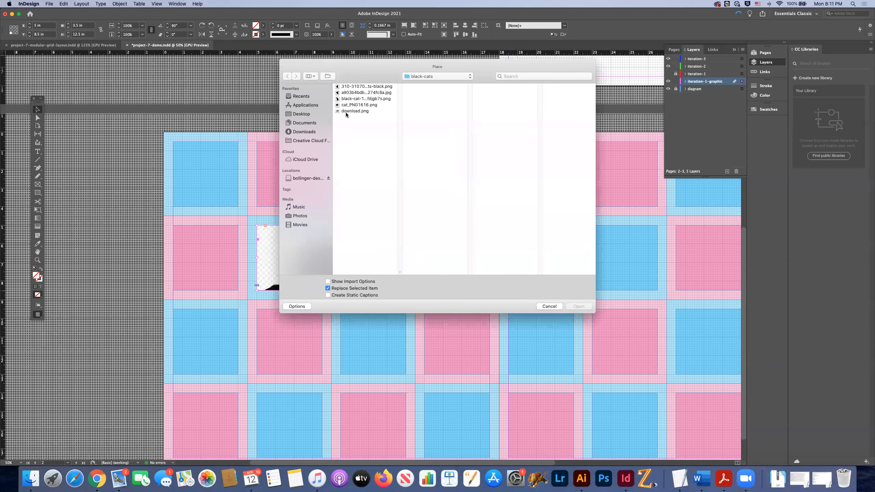
{"action": "left_click", "coordinate": [359, 105]}
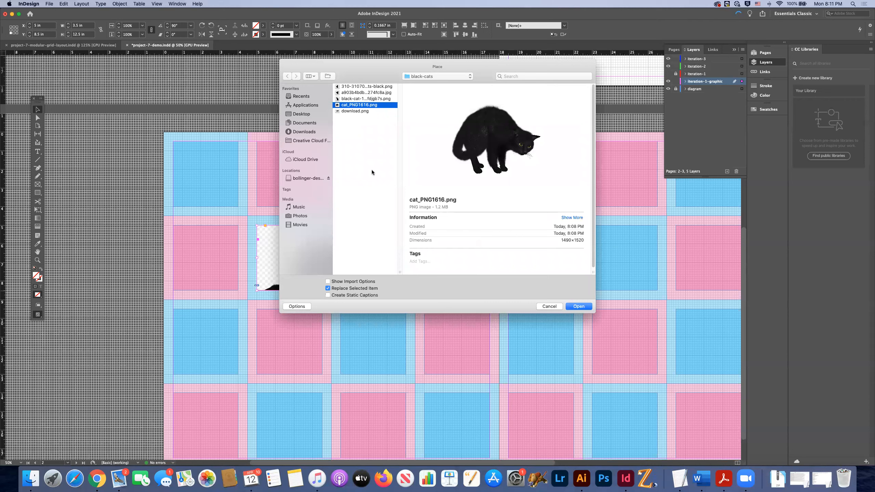
{"action": "left_click", "coordinate": [366, 92]}
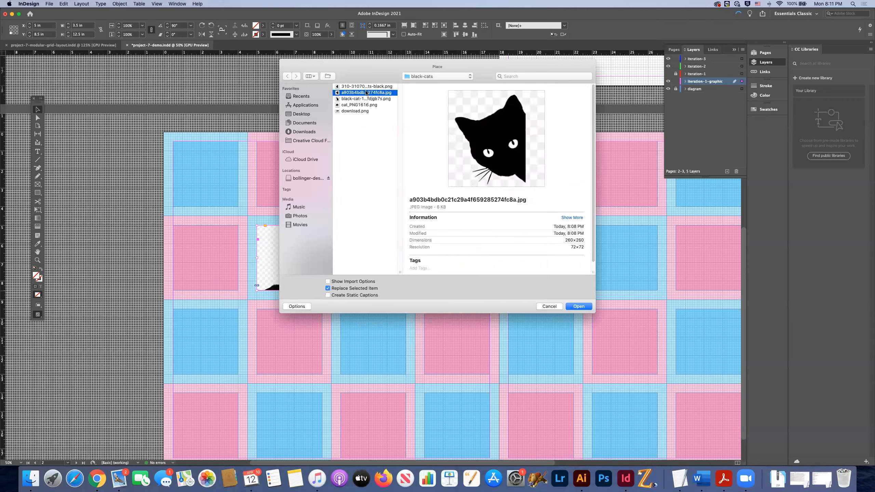
{"action": "mouse_move", "coordinate": [358, 108]}
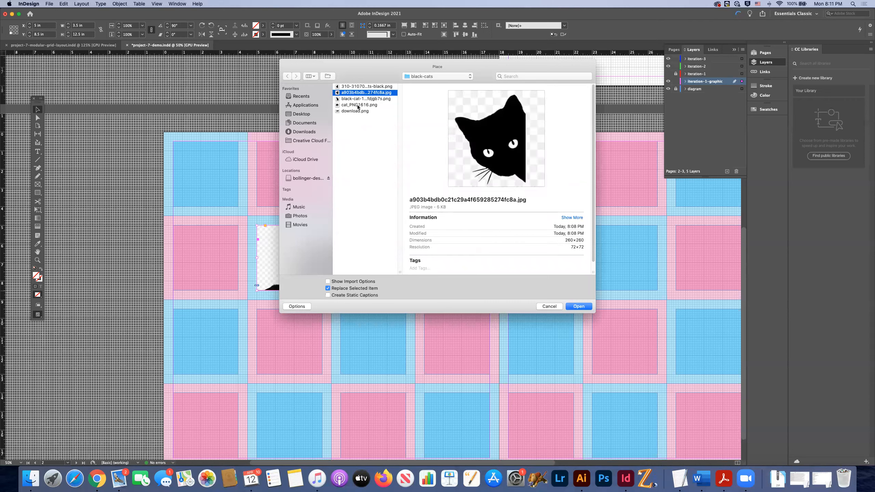
{"action": "left_click", "coordinate": [359, 105]}
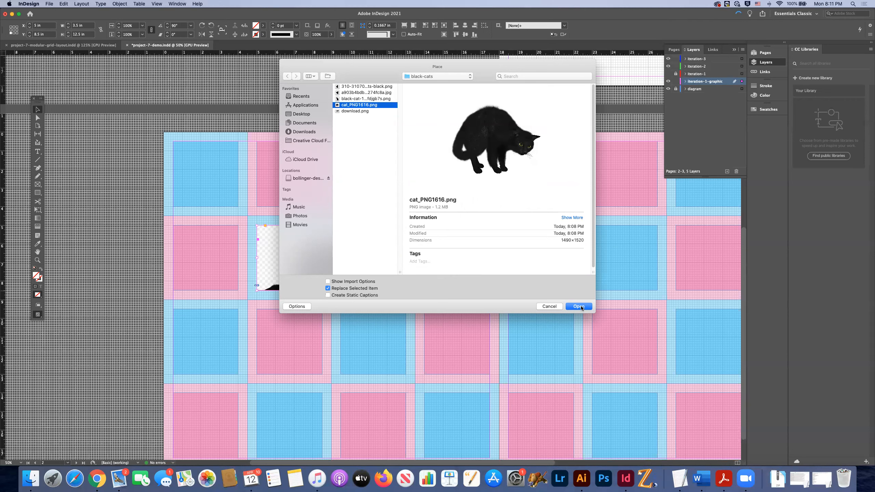
{"action": "left_click", "coordinate": [578, 307]}
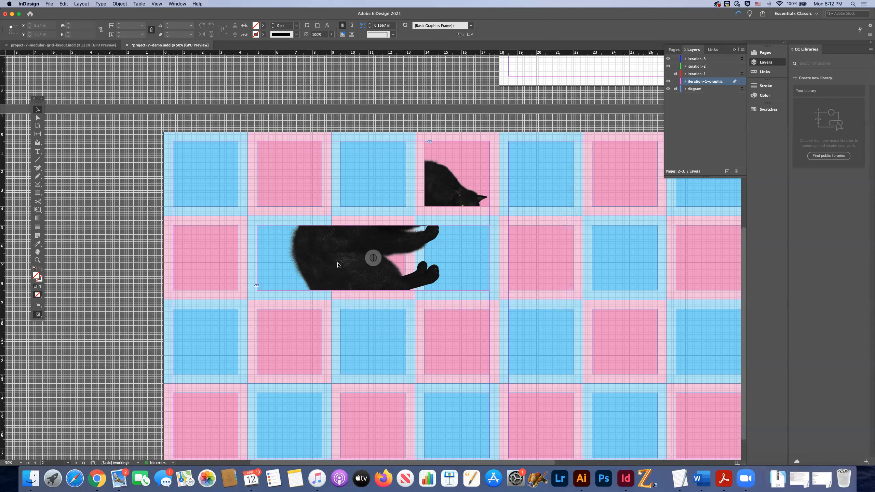
{"action": "left_click", "coordinate": [346, 256]}
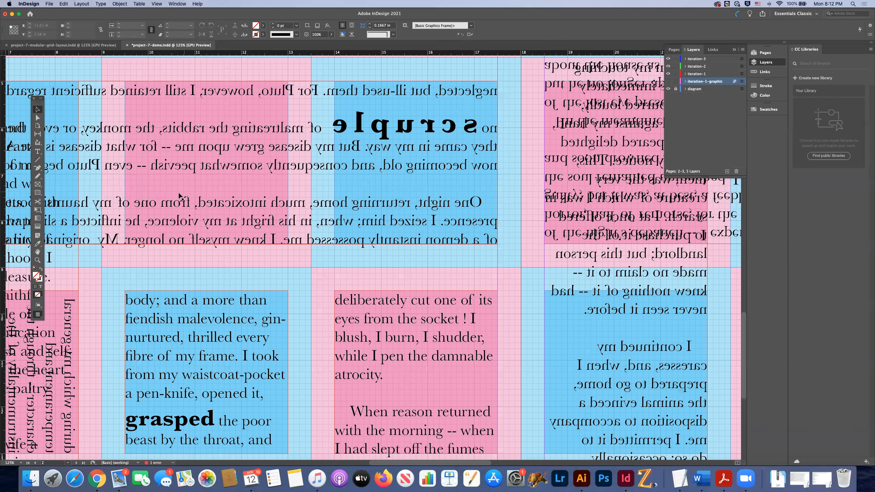
Step: Fill 'somewhat peevish' with white (Paper) and zoom out to view the spread
{"action": "double_click", "coordinate": [160, 167]}
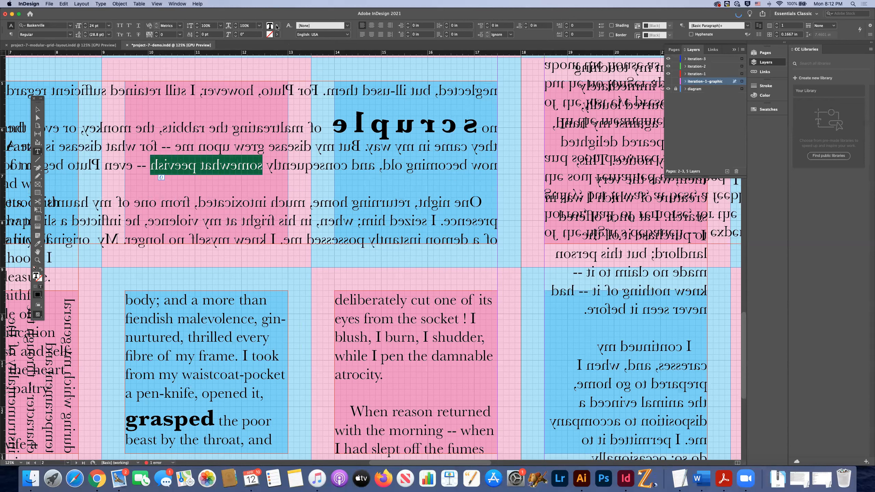
{"action": "left_click", "coordinate": [271, 25]}
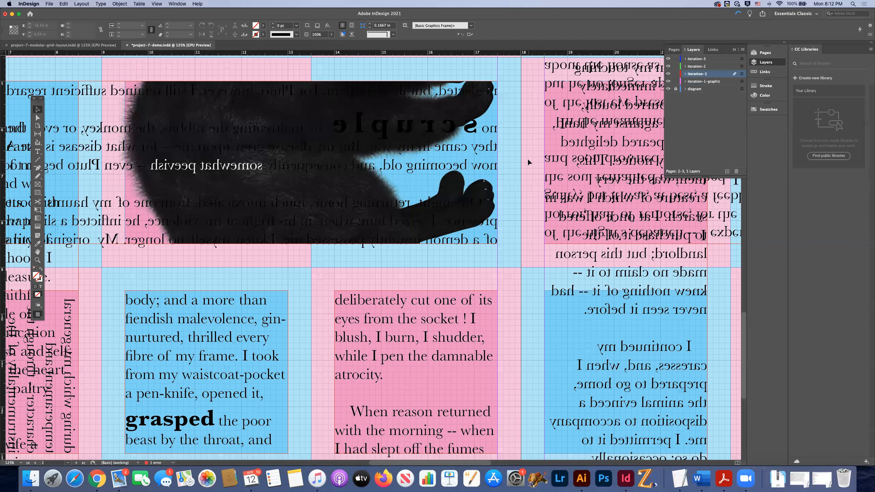
{"action": "scroll", "scroll_direction": "down", "scroll_amount": 3}
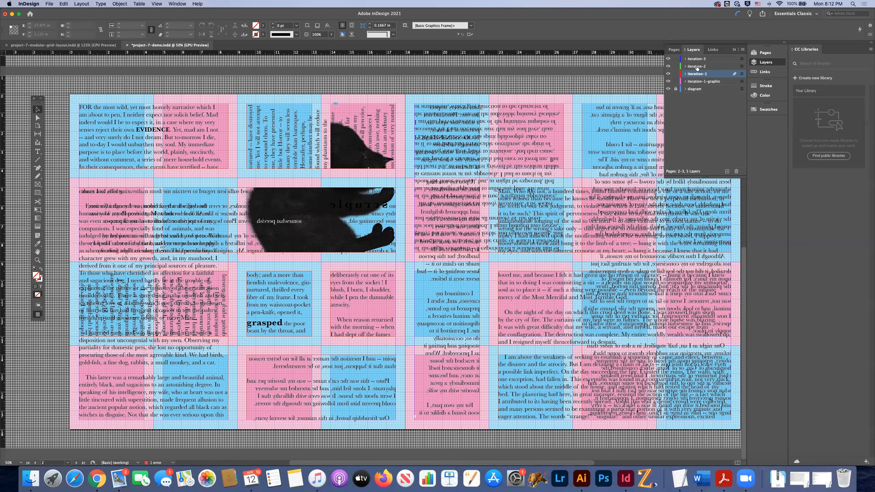
{"action": "mouse_move", "coordinate": [650, 69]}
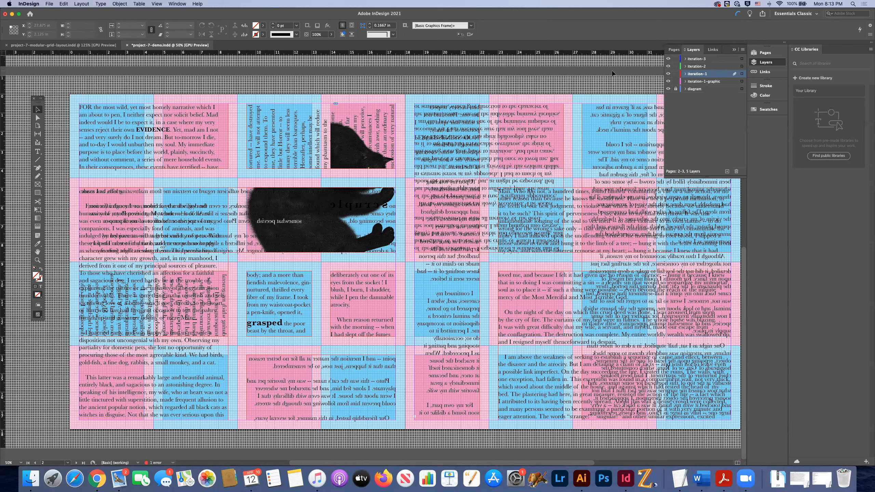
{"action": "mouse_move", "coordinate": [719, 96]}
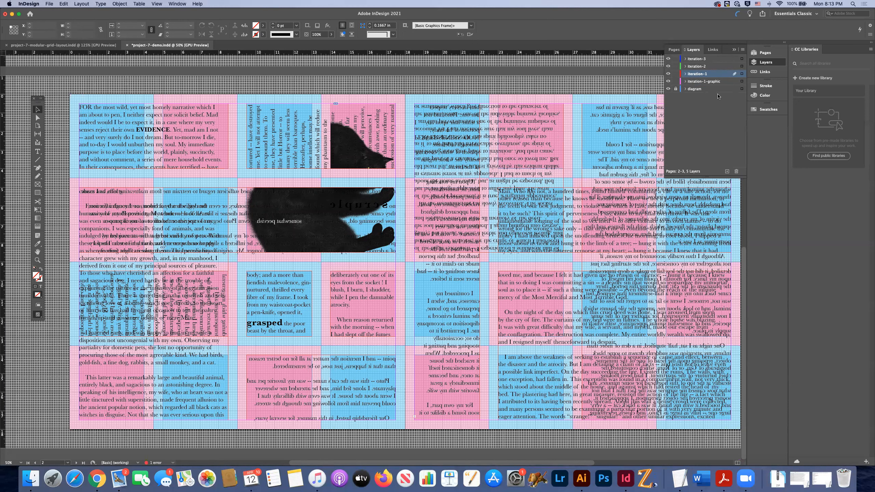